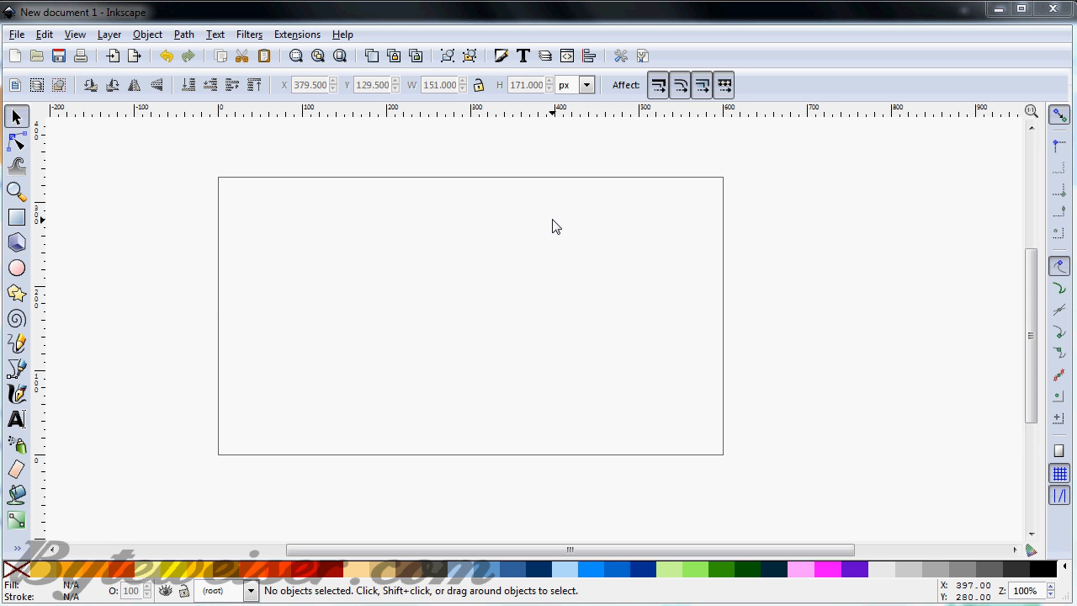
pyautogui.moveTo(538, 224)
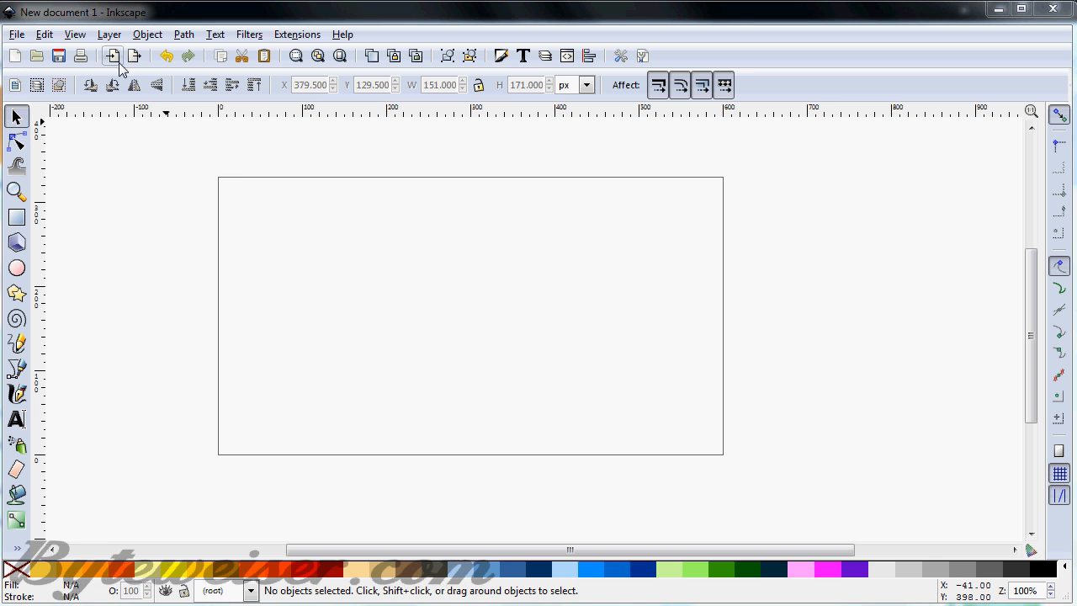
pyautogui.moveTo(101, 100)
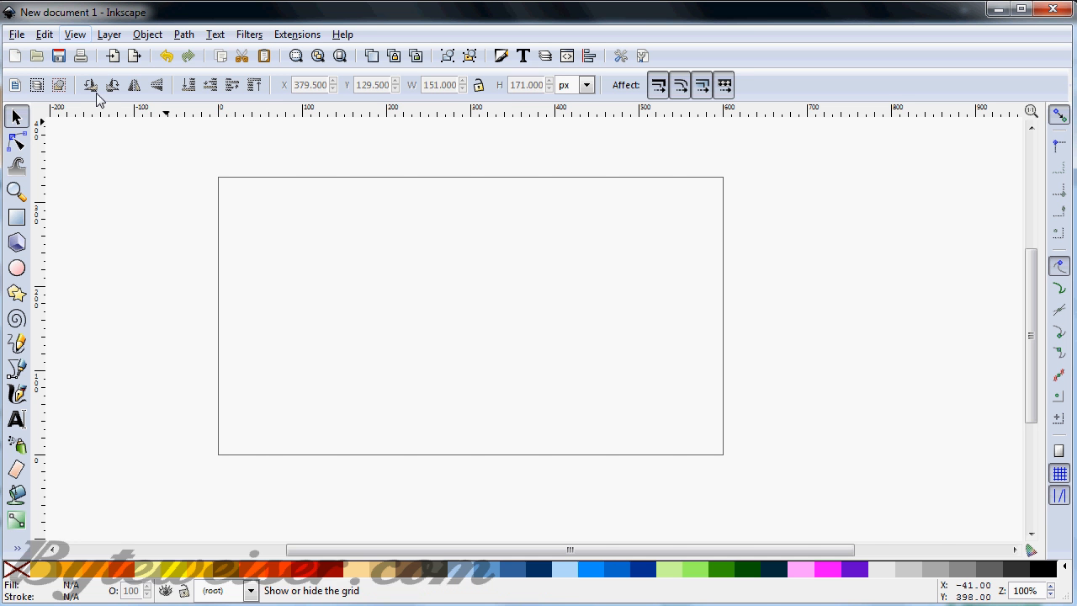
# Turn on the page grid and draw the closed bar-over-trapezoid outline
pyautogui.click(17, 370)
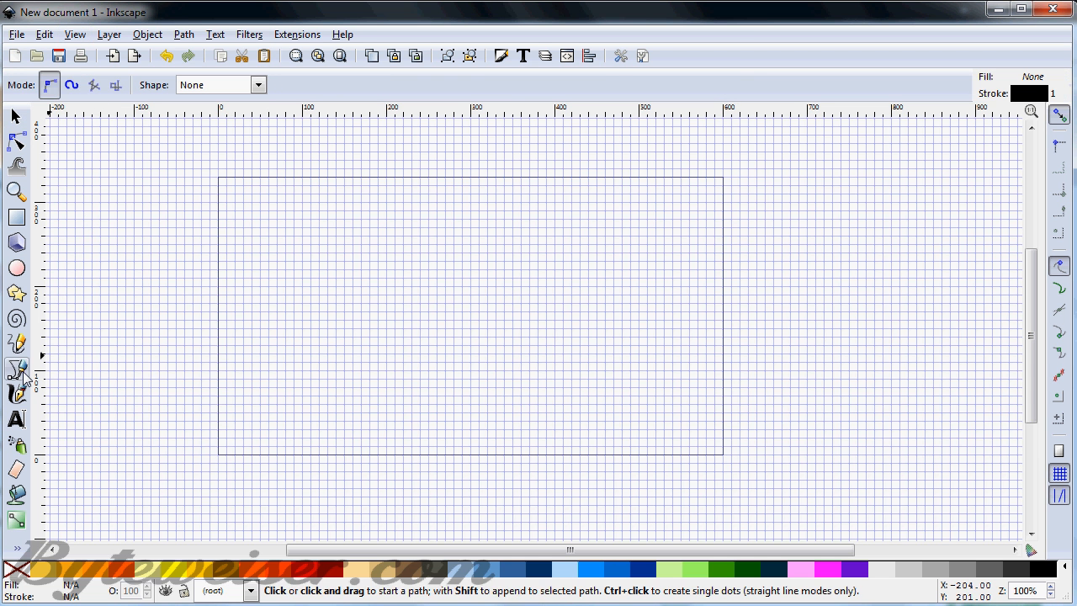
pyautogui.moveTo(286, 232)
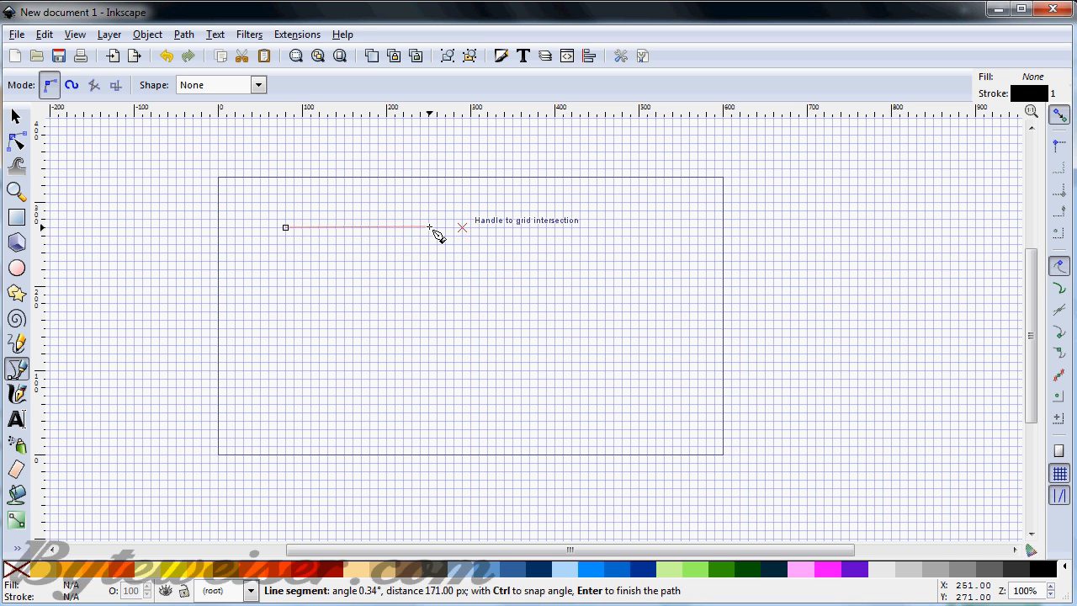
pyautogui.moveTo(429, 263)
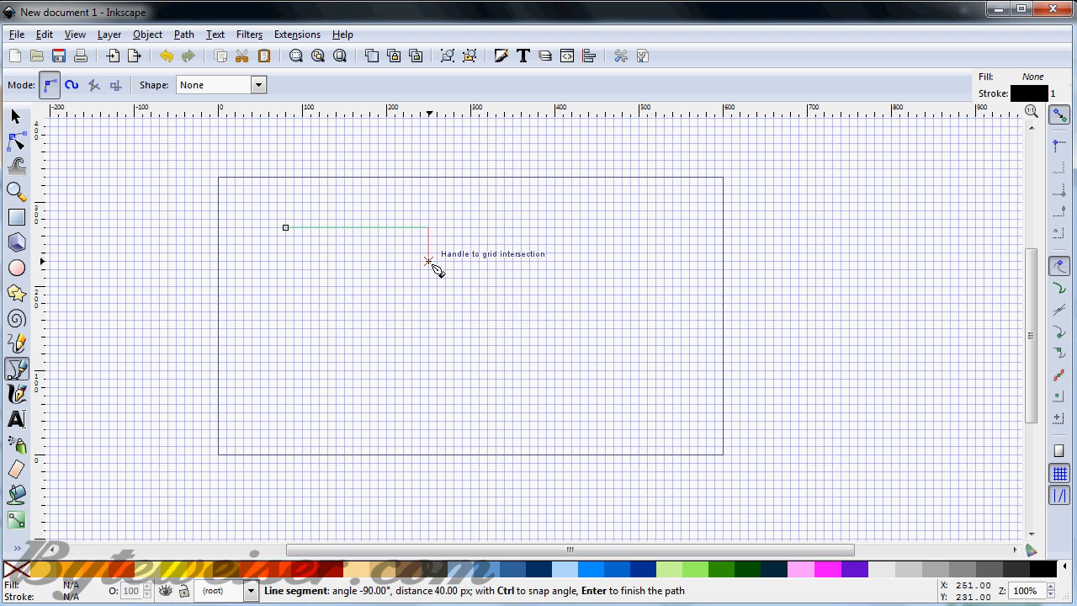
pyautogui.moveTo(420, 323)
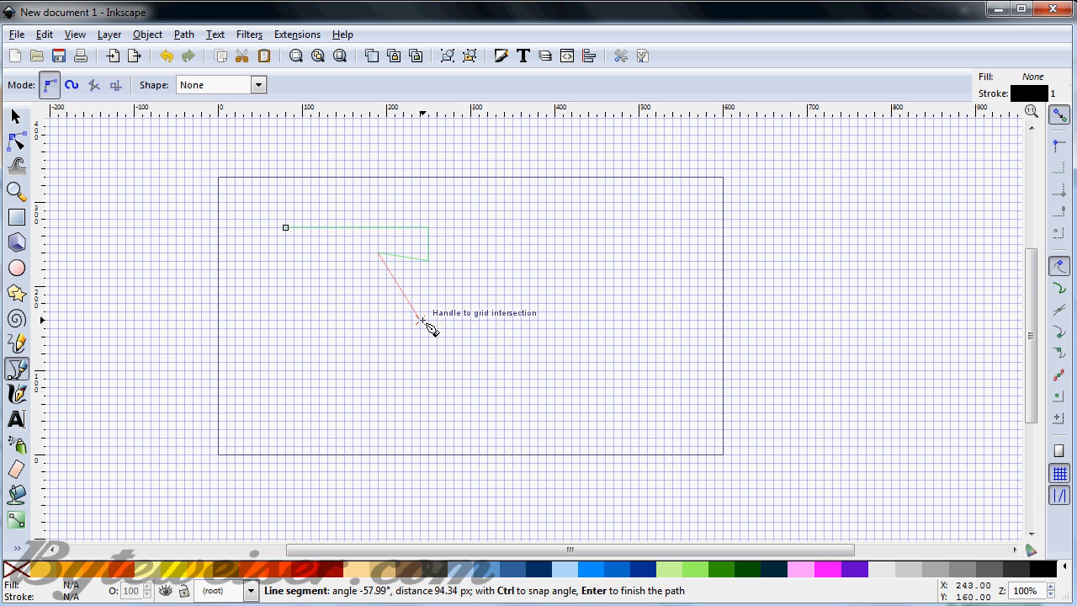
pyautogui.moveTo(429, 305)
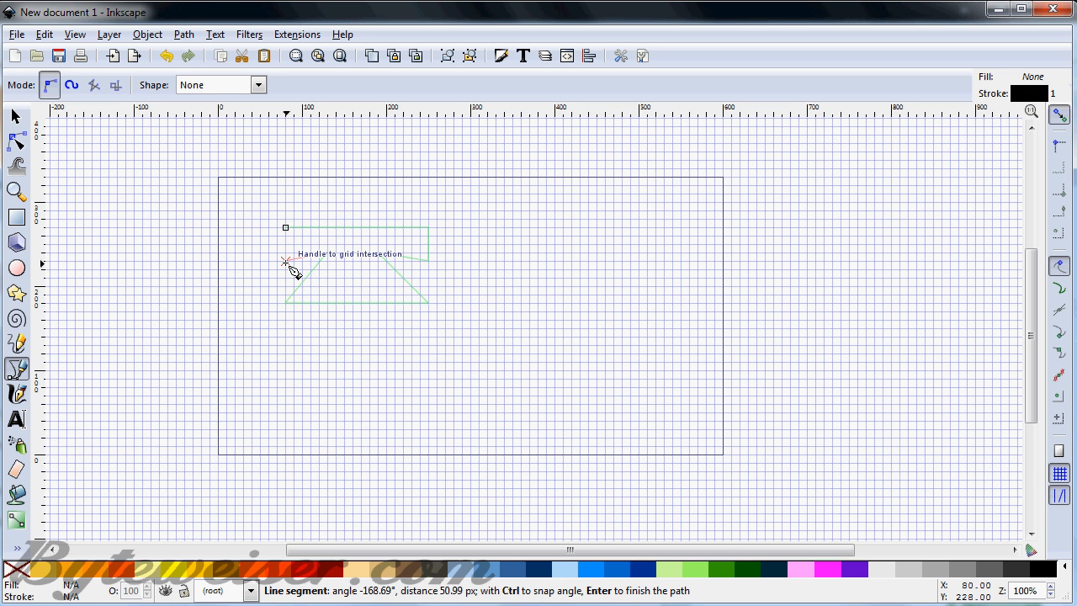
pyautogui.click(286, 227)
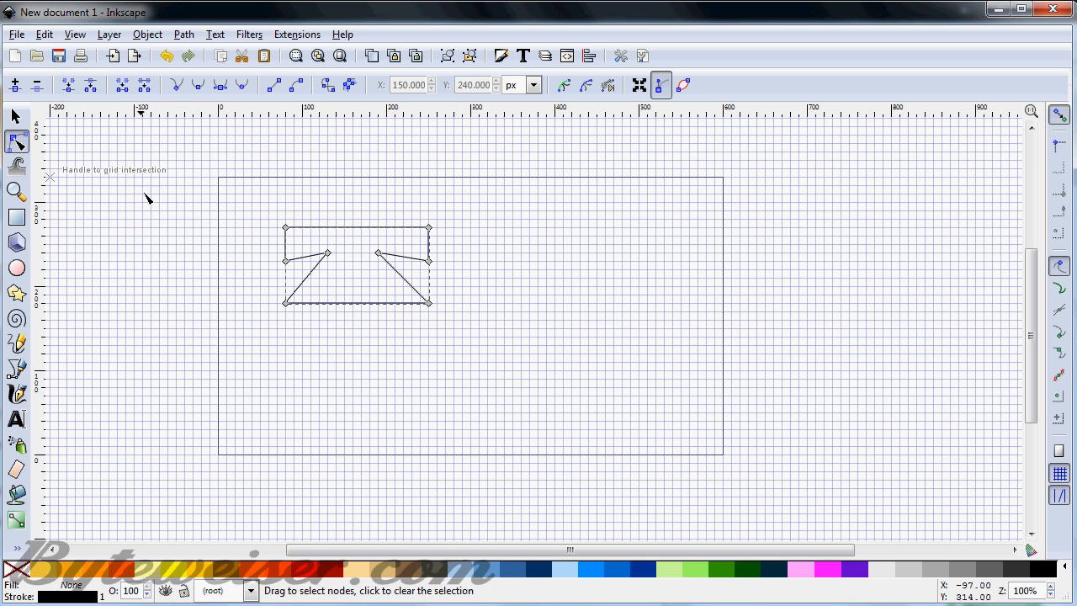
pyautogui.moveTo(377, 263)
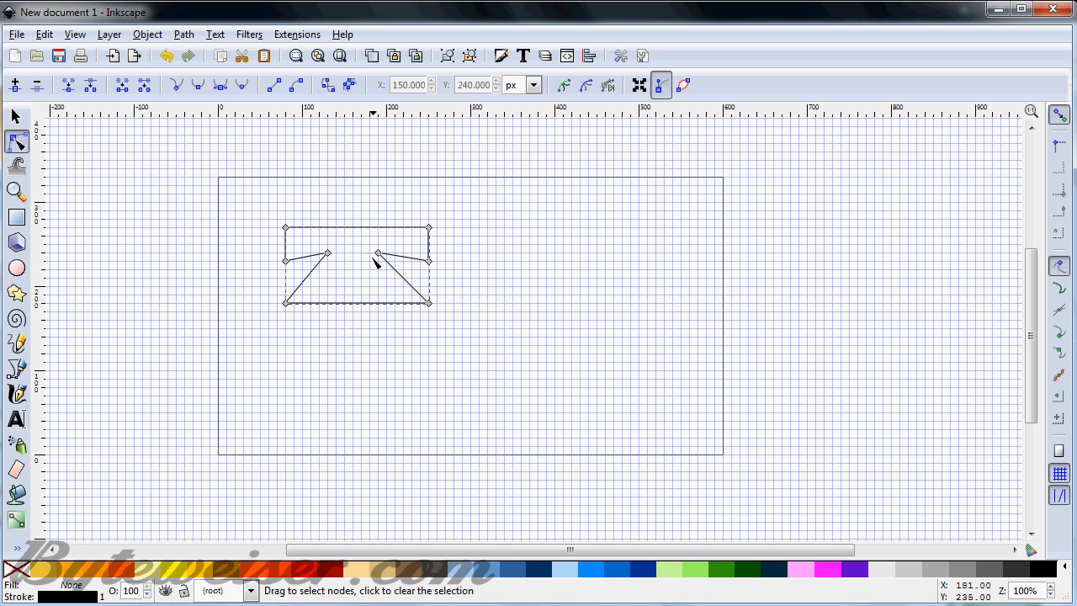
# Tweak the right inner notch node, then return to straight-line path drawing
pyautogui.click(386, 253)
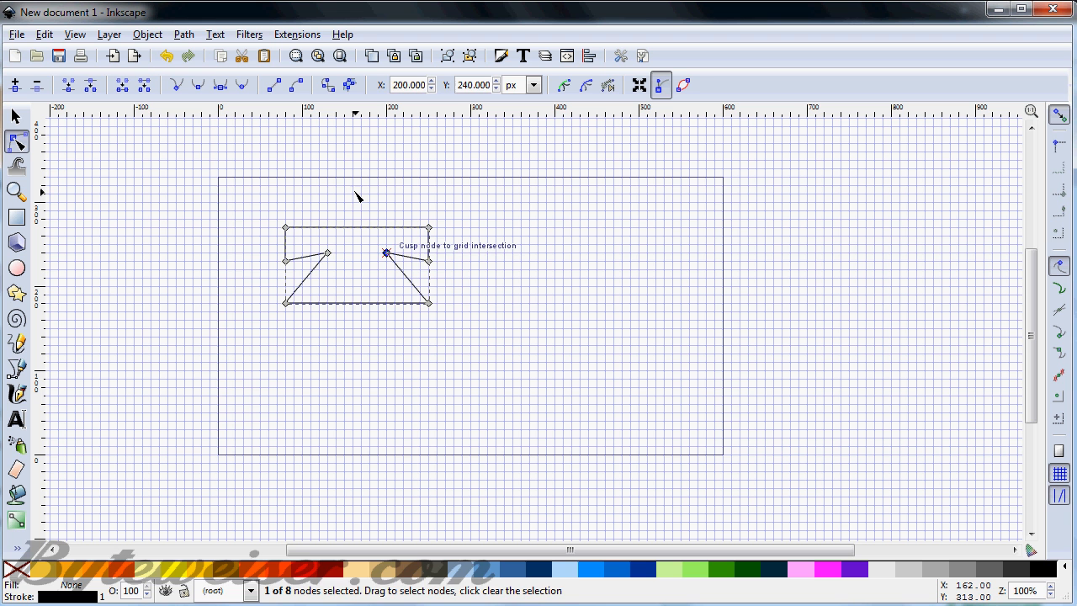
pyautogui.click(353, 197)
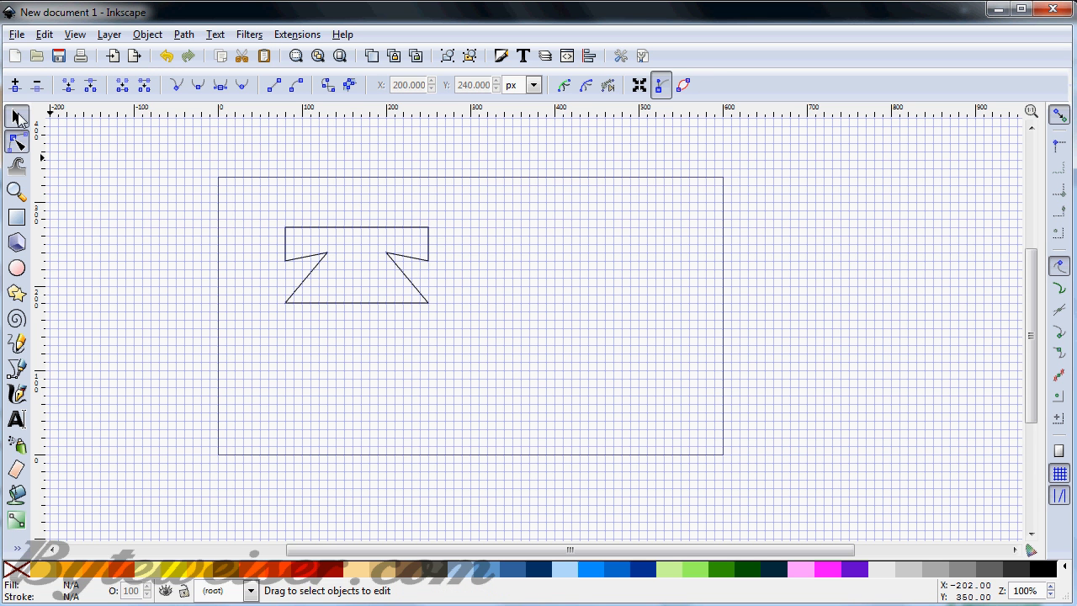
pyautogui.click(17, 116)
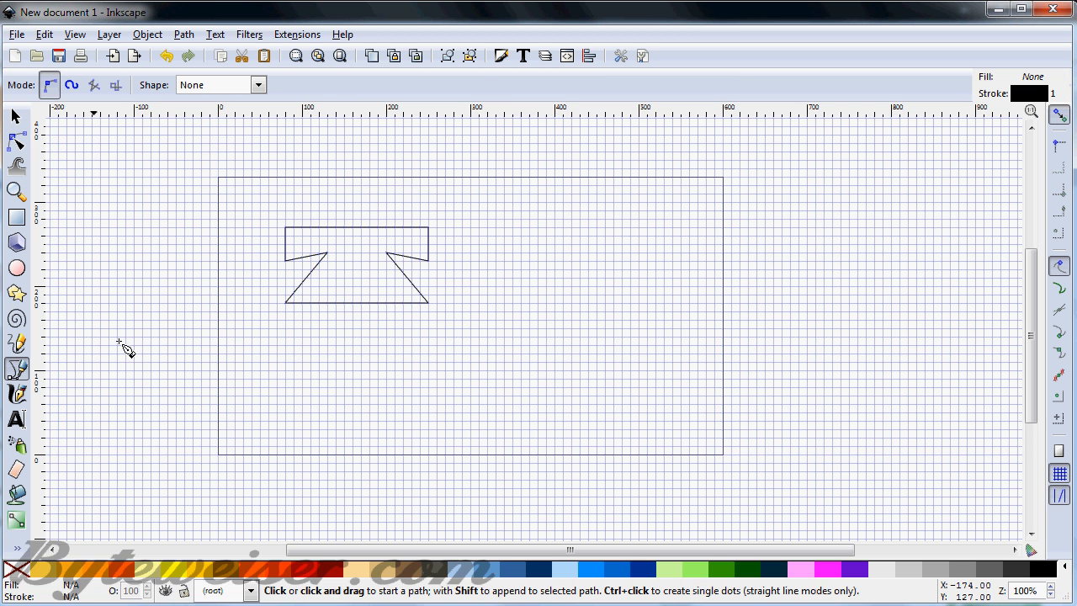
pyautogui.moveTo(478, 289)
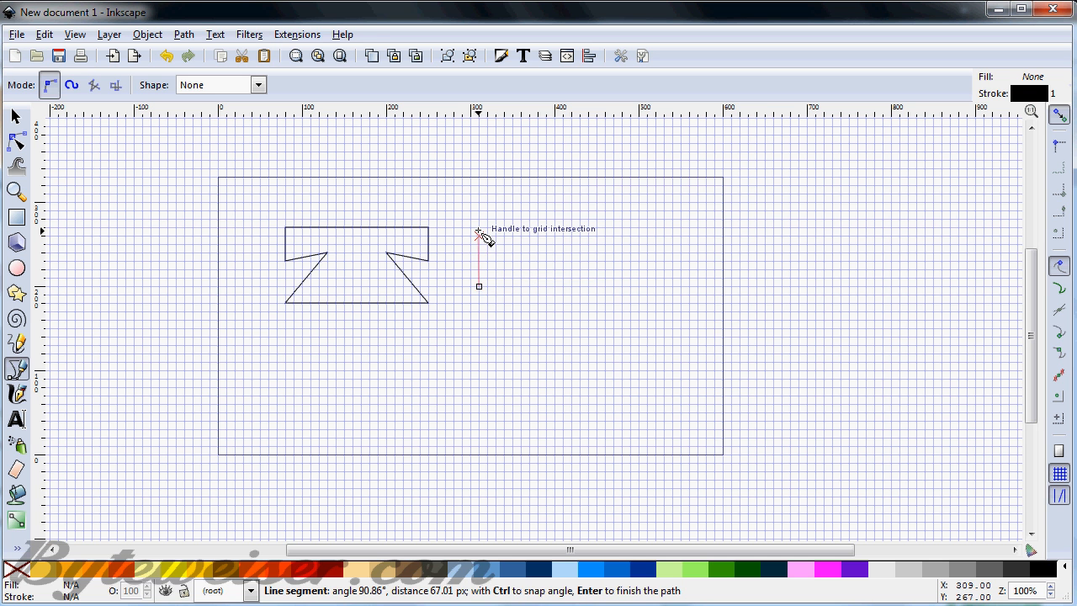
pyautogui.moveTo(606, 199)
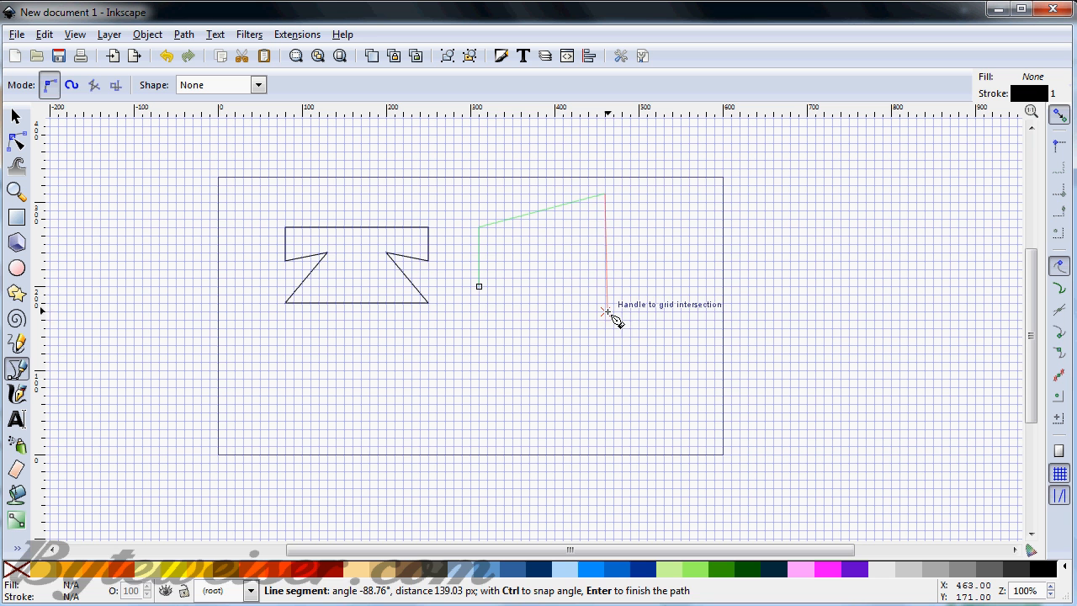
pyautogui.moveTo(496, 295)
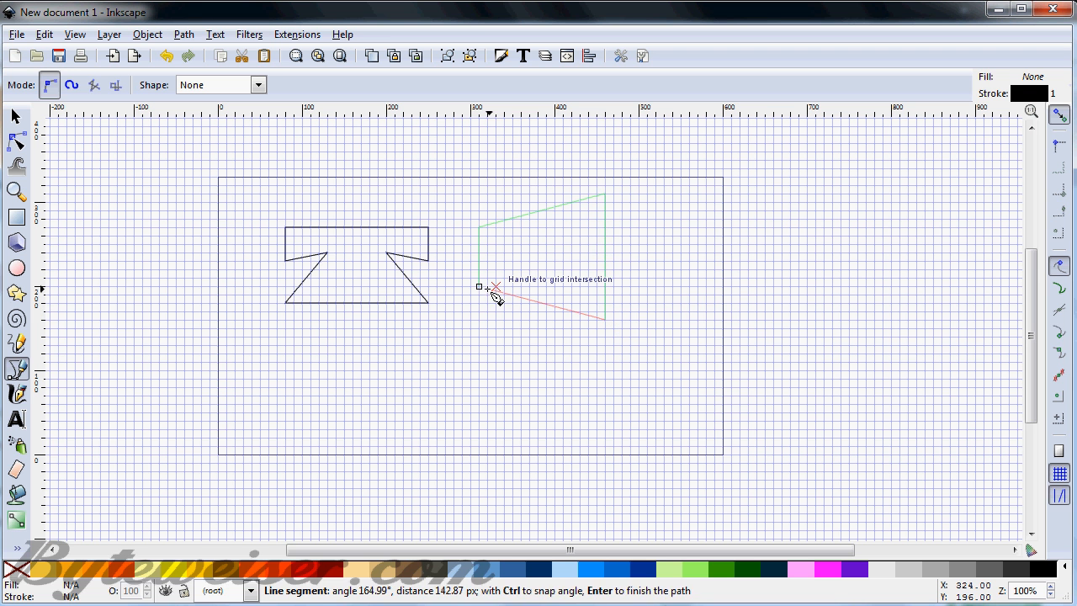
# Close the trapezoid outline beside the first shape and select the first outline
pyautogui.click(480, 288)
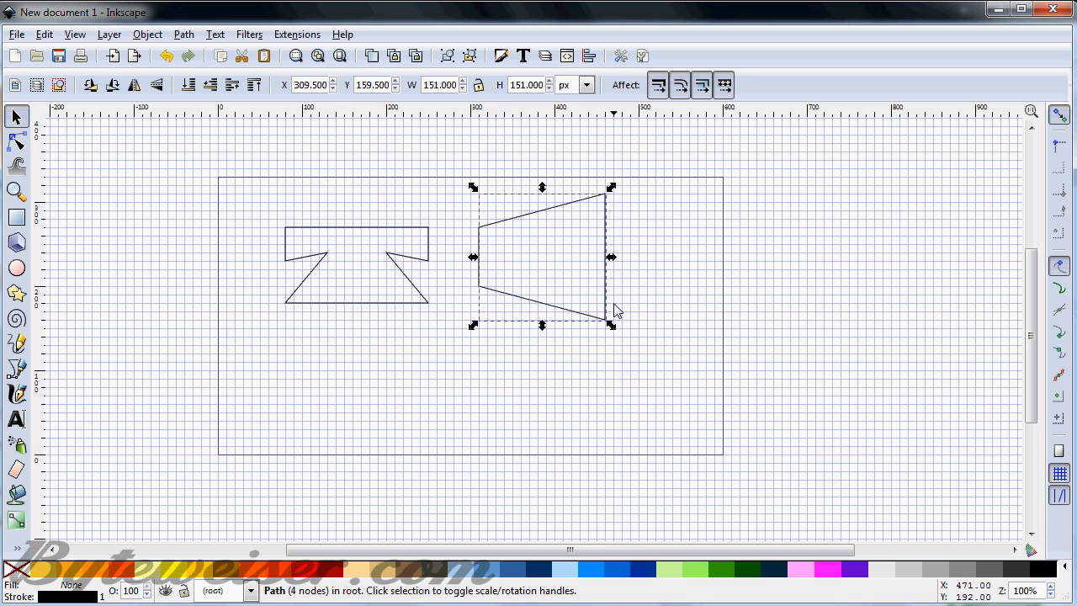
pyautogui.moveTo(470, 281)
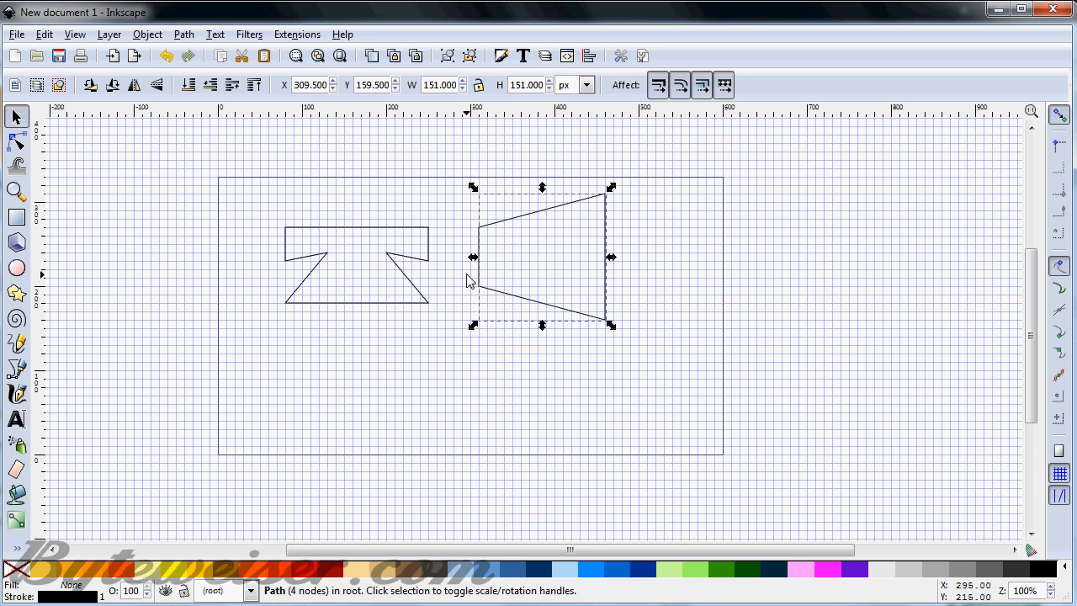
pyautogui.click(357, 266)
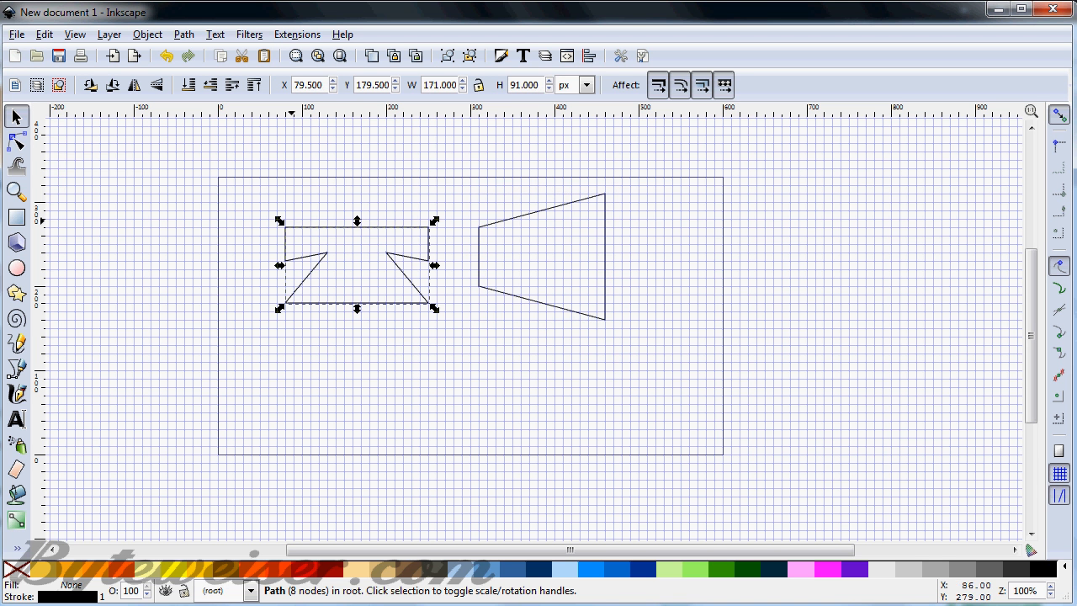
pyautogui.moveTo(17, 143)
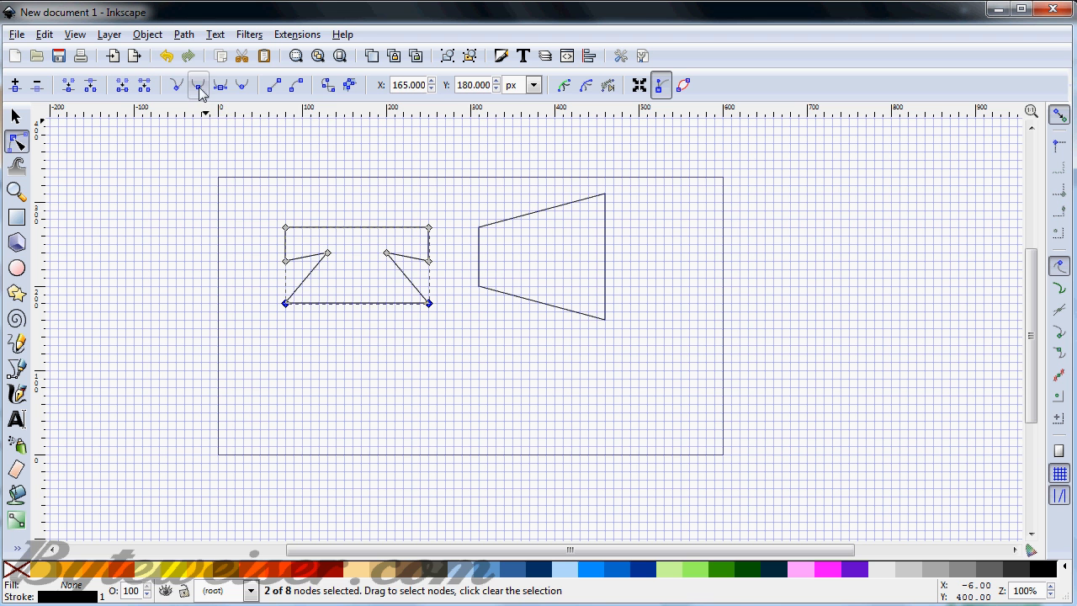
# Smooth the two bottom corners into a bowl and curve the left notch inward
pyautogui.click(199, 84)
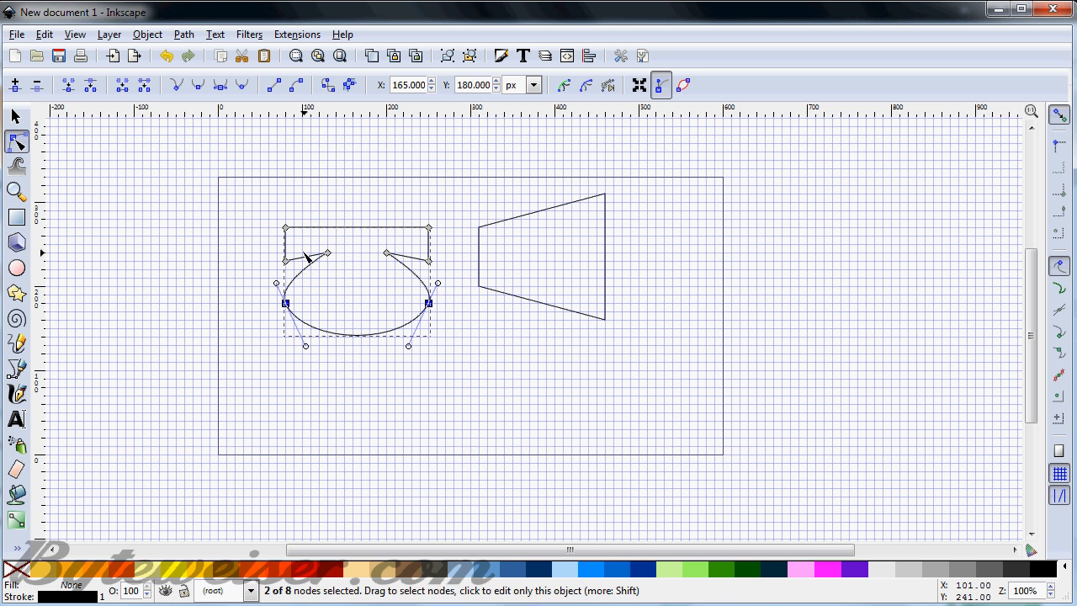
pyautogui.moveTo(357, 232)
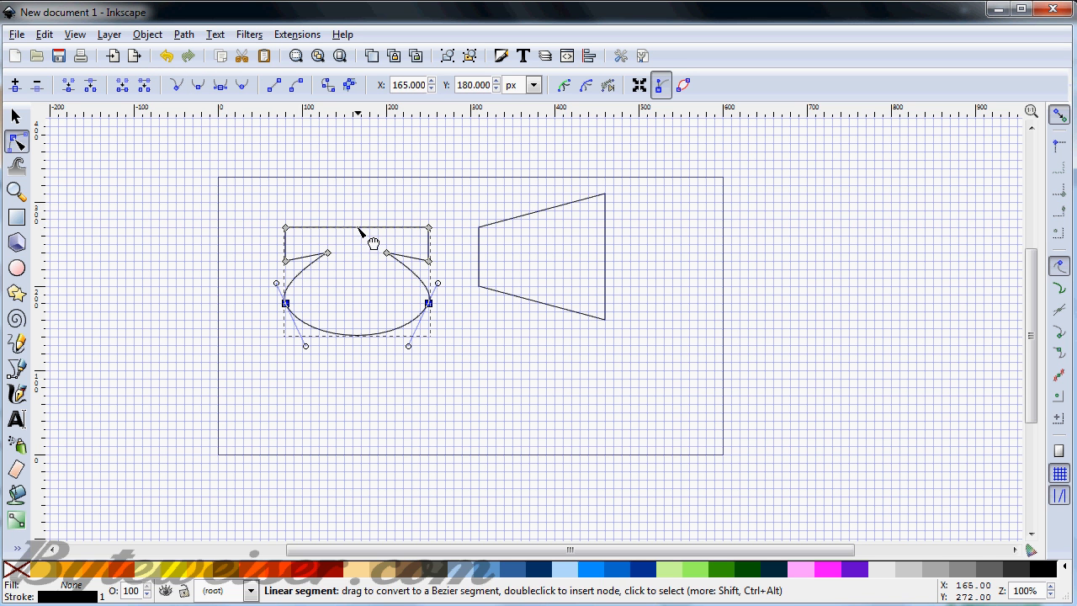
pyautogui.click(328, 254)
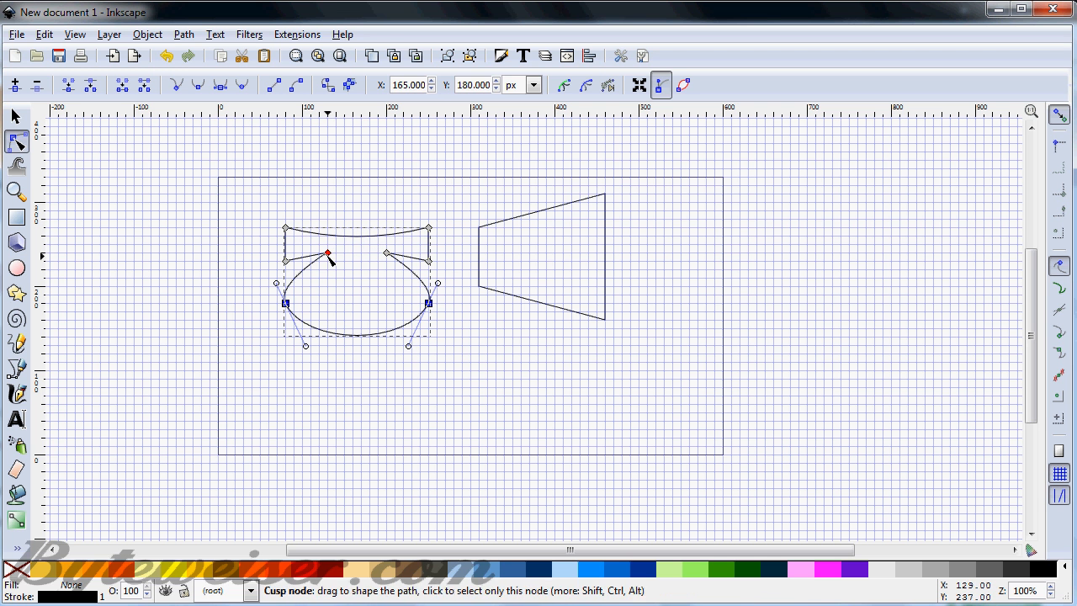
pyautogui.moveTo(317, 259)
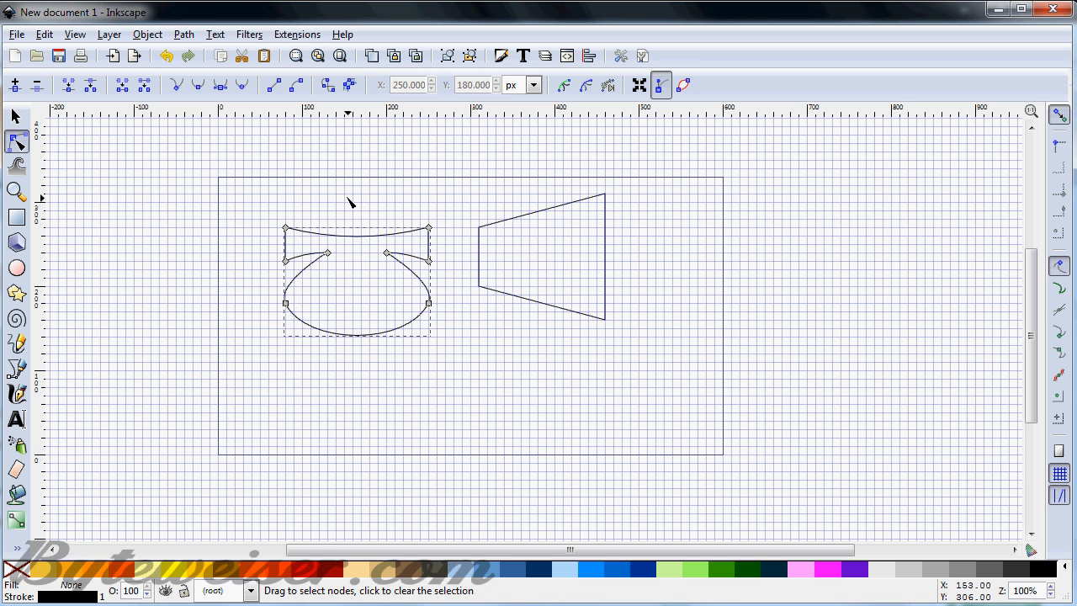
pyautogui.click(13, 115)
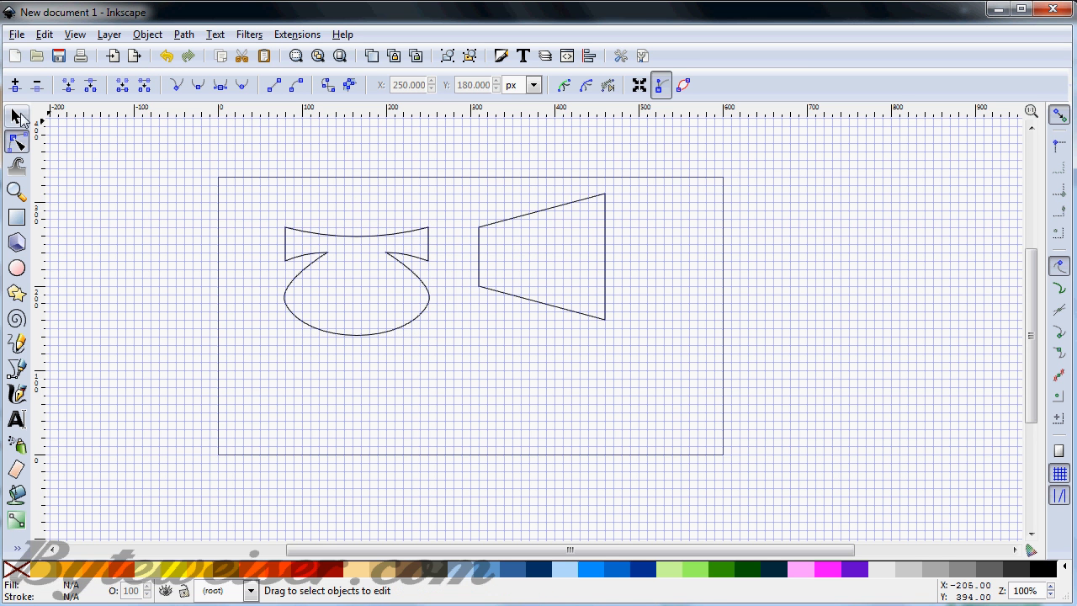
pyautogui.click(15, 116)
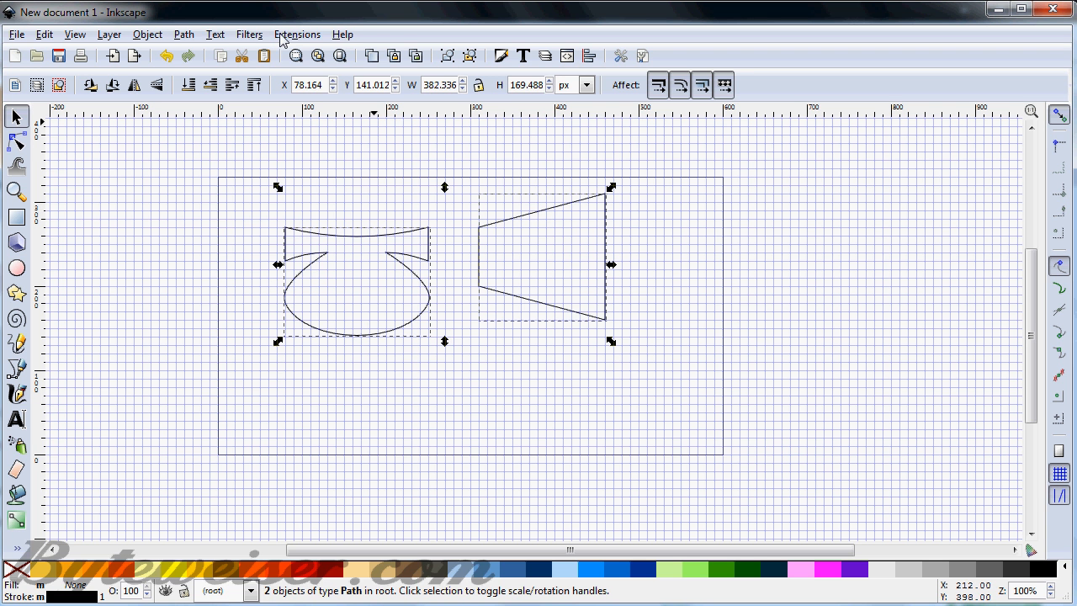
# Apply Extensions > Modify Path > Perspective to warp the body onto the trapezoid
pyautogui.click(296, 34)
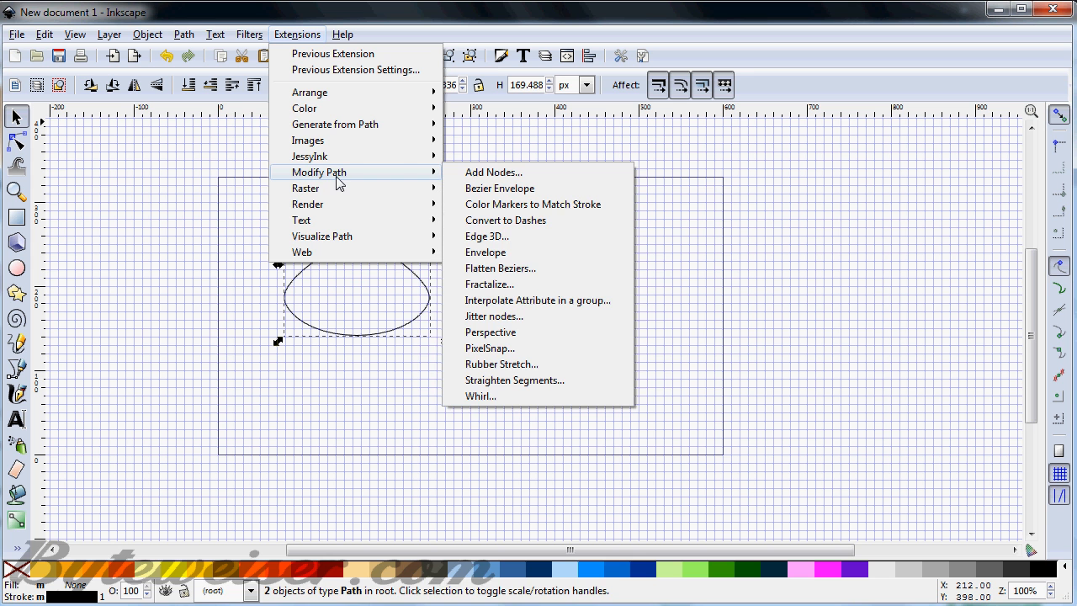
pyautogui.moveTo(492, 331)
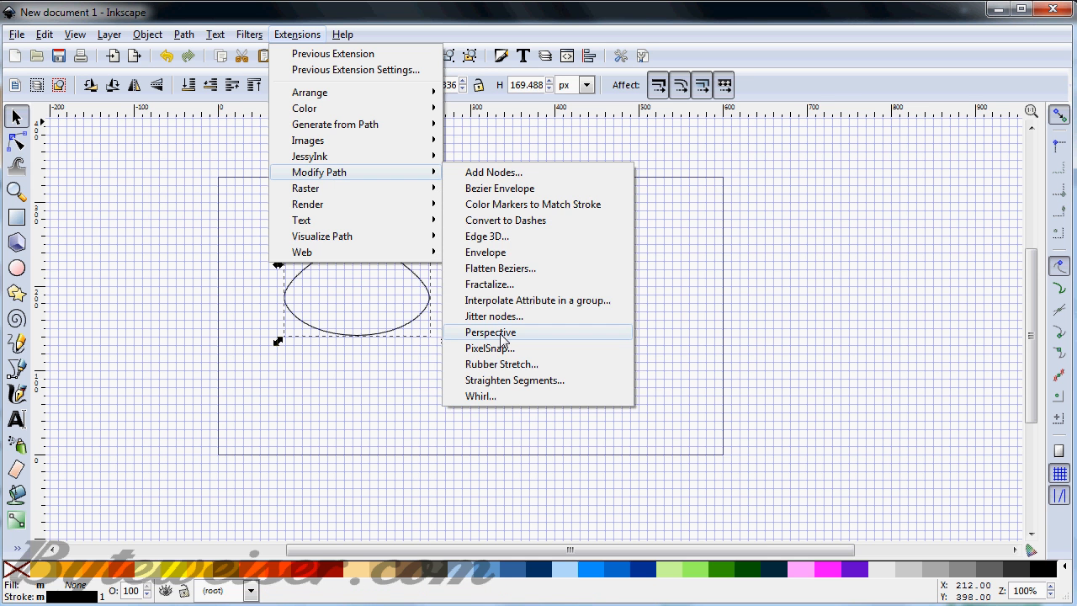
pyautogui.click(490, 331)
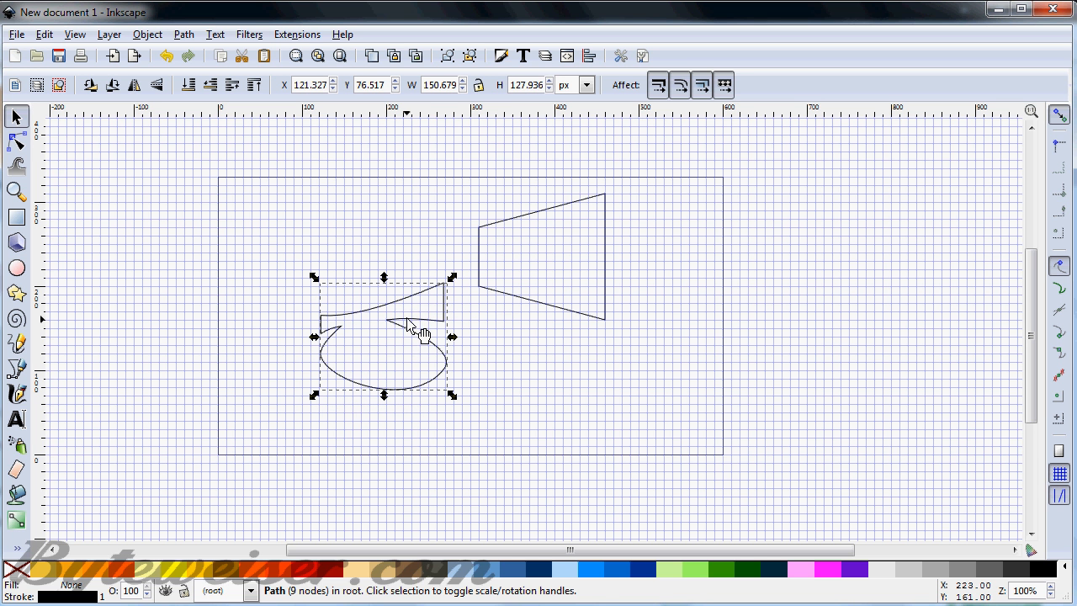
pyautogui.moveTo(412, 334)
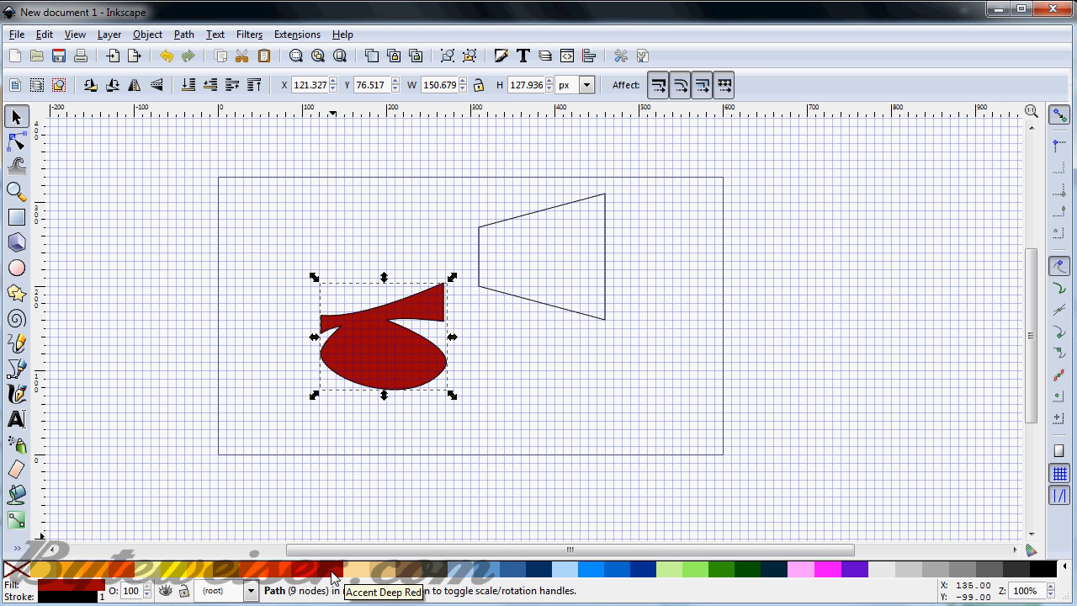
pyautogui.moveTo(362, 495)
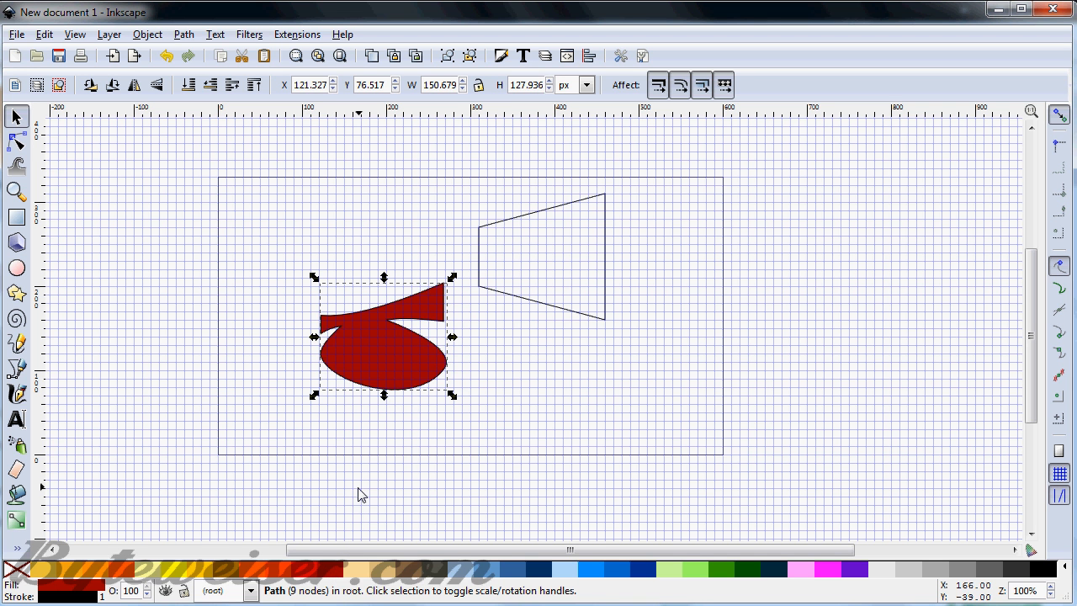
pyautogui.moveTo(185, 234)
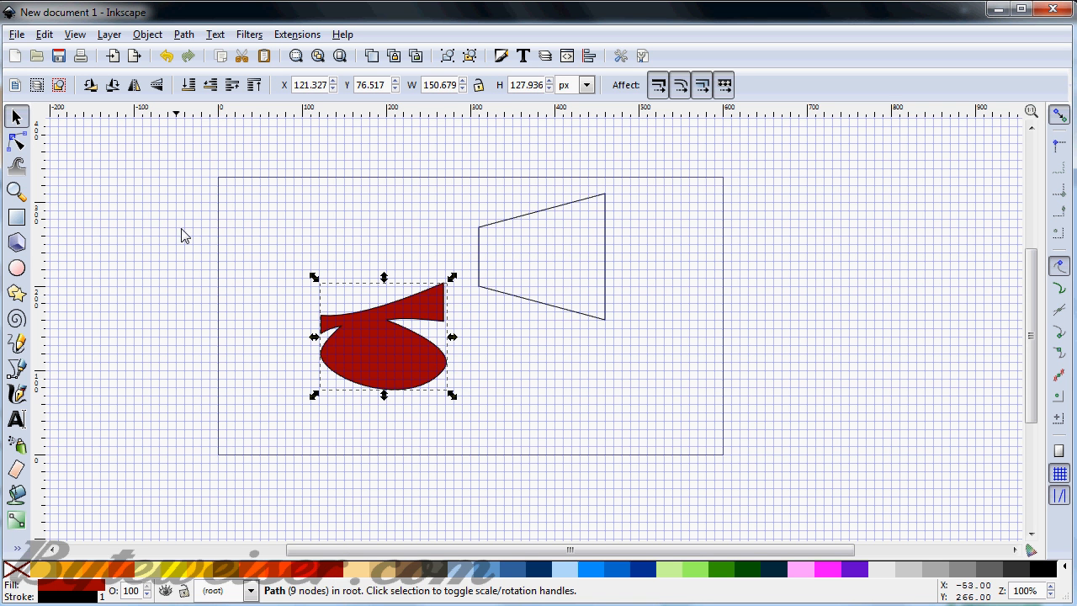
# Zoom to about 800% on a blank area of the grid
pyautogui.scroll(-3)
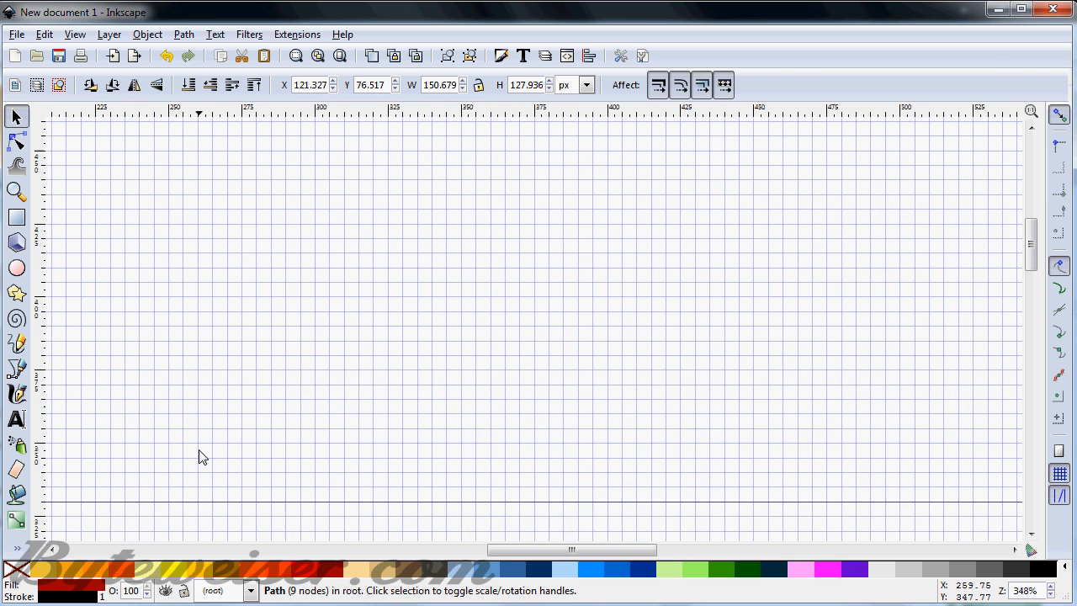
pyautogui.moveTo(572, 549); pyautogui.dragTo(438, 549)
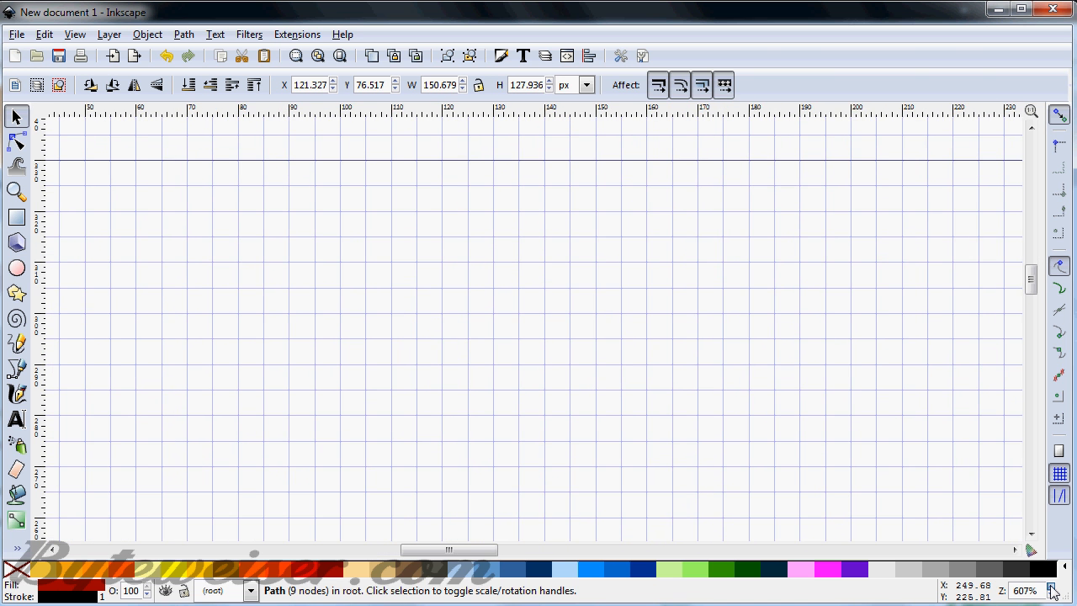
pyautogui.click(1050, 589)
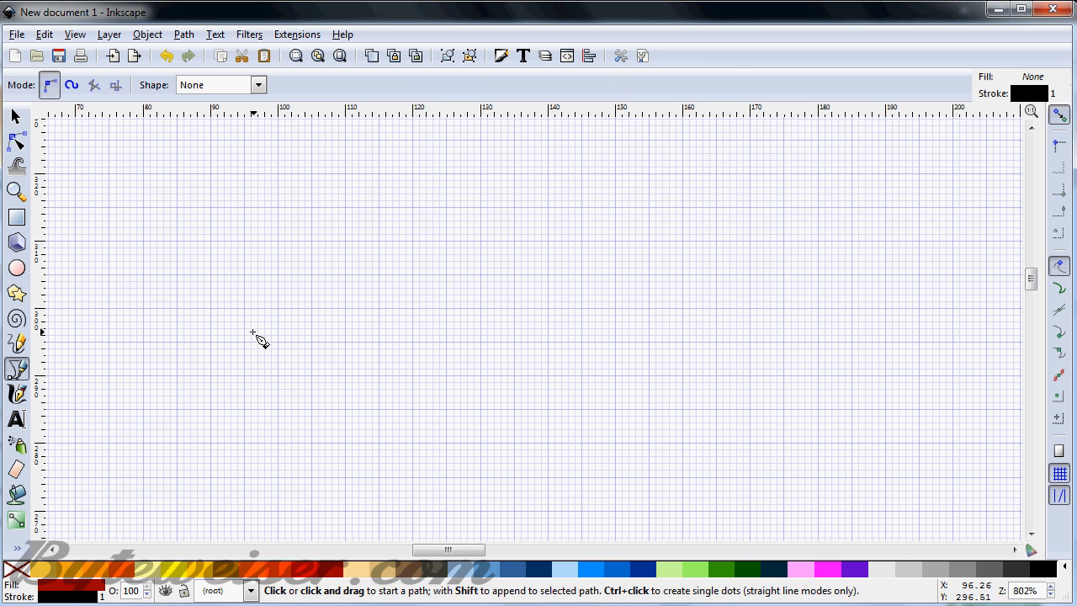
# Start the small closed V-shaped outline on the empty grid
pyautogui.click(279, 308)
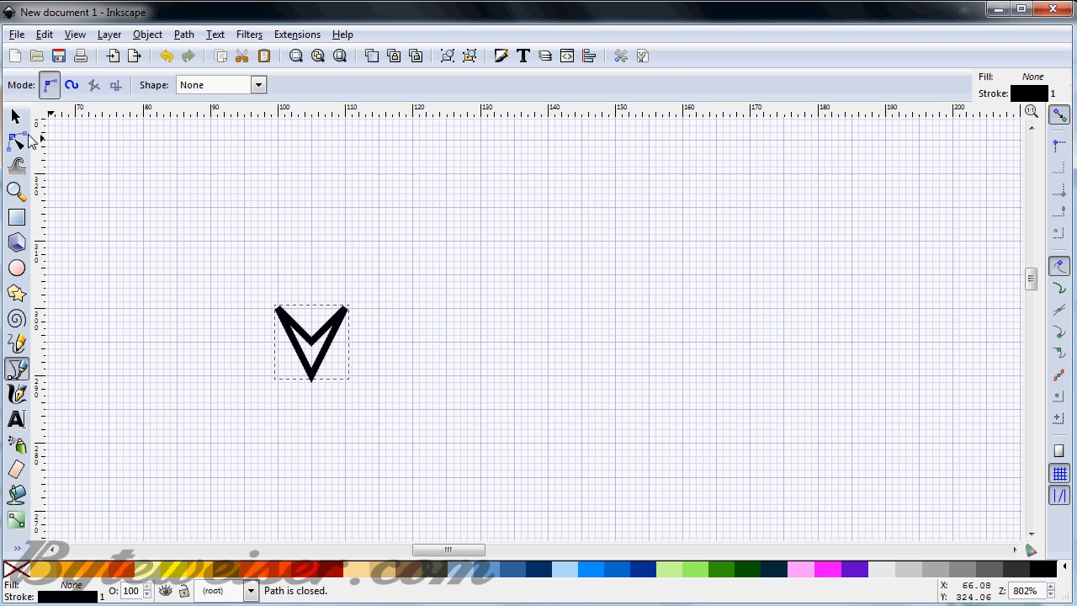
pyautogui.moveTo(17, 142)
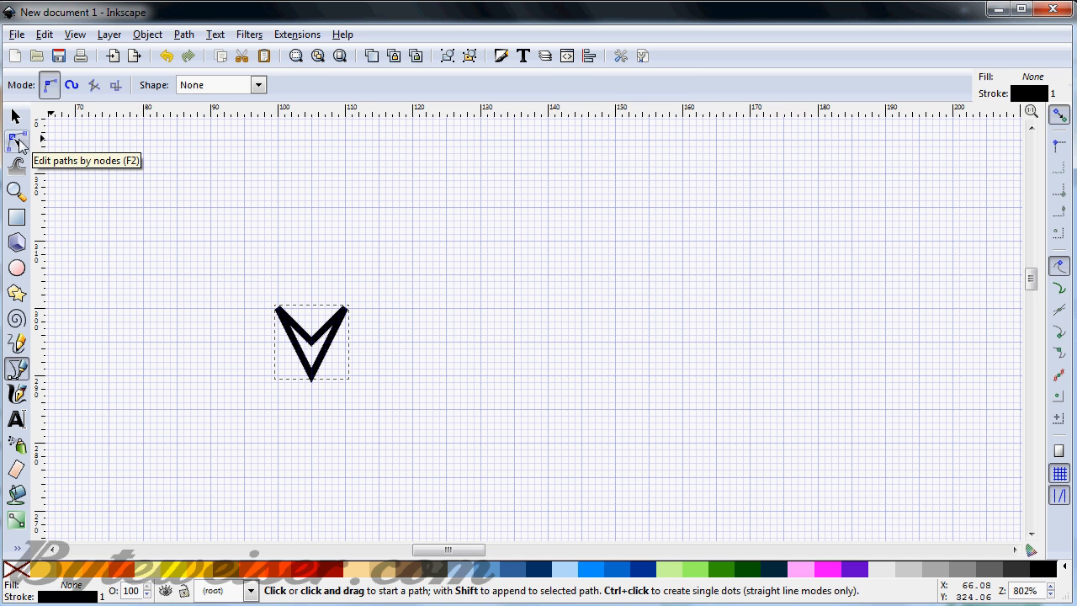
# Smooth the V's bottom nodes and pull them down into a rounded U crescent
pyautogui.click(16, 141)
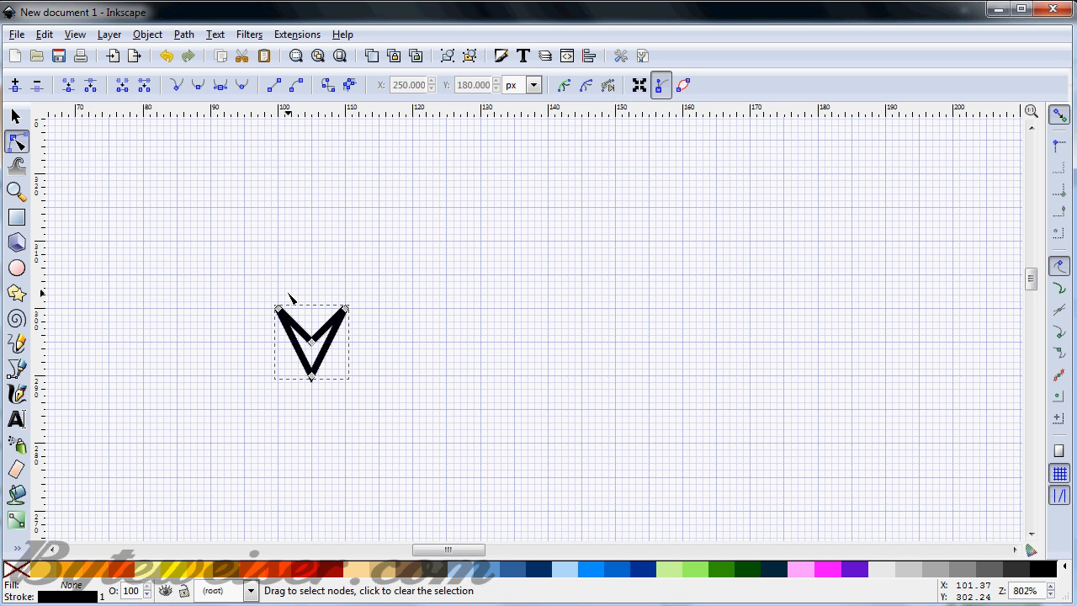
pyautogui.moveTo(293, 300); pyautogui.dragTo(330, 428)
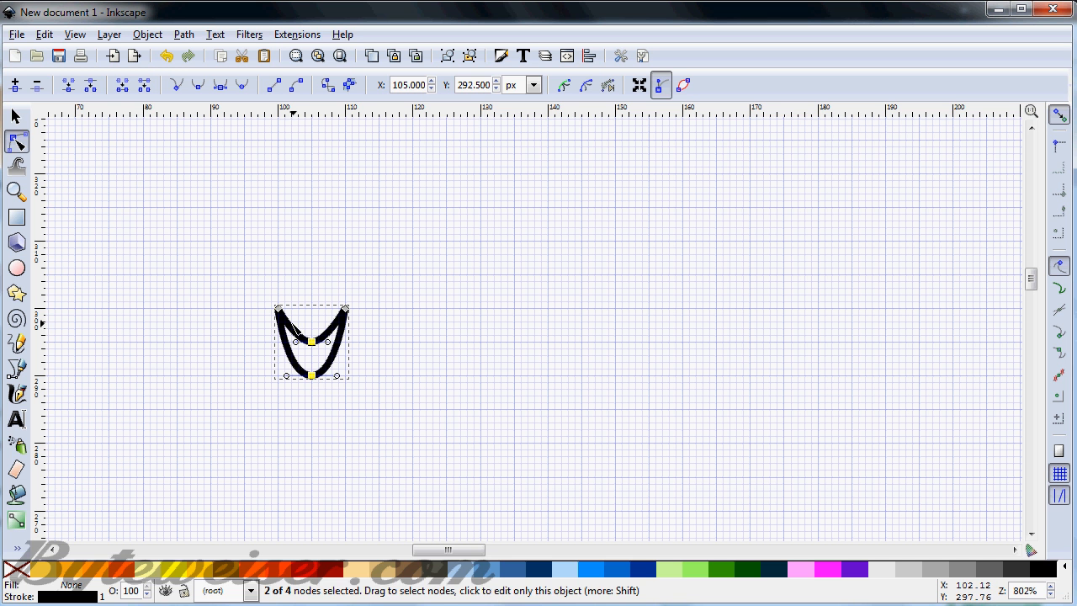
pyautogui.moveTo(311, 373); pyautogui.dragTo(312, 396)
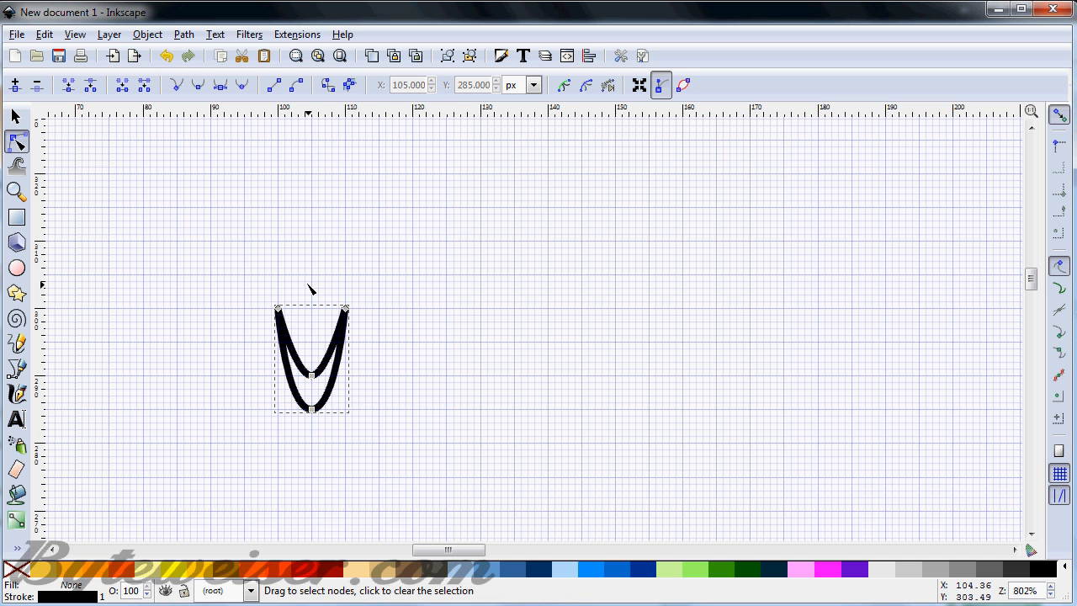
pyautogui.moveTo(269, 338)
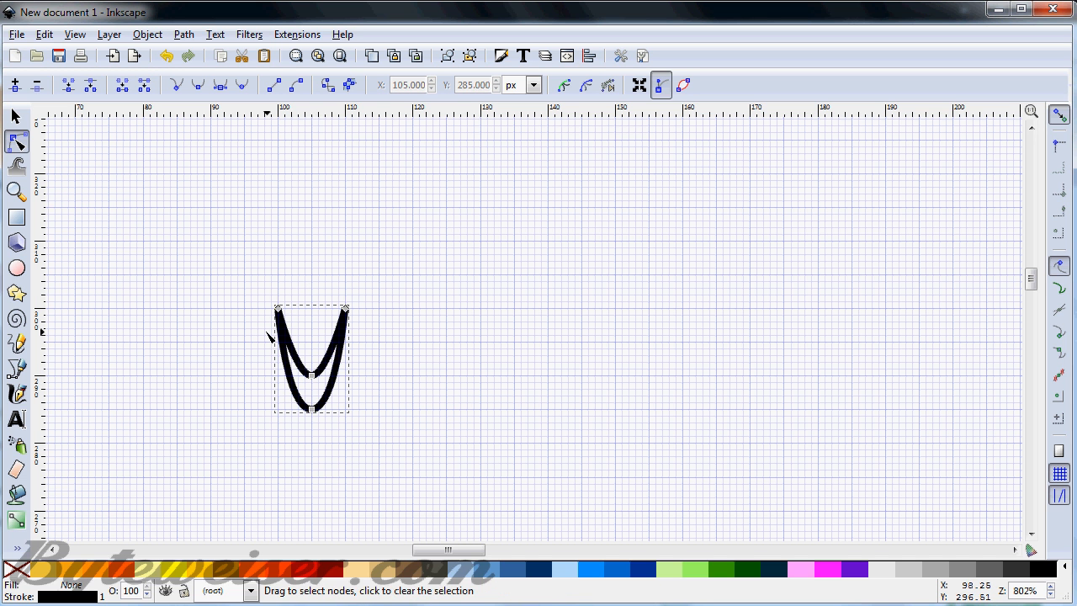
pyautogui.click(14, 116)
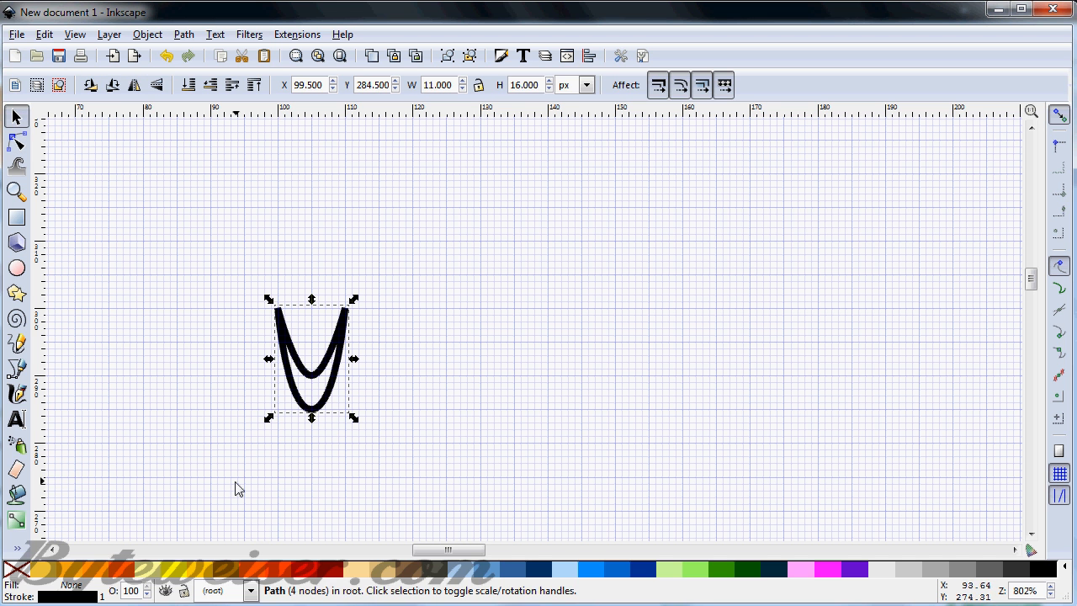
pyautogui.moveTo(309, 569)
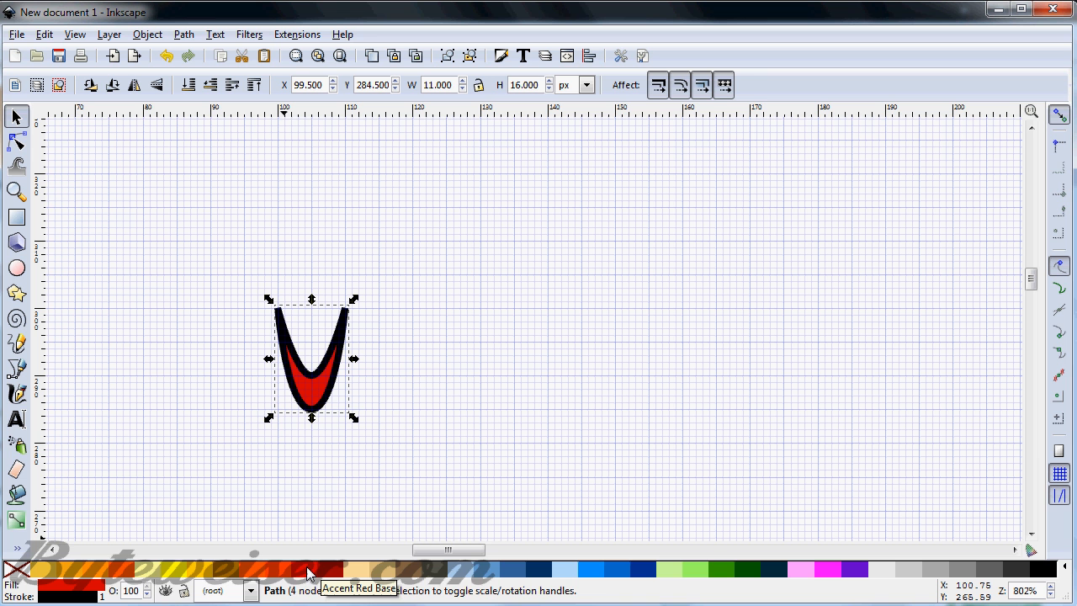
pyautogui.moveTo(336, 575)
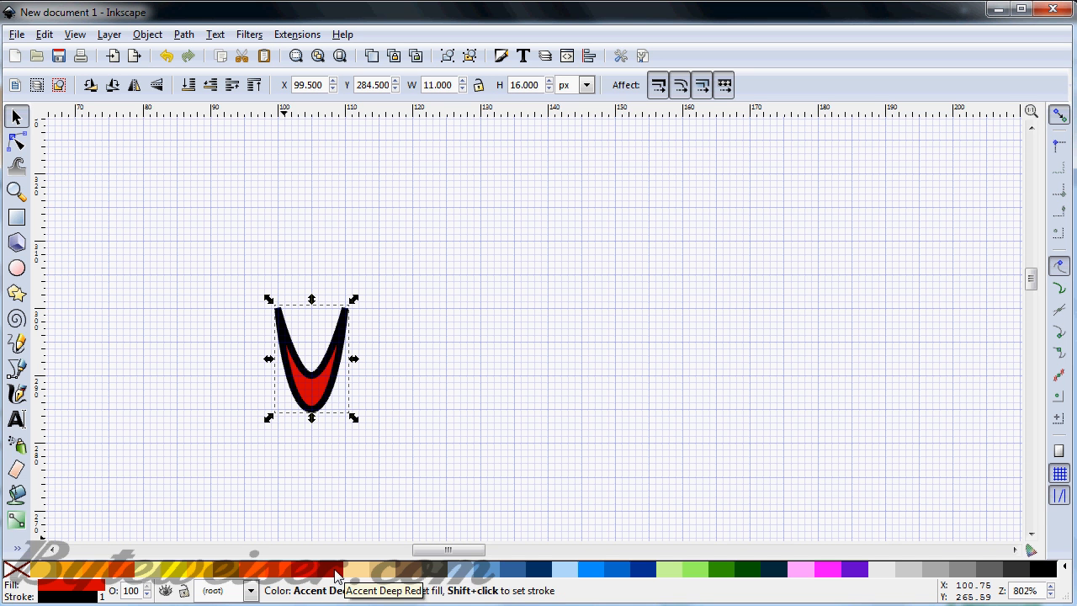
pyautogui.moveTo(324, 579)
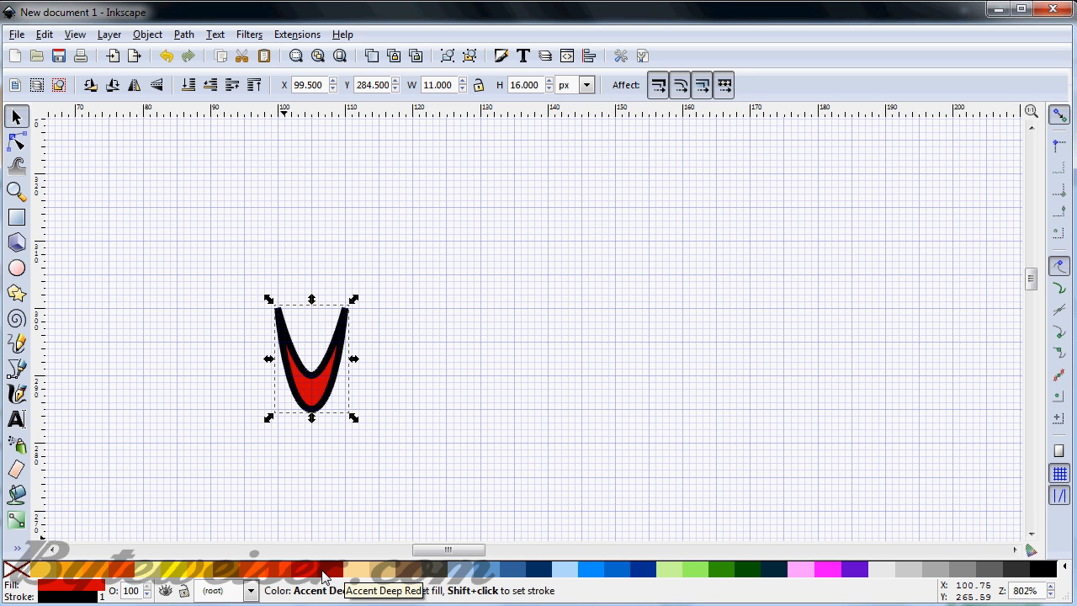
pyautogui.moveTo(307, 574)
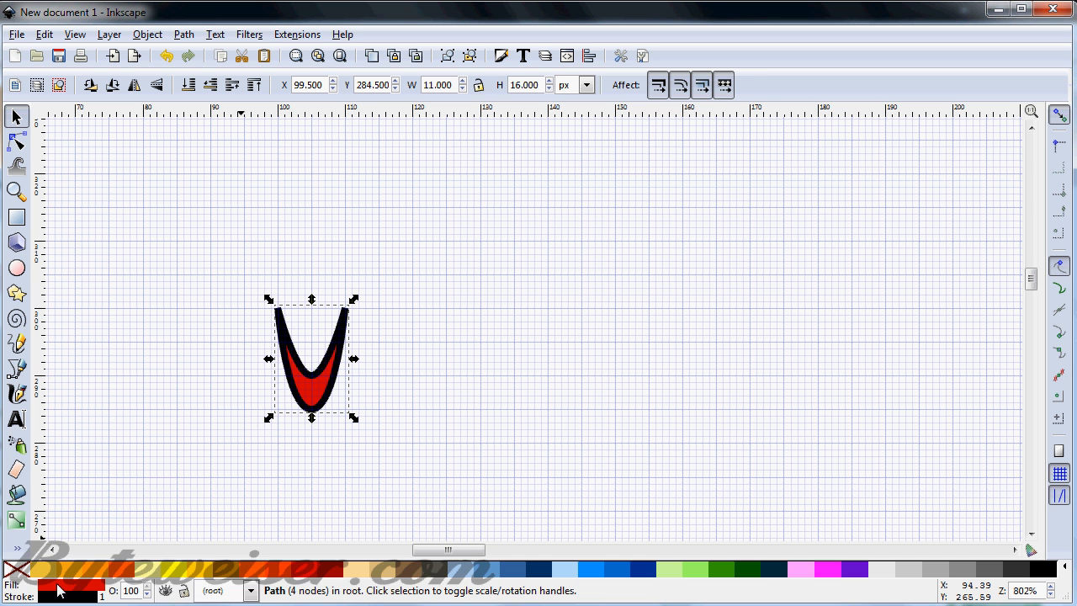
pyautogui.moveTo(41, 575)
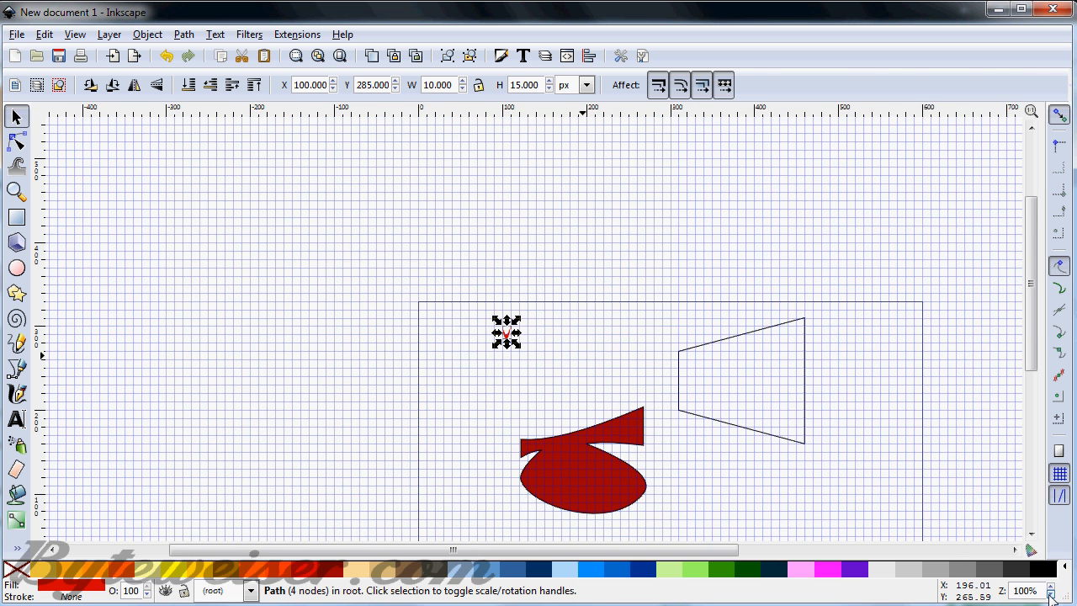
# Convert the small red crescent into a pattern via Object > Pattern > Objects to Pattern
pyautogui.click(522, 348)
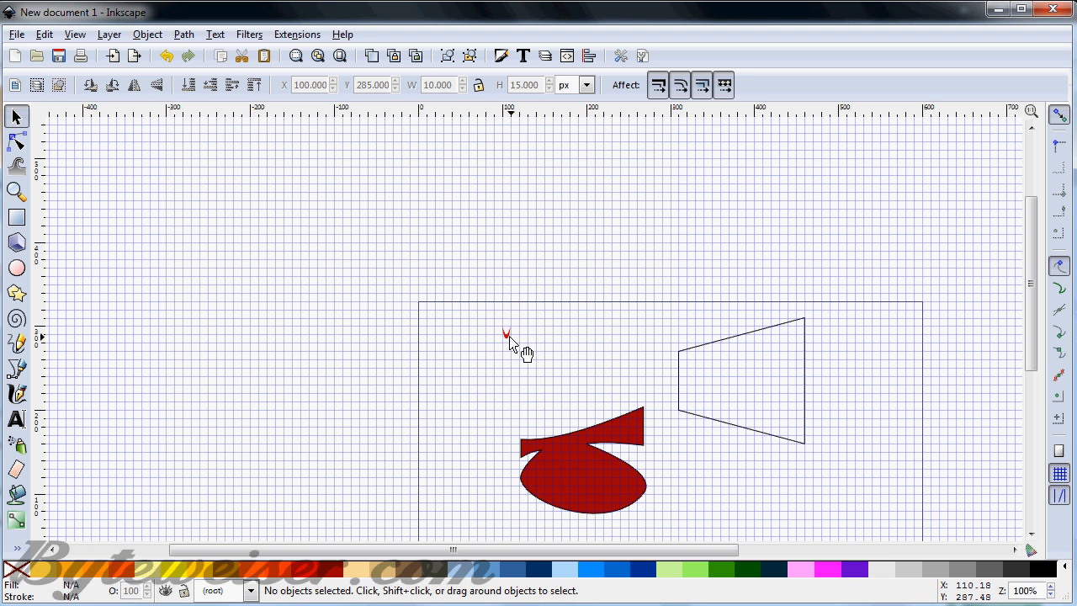
pyautogui.click(507, 330)
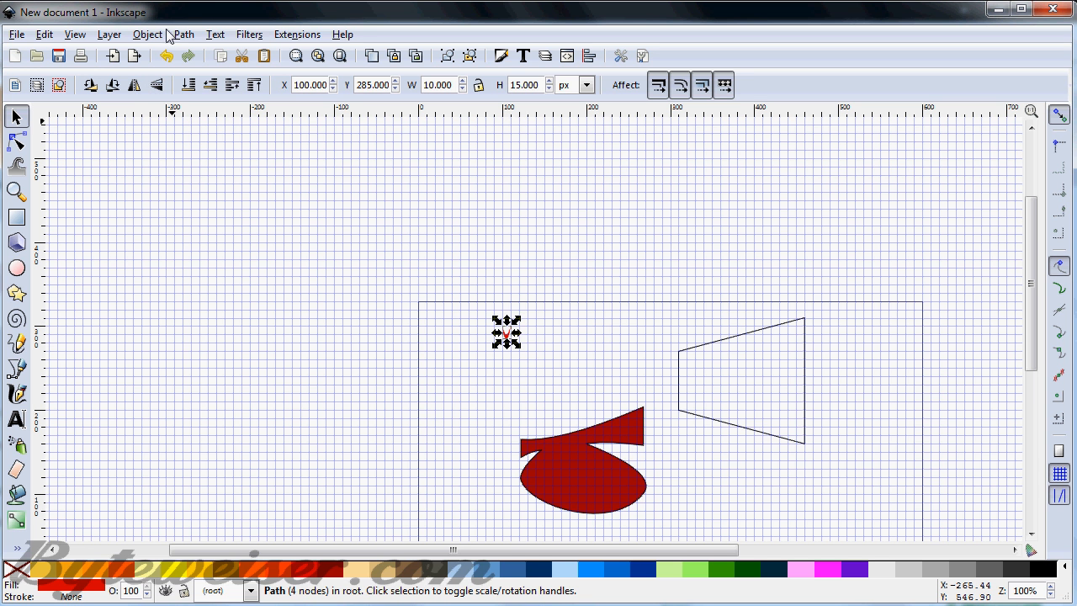
pyautogui.click(147, 33)
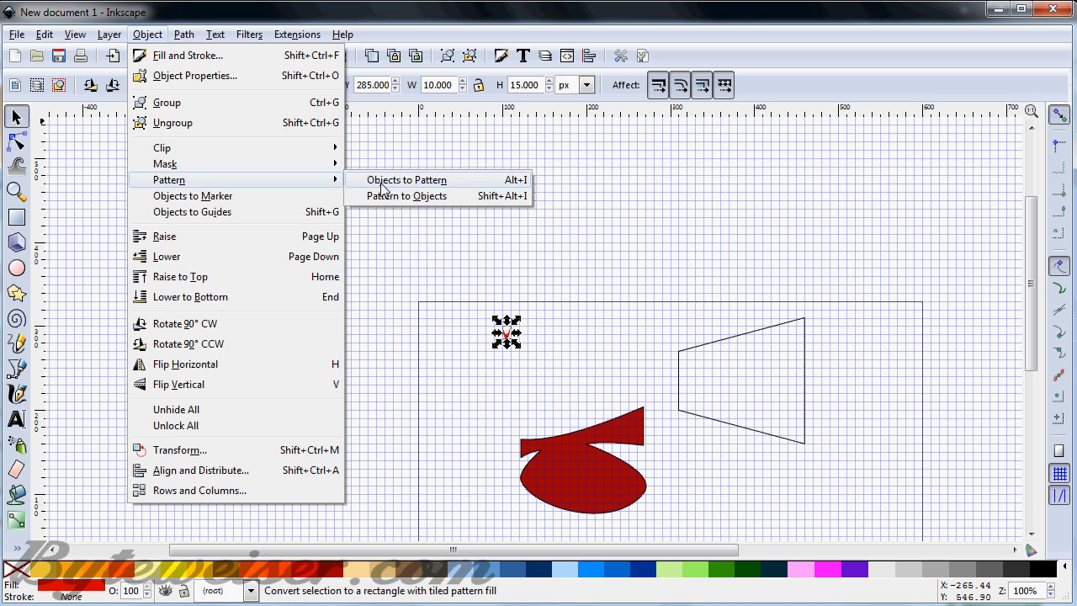
pyautogui.click(408, 178)
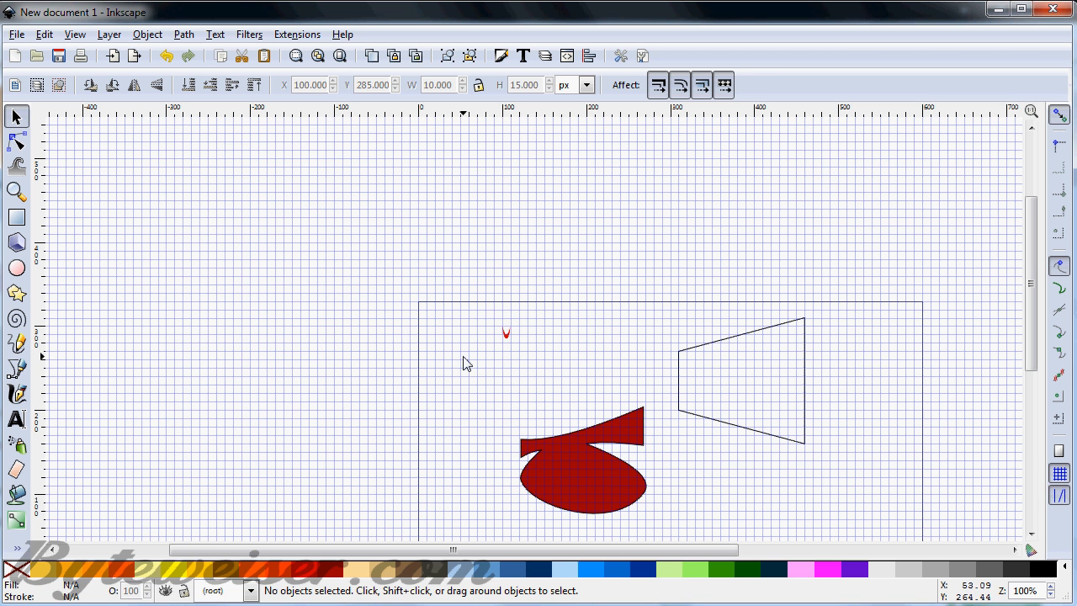
# Delete the resulting pattern-filled rectangle from the page
pyautogui.click(505, 333)
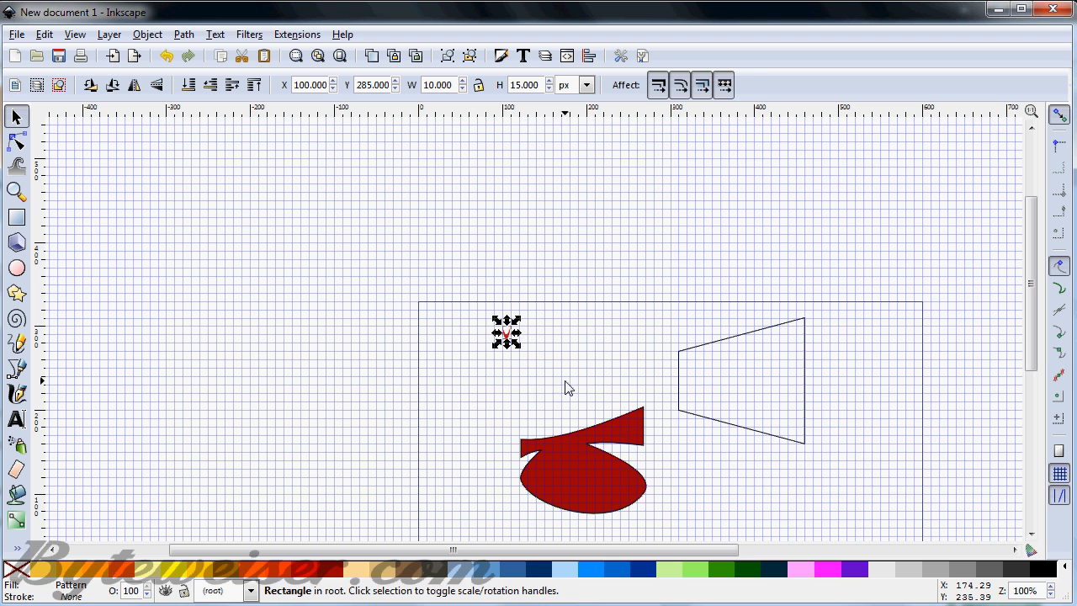
pyautogui.click(554, 402)
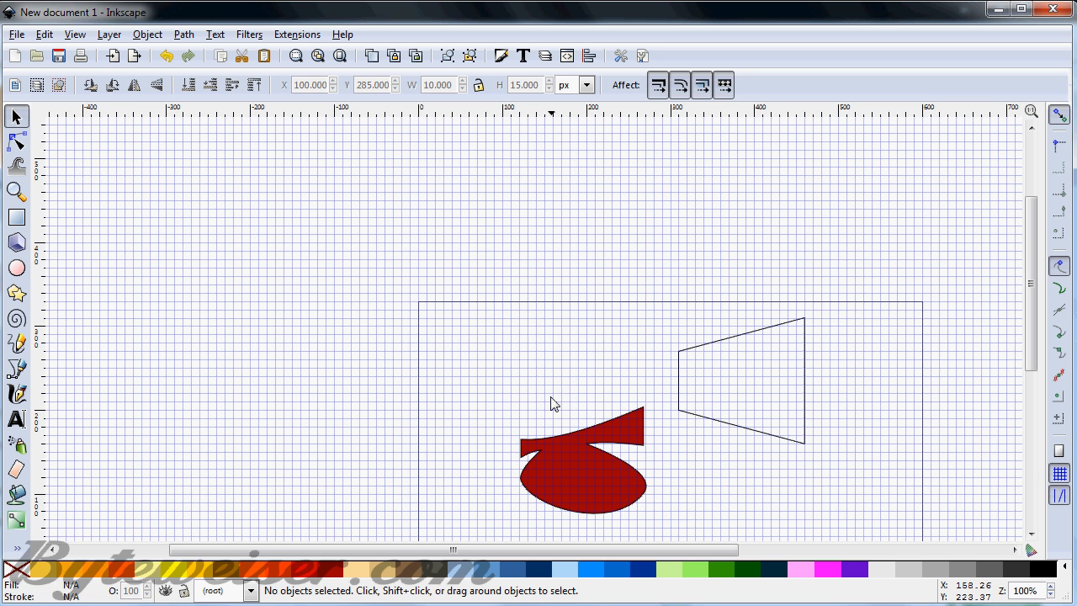
# Fill the red owl body with the new crescent feather pattern in Fill and Stroke
pyautogui.click(580, 463)
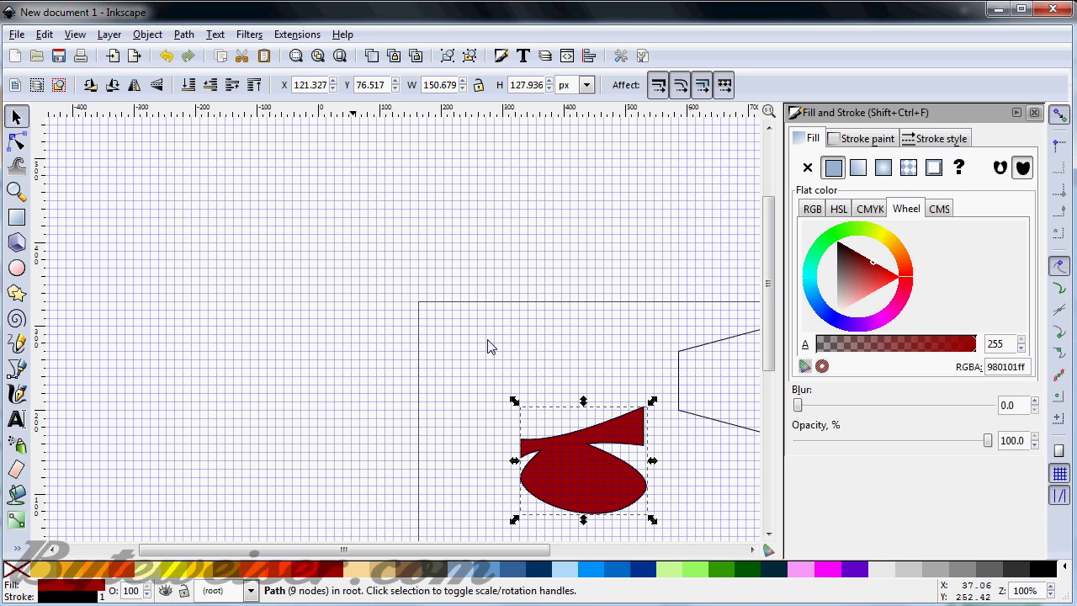
pyautogui.moveTo(909, 168)
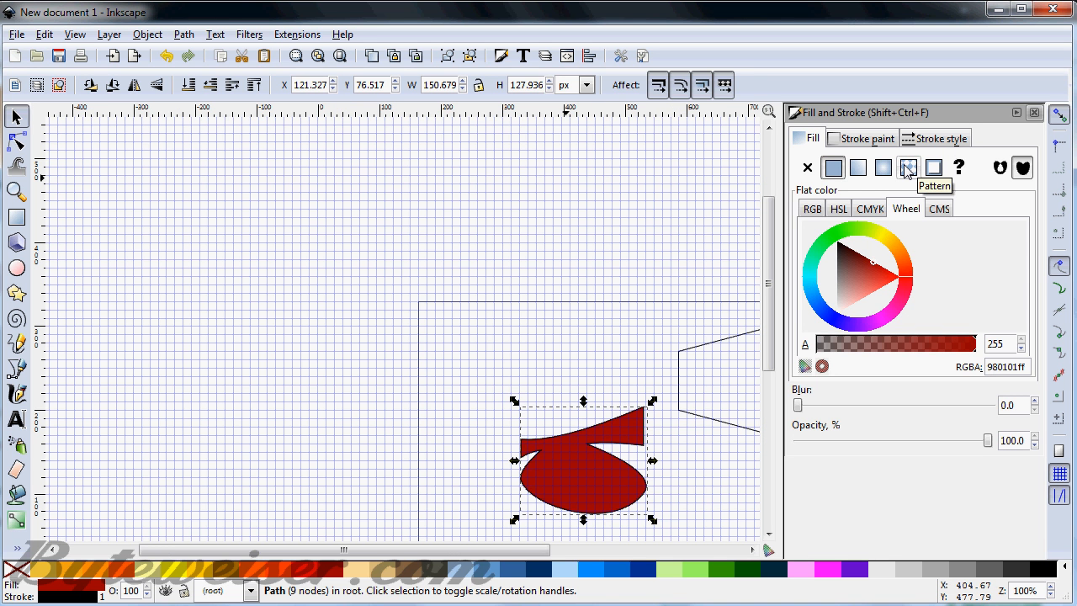
pyautogui.click(909, 168)
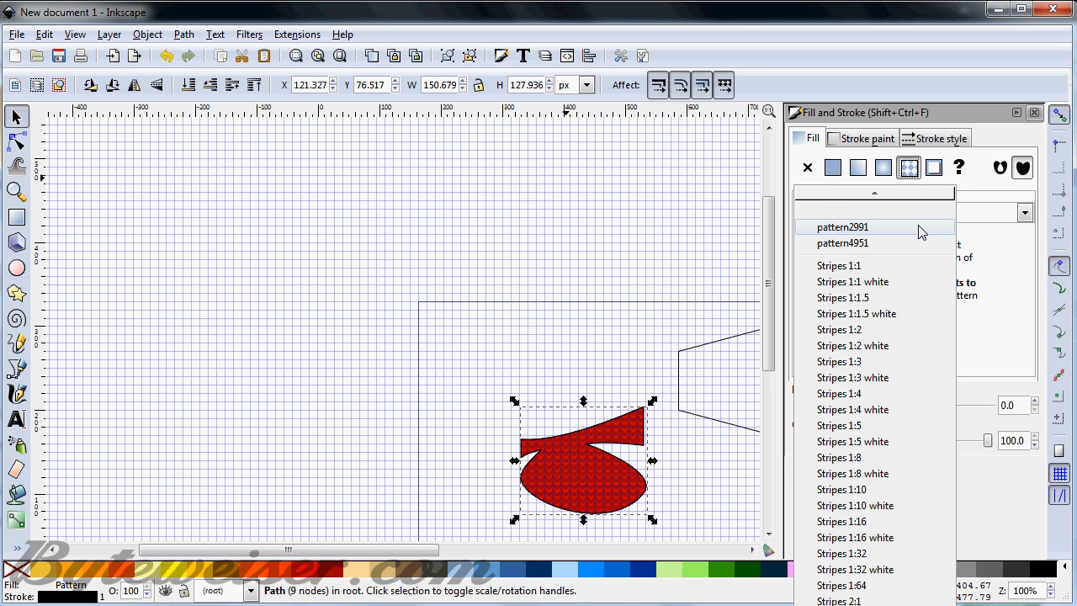
pyautogui.click(842, 225)
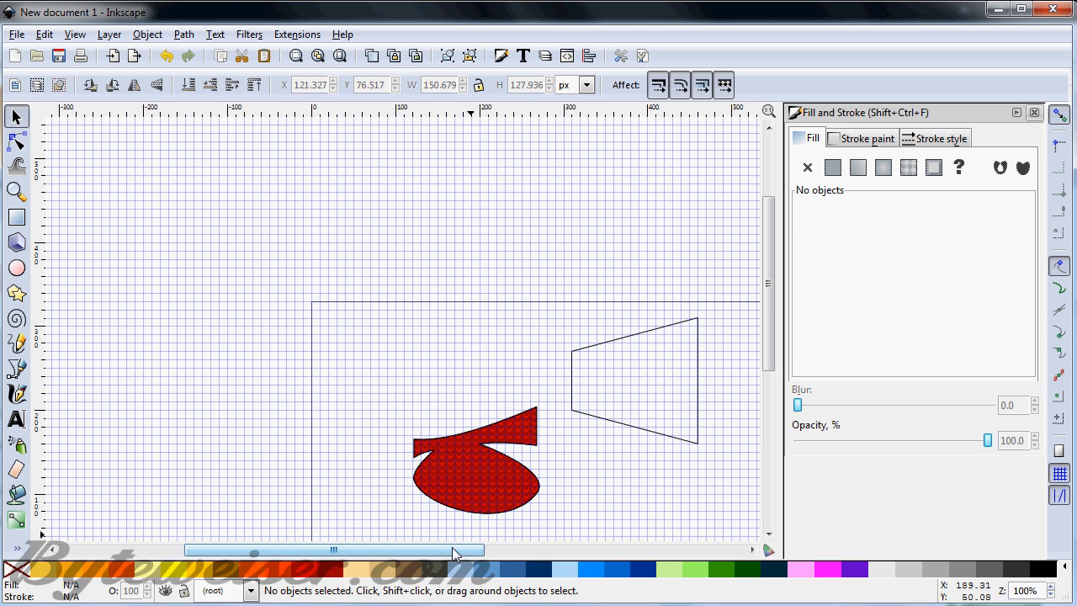
pyautogui.moveTo(486, 374)
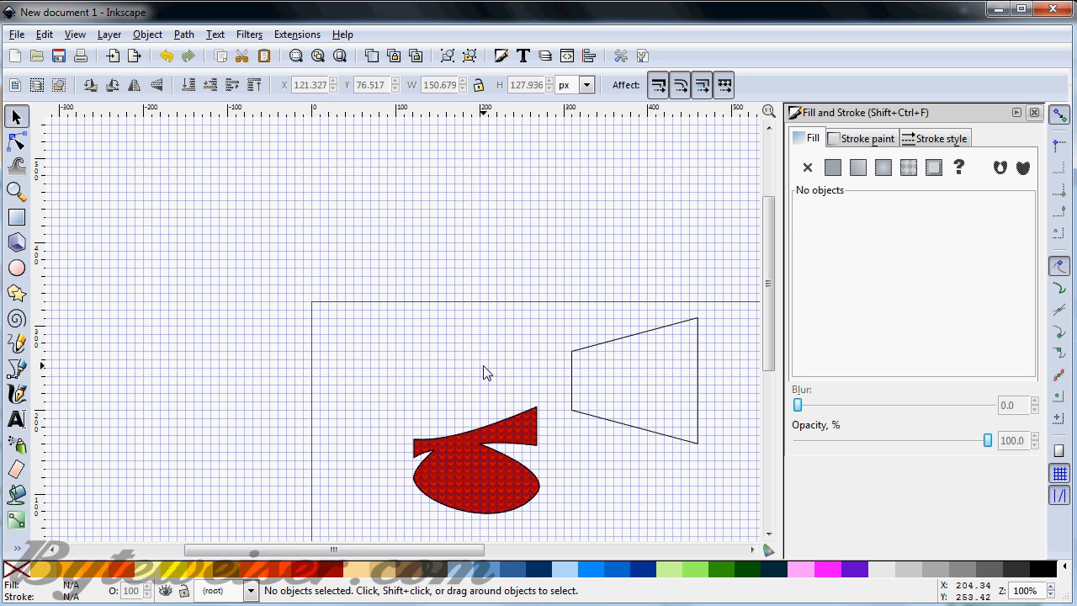
pyautogui.scroll(3)
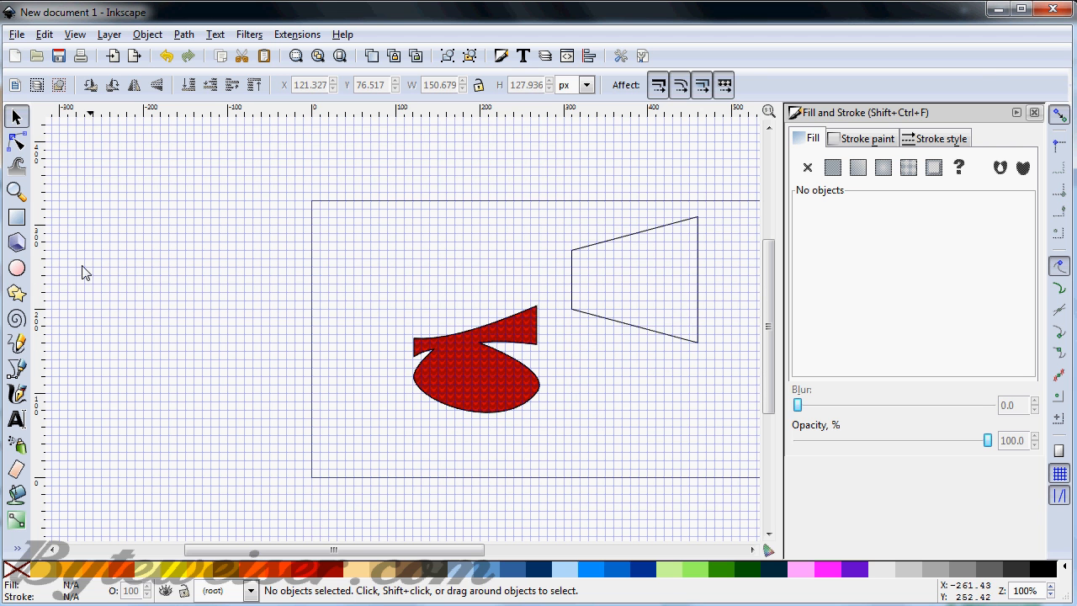
# Draw a tall red oval for the eye above the patterned body
pyautogui.click(17, 269)
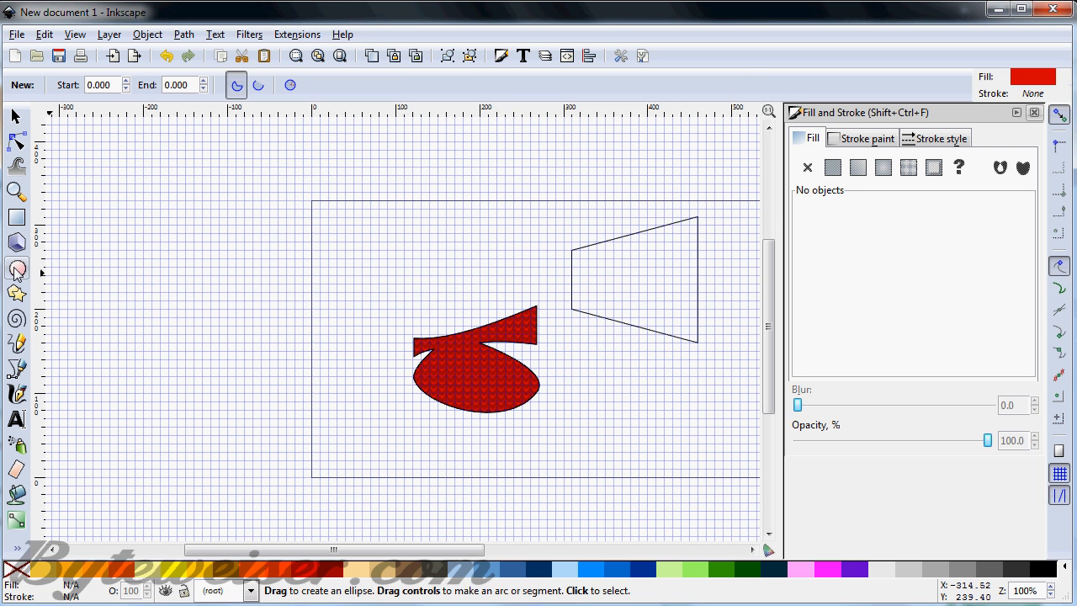
pyautogui.click(17, 268)
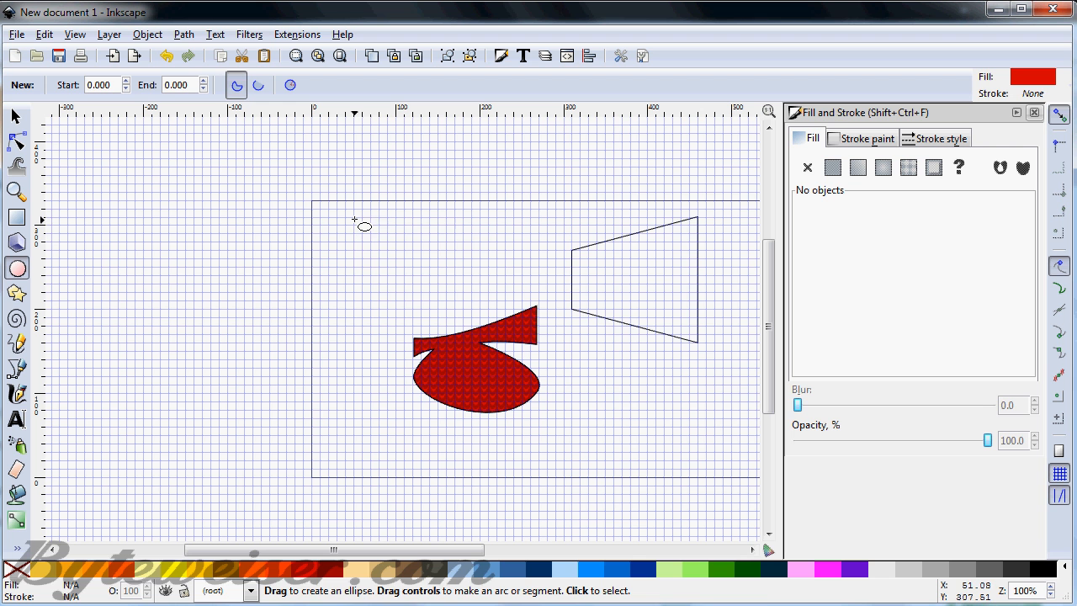
pyautogui.moveTo(353, 221); pyautogui.dragTo(387, 280)
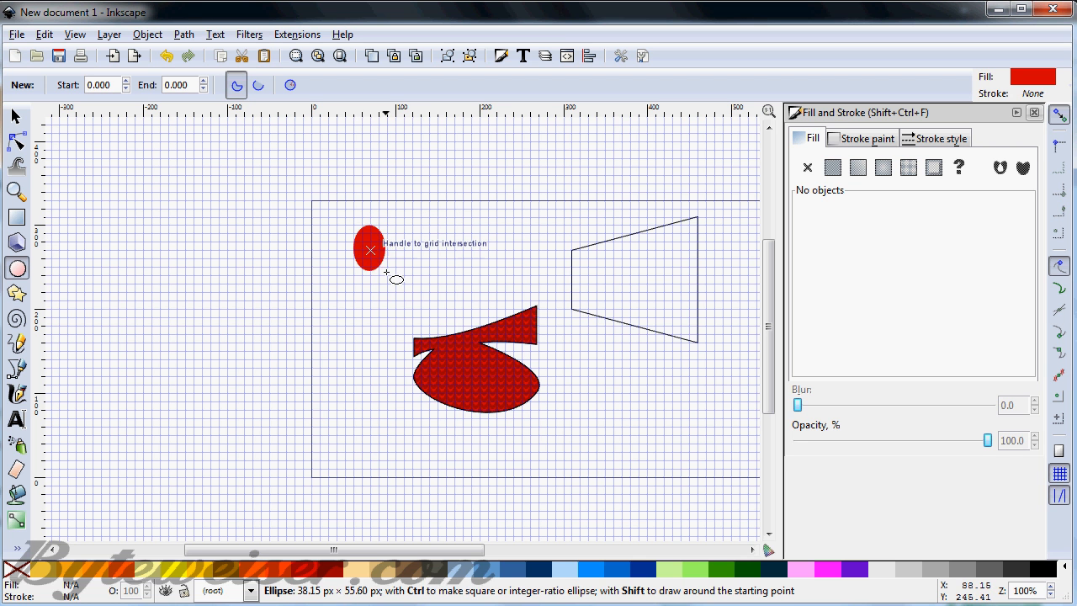
pyautogui.moveTo(370, 249); pyautogui.dragTo(407, 302)
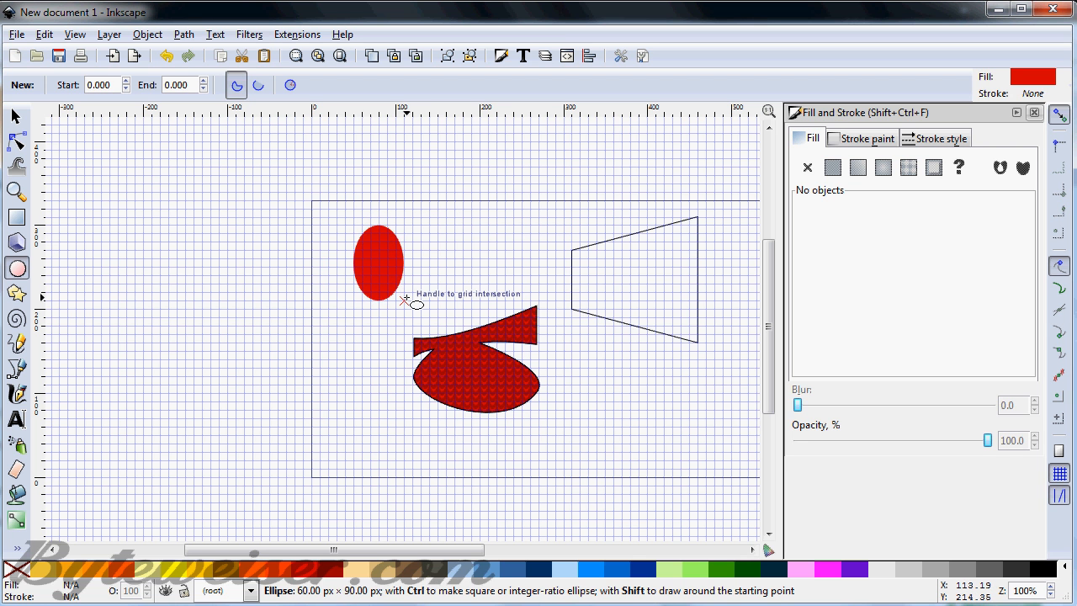
pyautogui.click(378, 262)
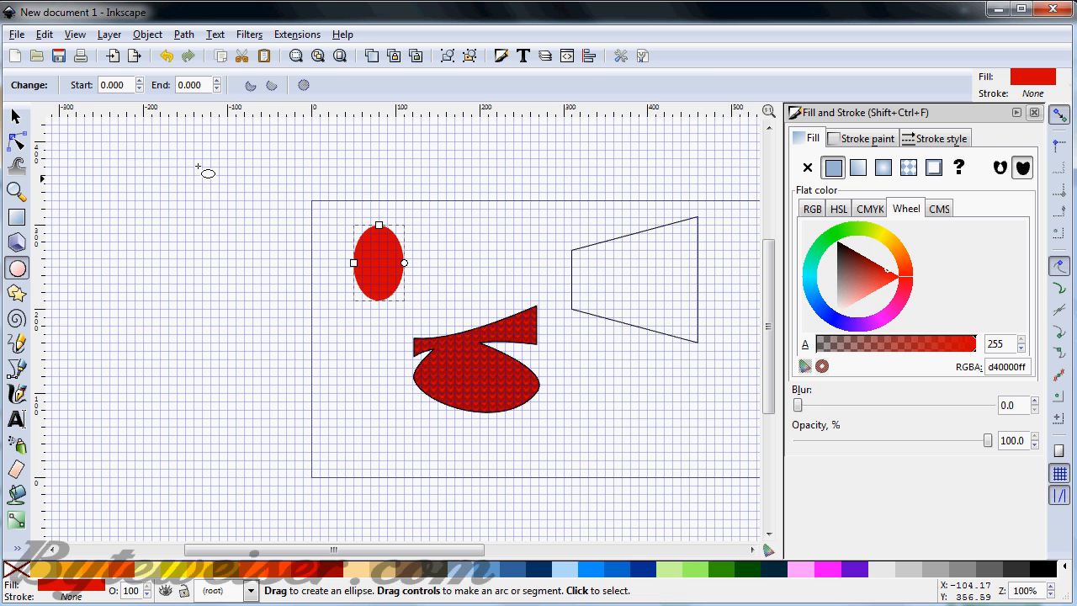
# Duplicate the oval to overlap on its right and select both ovals together
pyautogui.click(15, 116)
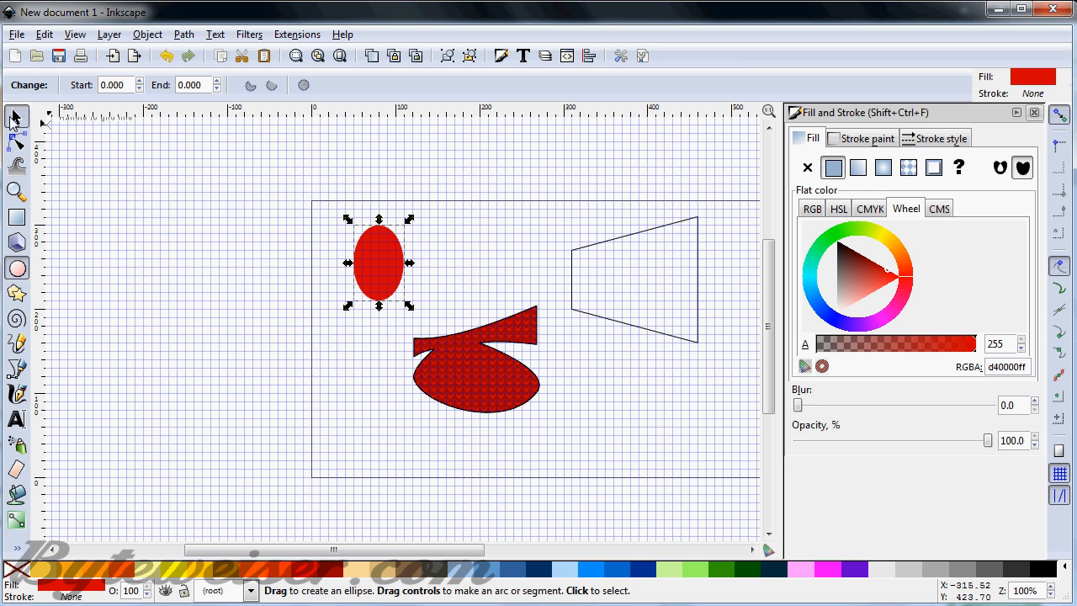
pyautogui.click(14, 116)
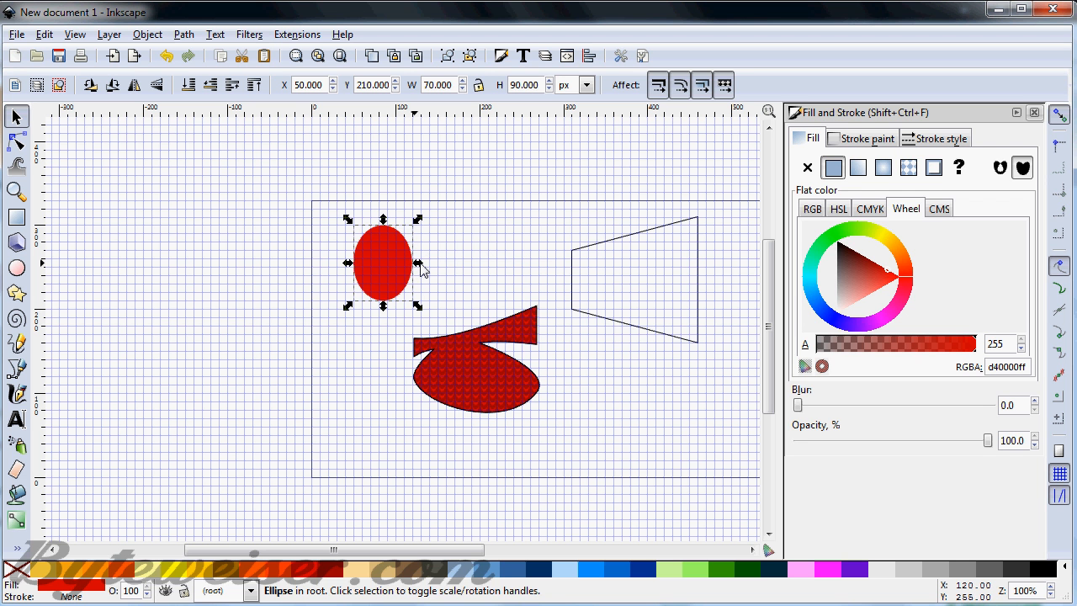
pyautogui.moveTo(424, 276)
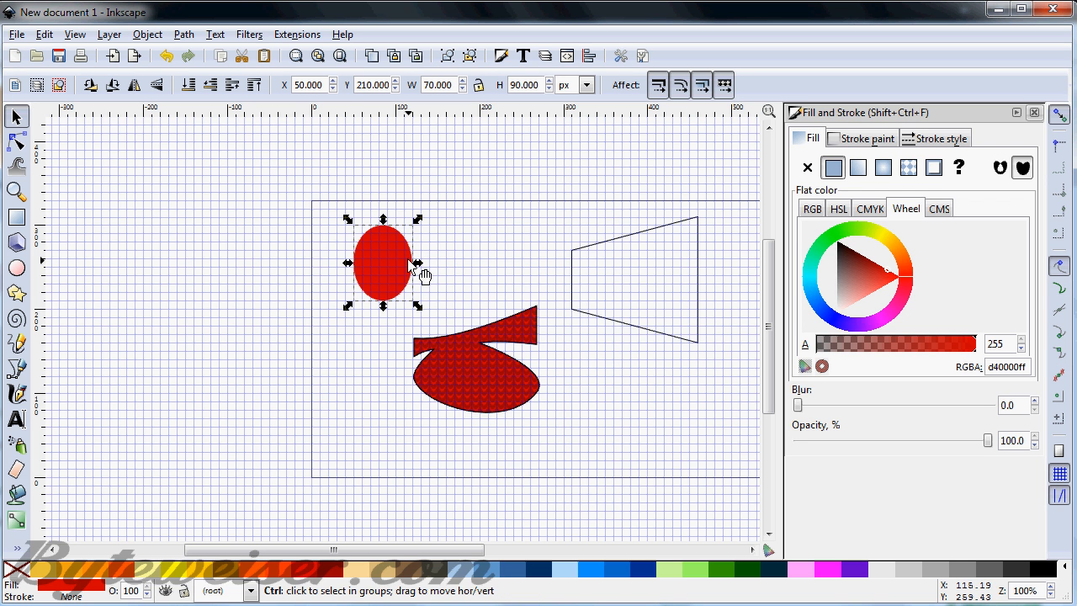
pyautogui.moveTo(384, 263); pyautogui.dragTo(434, 263)
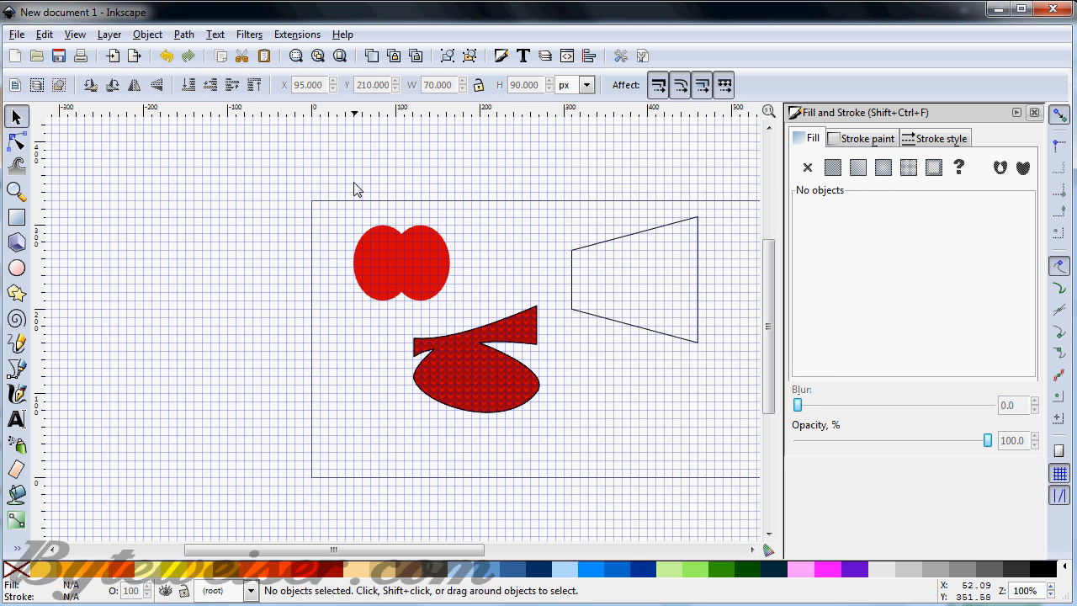
pyautogui.moveTo(356, 189); pyautogui.dragTo(471, 323)
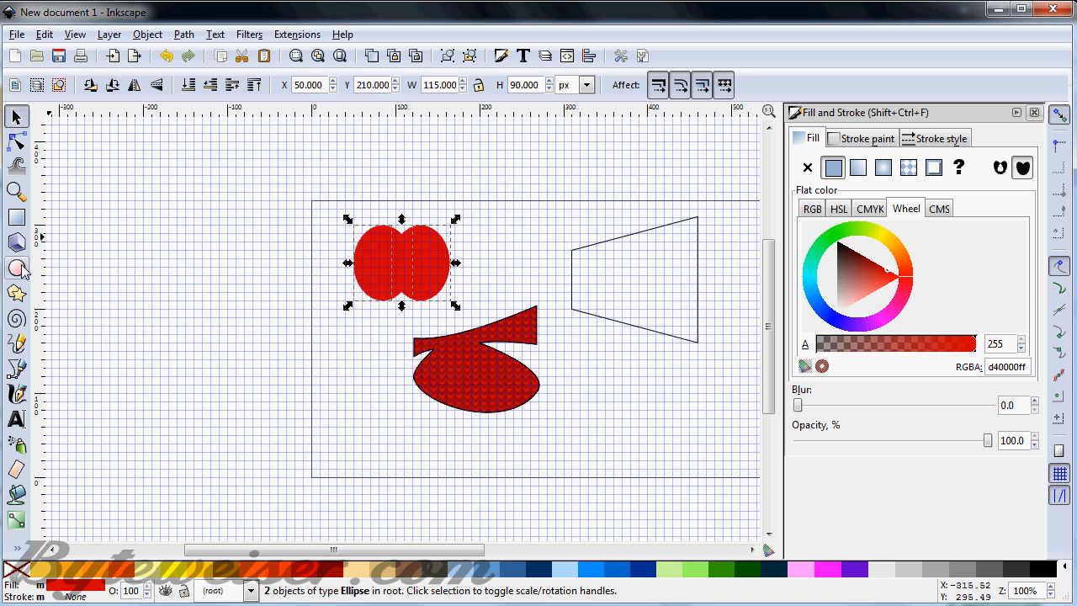
pyautogui.moveTo(17, 268)
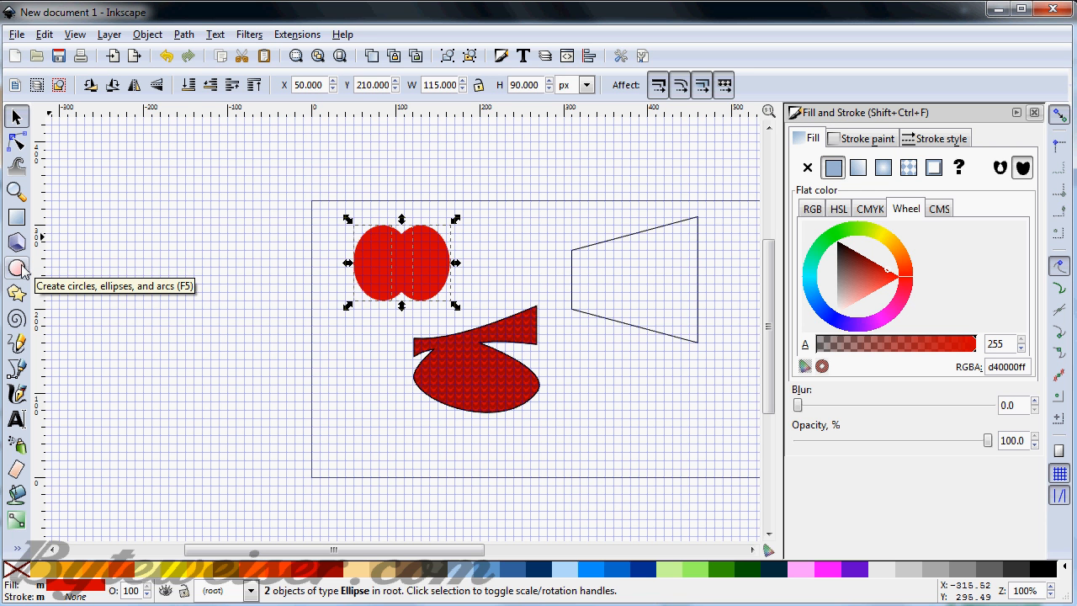
# Convert both red ovals to paths, Union them into one shape and nudge it slightly left
pyautogui.click(183, 34)
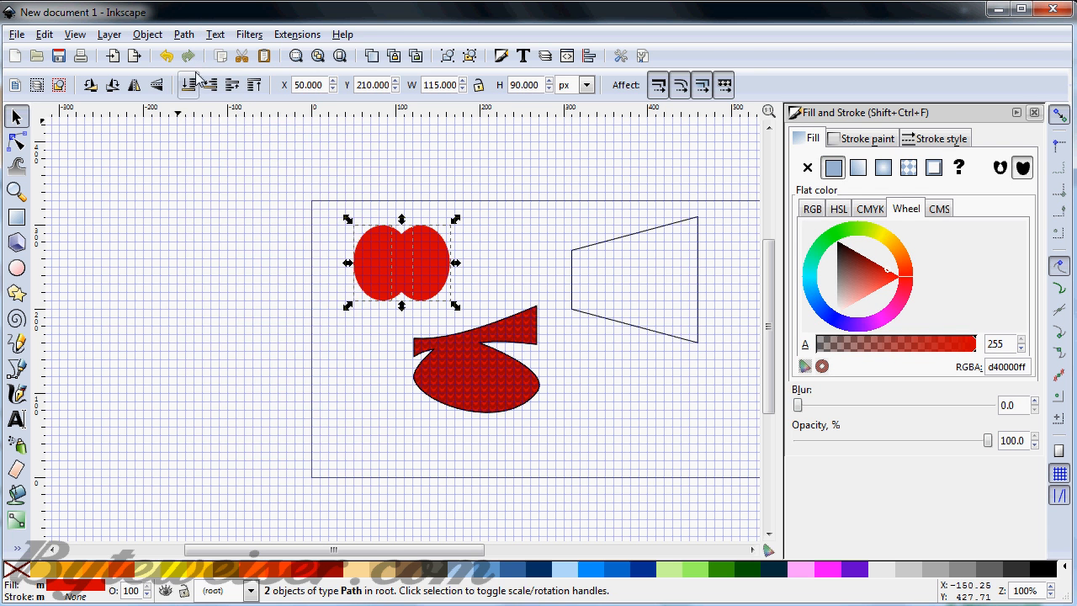
pyautogui.click(184, 33)
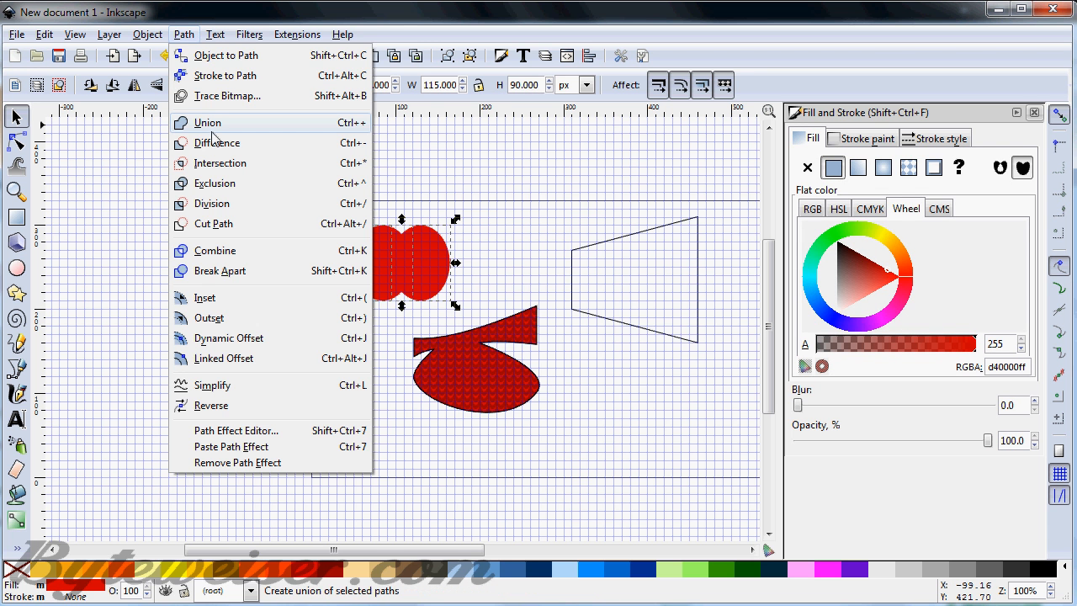
pyautogui.click(209, 121)
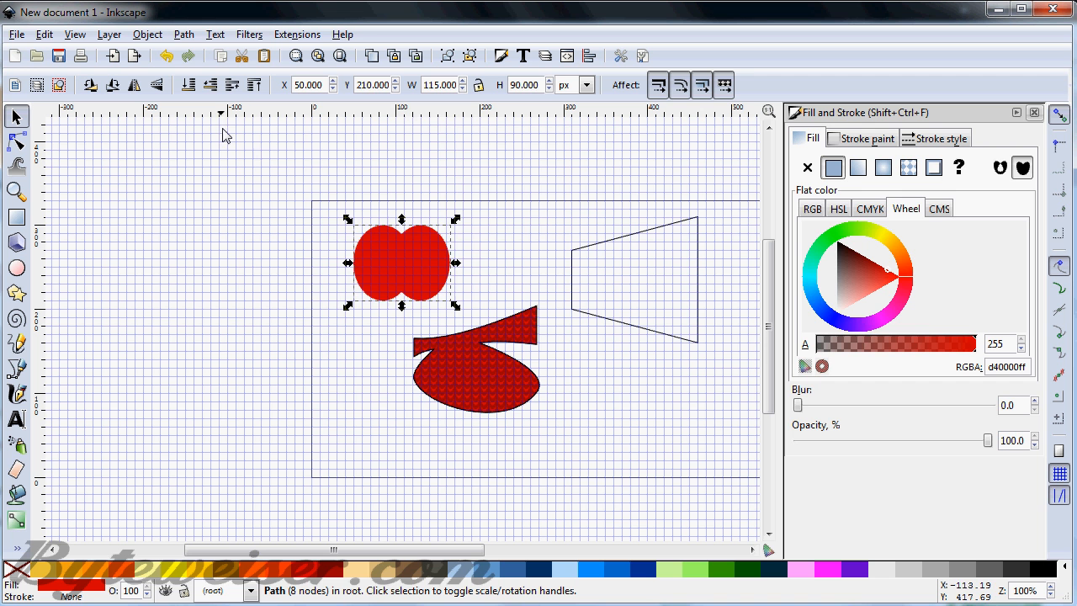
pyautogui.moveTo(401, 263); pyautogui.dragTo(388, 264)
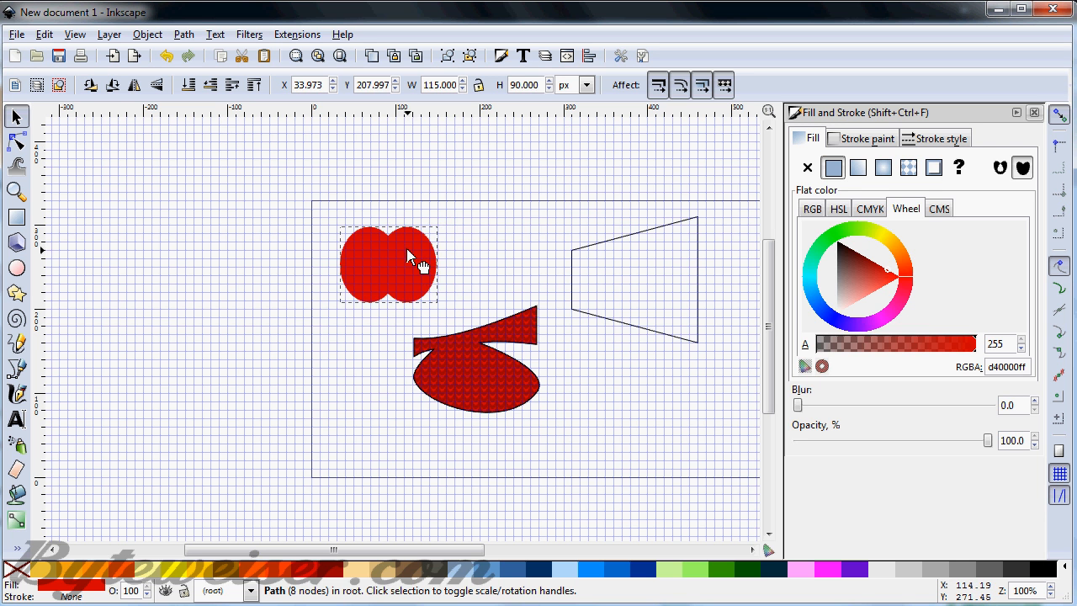
pyautogui.click(387, 266)
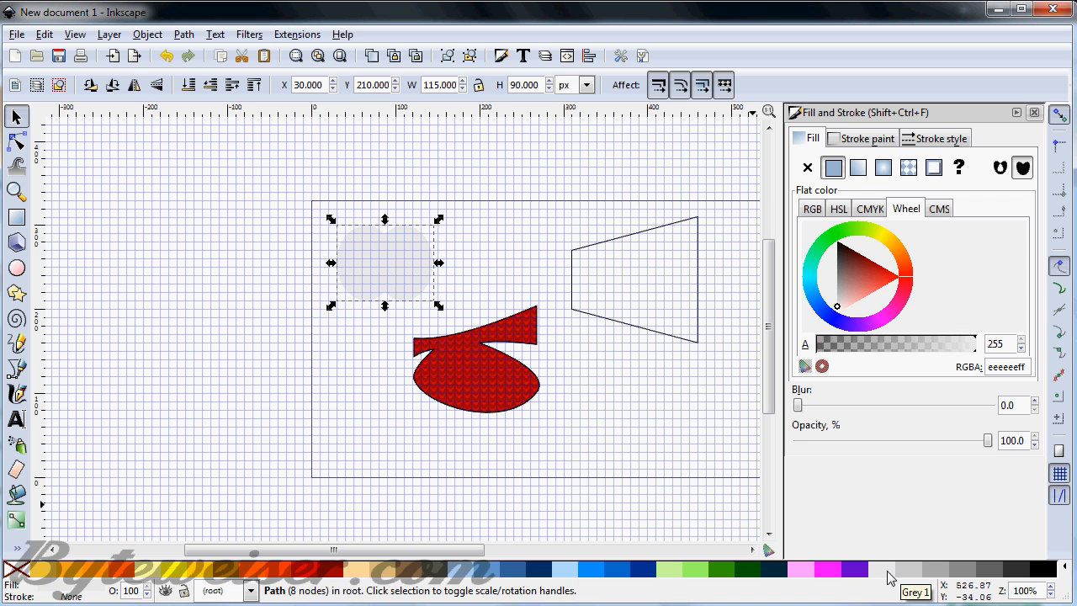
pyautogui.moveTo(576, 316)
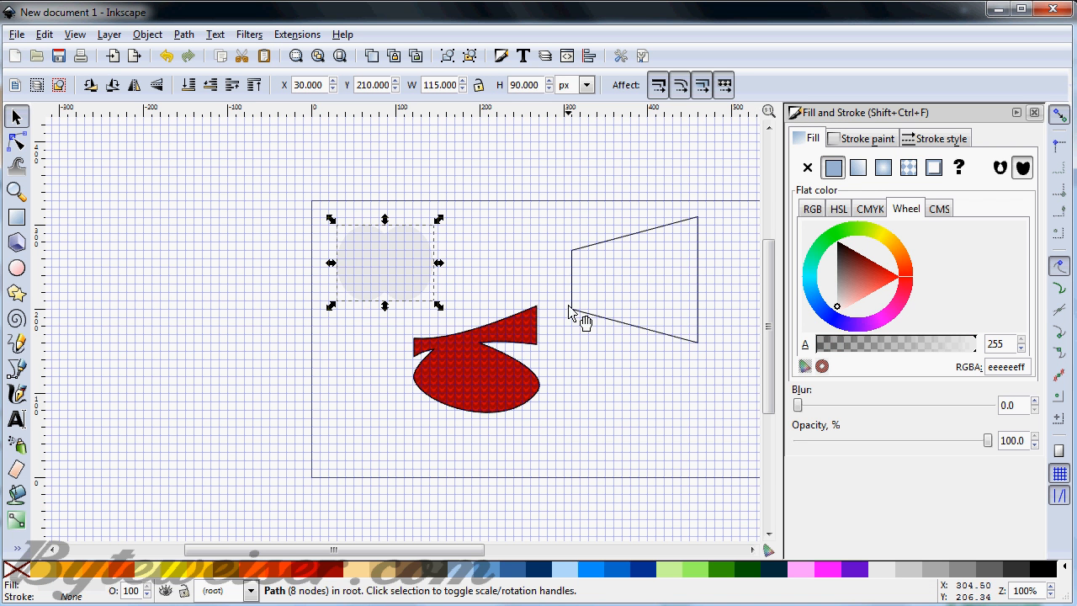
pyautogui.moveTo(478, 263)
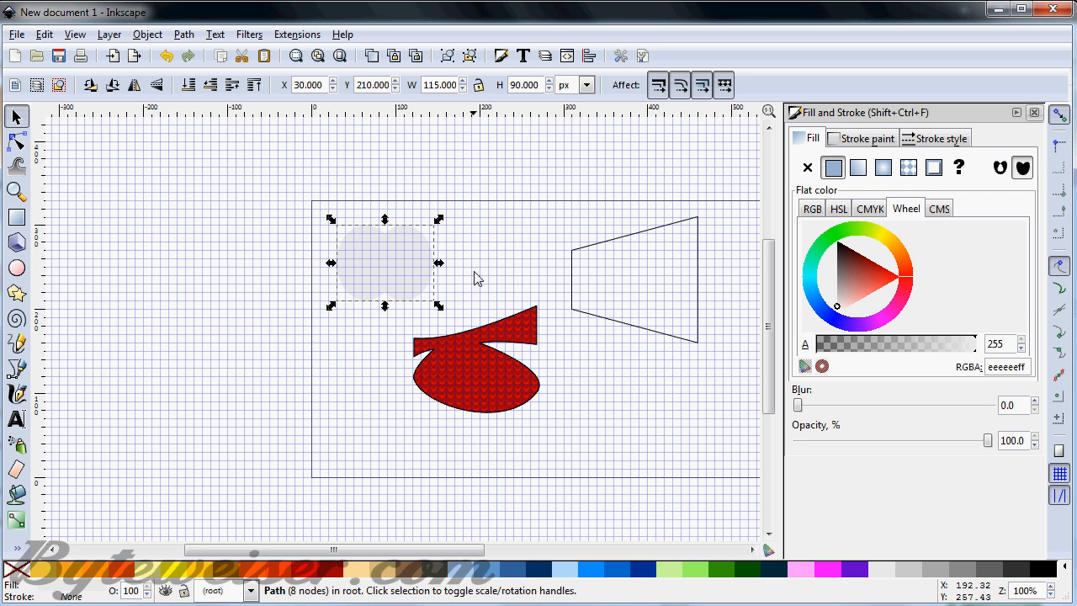
pyautogui.moveTo(616, 576)
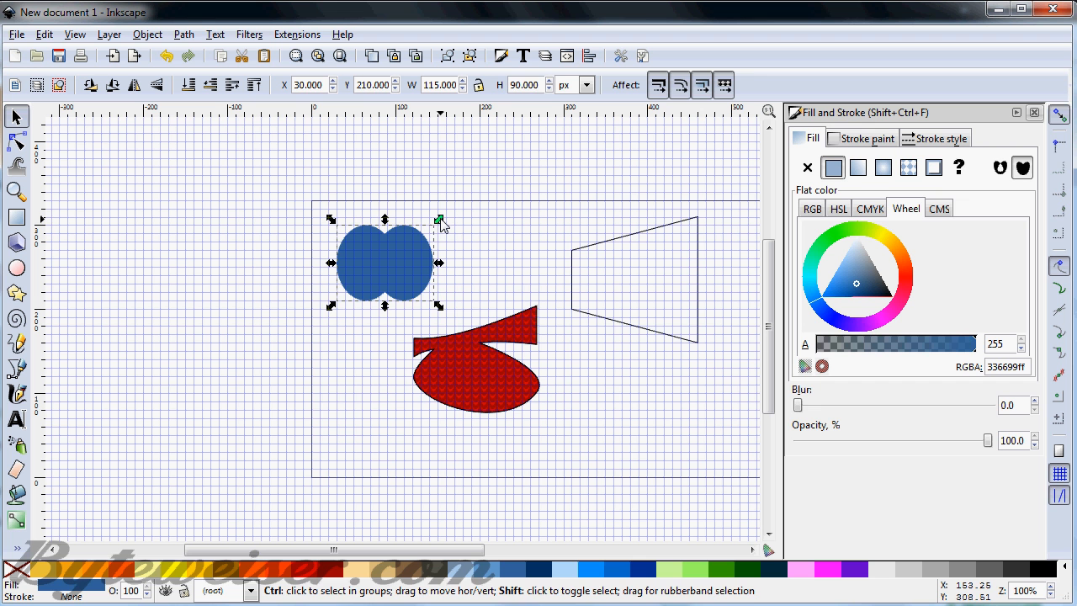
# Scale the blue copy down so it sits inside the grey double-oval
pyautogui.moveTo(439, 219); pyautogui.dragTo(413, 244)
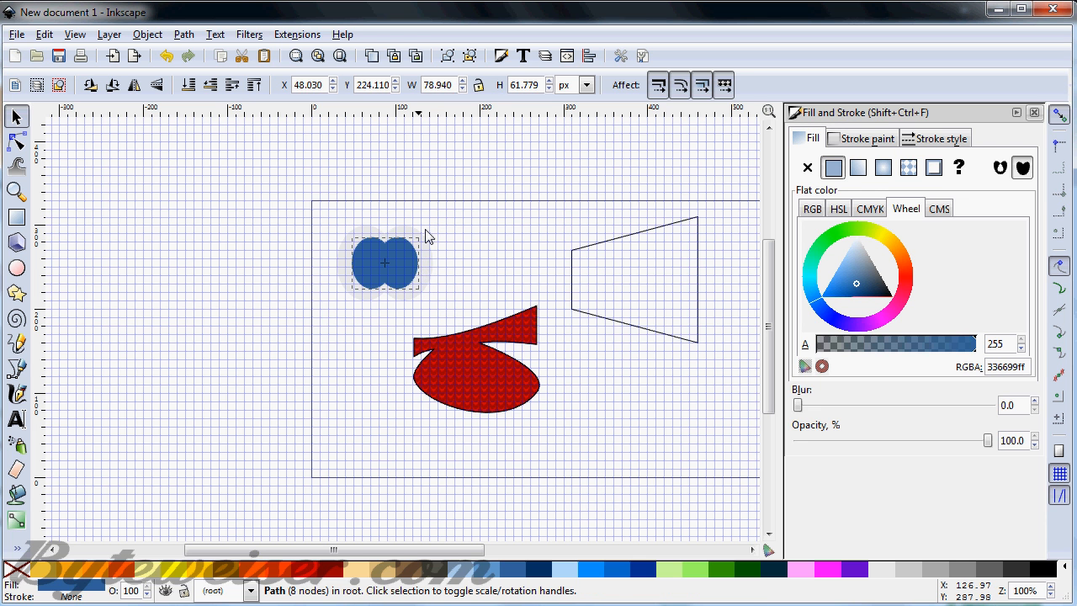
pyautogui.click(384, 263)
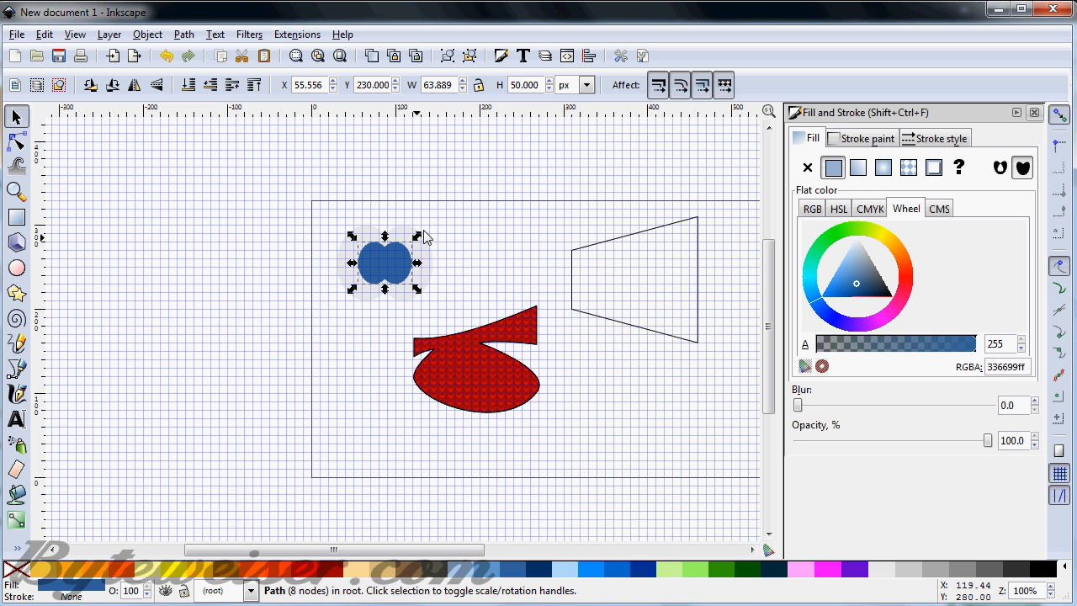
pyautogui.click(75, 34)
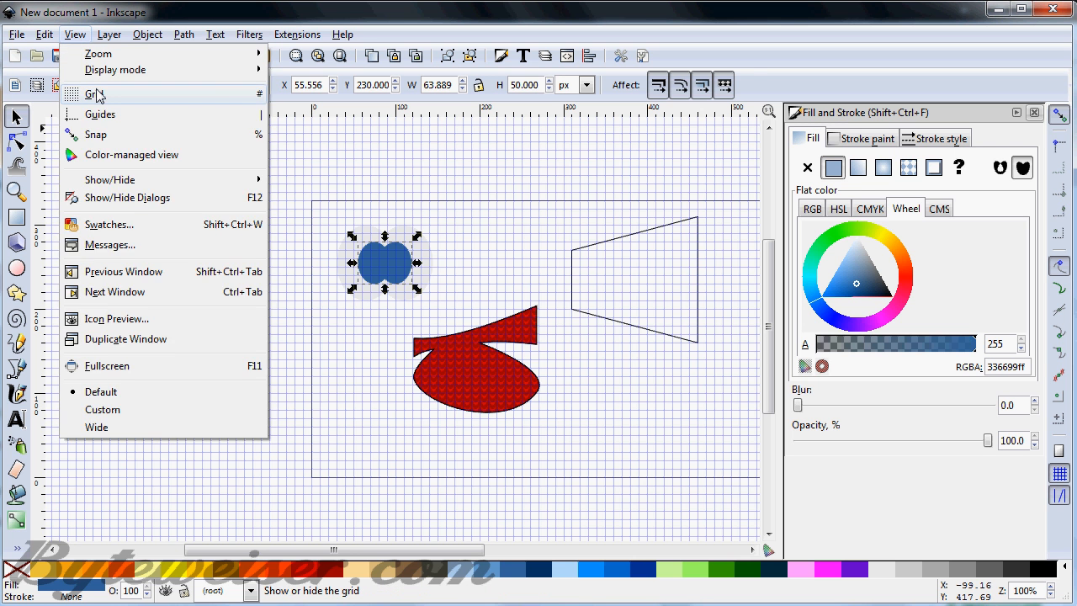
# Turn off the page grid via View > Grid
pyautogui.click(94, 94)
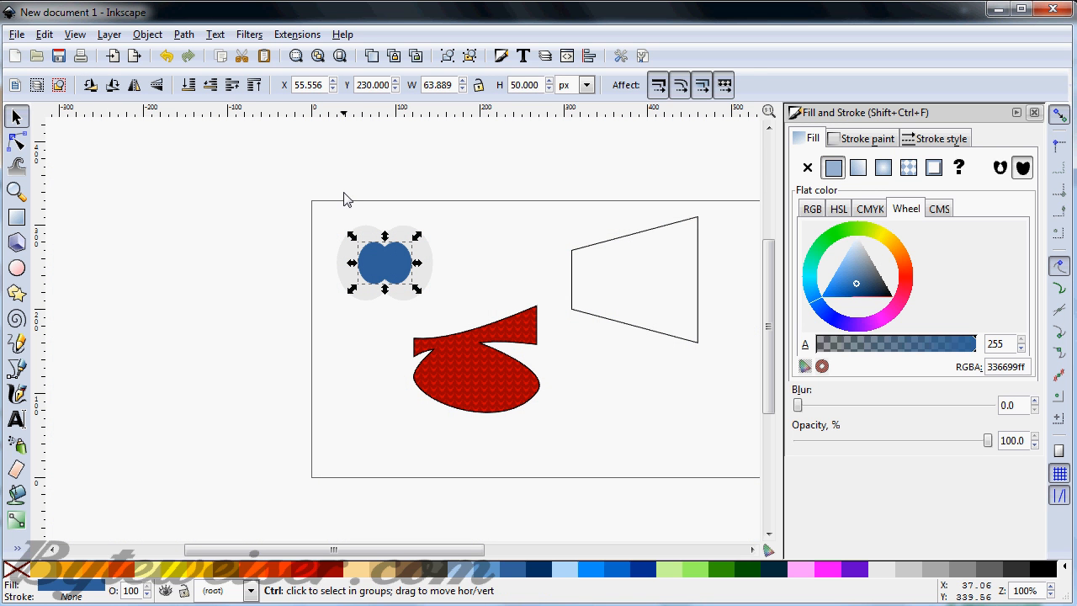
pyautogui.moveTo(429, 249)
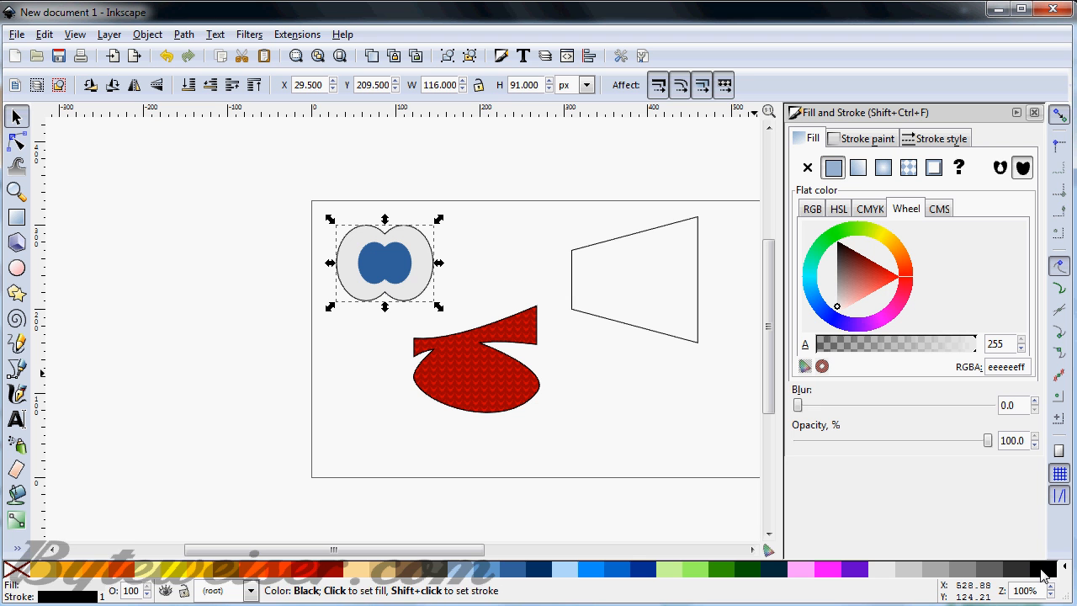
pyautogui.moveTo(1033, 562)
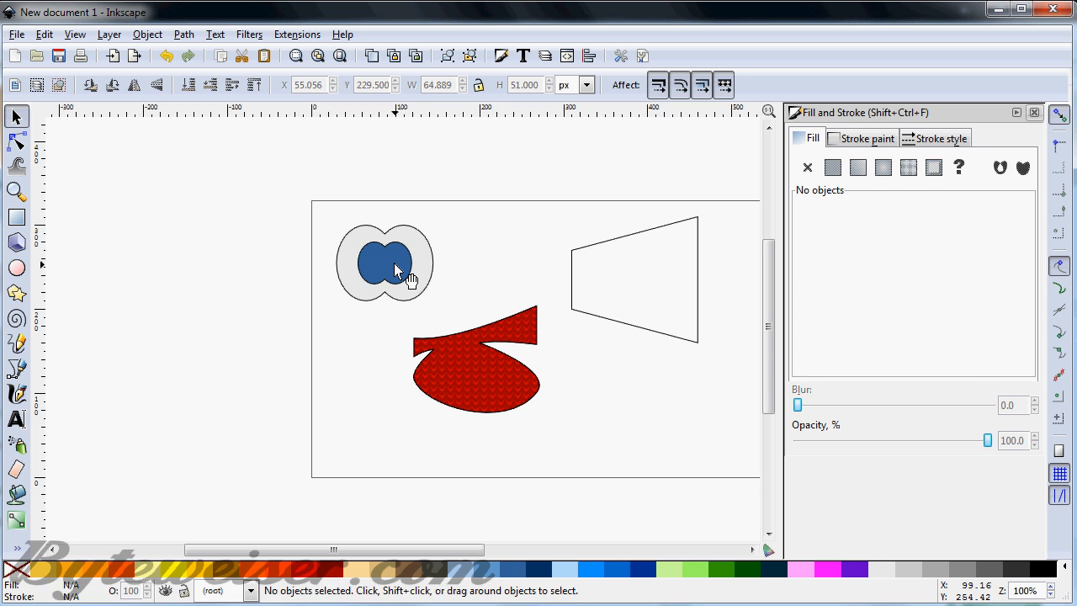
# Move the blue iris aside and set it back centred in the grey eye
pyautogui.moveTo(396, 269); pyautogui.dragTo(441, 303)
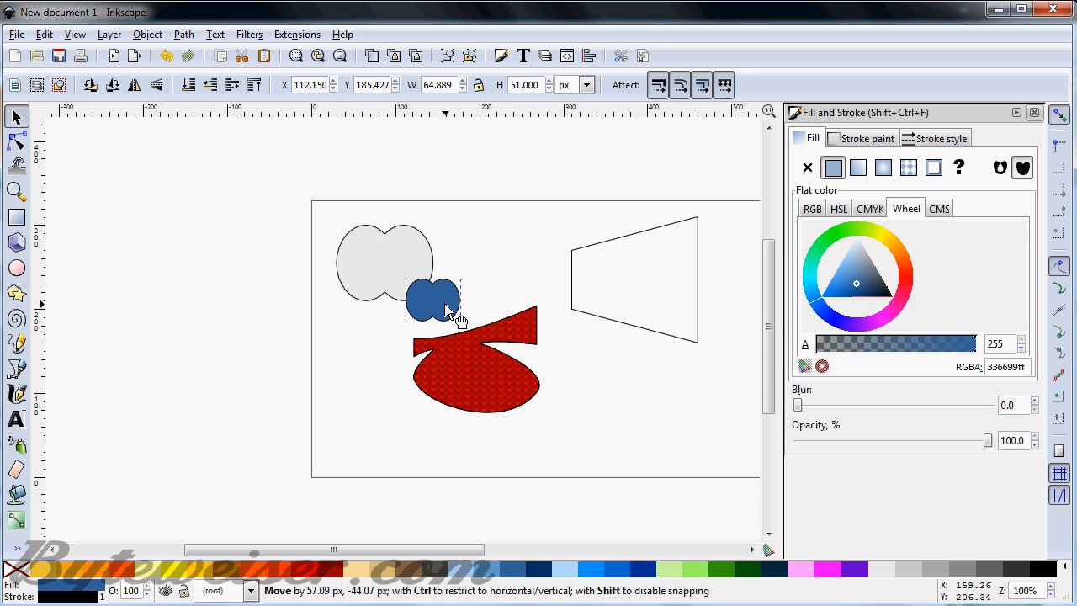
pyautogui.moveTo(434, 302); pyautogui.dragTo(383, 262)
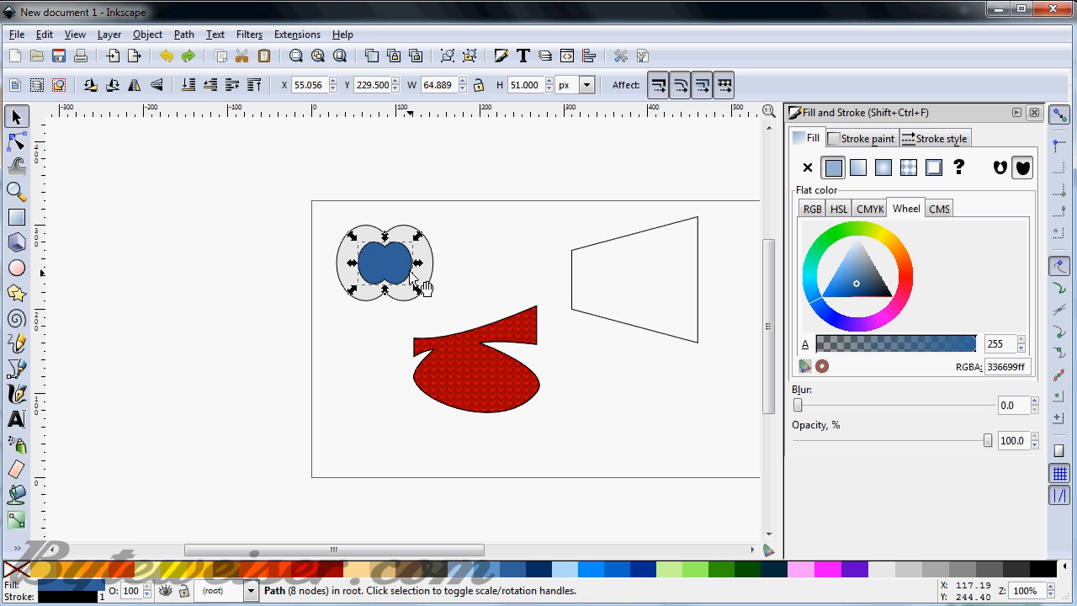
pyautogui.moveTo(407, 271)
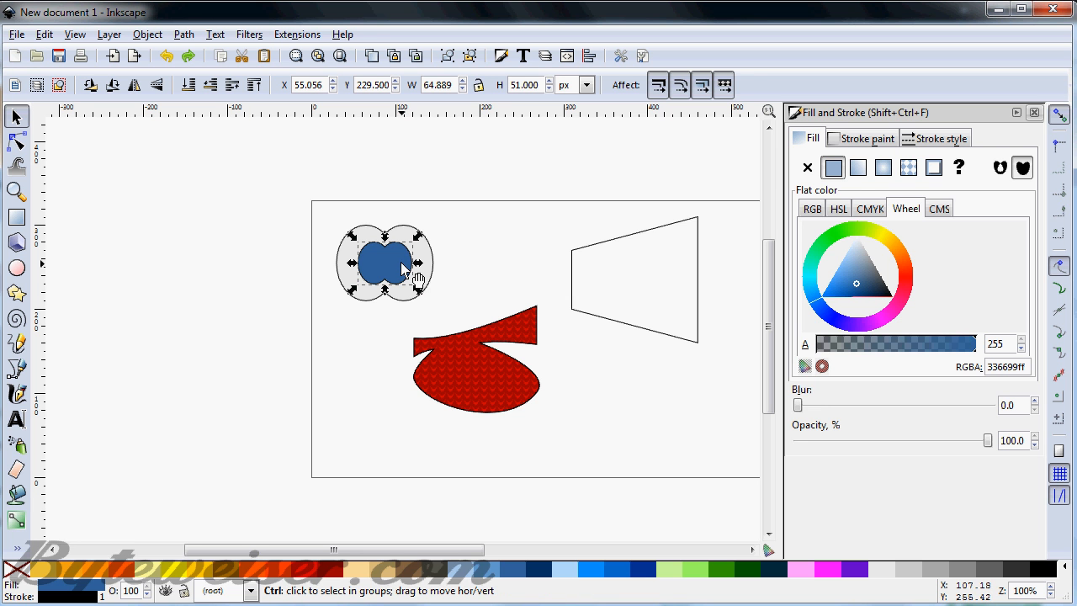
pyautogui.click(383, 263)
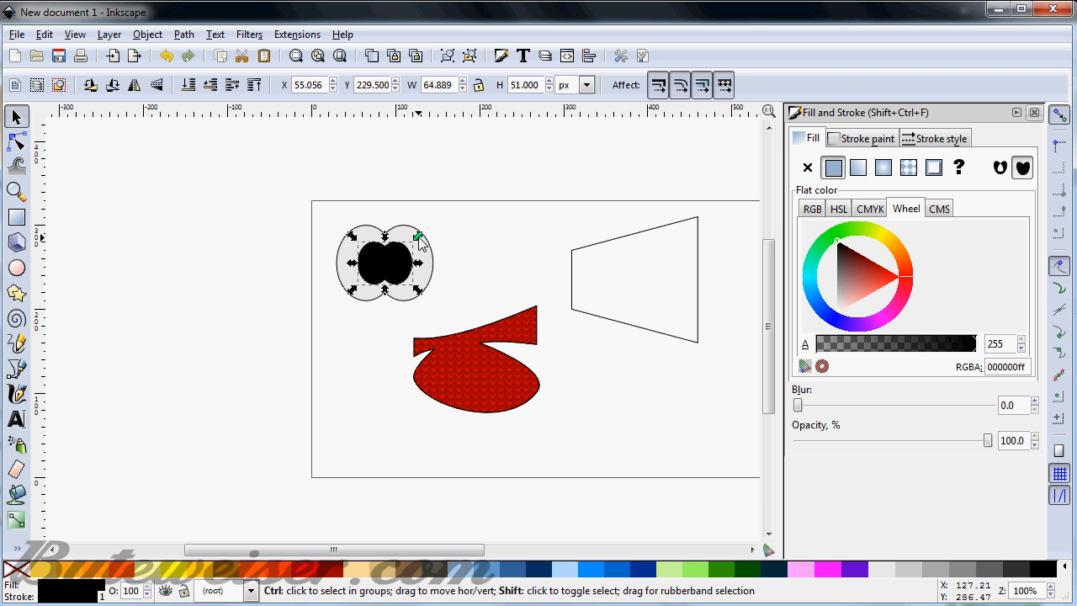
# Shrink the black copy into a small pupil, deselect, then pick the grey eye outline
pyautogui.moveTo(417, 236); pyautogui.dragTo(411, 247)
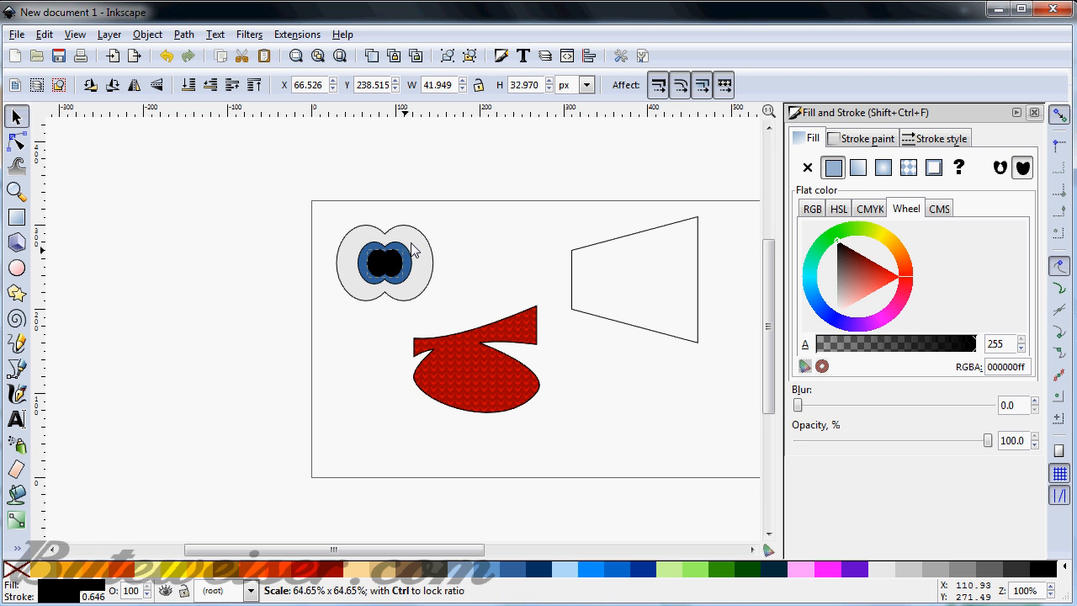
pyautogui.click(465, 236)
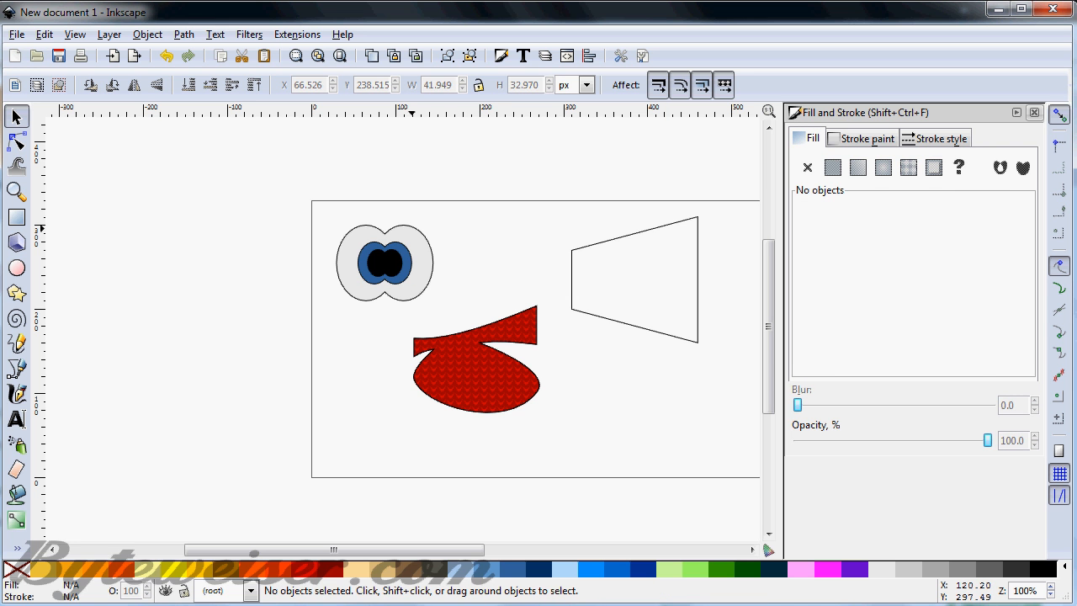
pyautogui.click(384, 263)
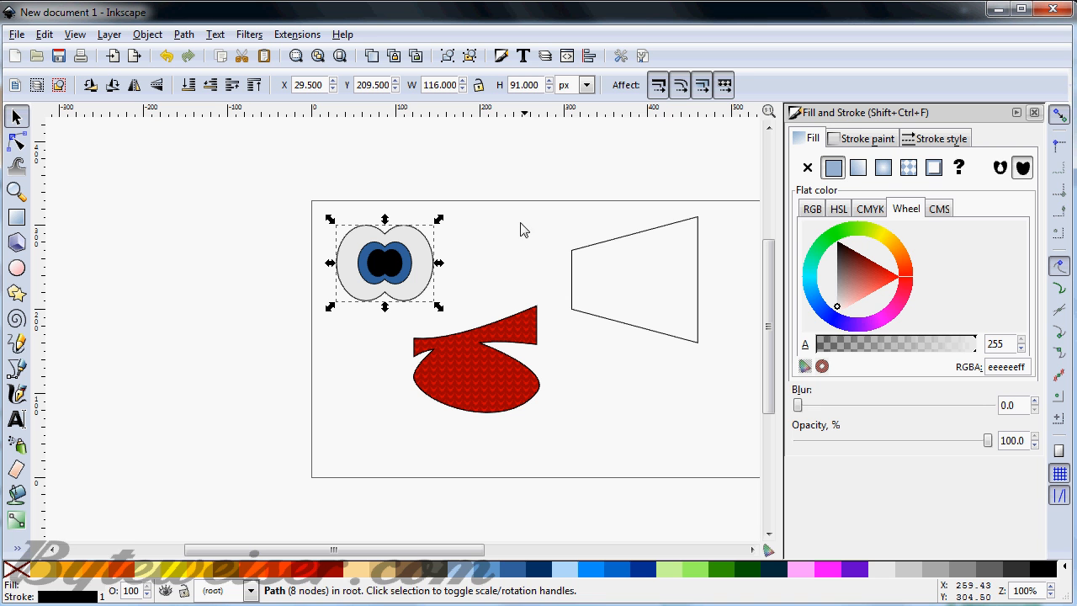
pyautogui.moveTo(653, 239)
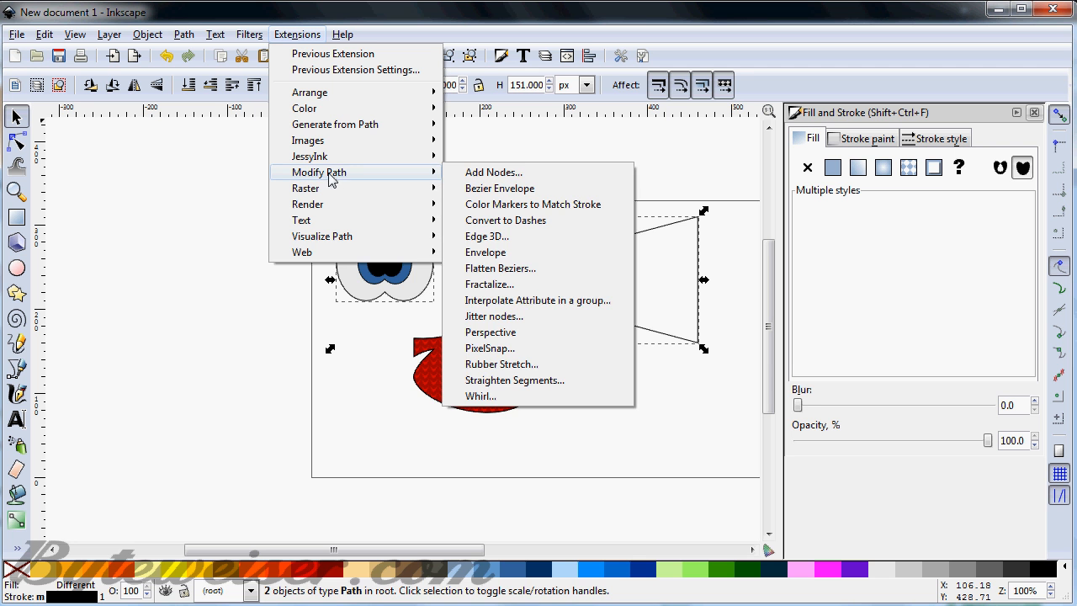
pyautogui.moveTo(521, 331)
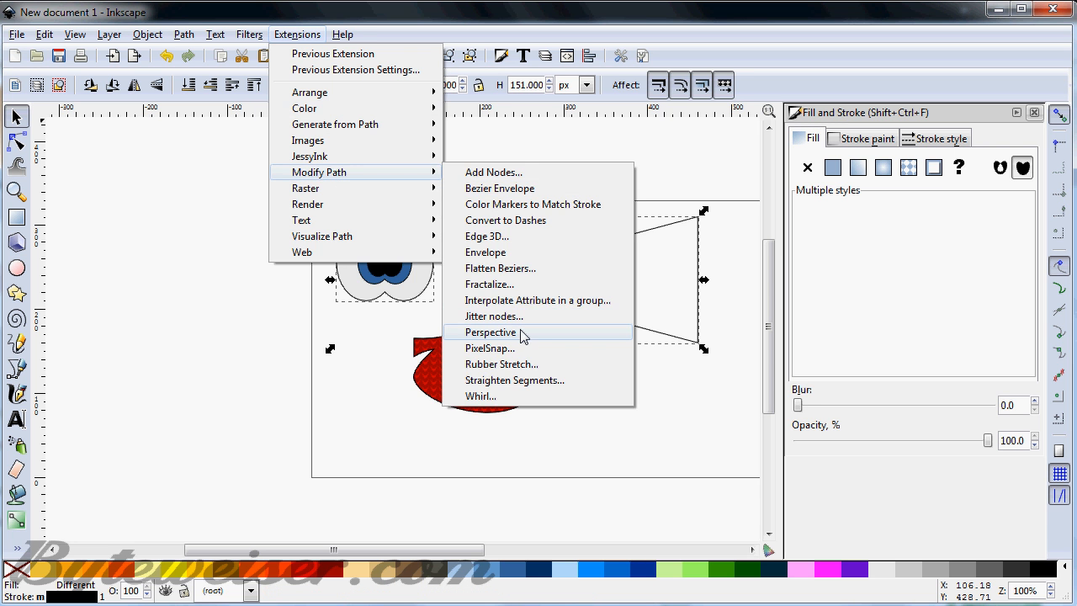
# Apply the Perspective effect to the grey eye, shrink it and place it on the red body
pyautogui.click(491, 332)
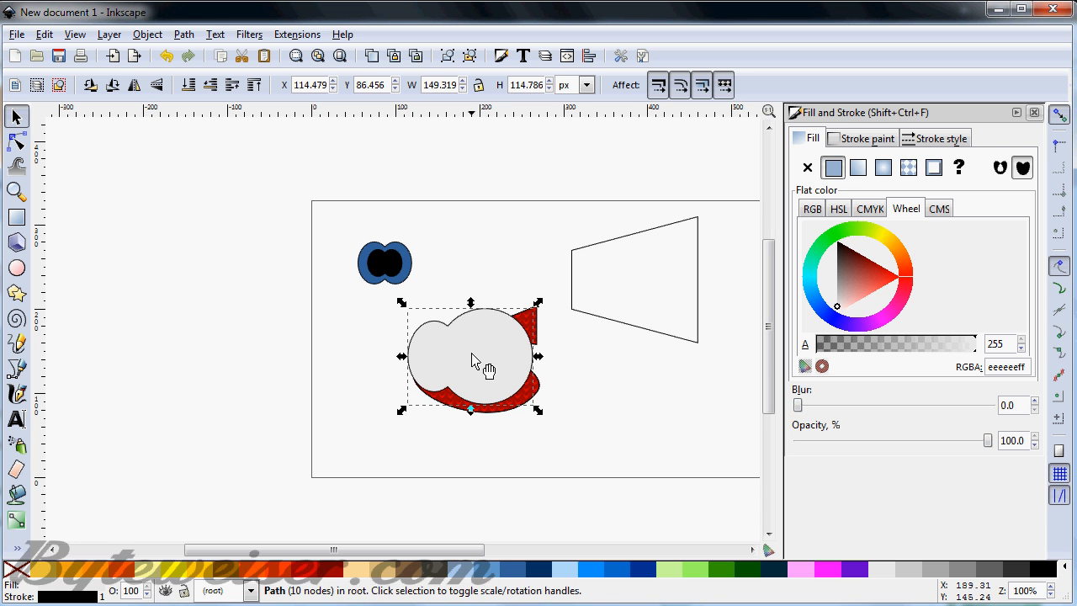
pyautogui.moveTo(538, 303); pyautogui.dragTo(519, 323)
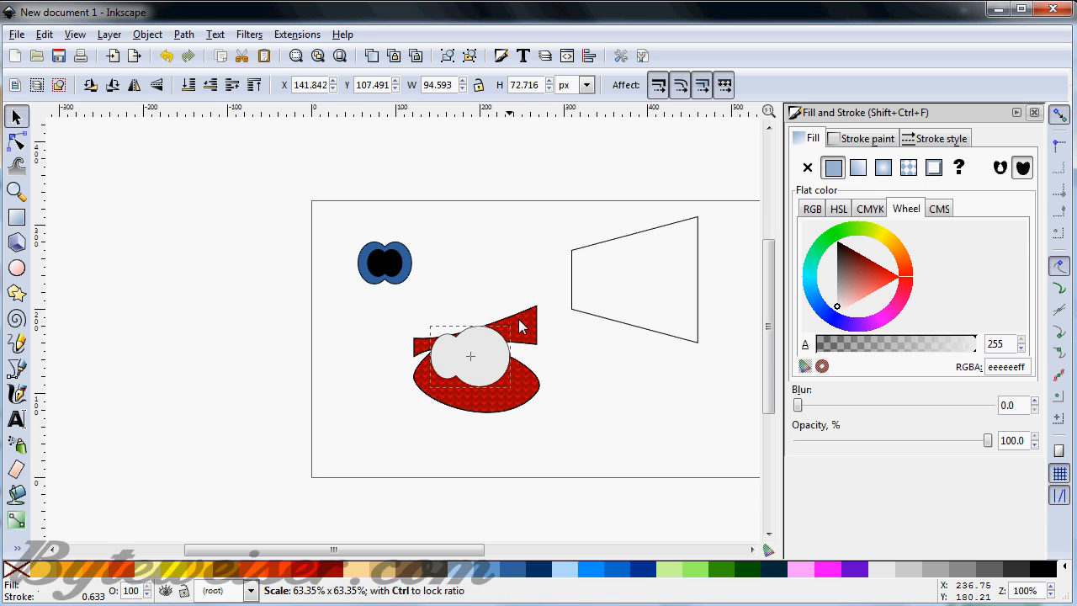
pyautogui.moveTo(520, 323); pyautogui.dragTo(470, 367)
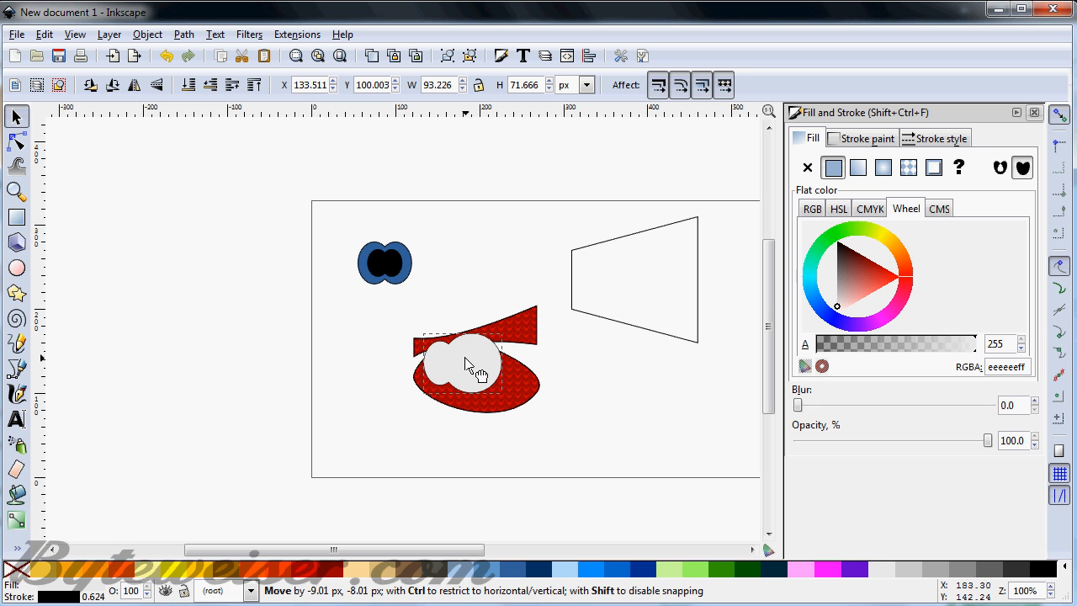
pyautogui.click(484, 282)
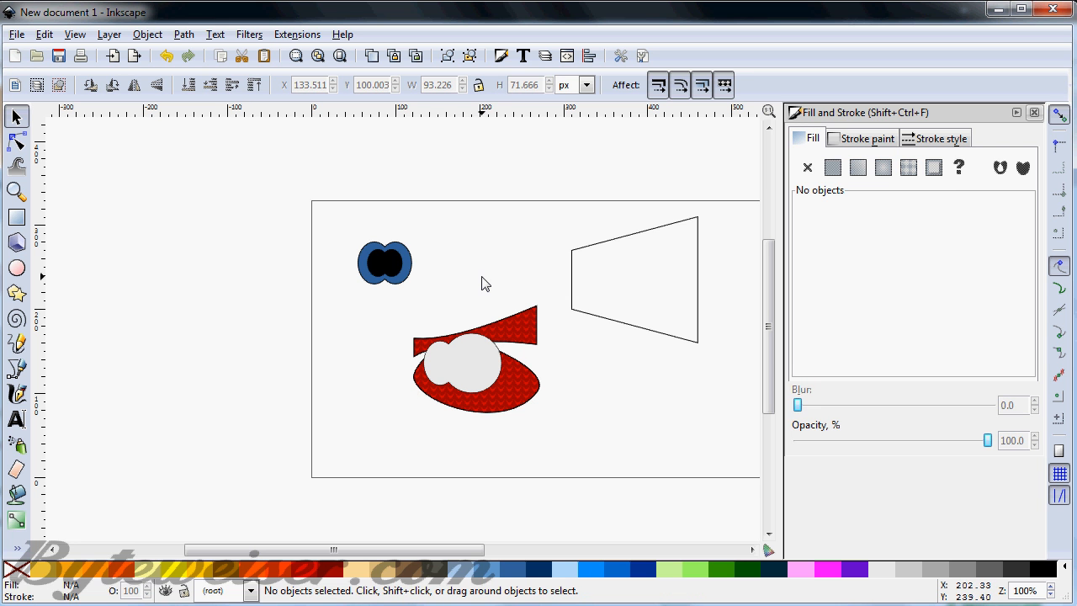
pyautogui.click(384, 262)
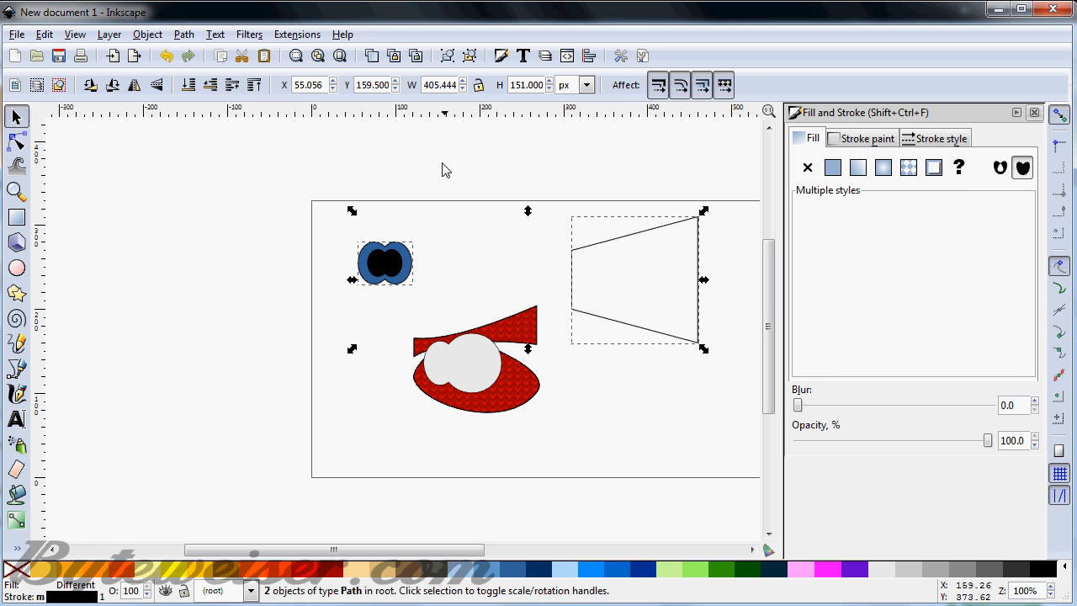
# Perspective-warp the blue iris, shrink it and set it inside the grey eye on the body
pyautogui.click(296, 34)
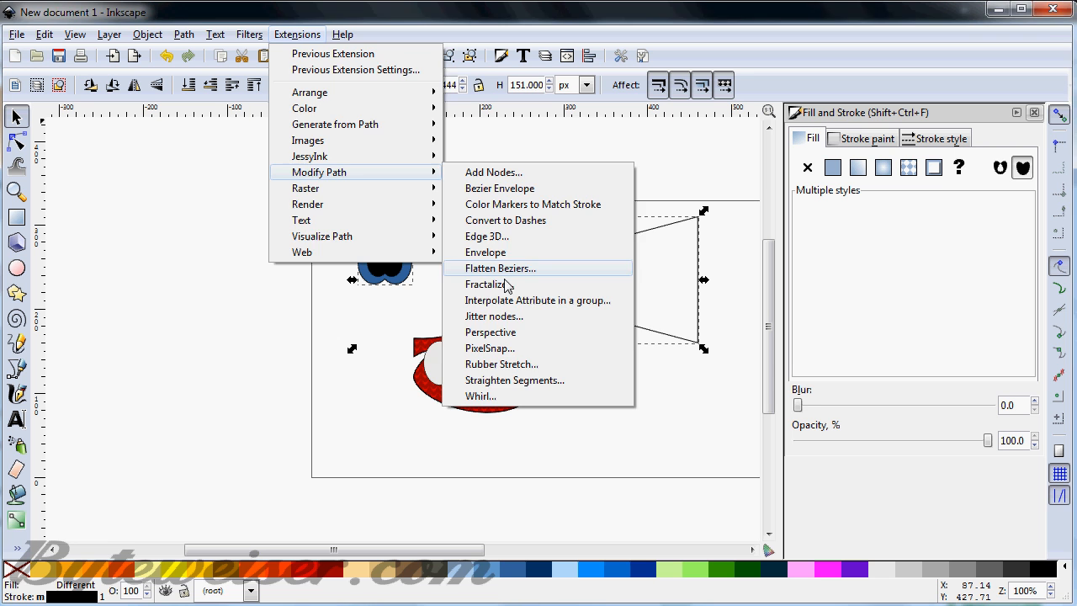
pyautogui.click(490, 331)
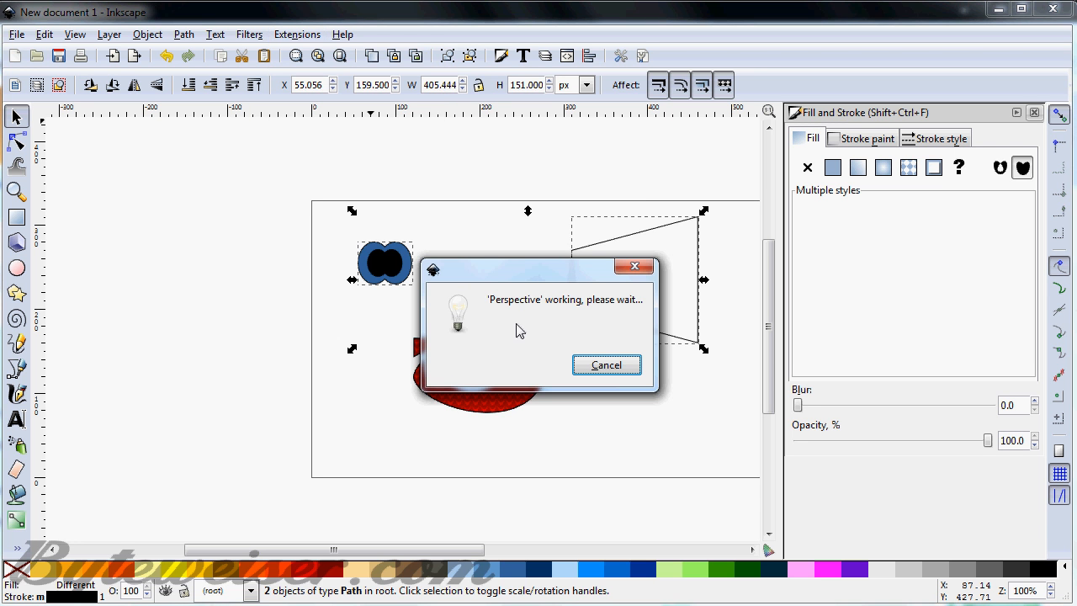
pyautogui.moveTo(532, 315)
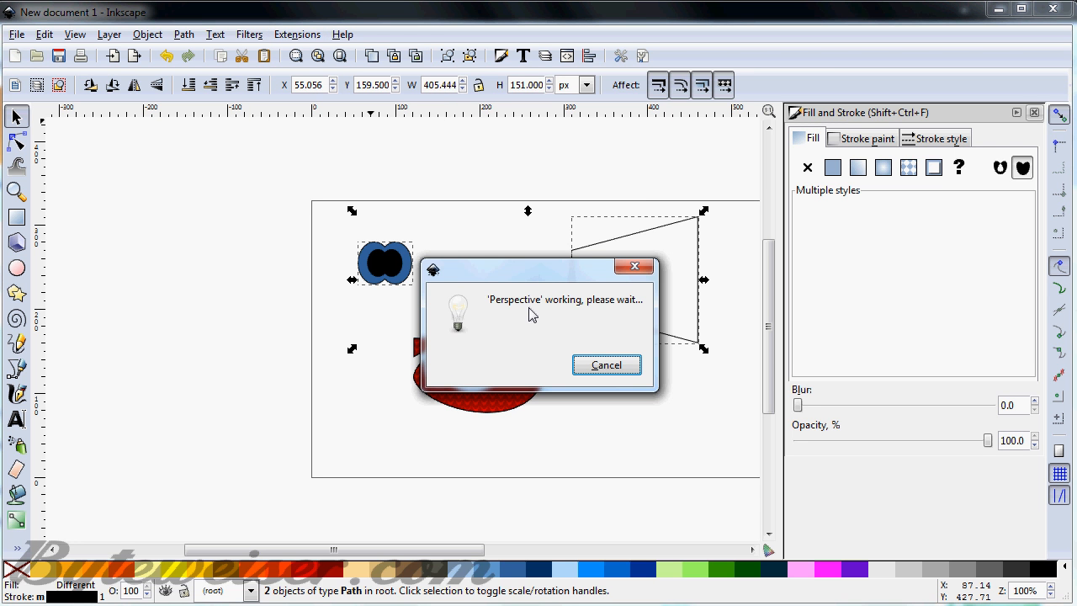
pyautogui.moveTo(538, 305)
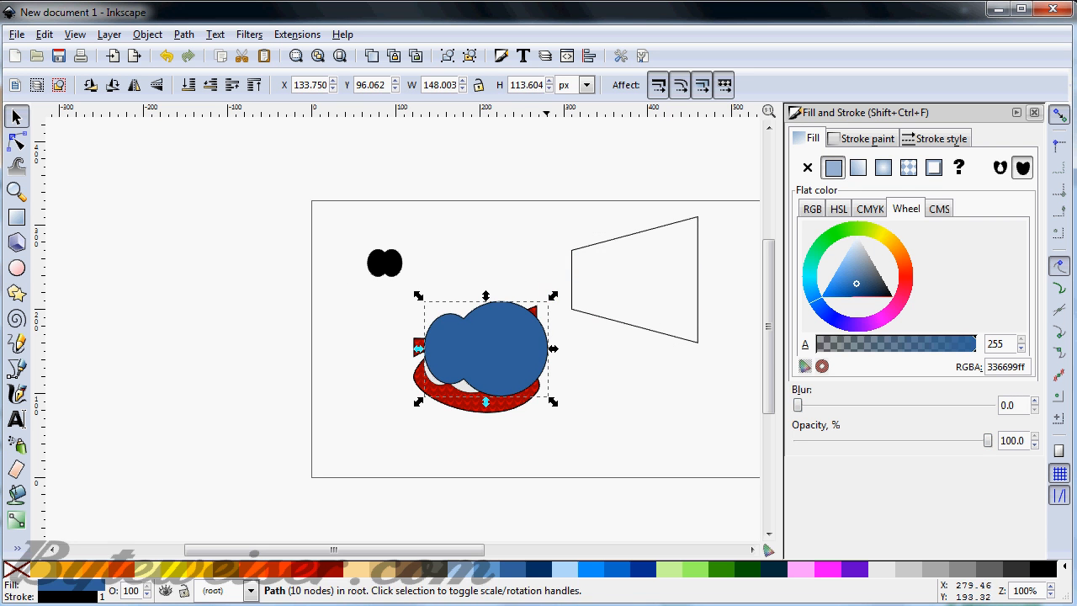
pyautogui.moveTo(552, 296); pyautogui.dragTo(525, 329)
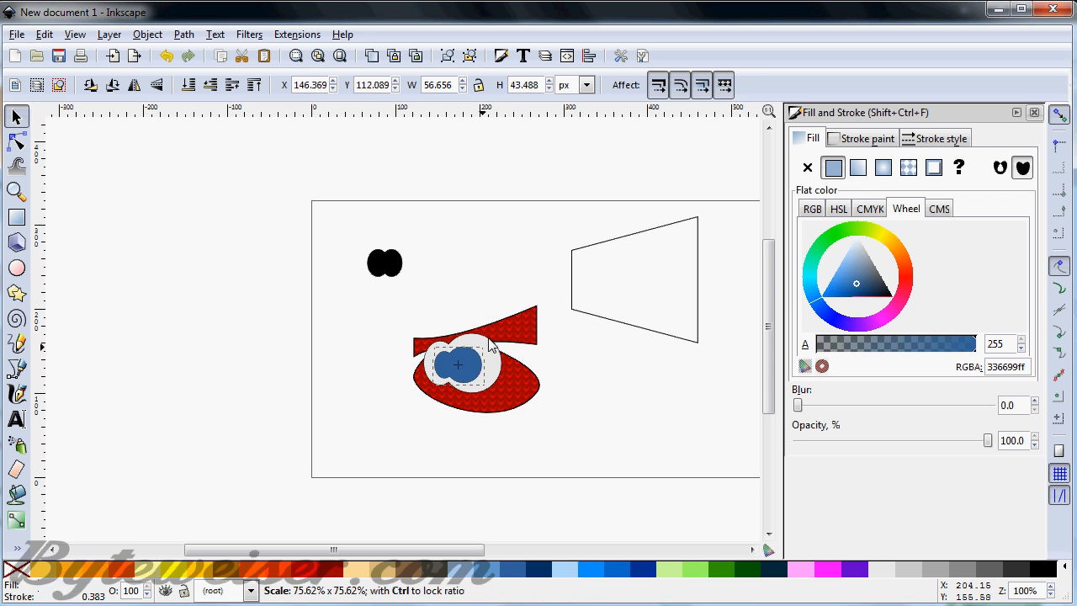
pyautogui.click(458, 363)
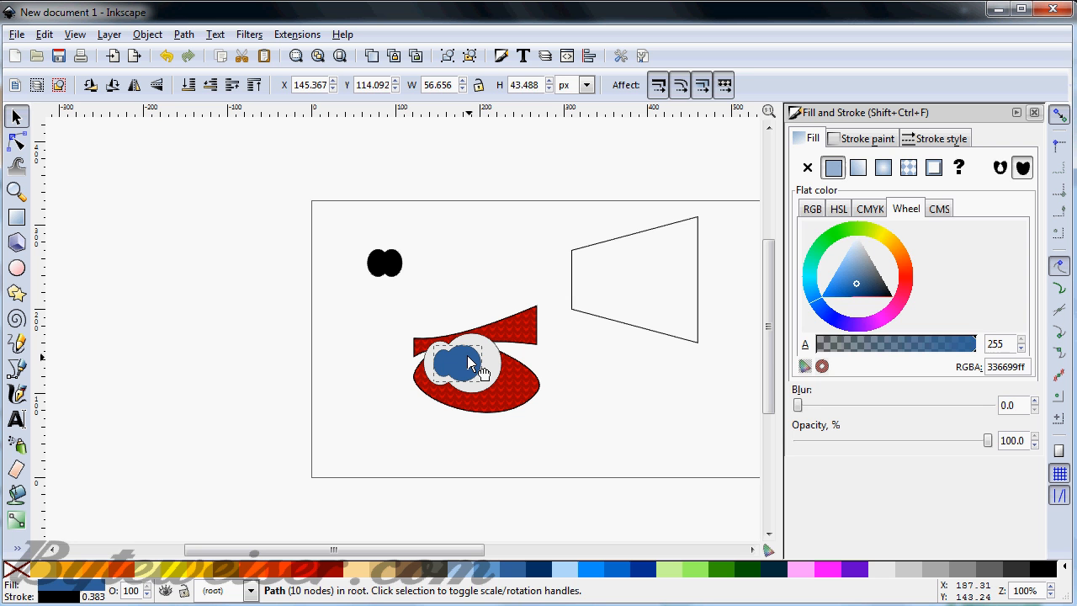
pyautogui.click(468, 290)
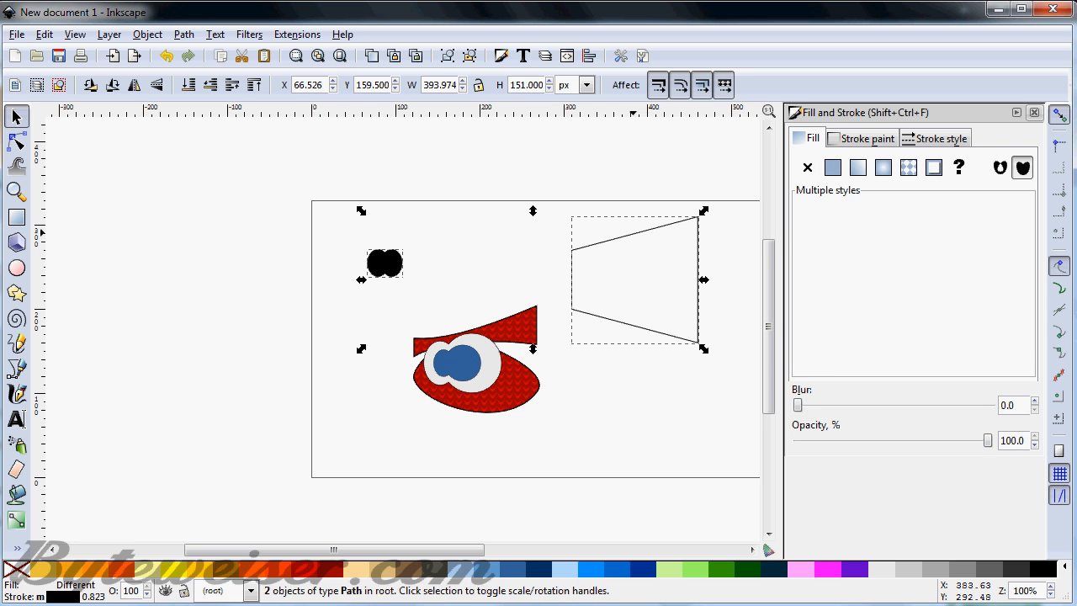
# Perspective-warp the black pupil, shrink it and place it over the blue iris
pyautogui.click(296, 34)
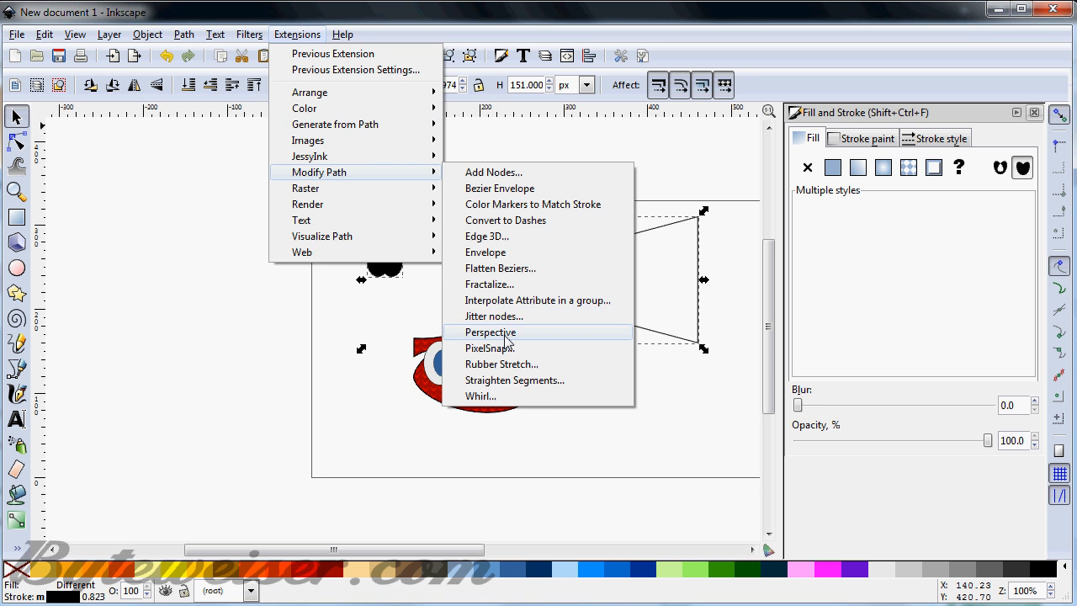
pyautogui.click(490, 331)
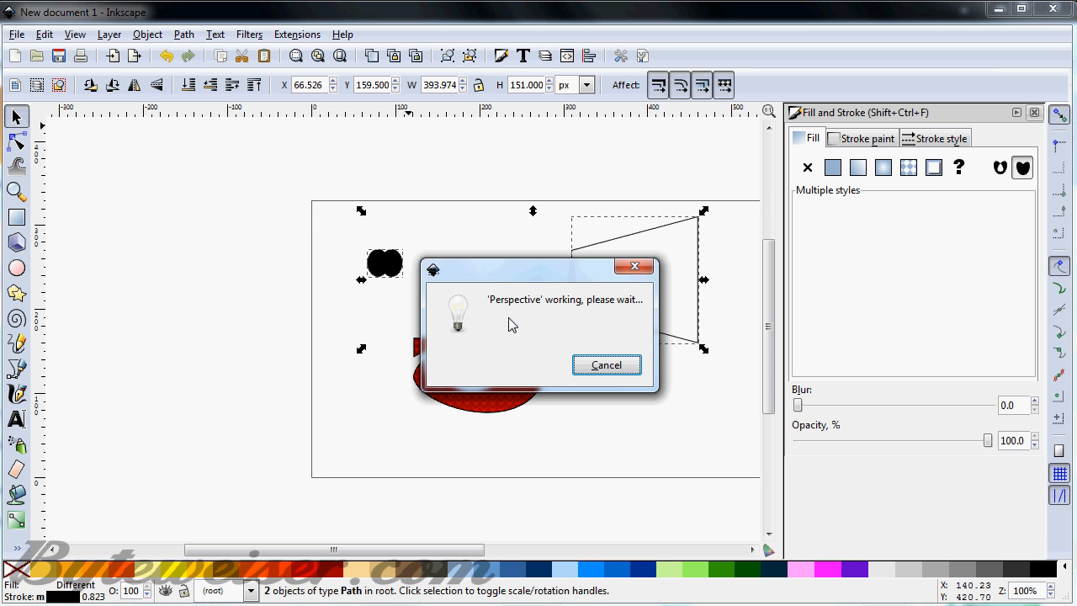
pyautogui.moveTo(518, 322)
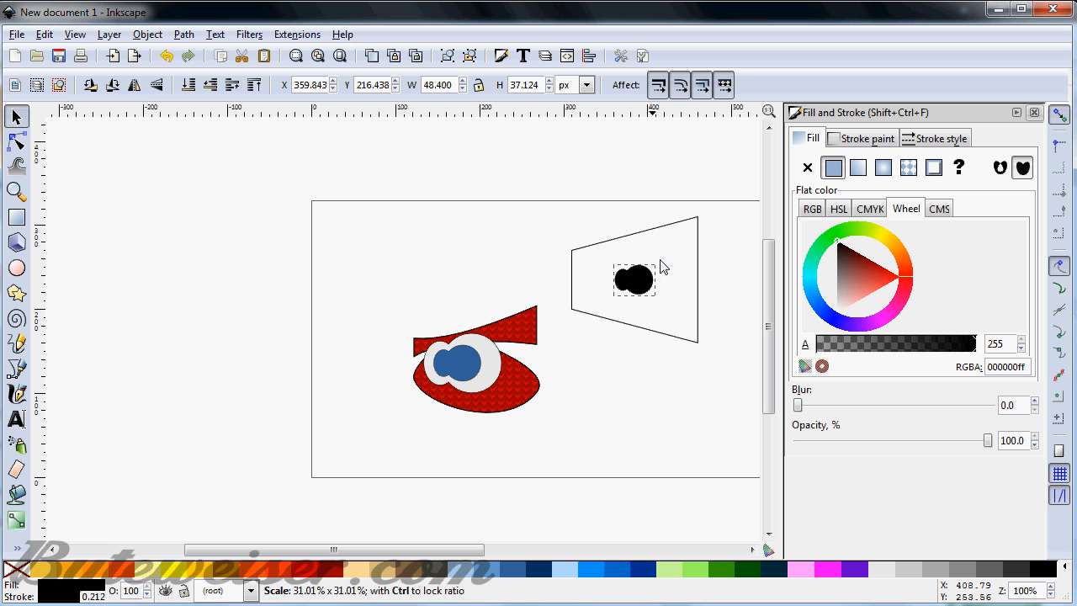
pyautogui.moveTo(633, 277); pyautogui.dragTo(485, 343)
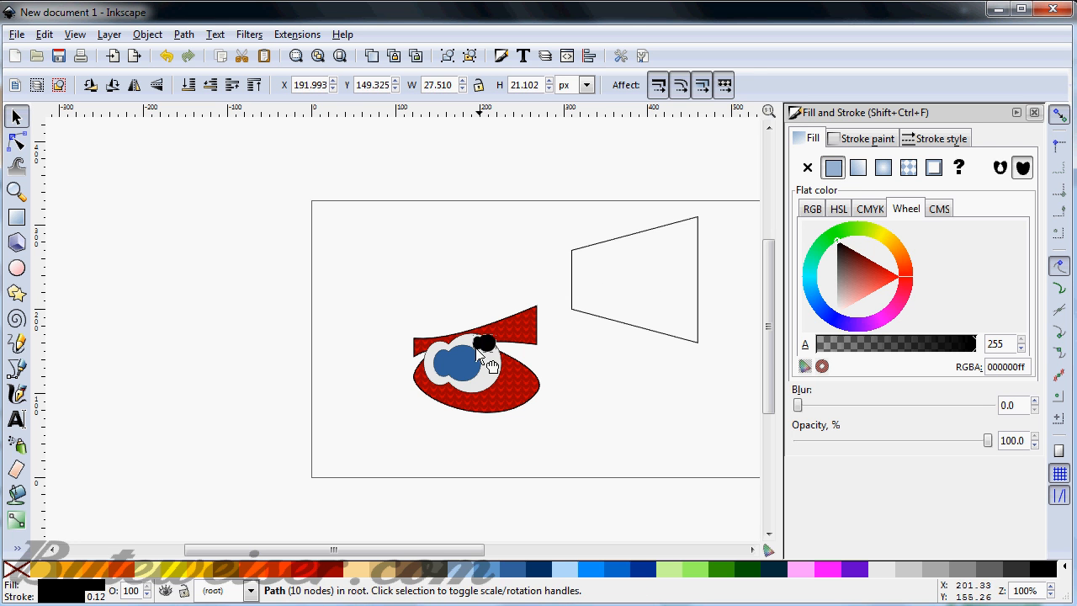
pyautogui.moveTo(484, 345); pyautogui.dragTo(451, 367)
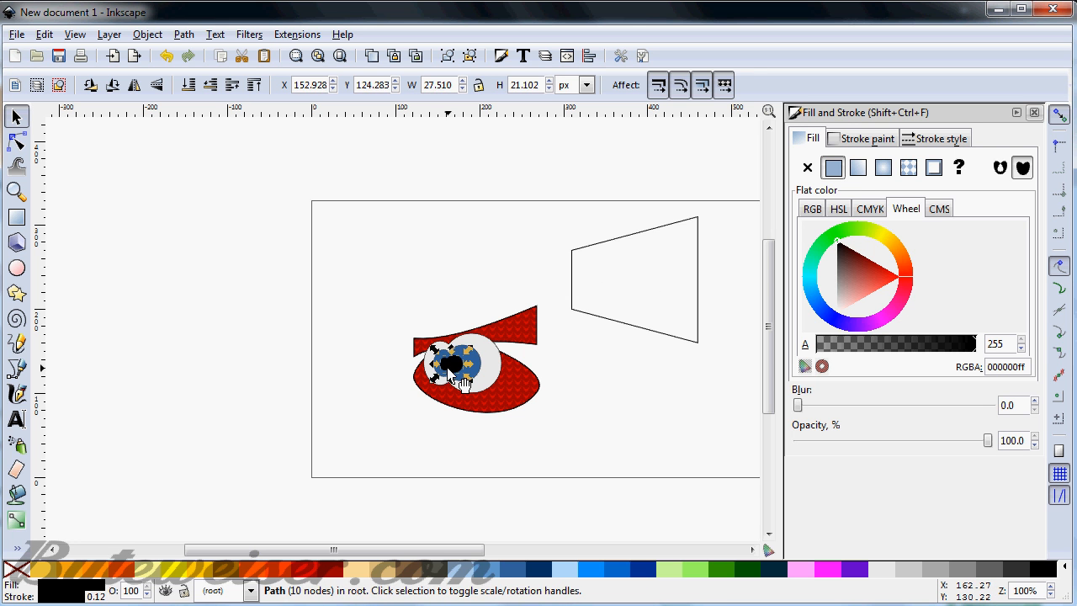
pyautogui.click(656, 239)
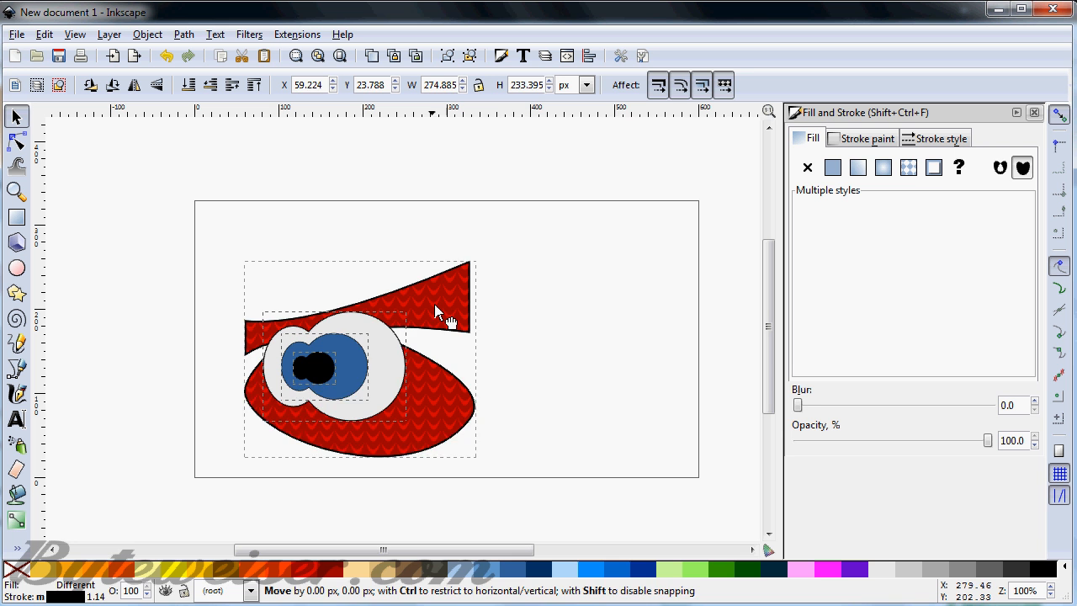
# Scale up the body with its eye, then nudge the pupil about 3 px right within the iris
pyautogui.moveTo(477, 263); pyautogui.dragTo(586, 223)
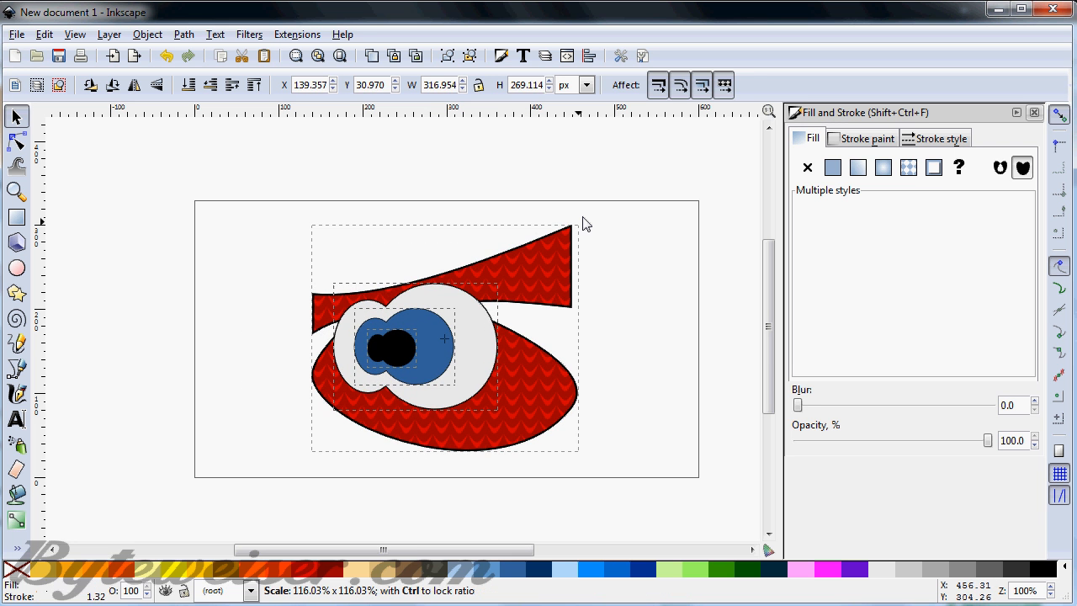
pyautogui.click(575, 340)
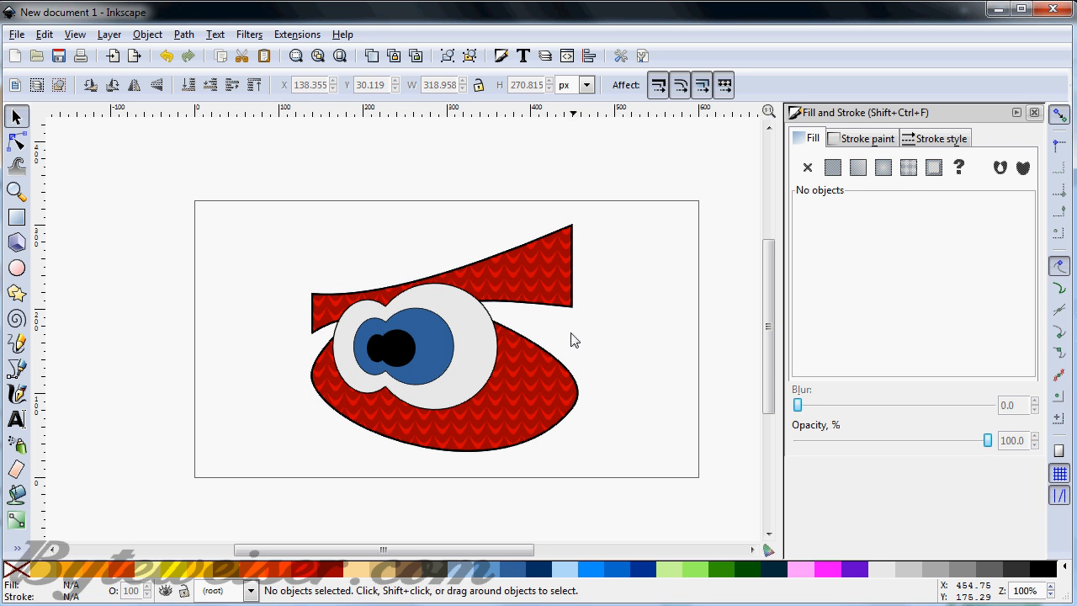
pyautogui.click(390, 349)
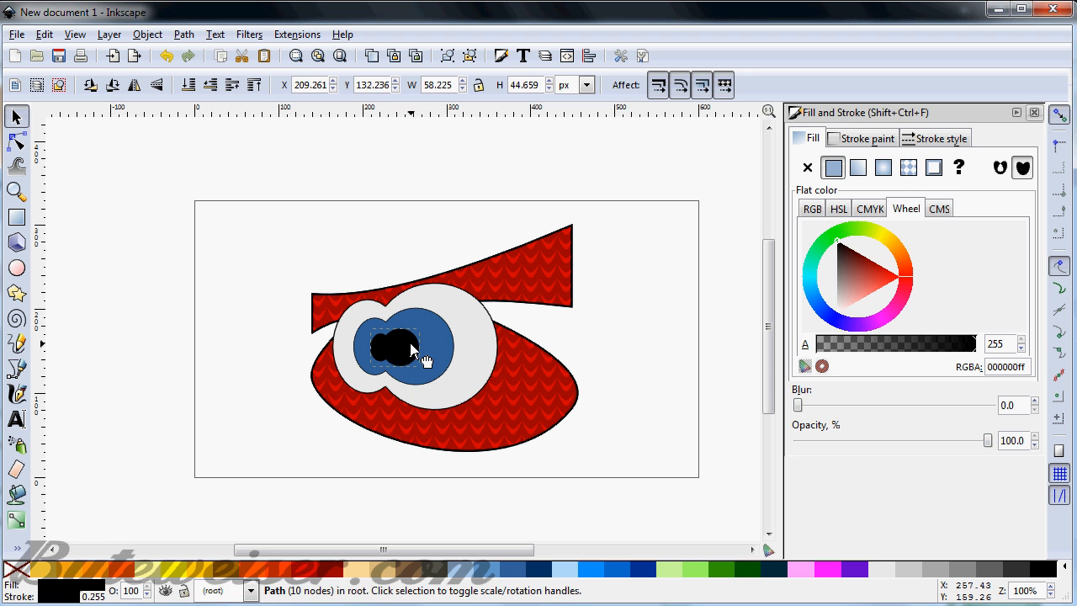
pyautogui.click(396, 347)
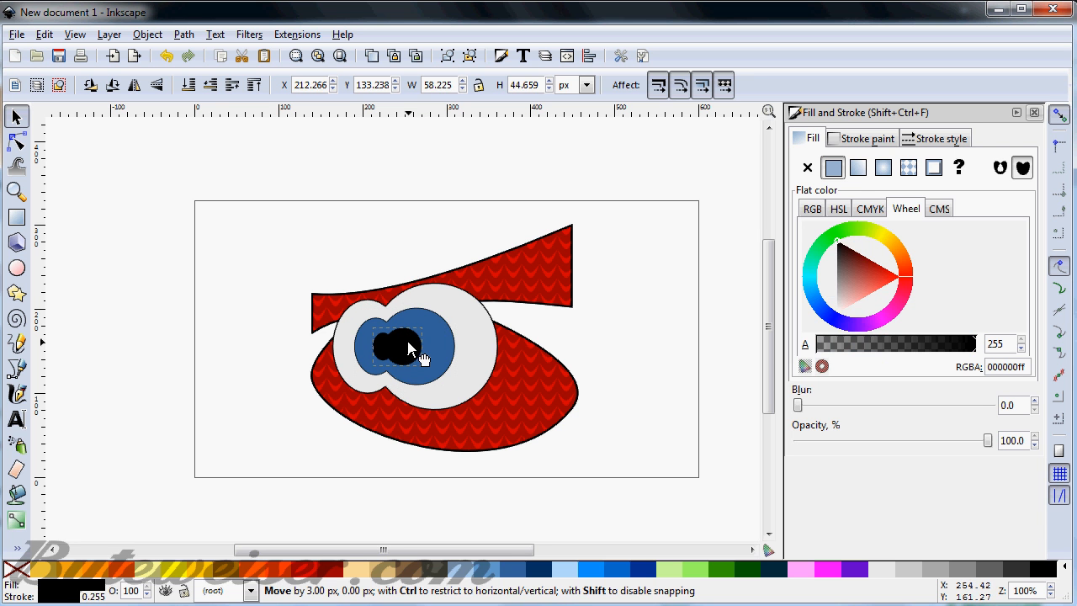
pyautogui.click(404, 229)
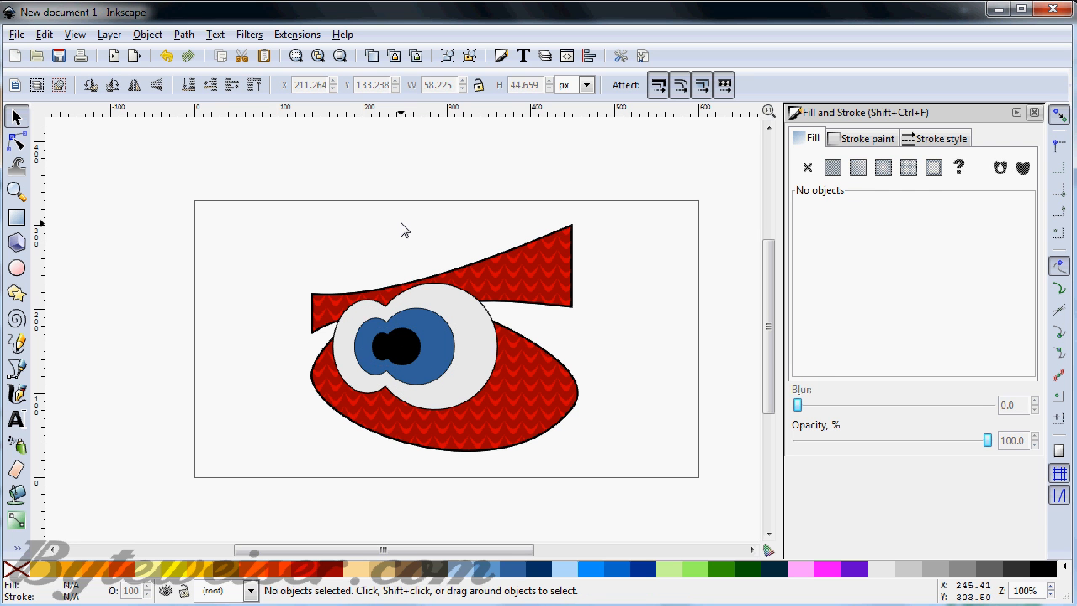
pyautogui.moveTo(395, 281)
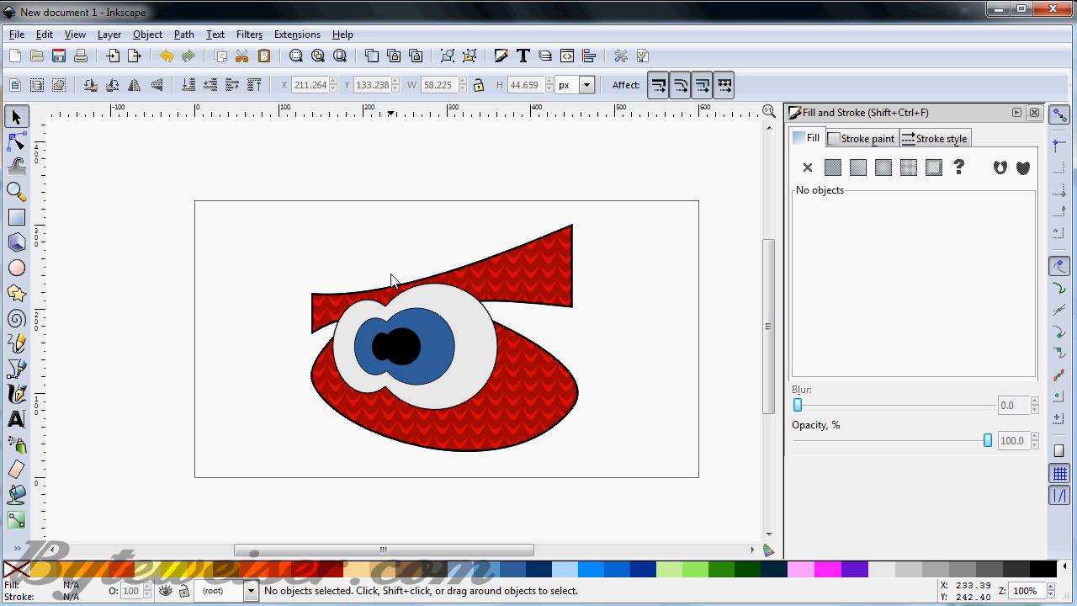
pyautogui.moveTo(121, 318)
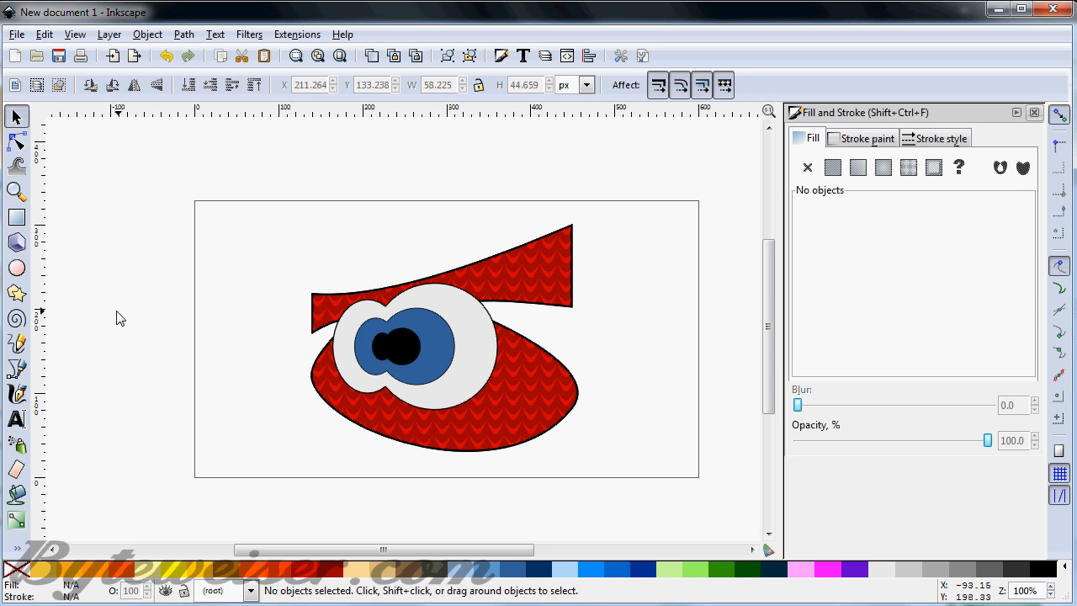
# Draw a tall ellipse, move it to the ear's tip and fill it pink
pyautogui.click(17, 268)
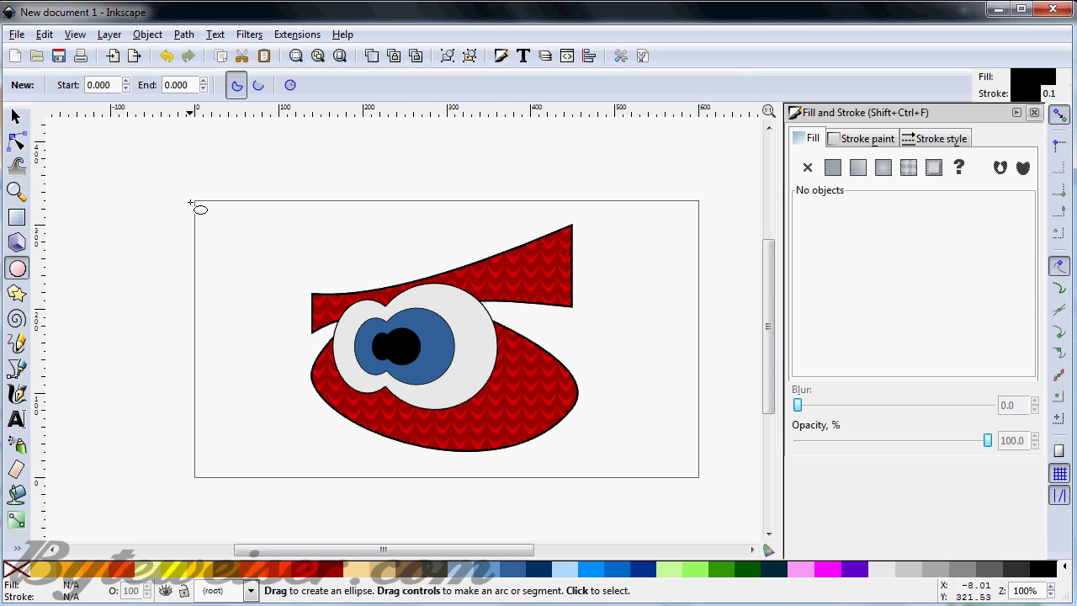
pyautogui.moveTo(189, 205); pyautogui.dragTo(239, 266)
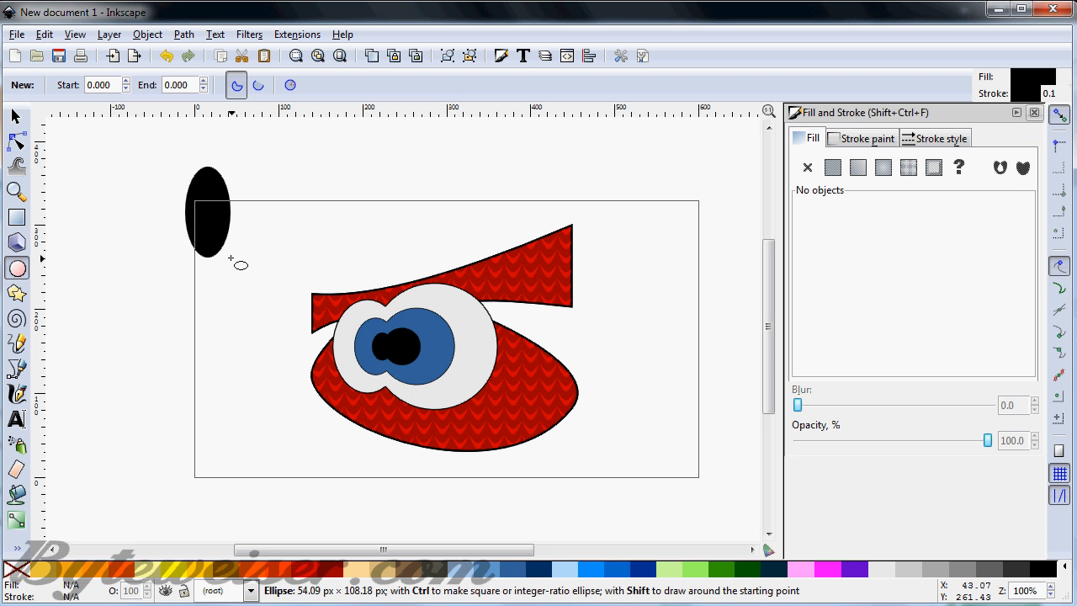
pyautogui.click(207, 212)
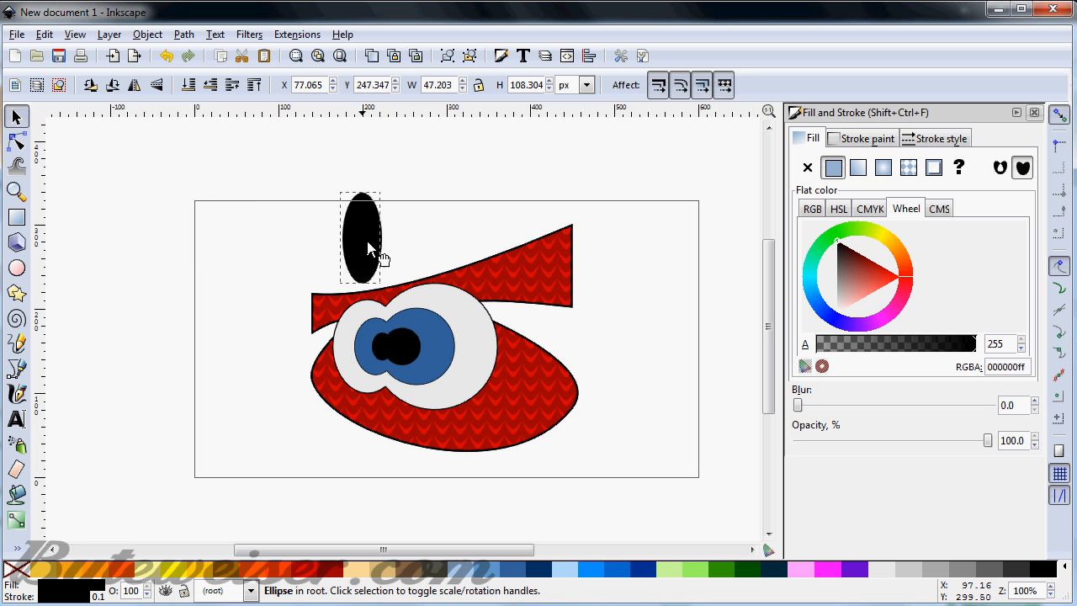
pyautogui.moveTo(362, 239); pyautogui.dragTo(573, 269)
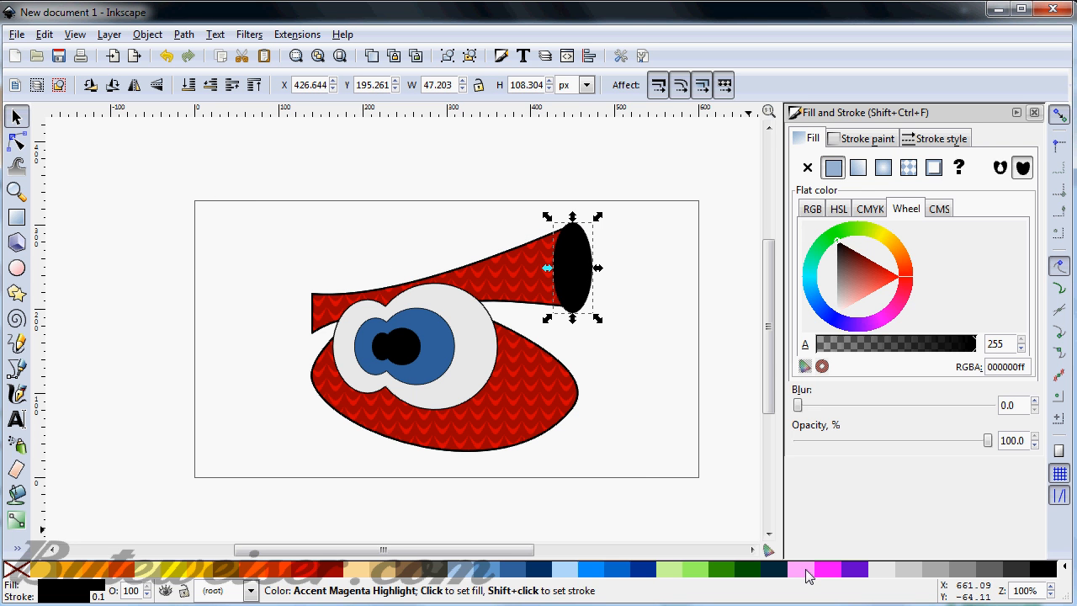
pyautogui.click(808, 569)
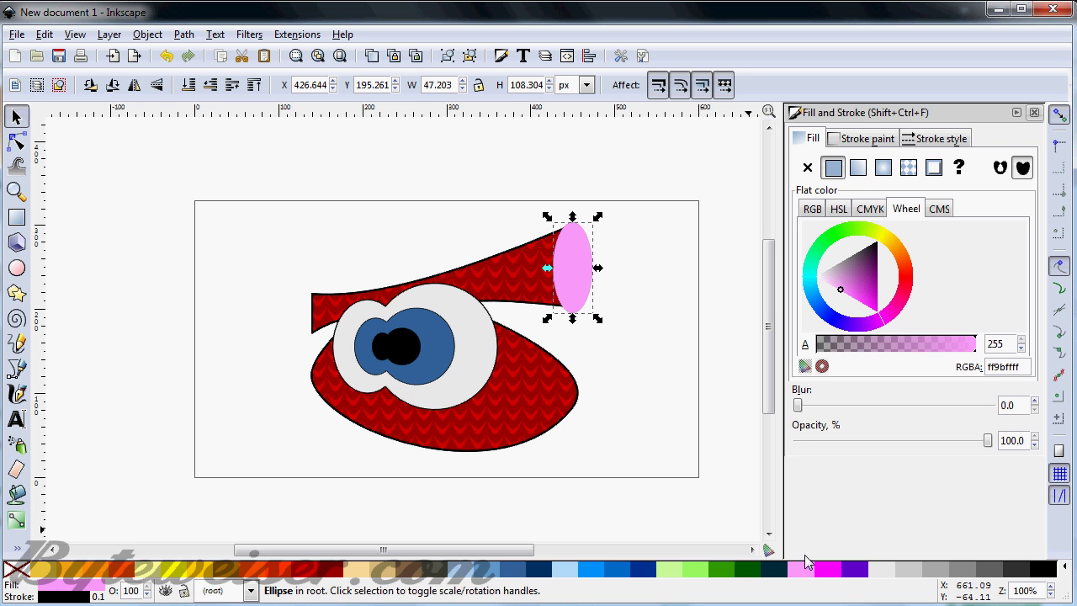
pyautogui.moveTo(1053, 593)
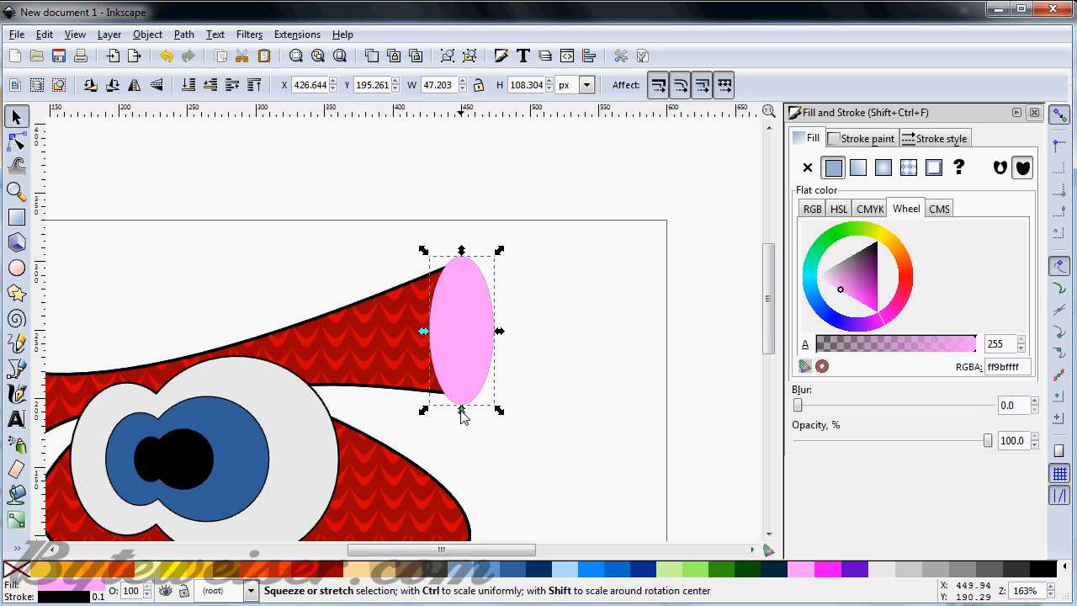
pyautogui.moveTo(1047, 575)
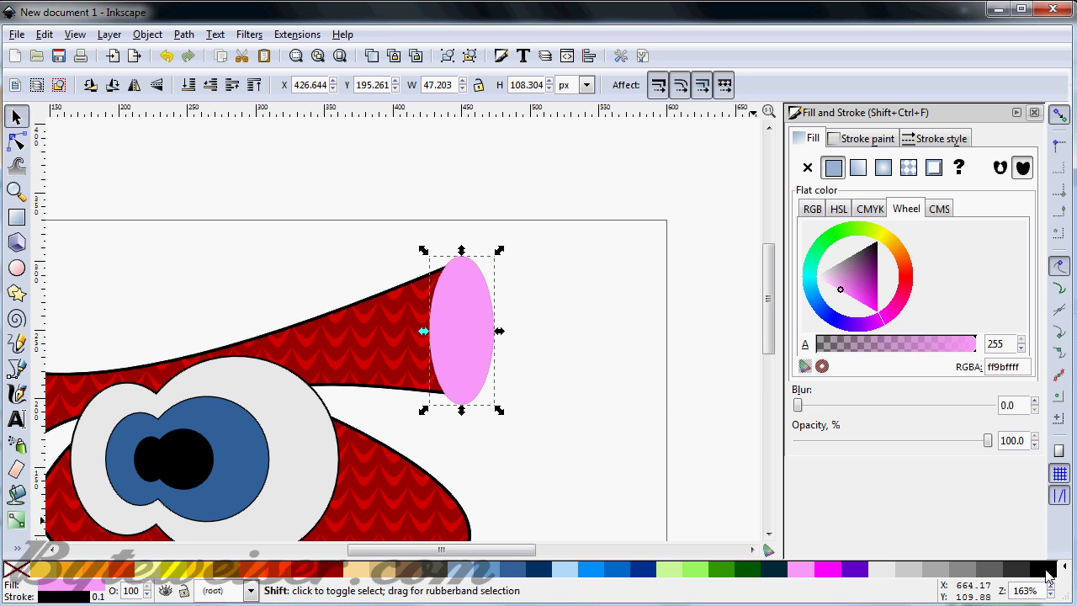
pyautogui.moveTo(126, 572)
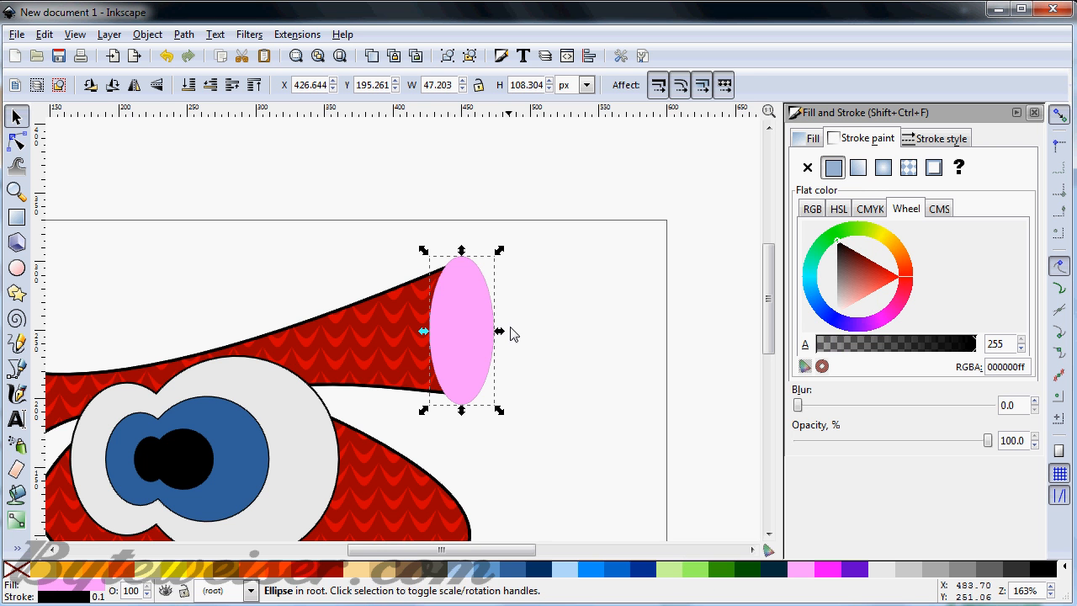
# Reselect the pink ear-tip ellipse and set its outline width to 2 px
pyautogui.click(367, 328)
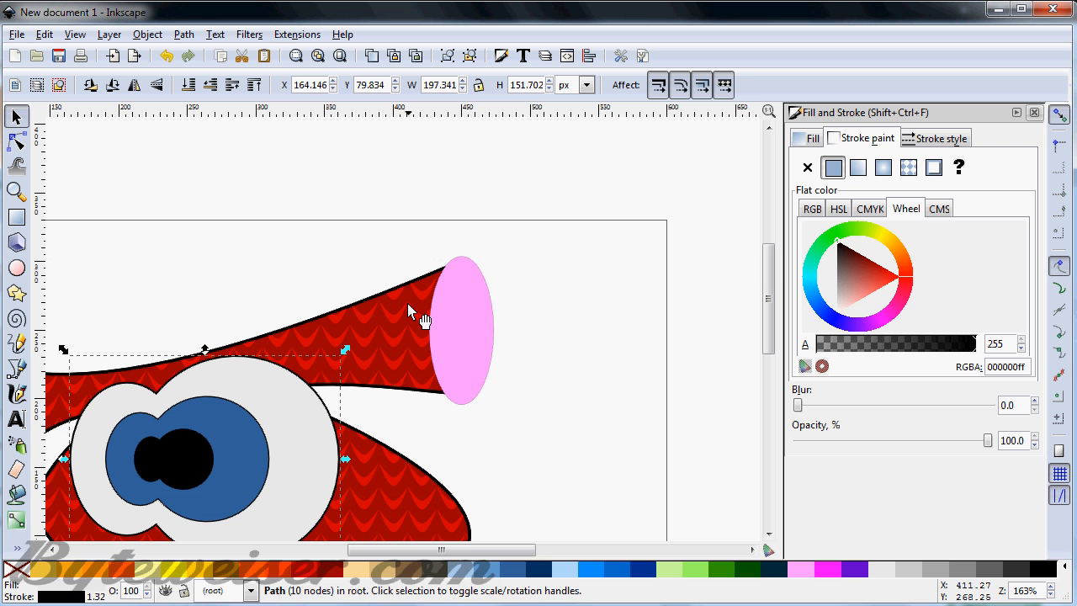
pyautogui.click(461, 328)
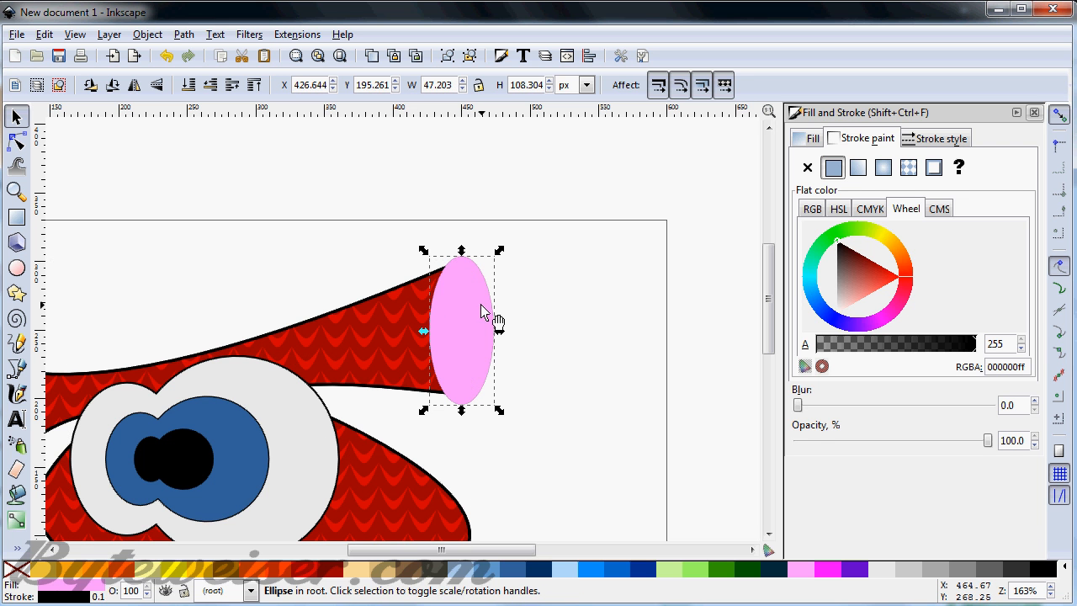
pyautogui.click(943, 138)
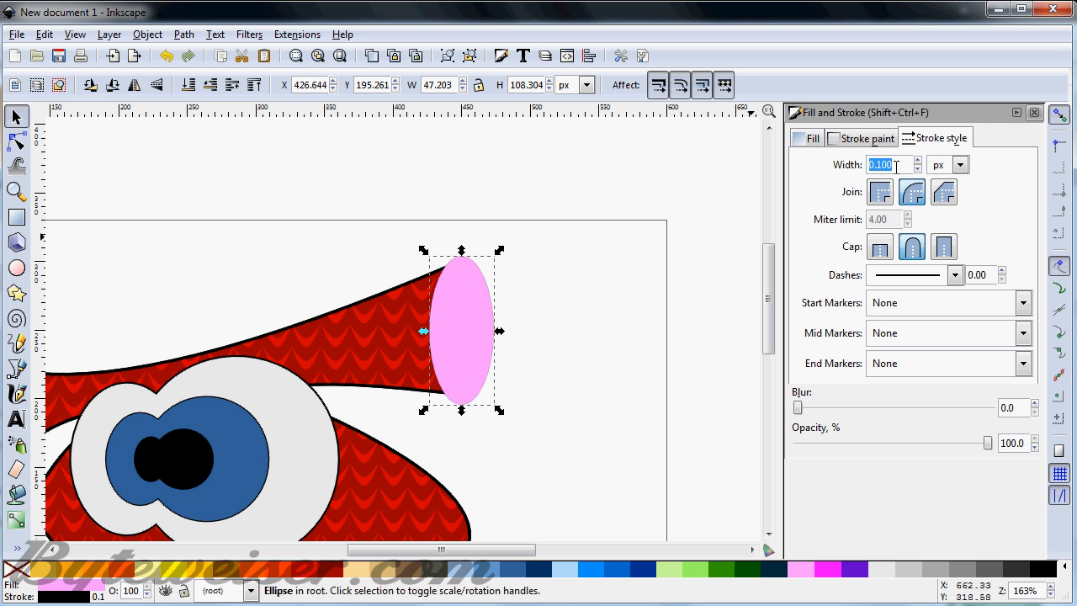
pyautogui.moveTo(912, 192)
pyautogui.write('2.000')
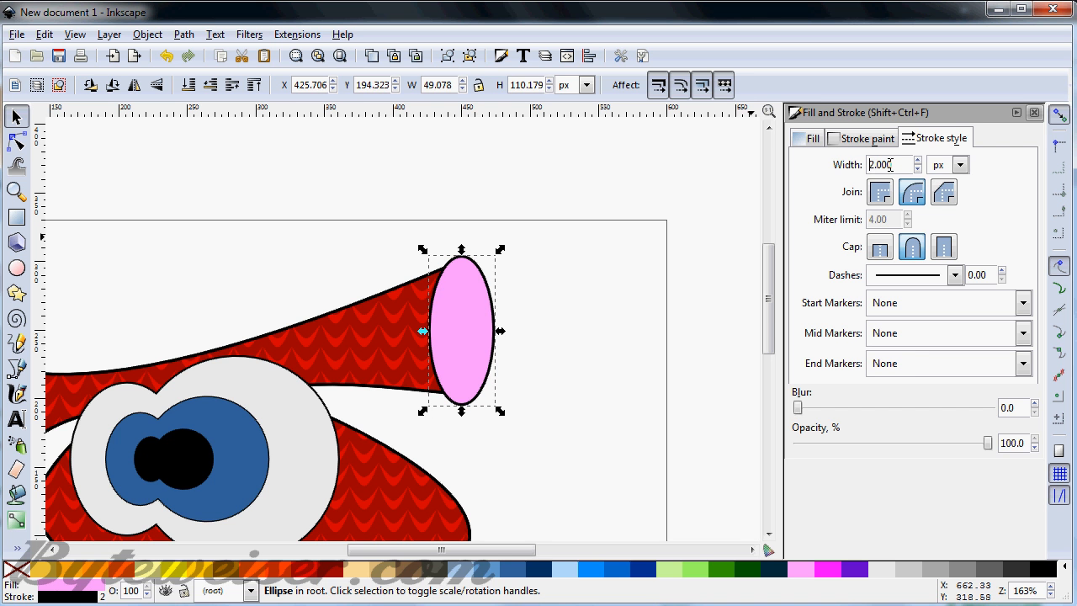
pyautogui.moveTo(468, 293)
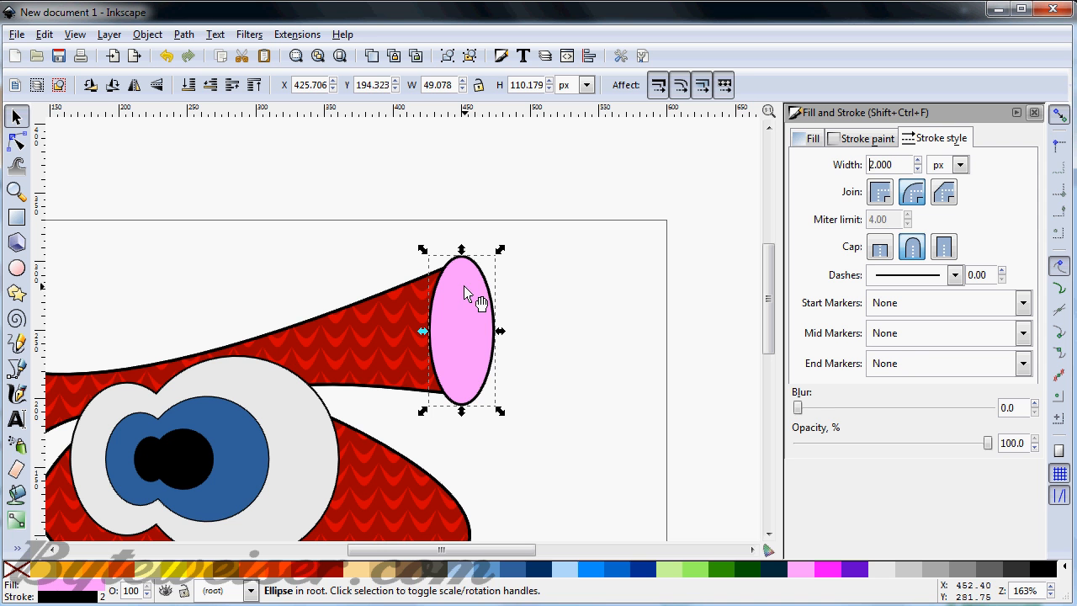
# Reposition and squash the ellipse so it snugly caps the ear's open end
pyautogui.moveTo(468, 328); pyautogui.dragTo(474, 306)
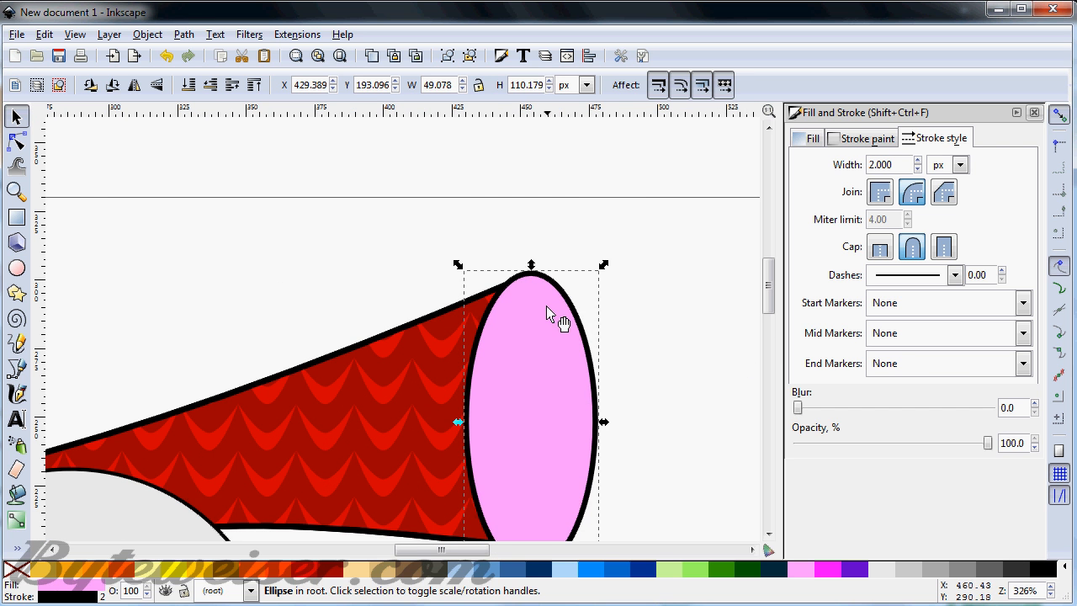
pyautogui.moveTo(547, 317); pyautogui.dragTo(539, 323)
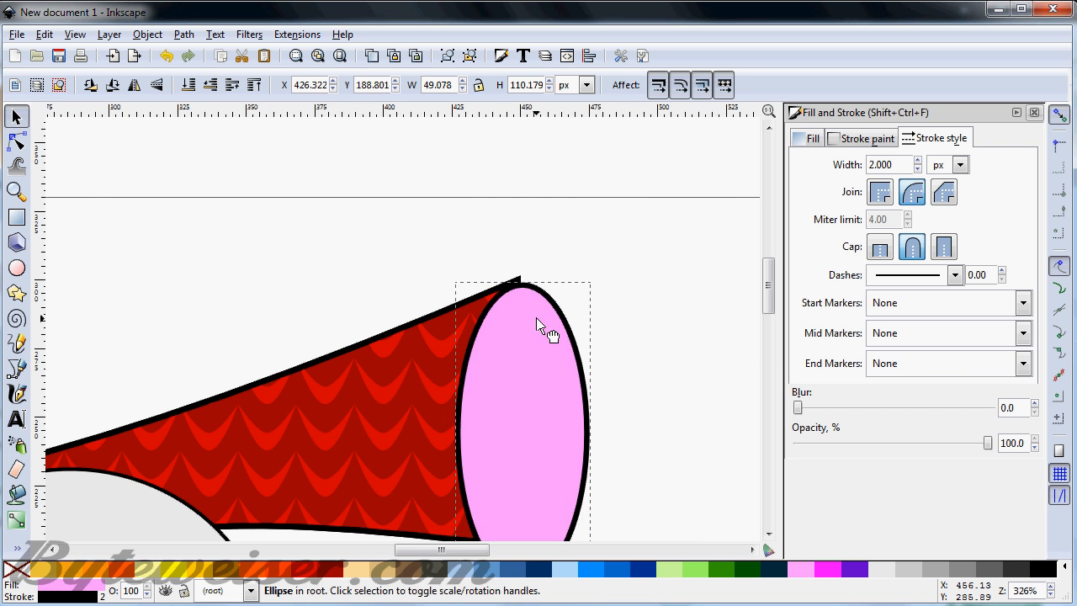
pyautogui.moveTo(539, 323); pyautogui.dragTo(547, 318)
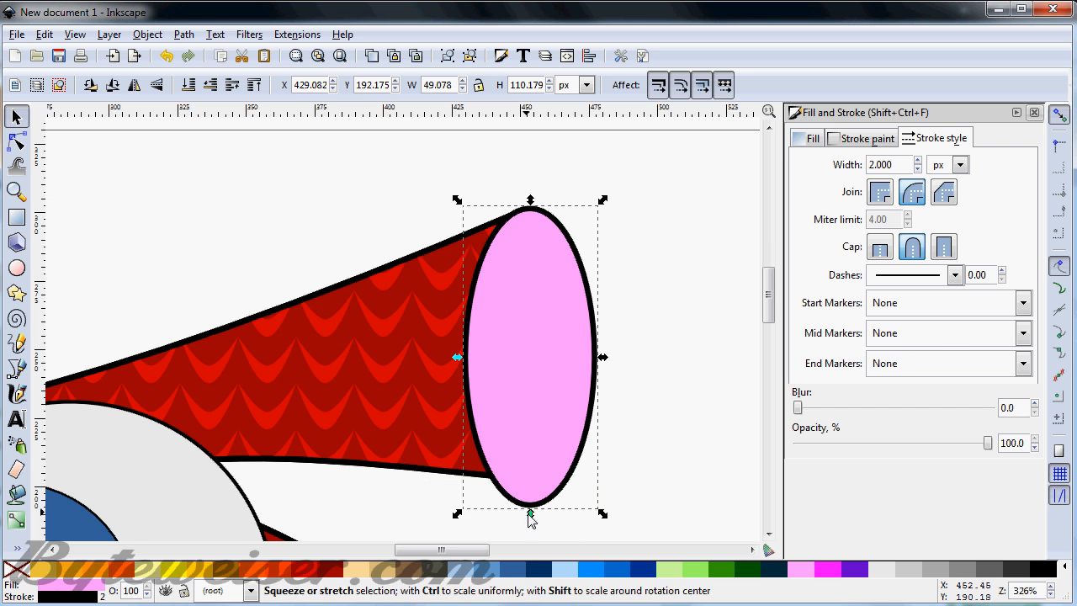
pyautogui.moveTo(530, 513); pyautogui.dragTo(530, 491)
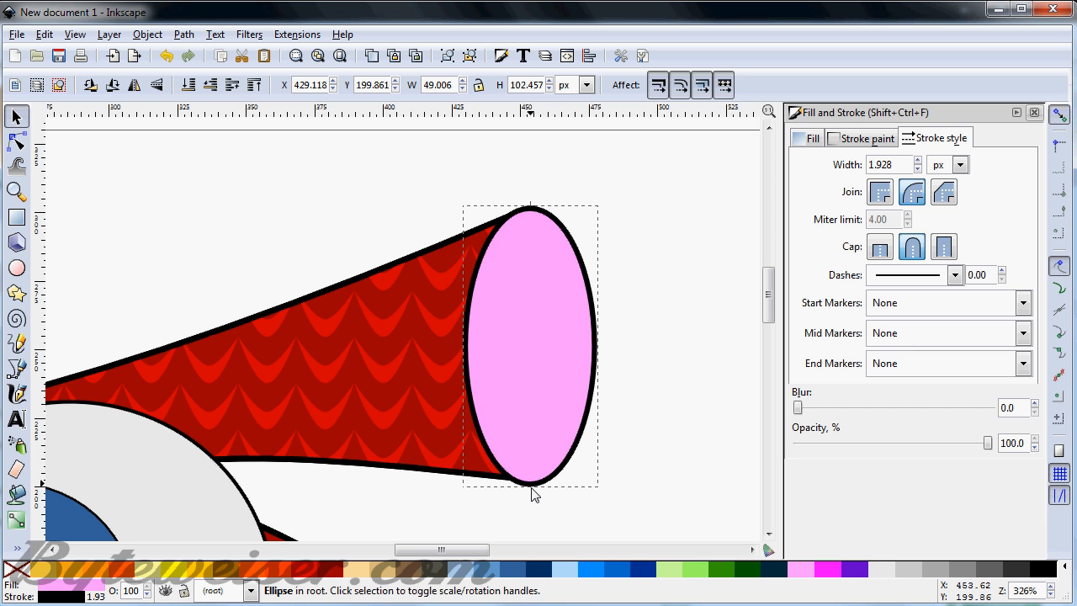
pyautogui.click(653, 446)
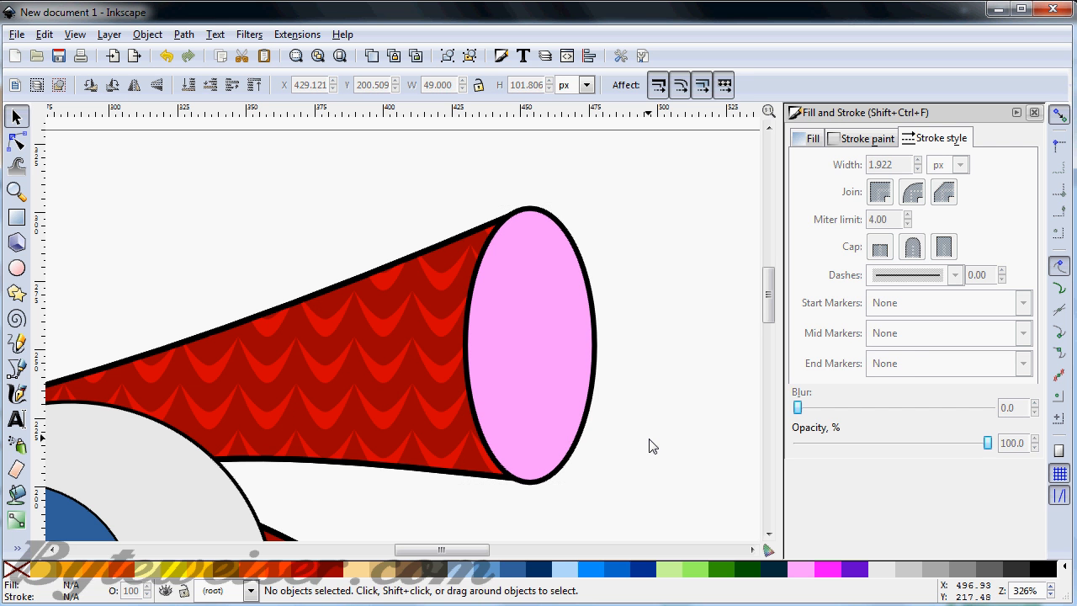
pyautogui.moveTo(664, 434)
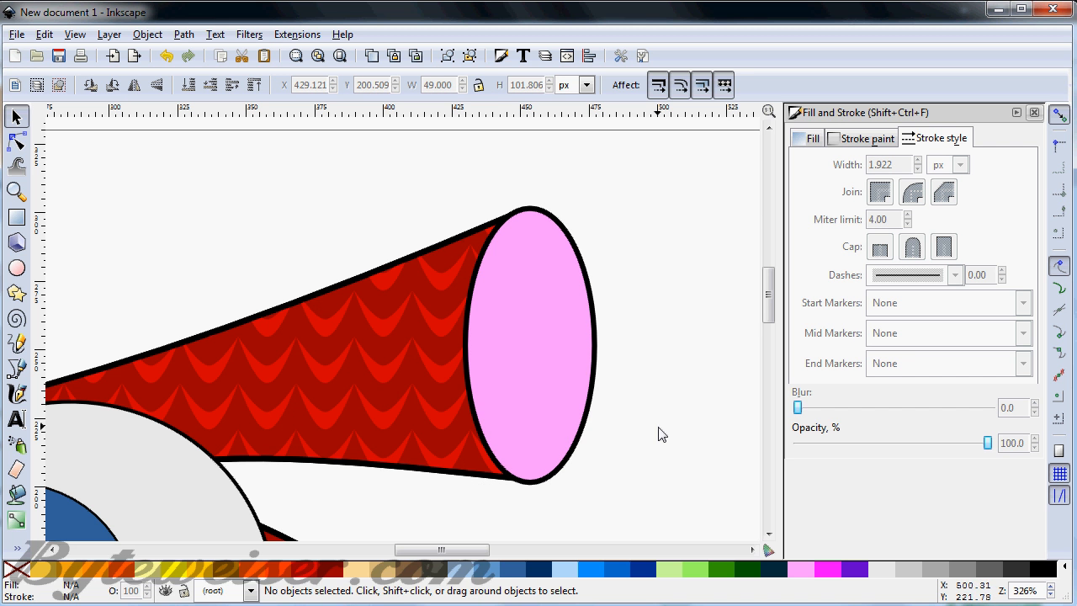
pyautogui.click(530, 345)
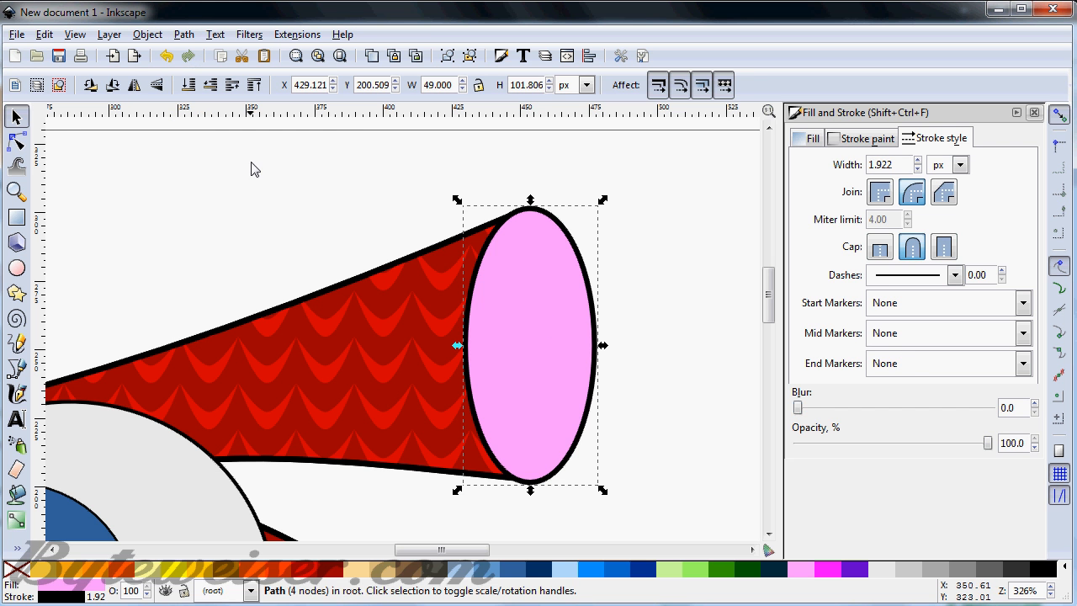
pyautogui.moveTo(623, 232)
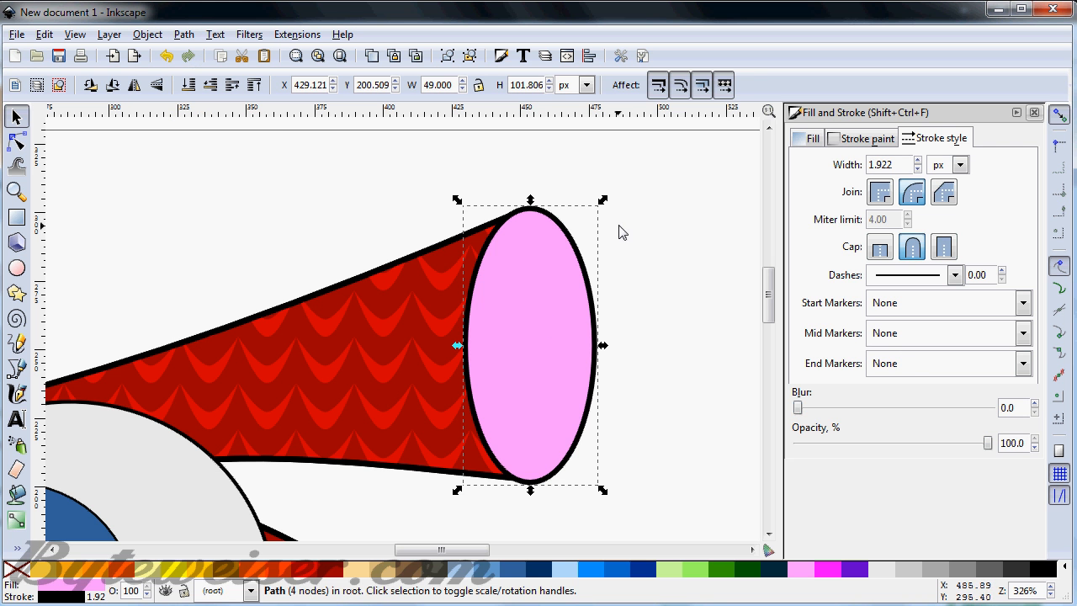
pyautogui.moveTo(704, 239)
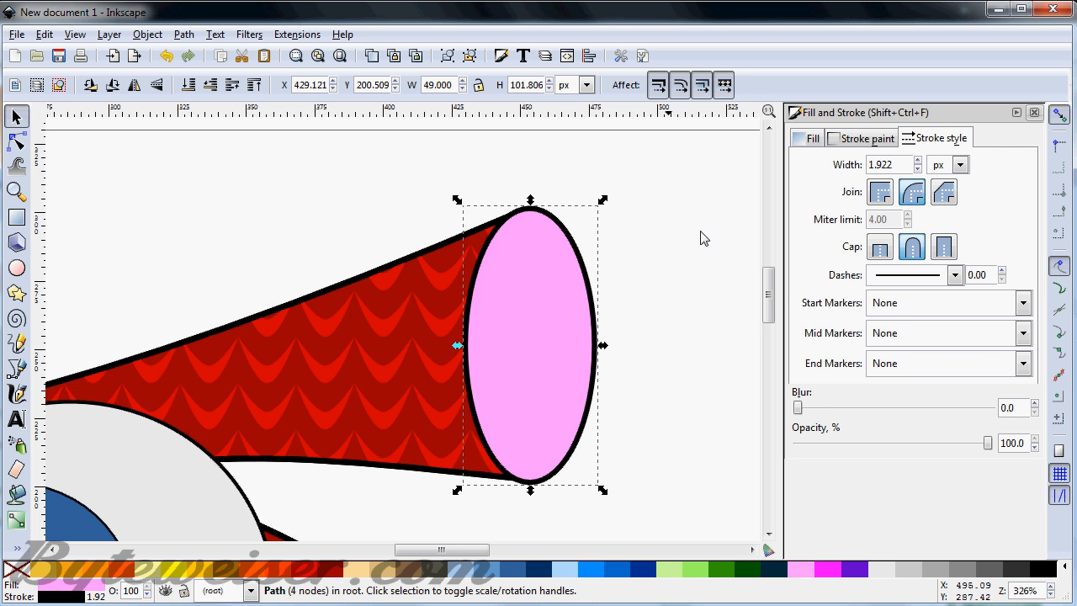
# Give the pink ear-tip ellipse a radial gradient and recolour its stops to darken the left side
pyautogui.click(811, 138)
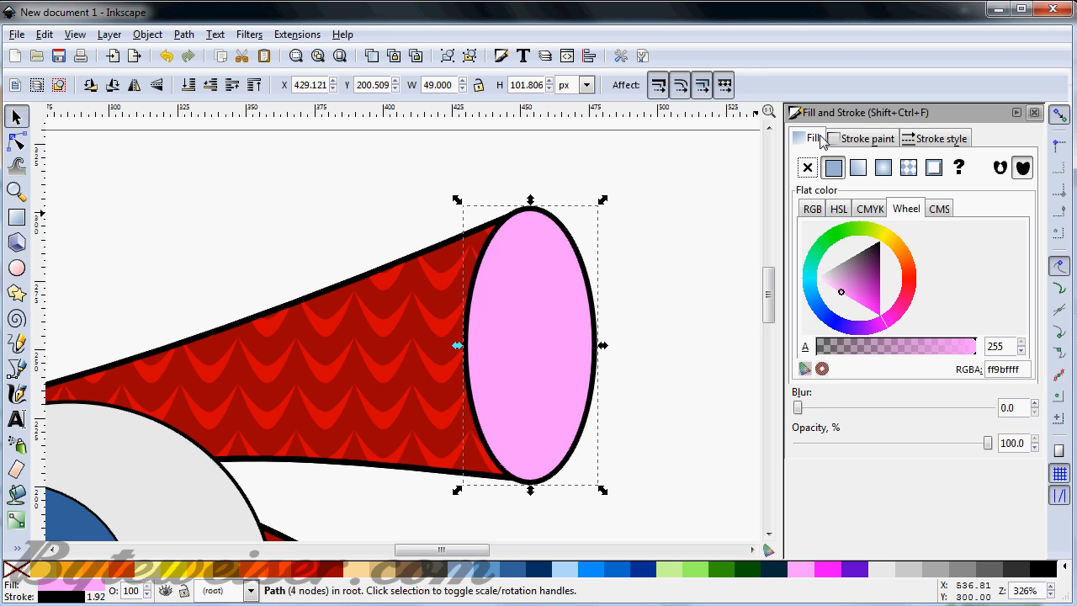
pyautogui.moveTo(883, 169)
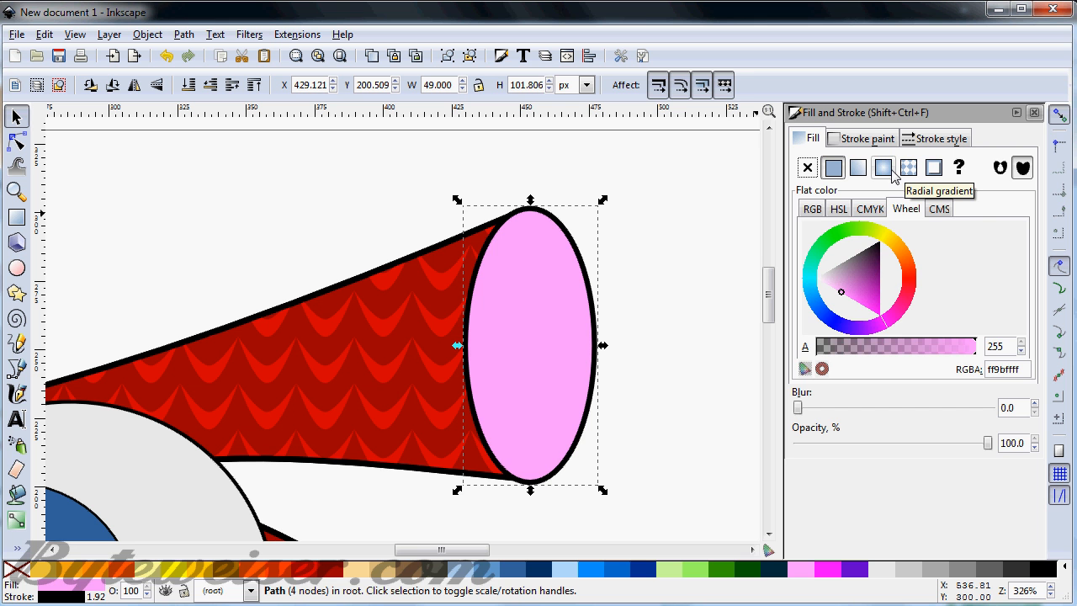
pyautogui.click(881, 167)
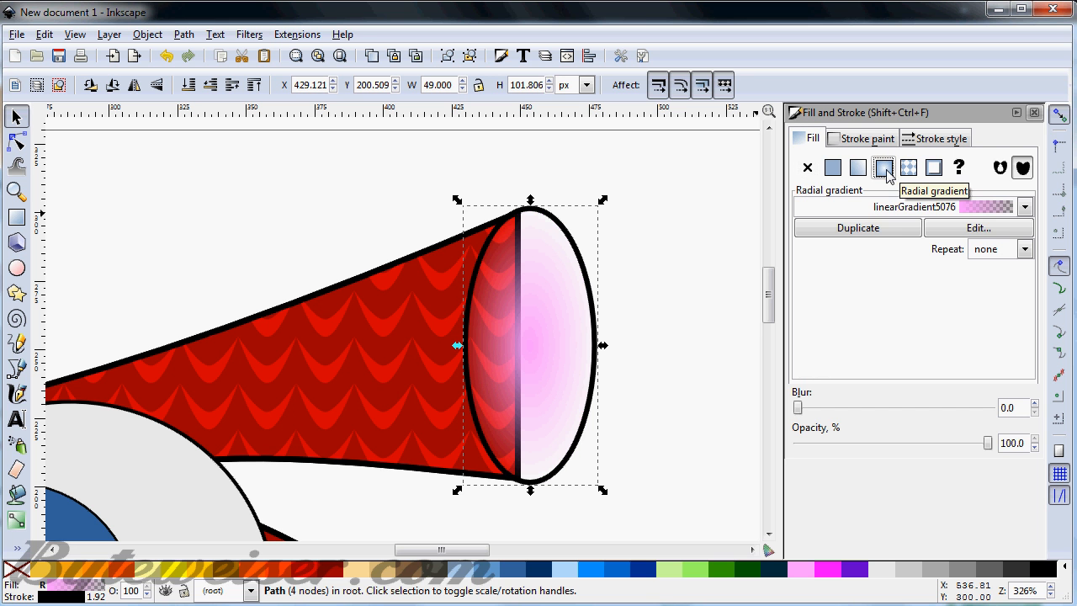
pyautogui.click(978, 228)
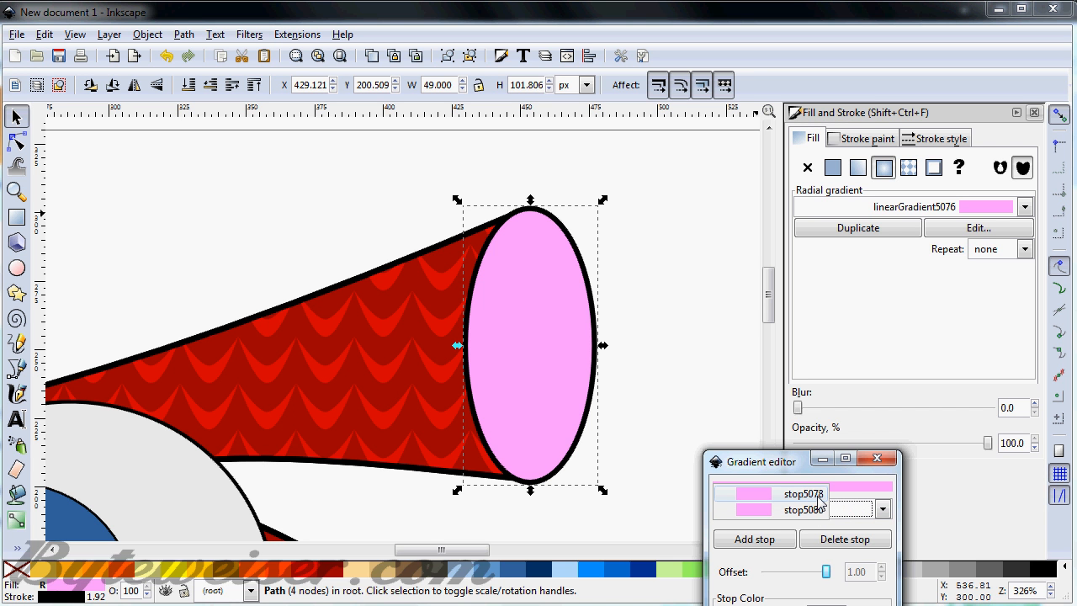
pyautogui.click(801, 493)
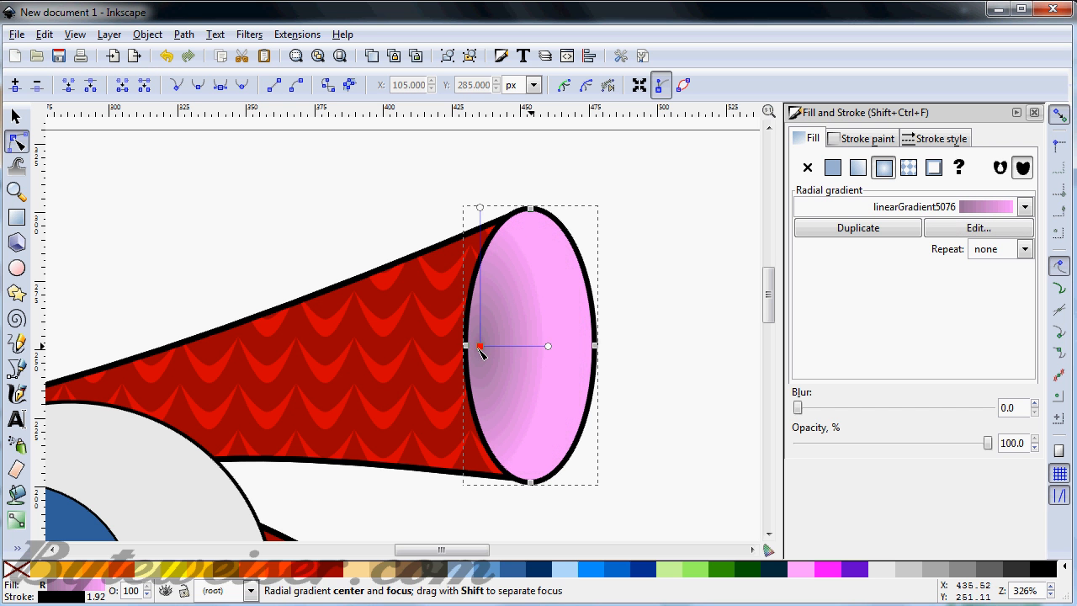
pyautogui.click(831, 166)
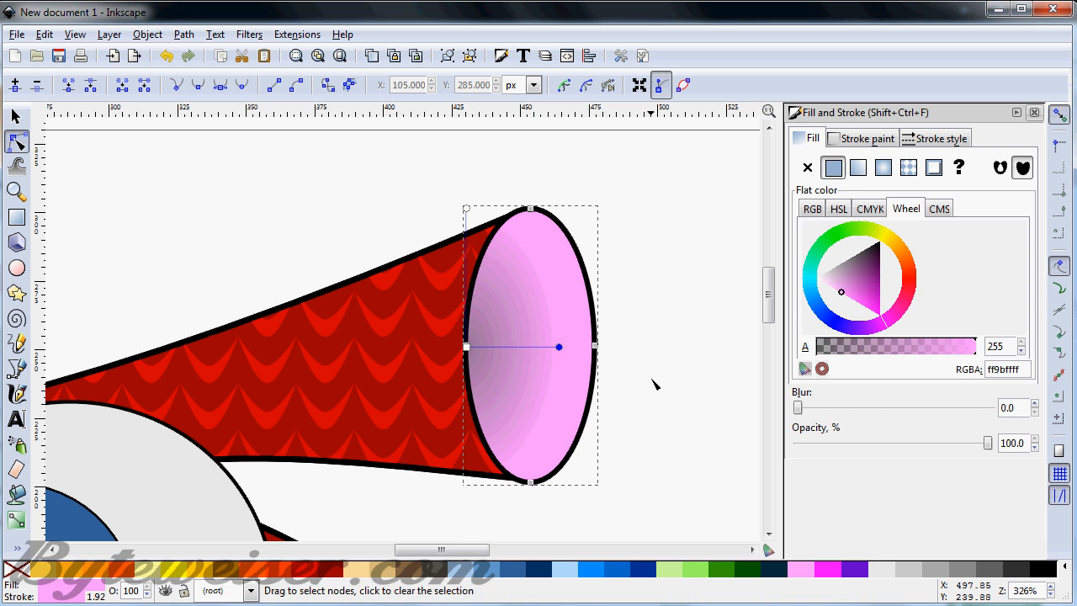
pyautogui.click(656, 386)
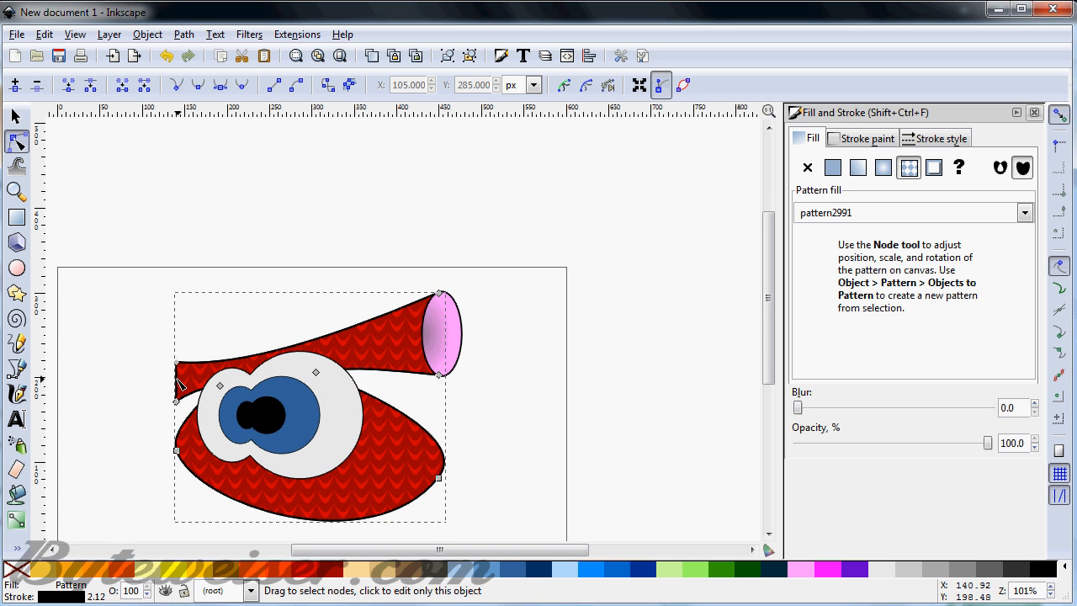
pyautogui.moveTo(1044, 569)
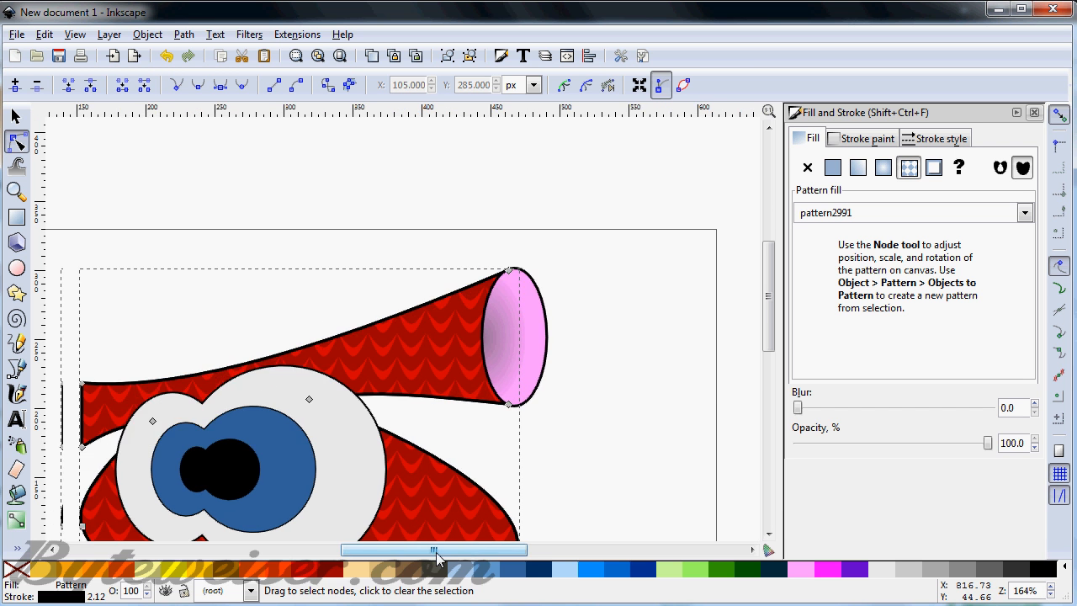
# Convert the red body shape into an editable path
pyautogui.moveTo(435, 549); pyautogui.dragTo(367, 549)
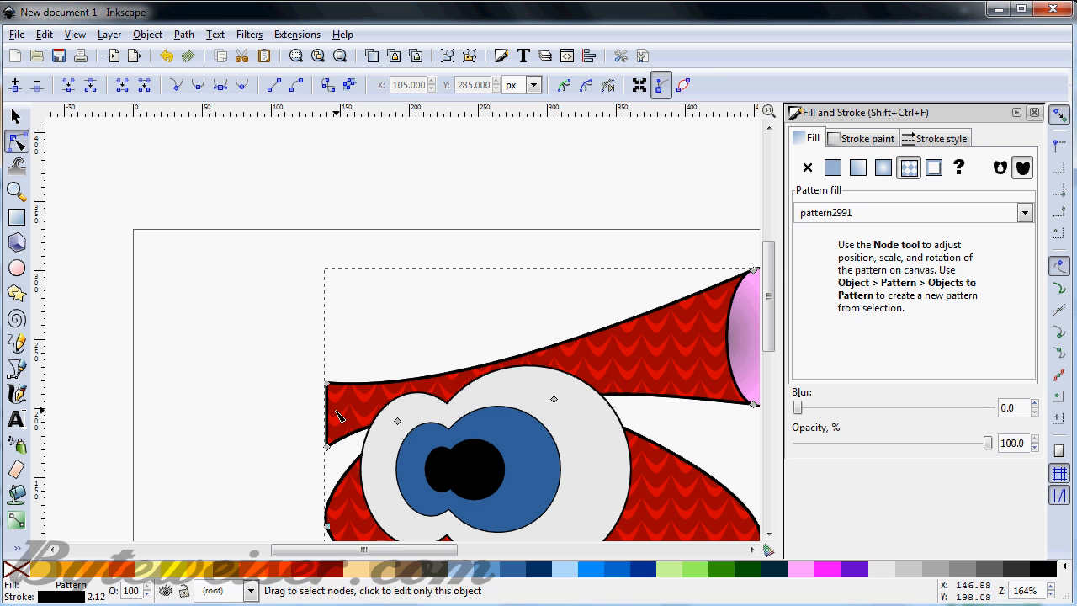
pyautogui.click(13, 115)
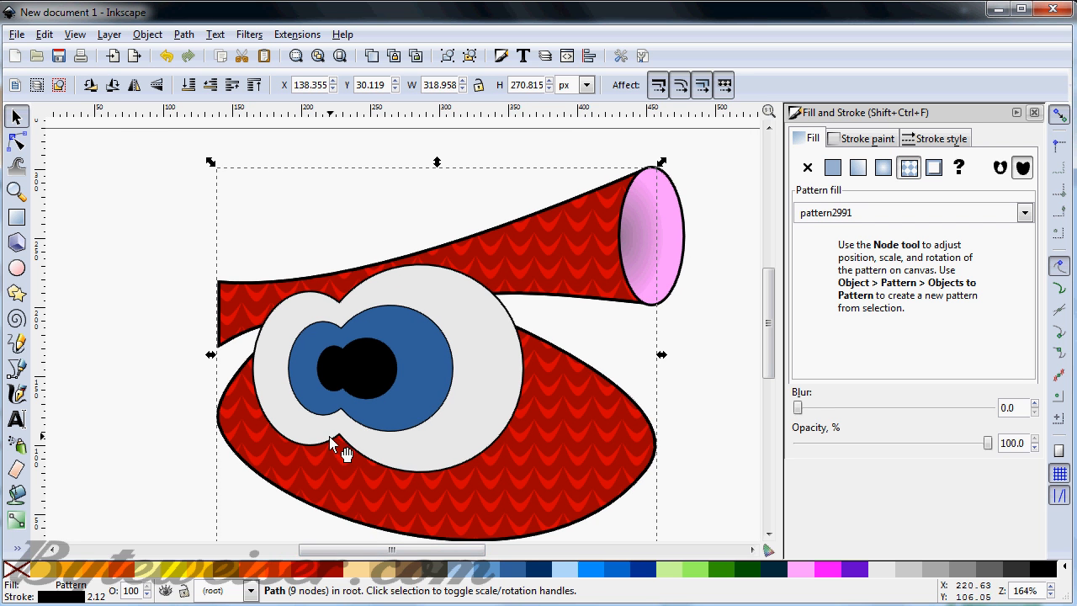
pyautogui.moveTo(333, 421)
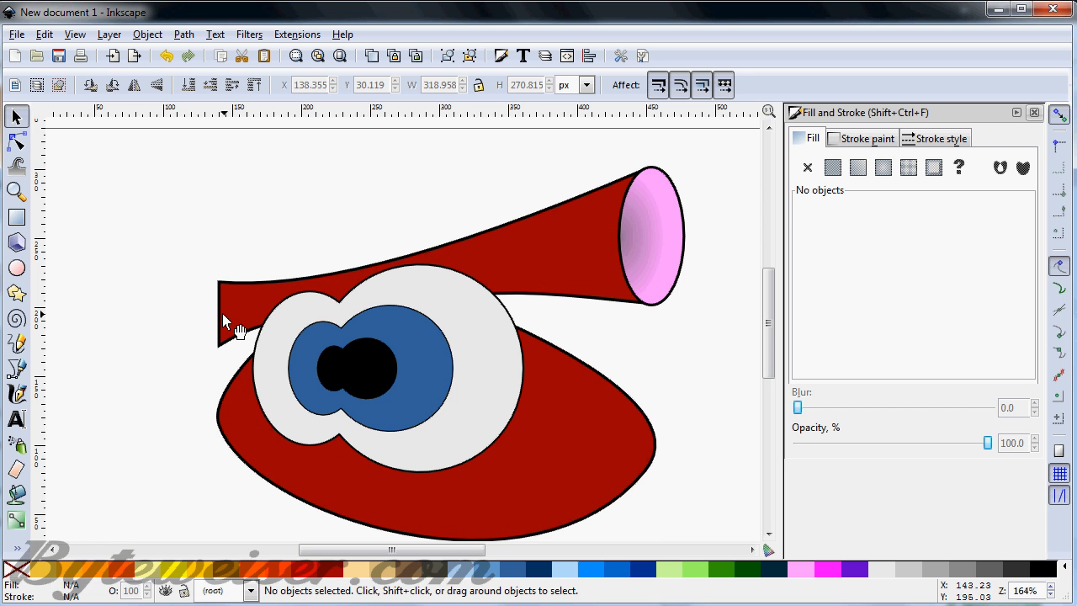
pyautogui.click(17, 141)
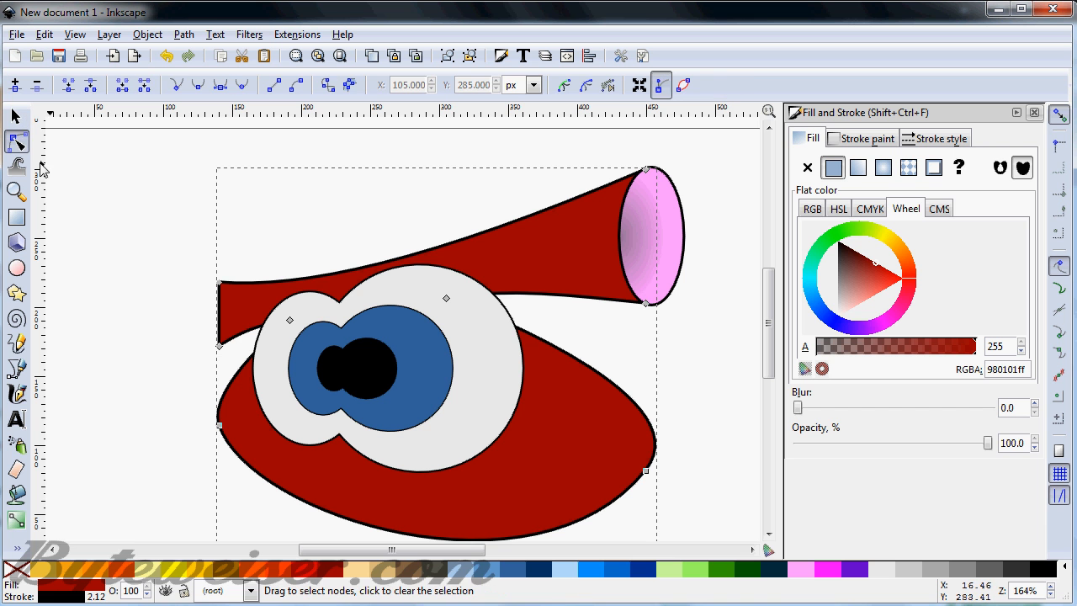
pyautogui.moveTo(215, 303)
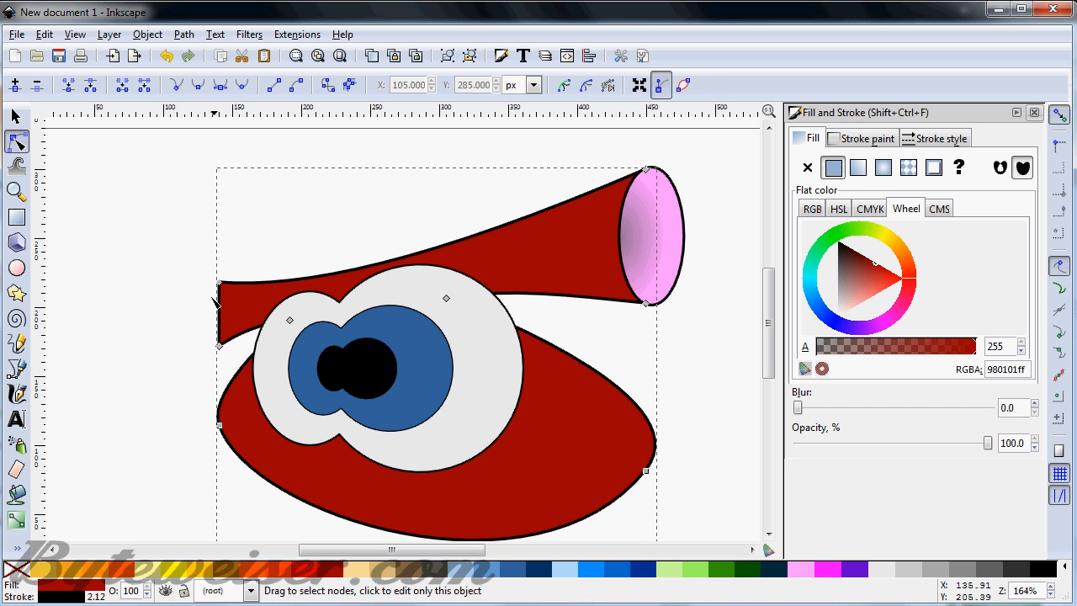
pyautogui.click(17, 116)
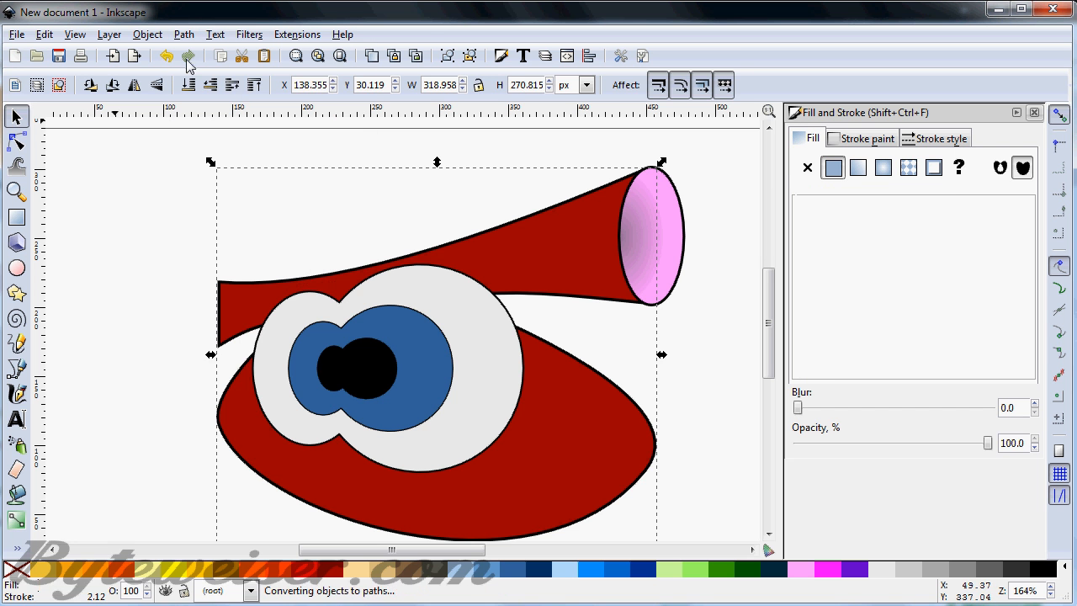
# Enter node editing on the body and zoom in on its pointed left tip
pyautogui.click(17, 141)
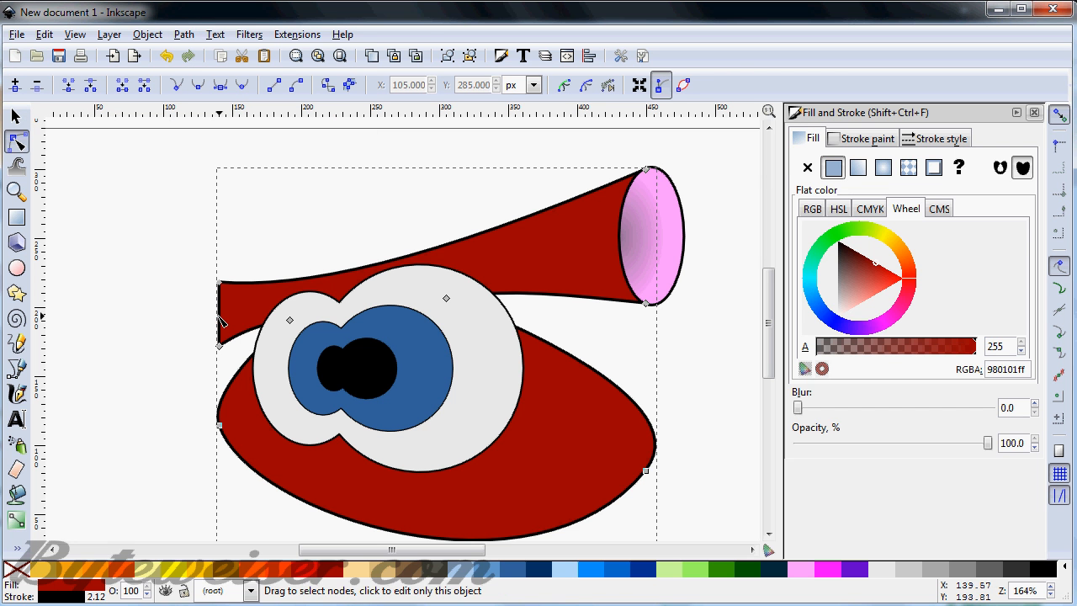
pyautogui.click(219, 283)
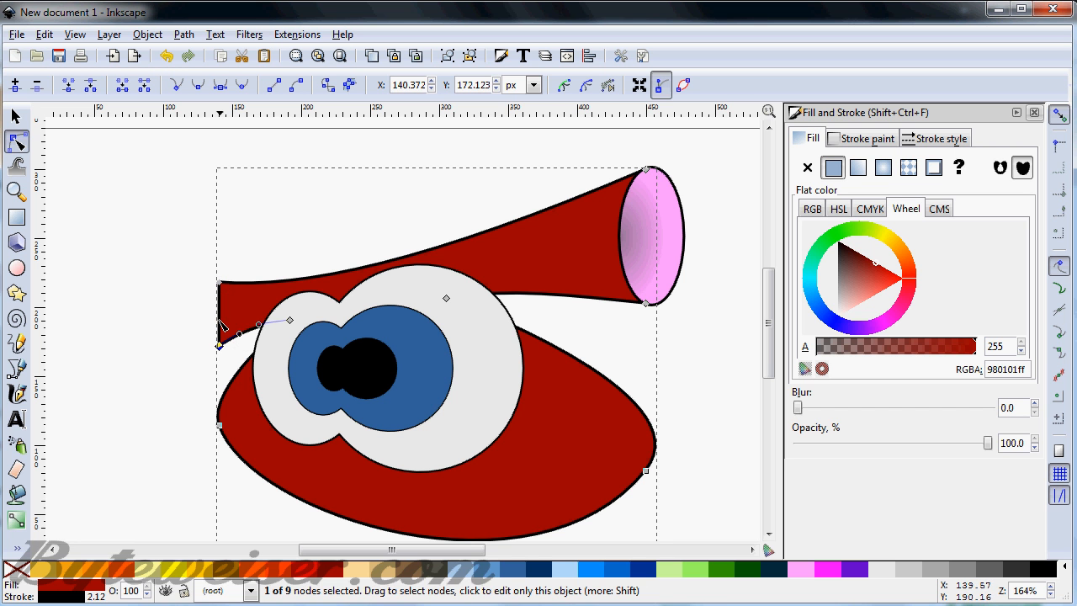
pyautogui.click(219, 345)
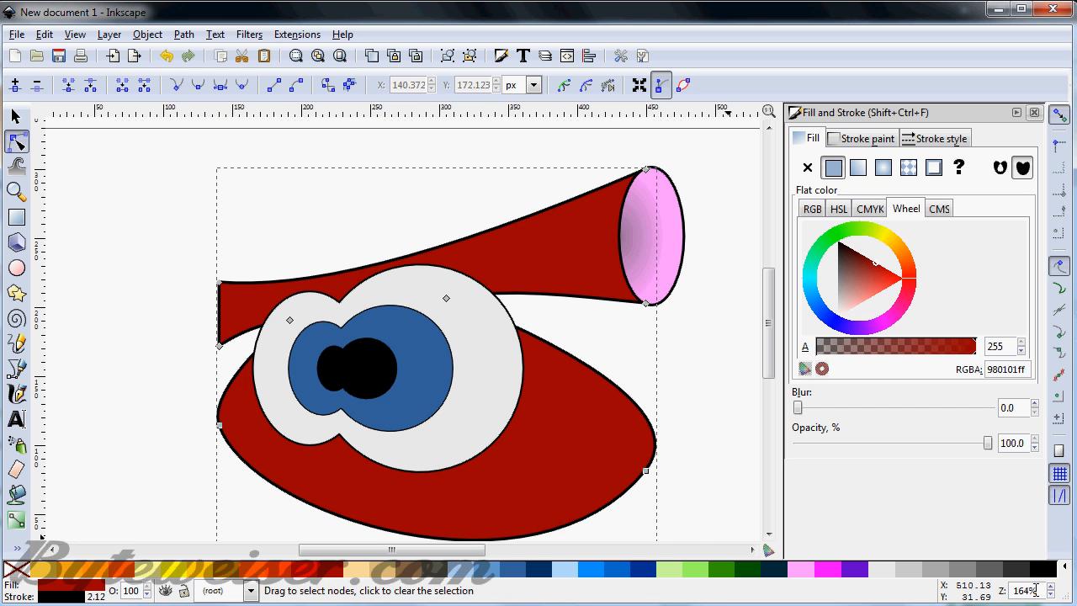
pyautogui.scroll(3)
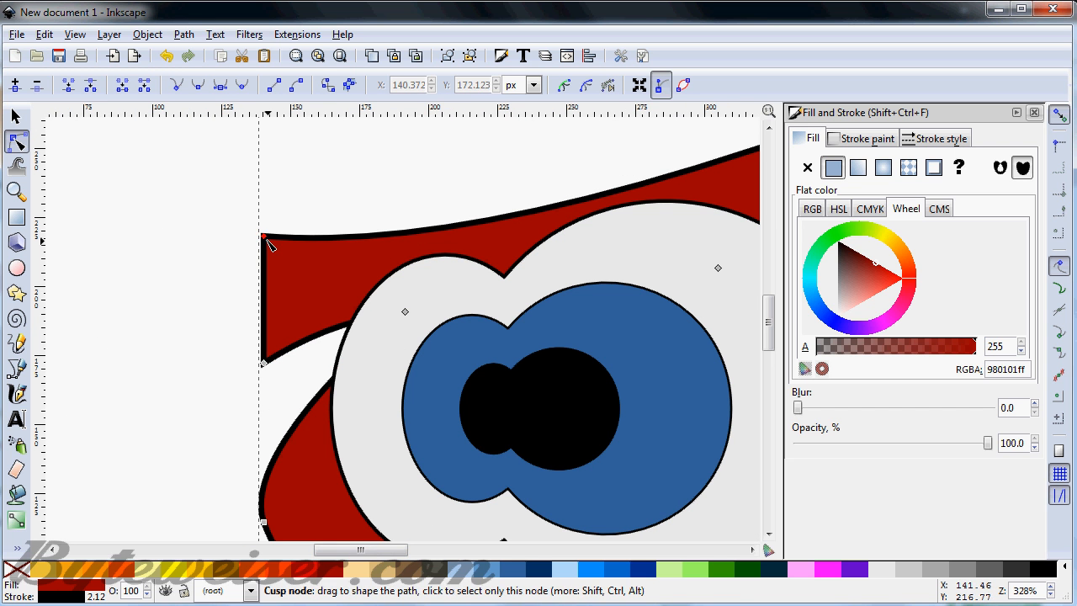
# Drag the left-tip nodes and Bezier handles to curve the notch into a sharper point
pyautogui.click(263, 236)
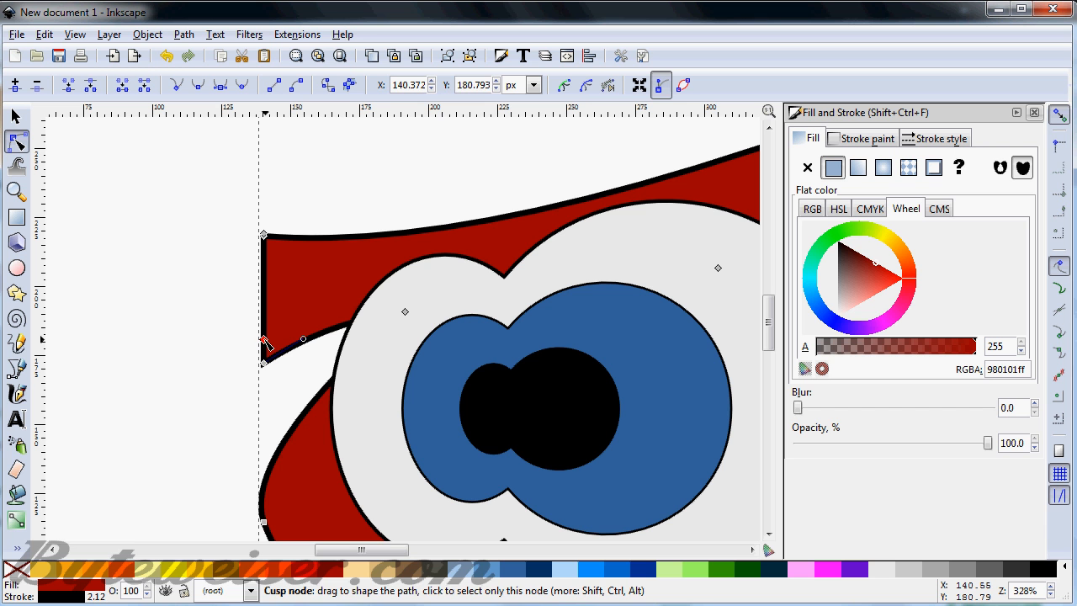
pyautogui.moveTo(282, 324)
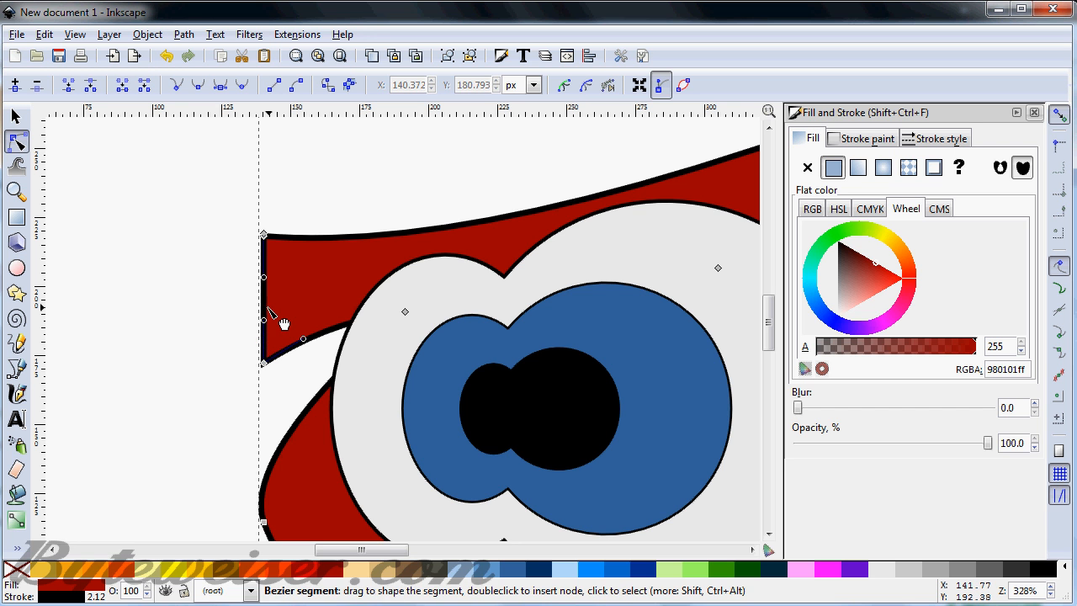
pyautogui.moveTo(282, 323); pyautogui.dragTo(262, 317)
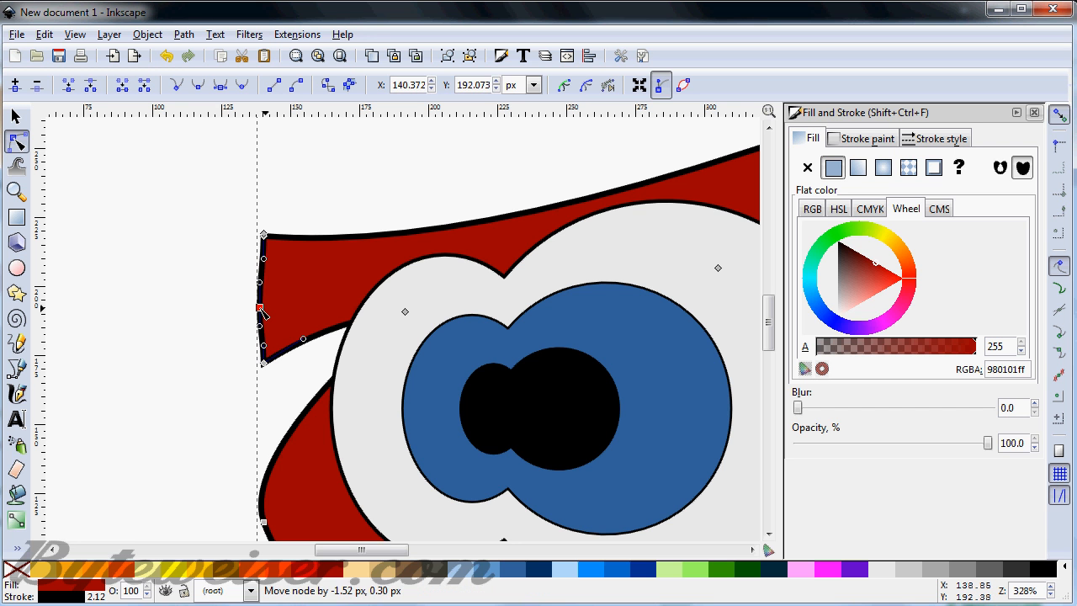
pyautogui.moveTo(262, 310); pyautogui.dragTo(249, 299)
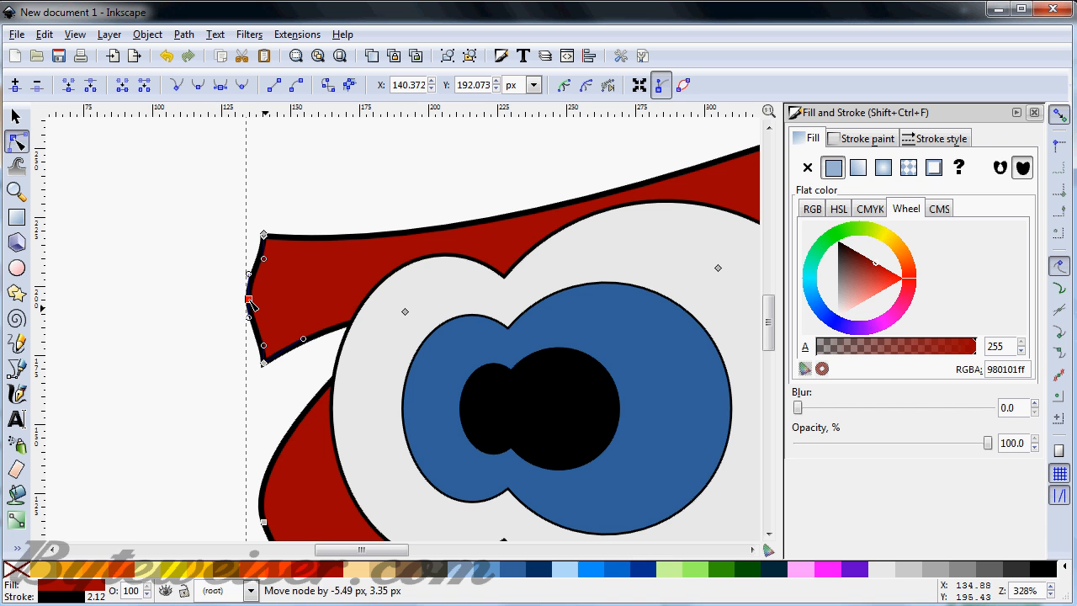
pyautogui.click(249, 300)
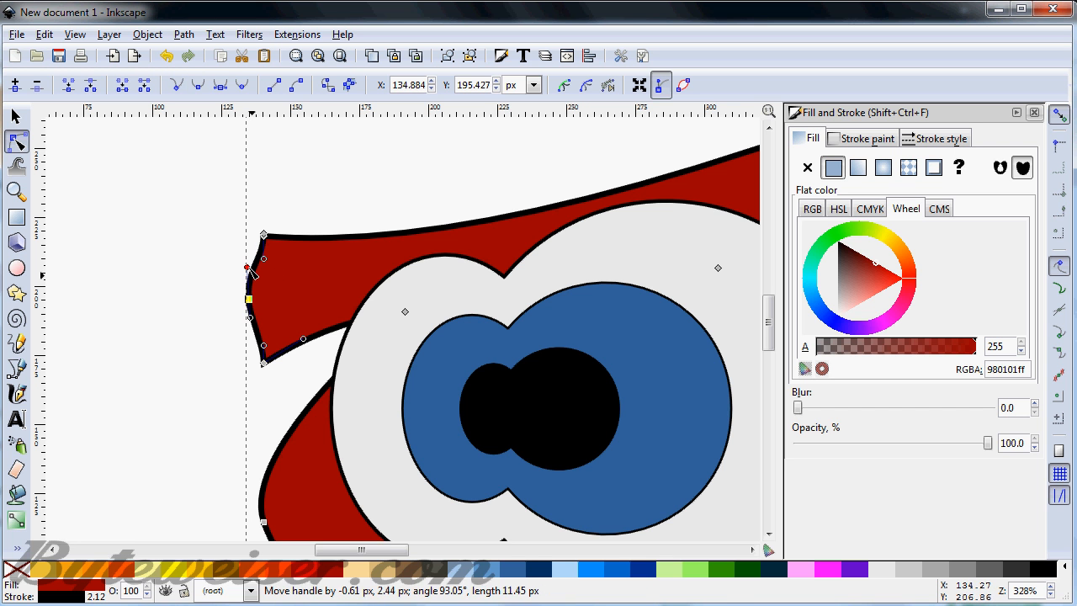
pyautogui.moveTo(245, 270); pyautogui.dragTo(266, 237)
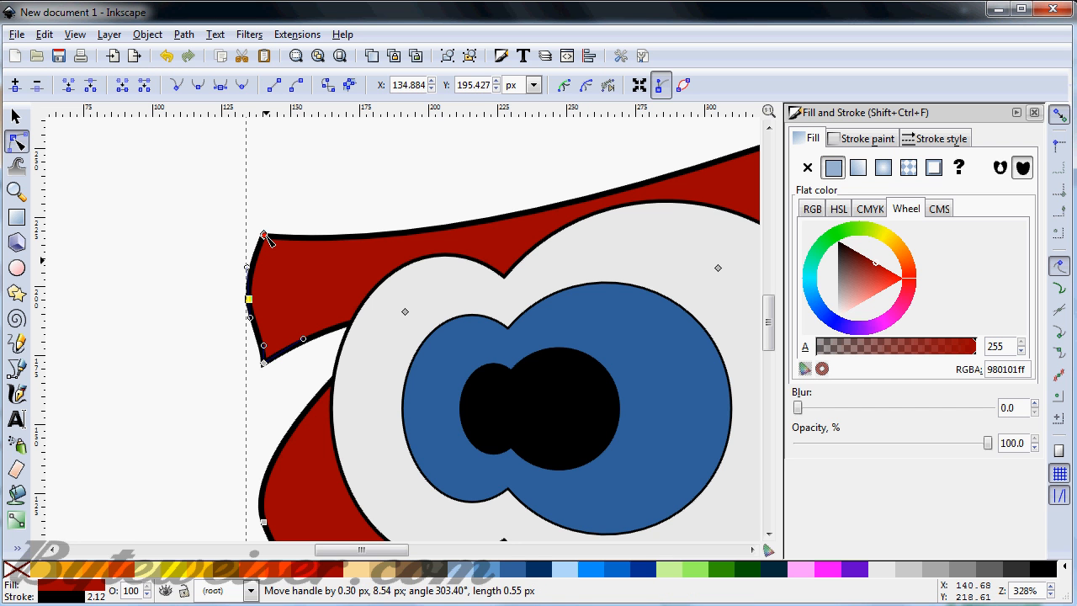
pyautogui.moveTo(266, 236); pyautogui.dragTo(266, 367)
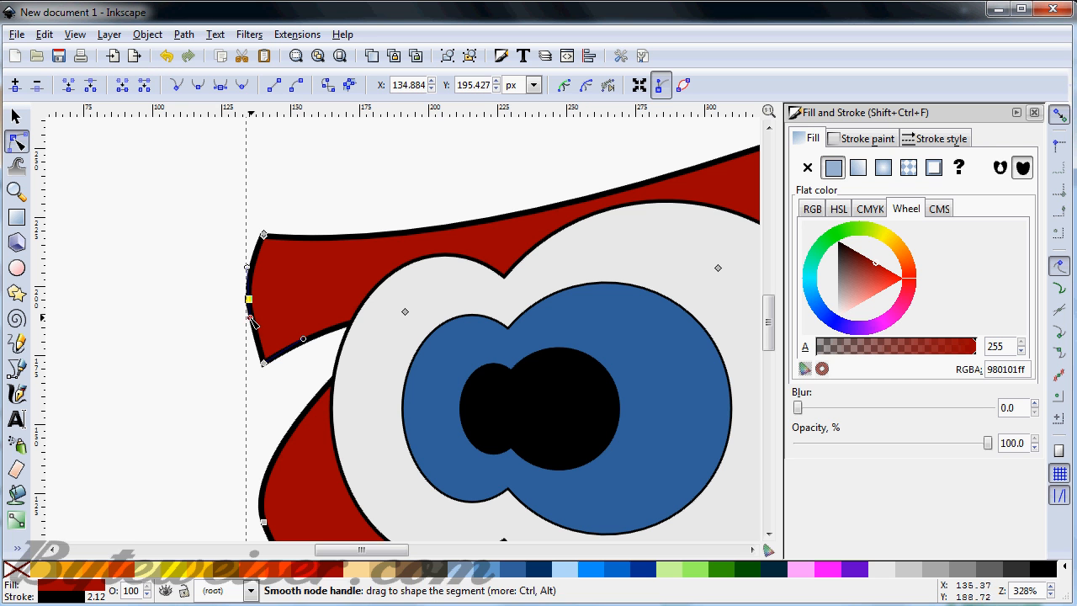
pyautogui.moveTo(252, 323); pyautogui.dragTo(250, 320)
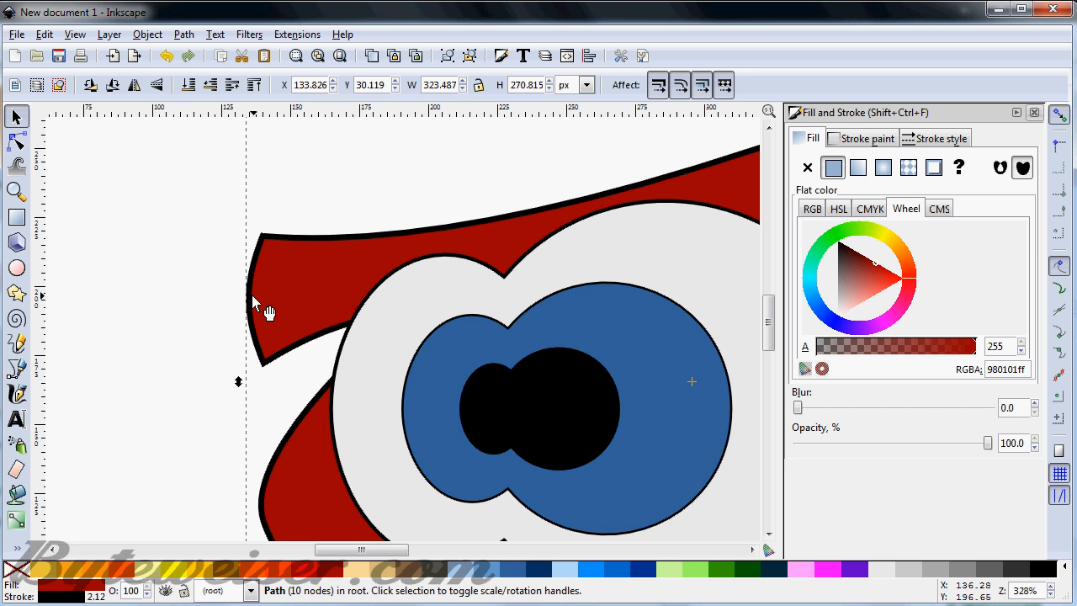
# Smooth the tip's upper corner curve and fit the whole owl in view
pyautogui.click(17, 141)
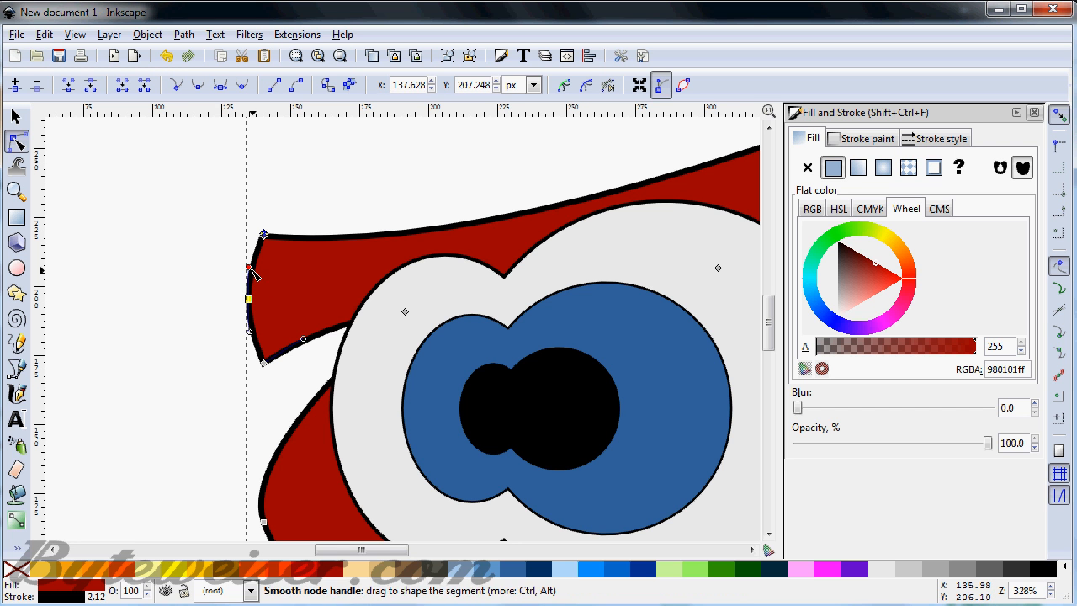
pyautogui.moveTo(249, 271); pyautogui.dragTo(256, 261)
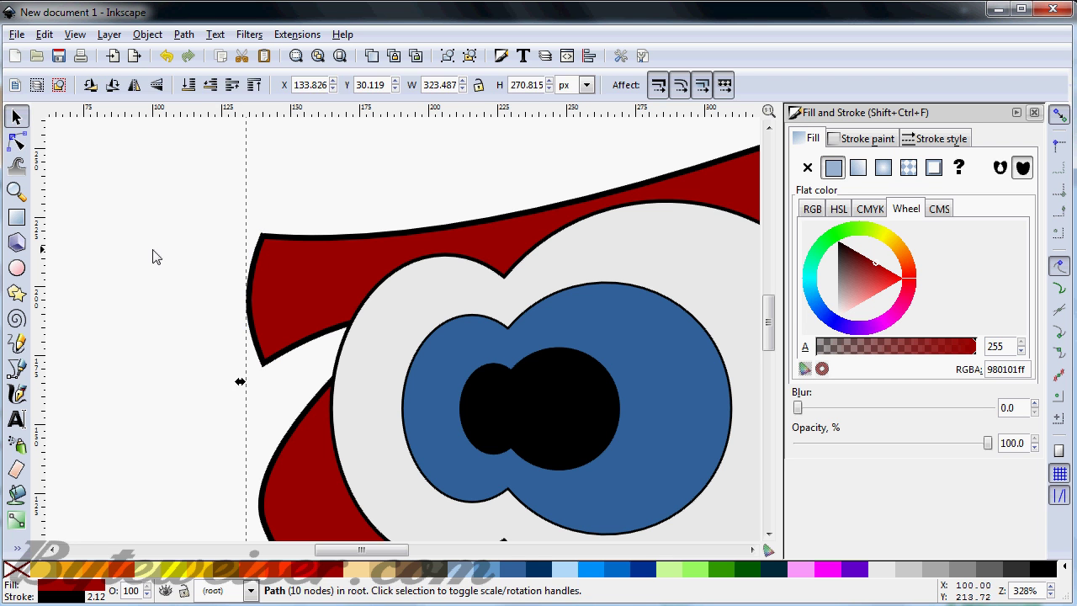
pyautogui.click(155, 256)
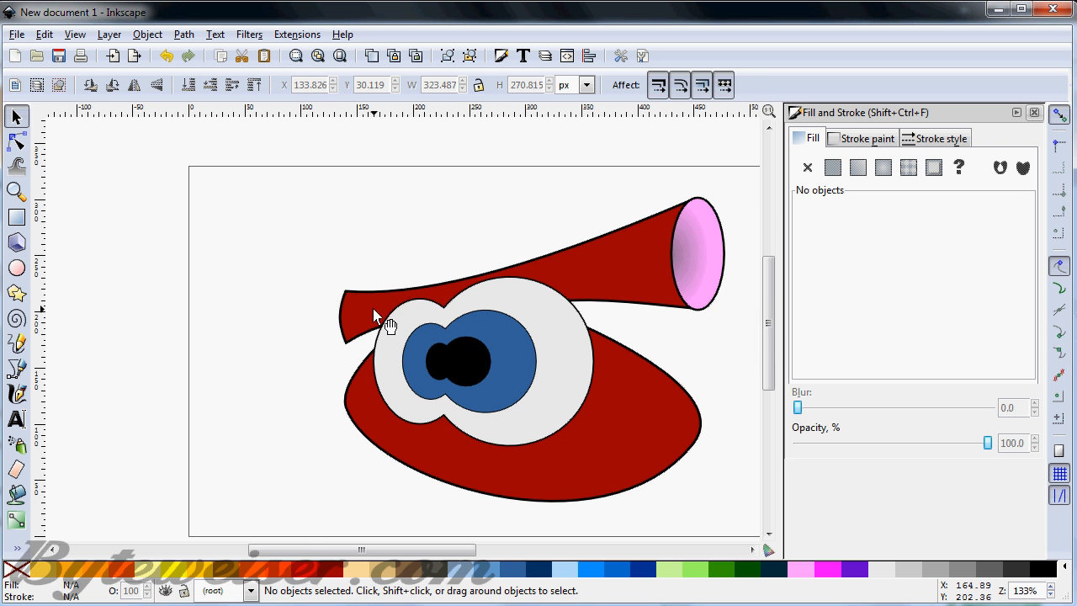
pyautogui.moveTo(703, 216)
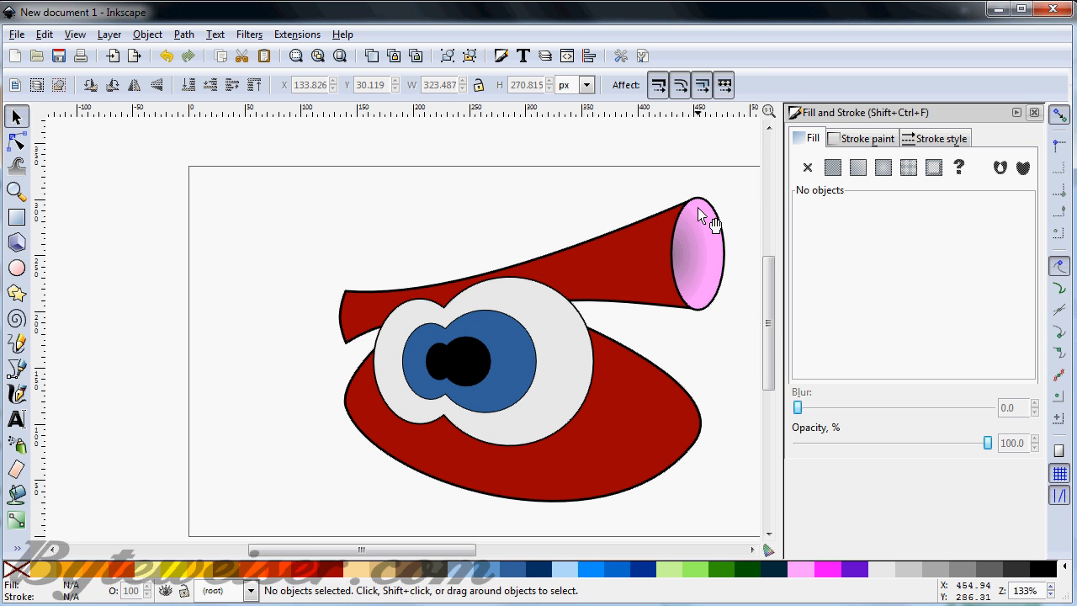
pyautogui.moveTo(636, 289)
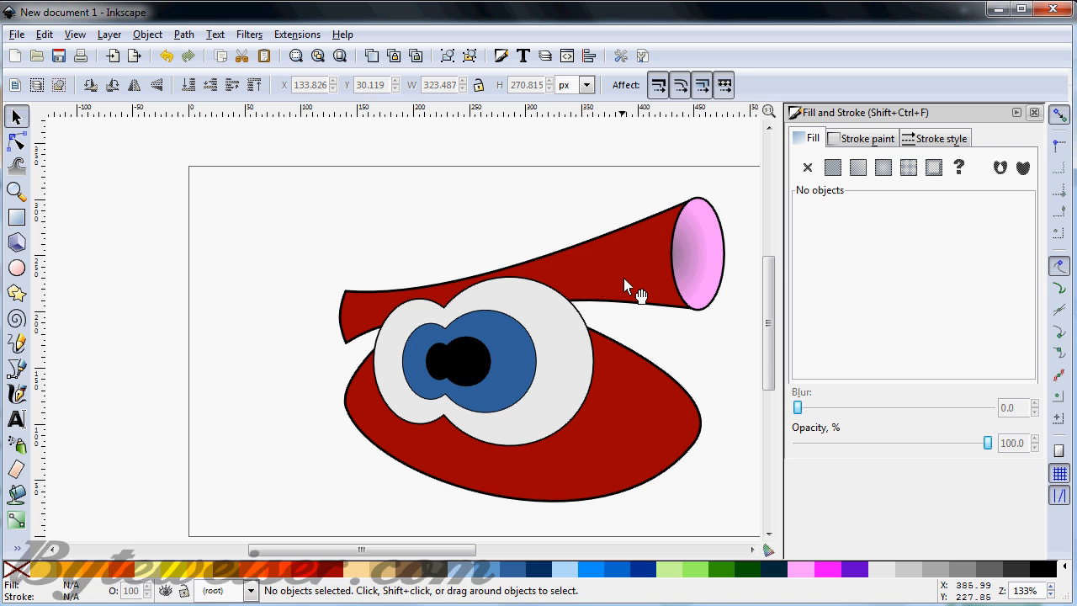
# Restore the crescent feather pattern fill on the reshaped red body
pyautogui.click(626, 269)
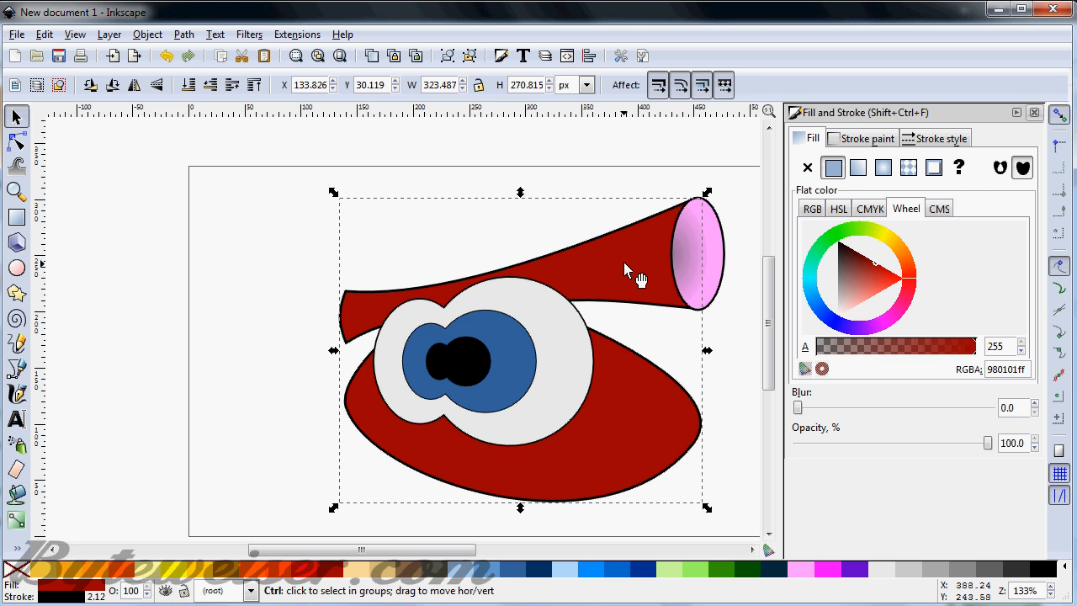
pyautogui.moveTo(621, 271)
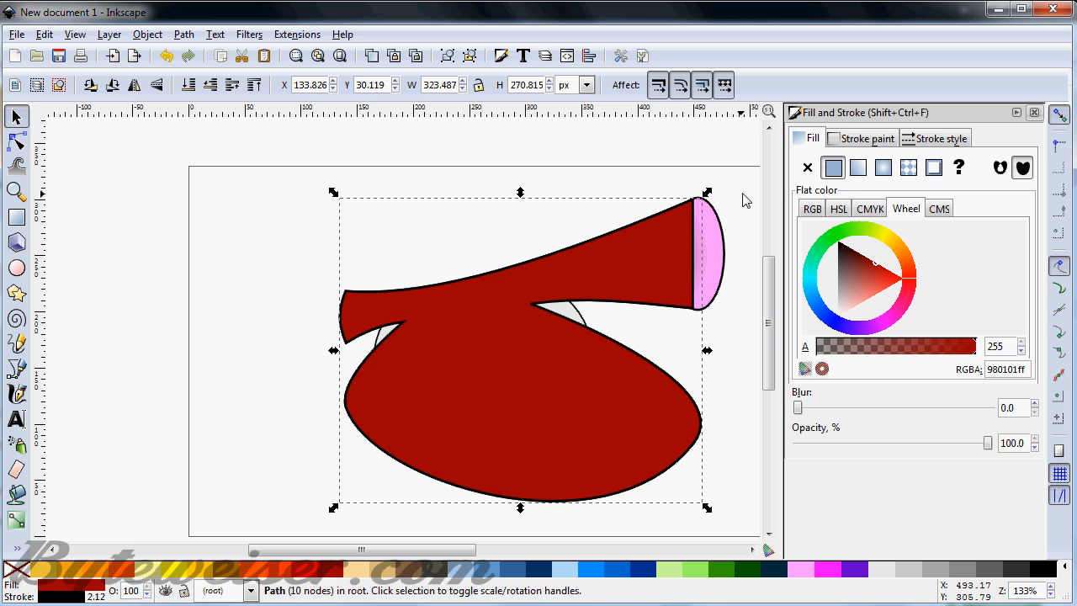
pyautogui.click(909, 166)
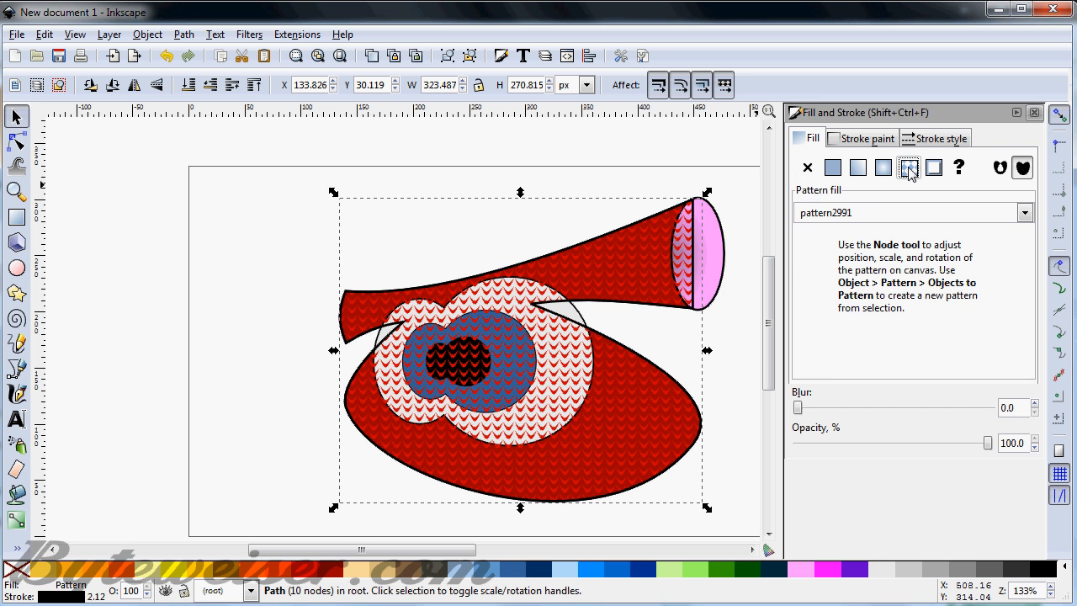
pyautogui.moveTo(909, 168)
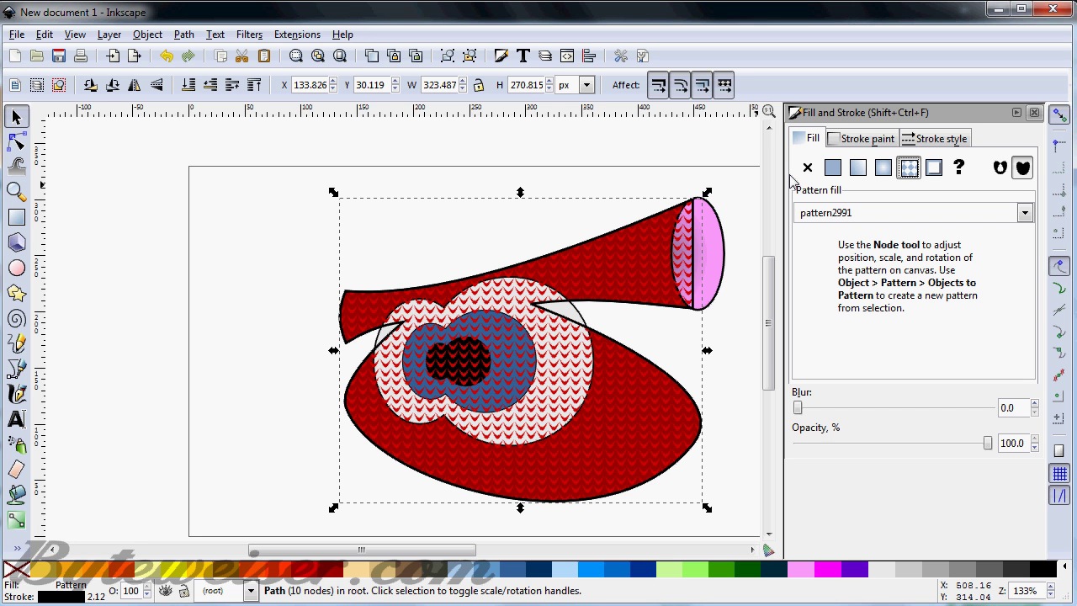
pyautogui.click(808, 167)
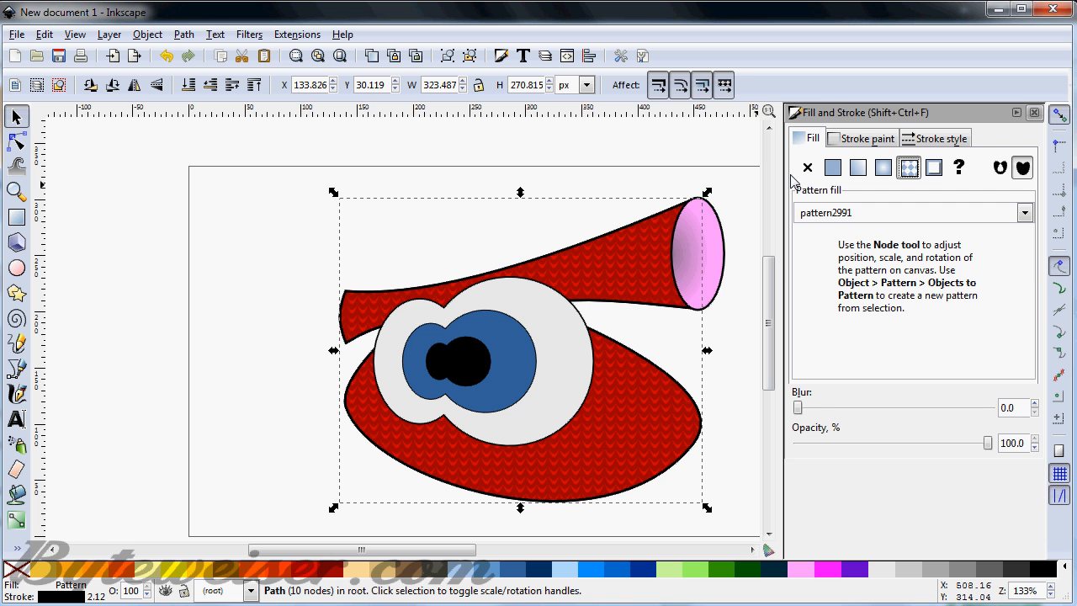
pyautogui.moveTo(537, 212)
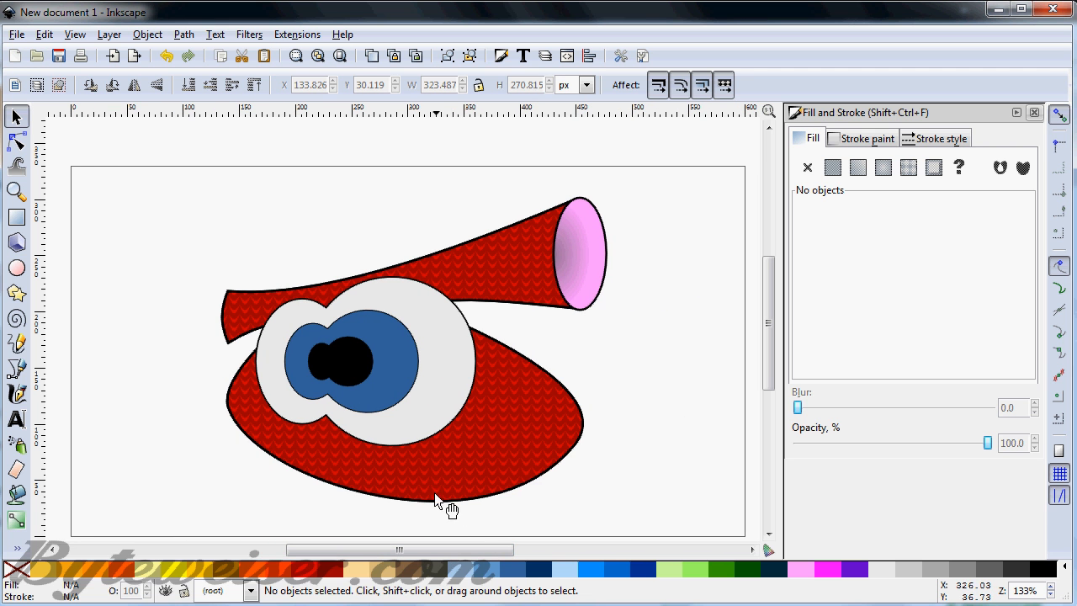
pyautogui.moveTo(42, 333)
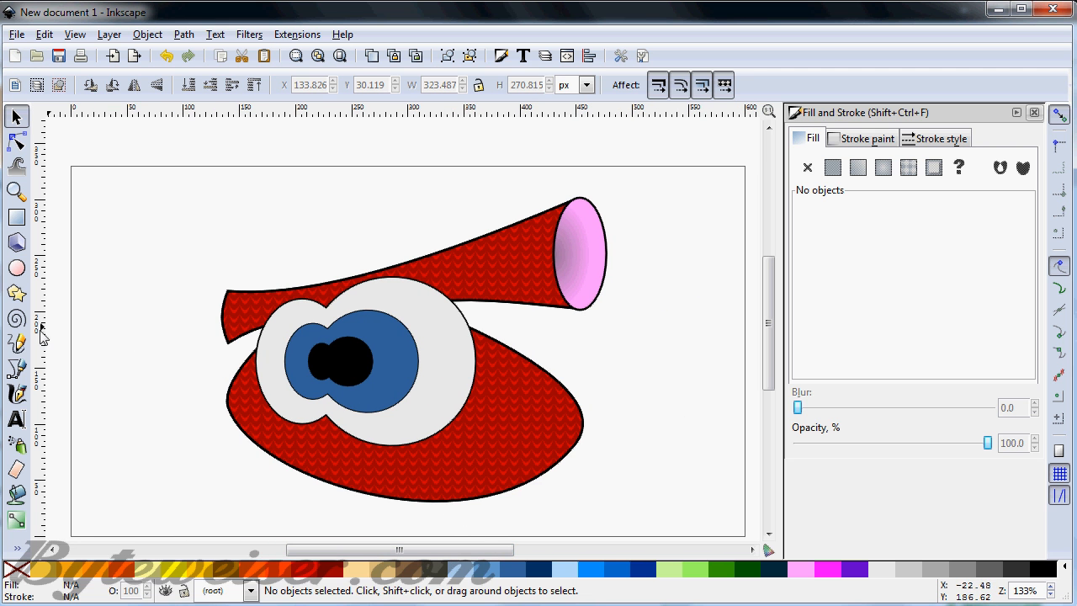
pyautogui.click(17, 370)
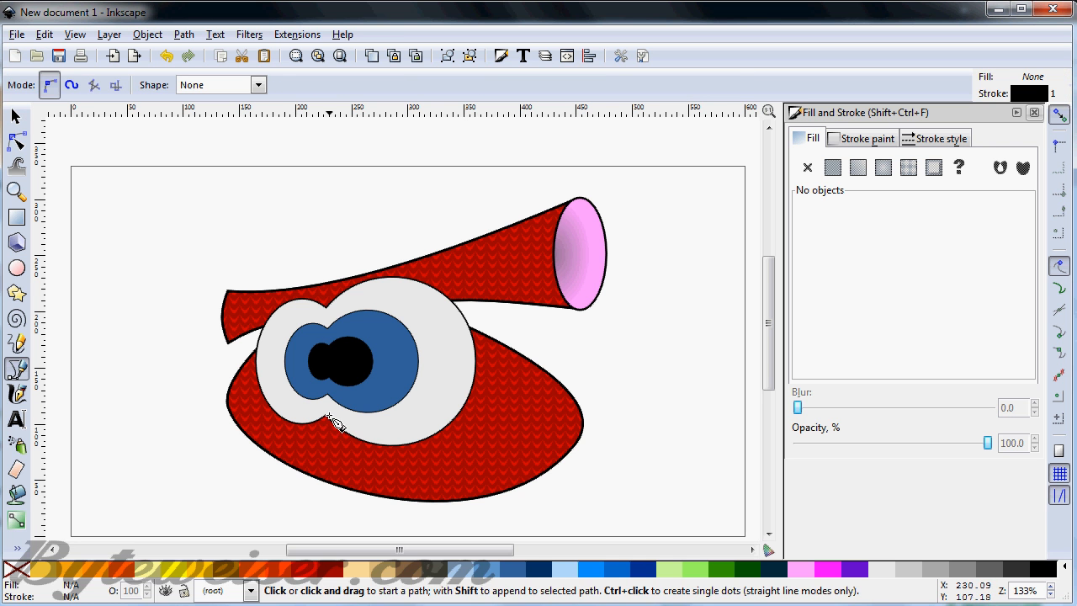
pyautogui.moveTo(333, 423)
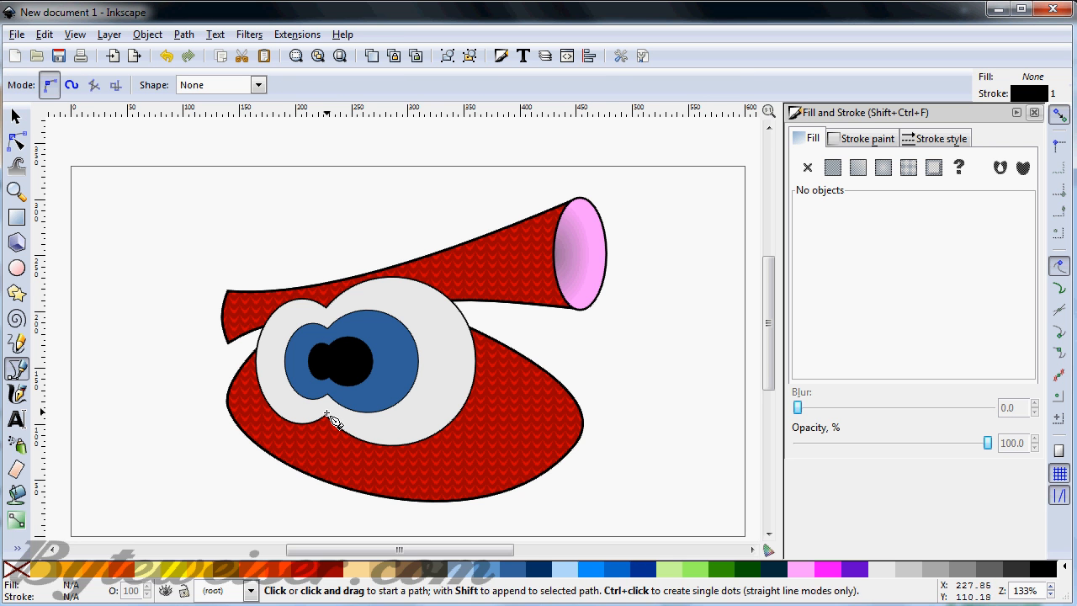
pyautogui.click(326, 412)
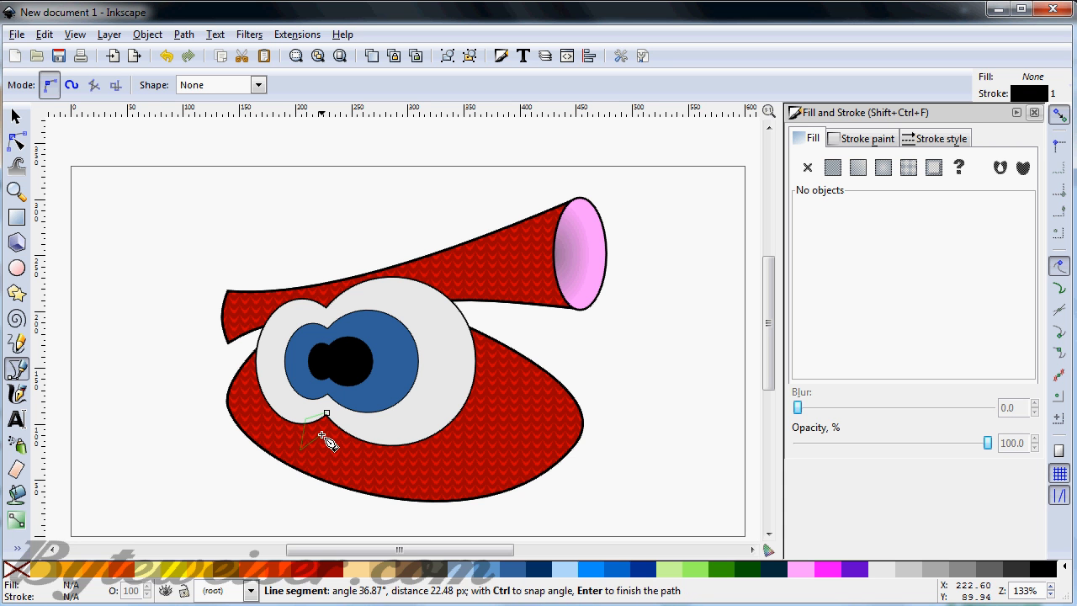
pyautogui.moveTo(345, 436)
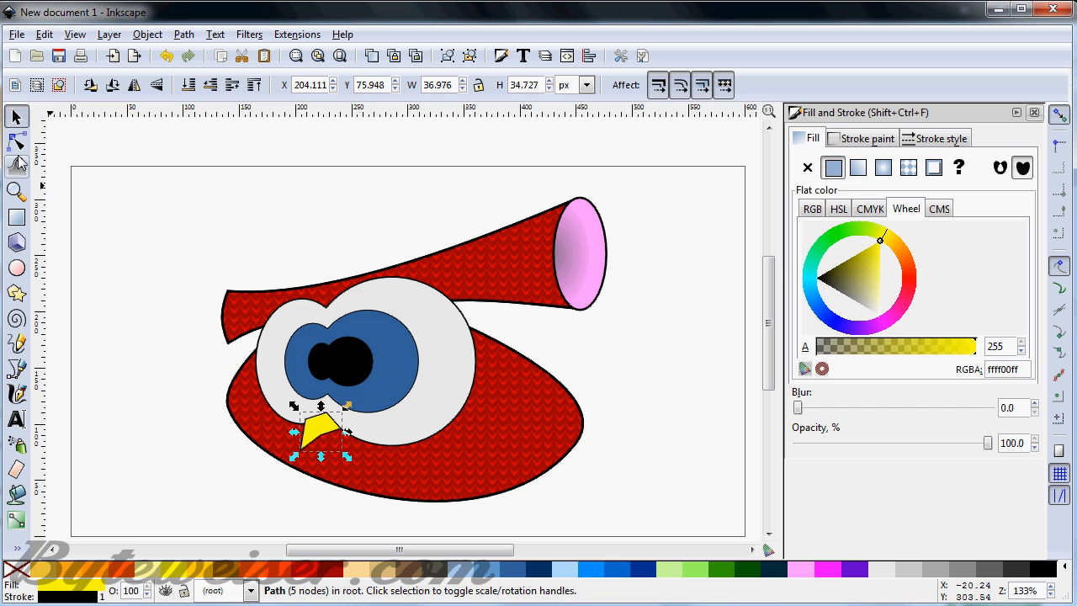
pyautogui.click(14, 142)
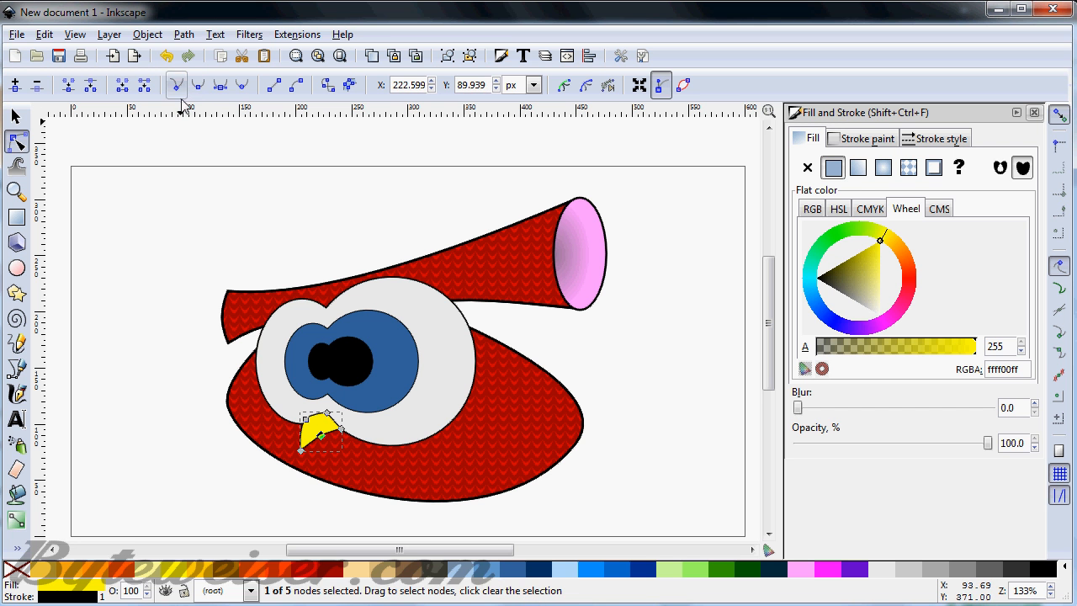
pyautogui.moveTo(321, 446)
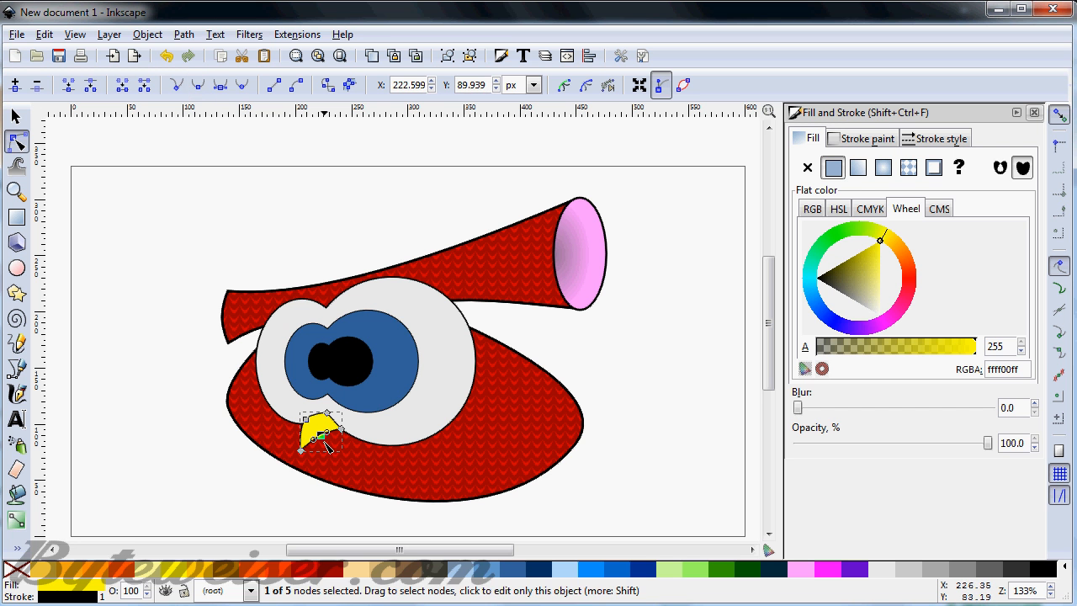
pyautogui.moveTo(318, 434); pyautogui.dragTo(316, 438)
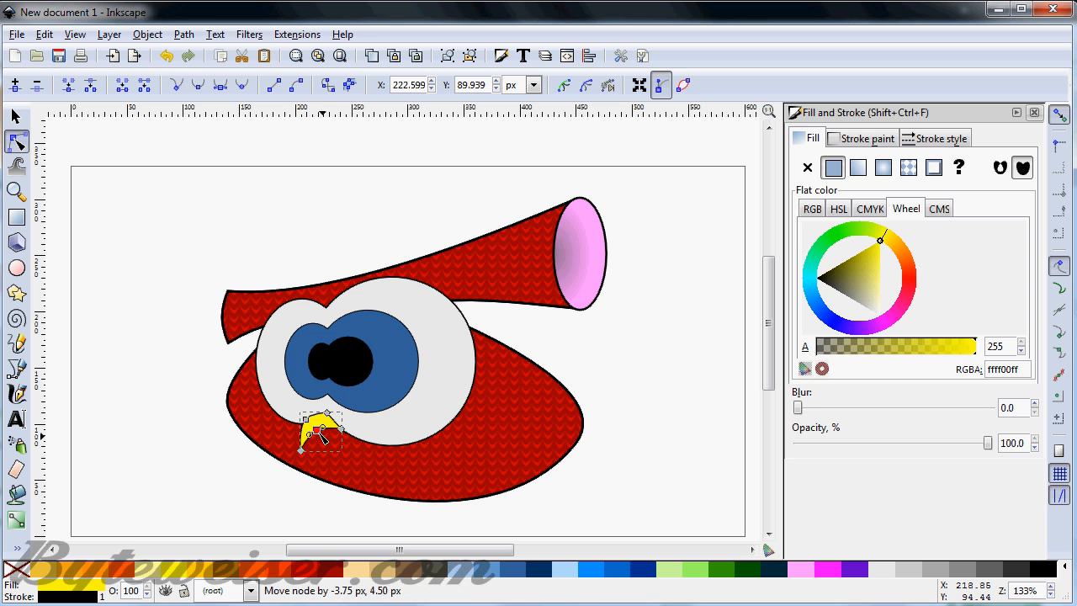
pyautogui.click(199, 468)
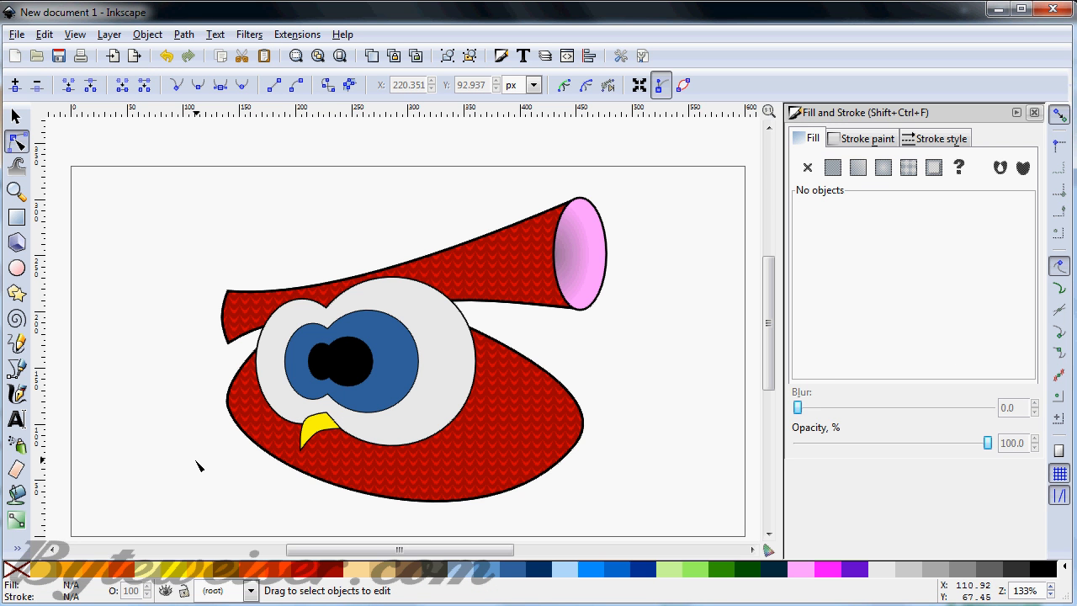
pyautogui.moveTo(31, 125)
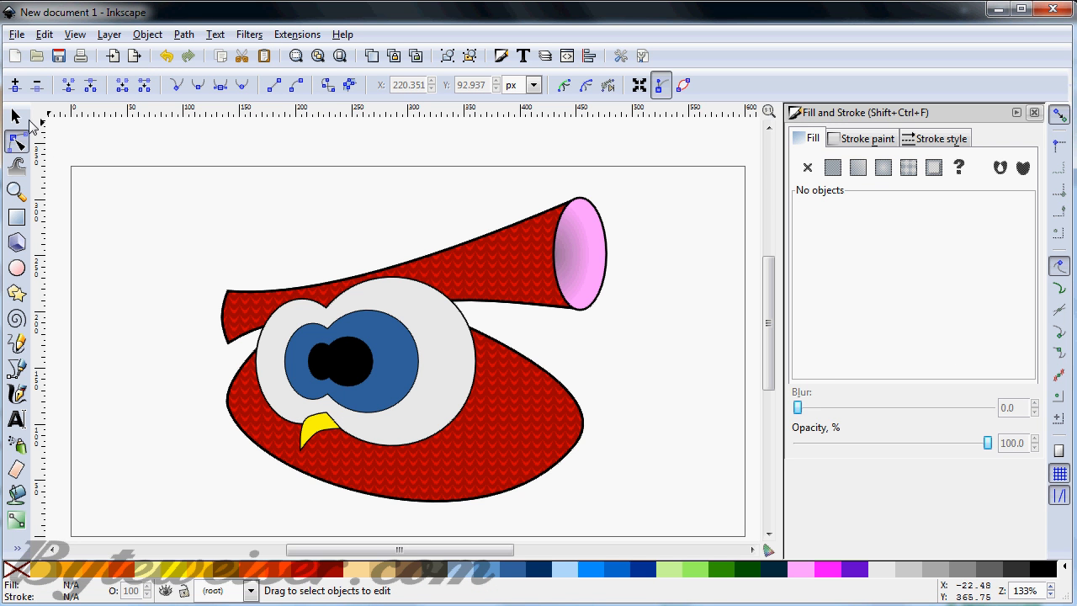
pyautogui.click(14, 115)
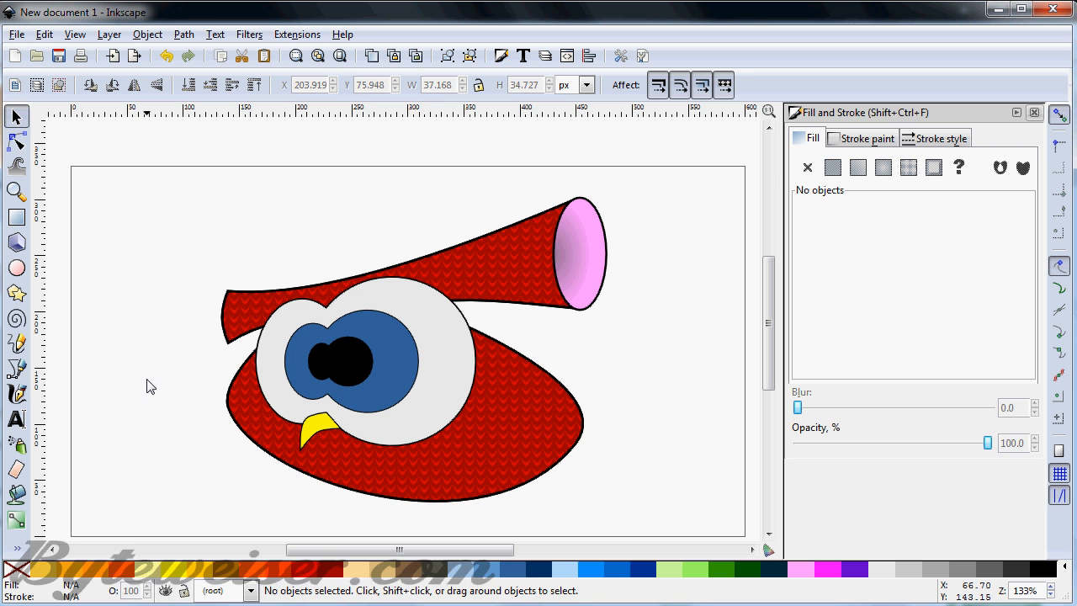
# Switch the body's fill to a linear gradient and bring up its stop editor
pyautogui.click(412, 480)
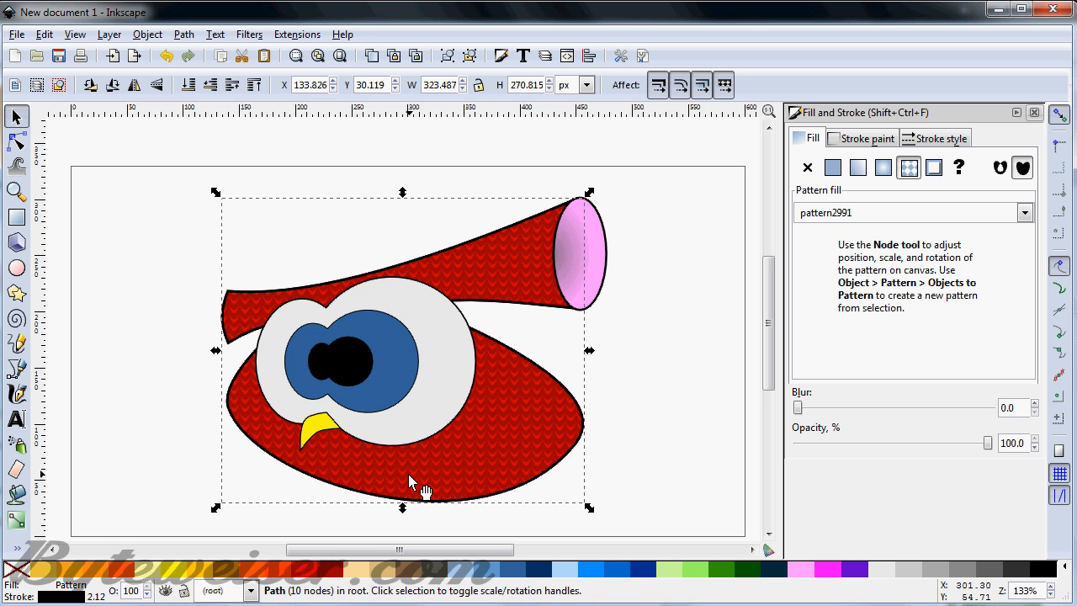
pyautogui.moveTo(424, 489)
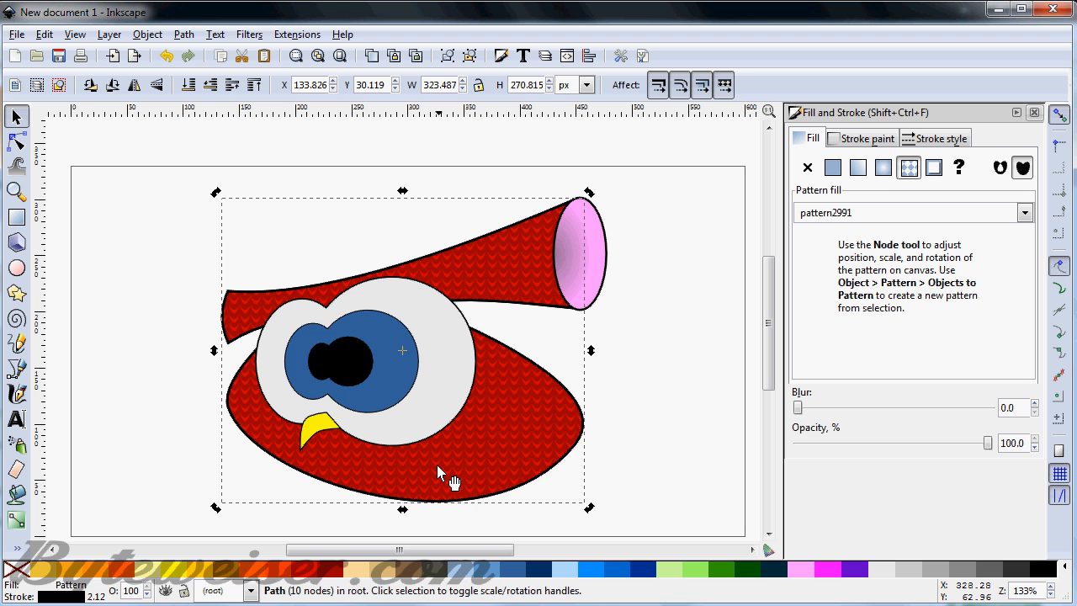
pyautogui.moveTo(444, 485)
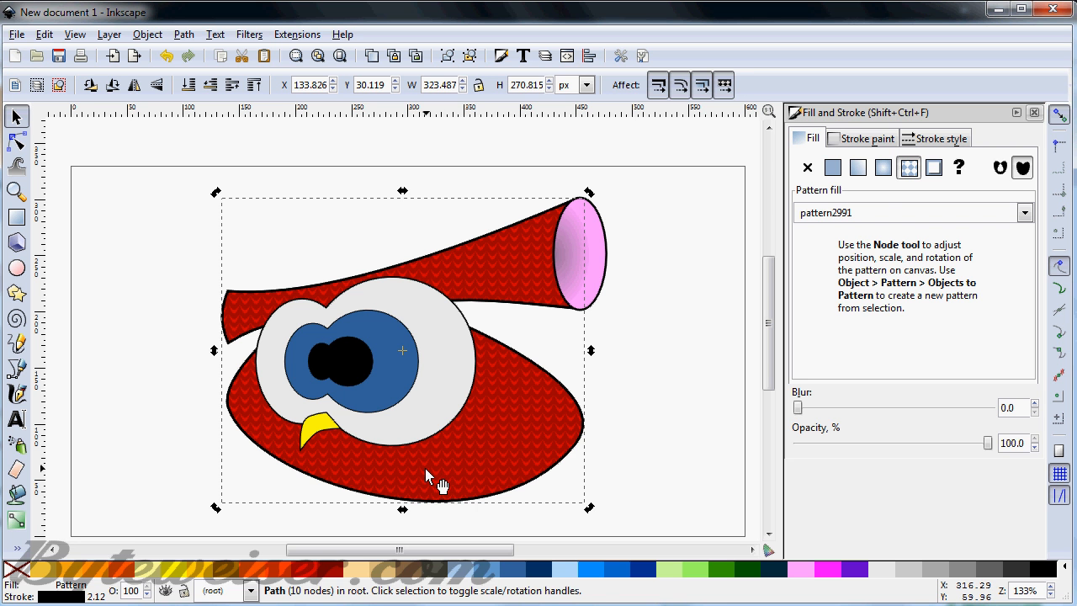
pyautogui.click(831, 166)
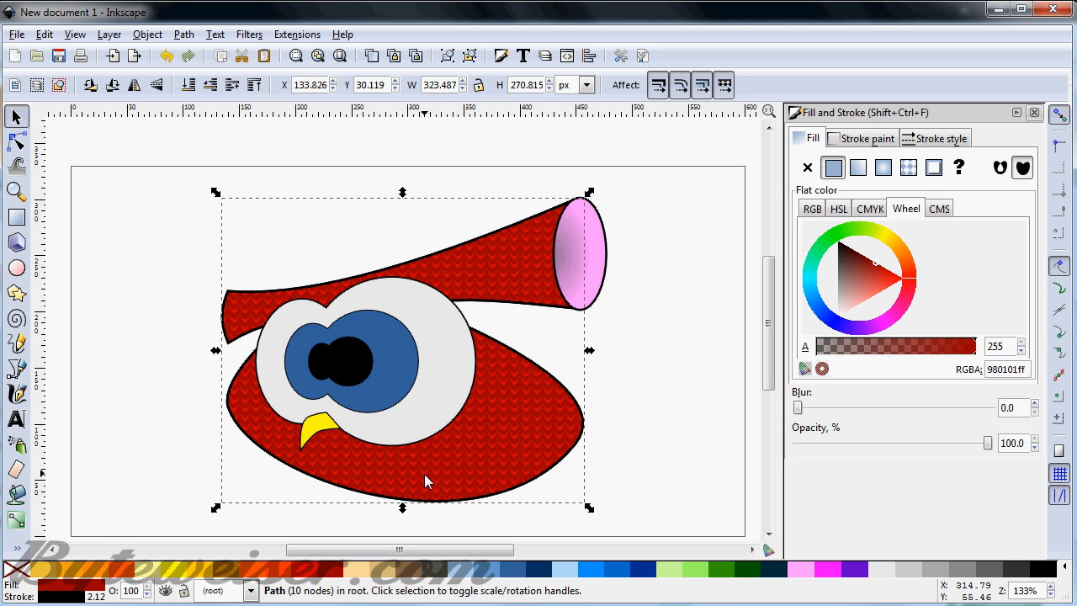
pyautogui.moveTo(783, 235)
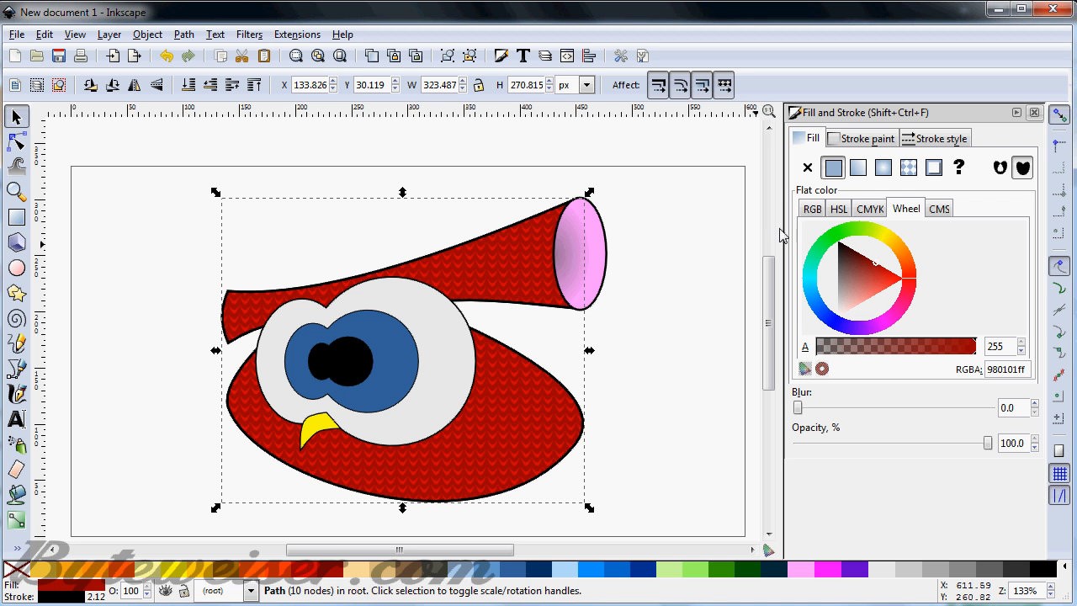
pyautogui.moveTo(859, 167)
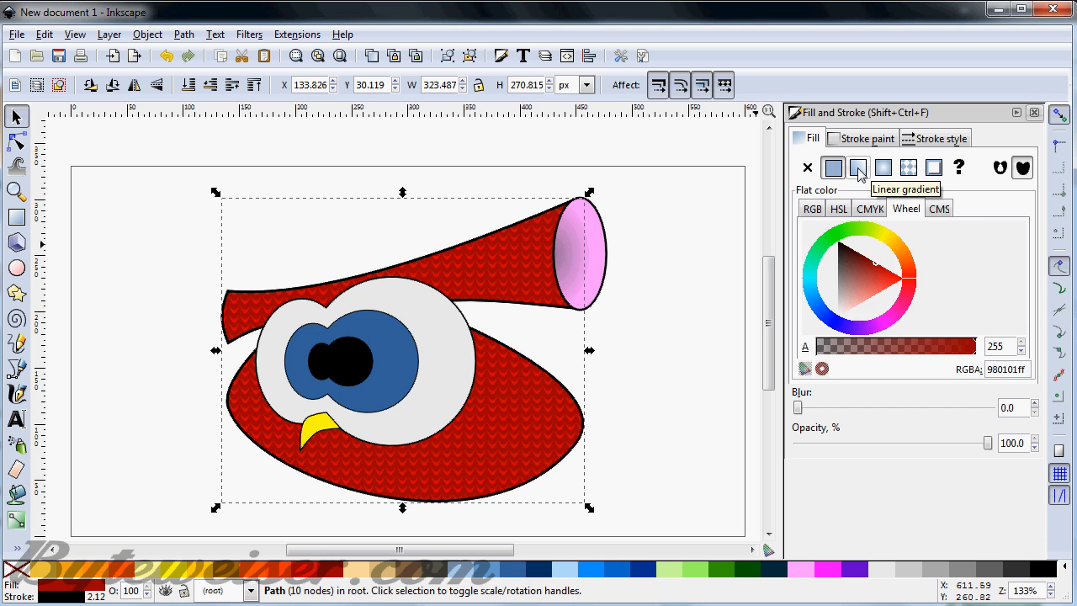
pyautogui.click(858, 166)
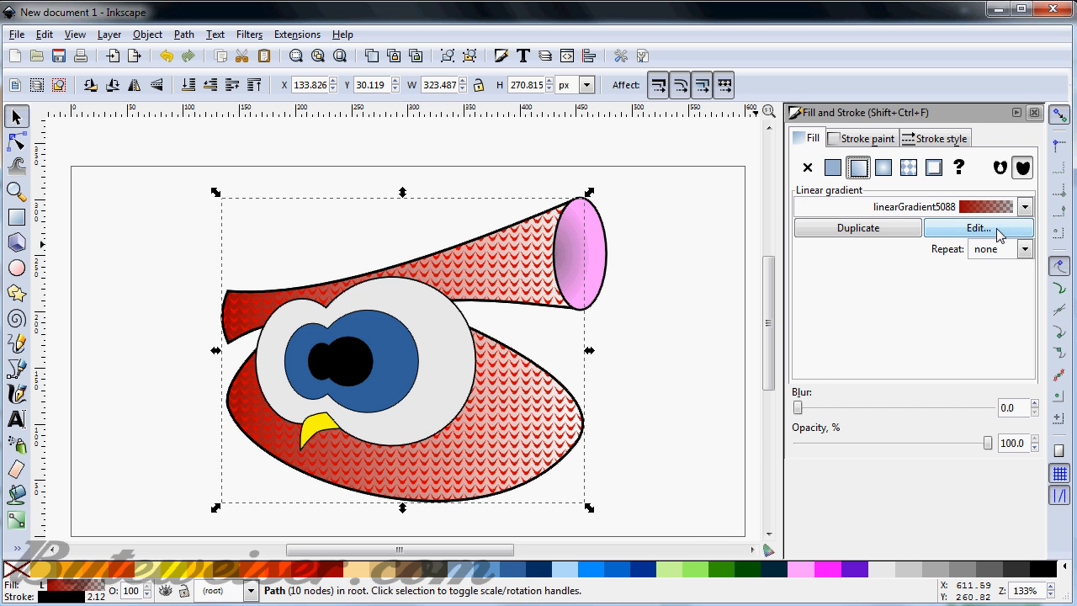
pyautogui.click(978, 227)
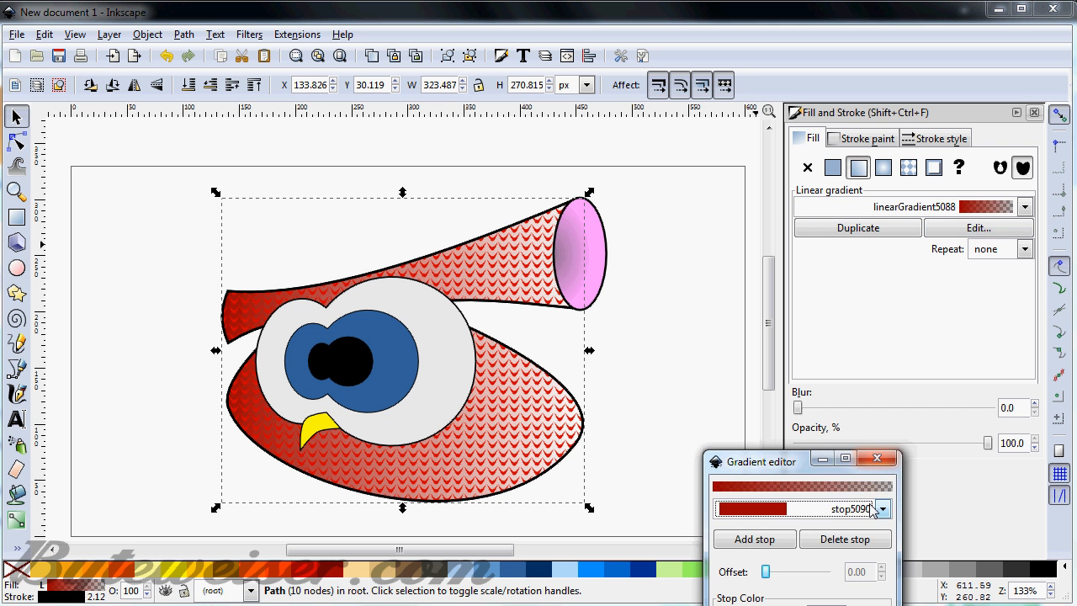
# Set the gradient stops opaque with the end stop dark red 461212, shading the body
pyautogui.click(882, 509)
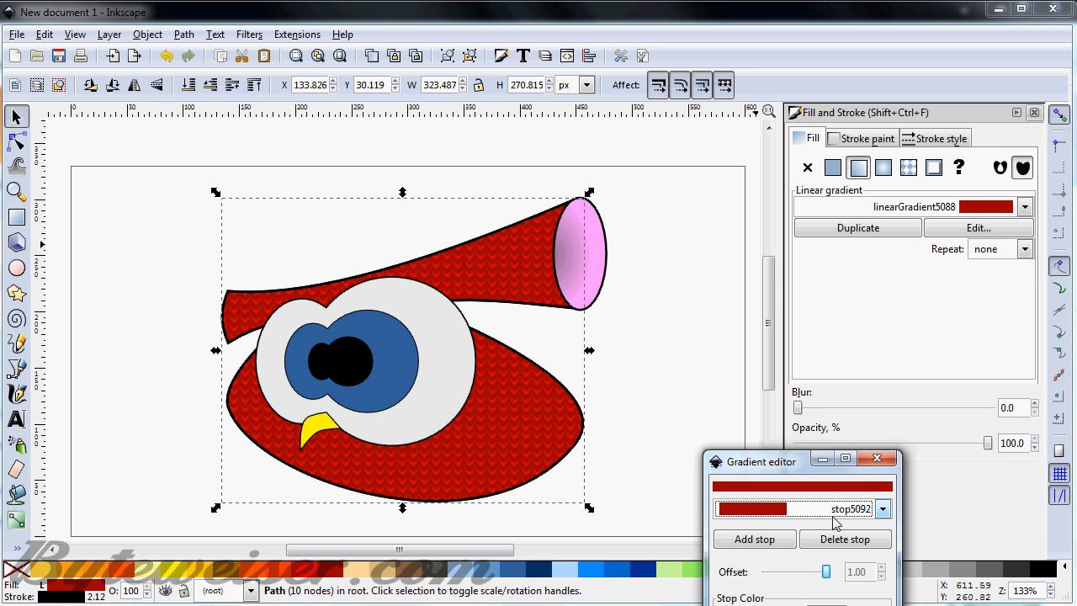
pyautogui.click(882, 508)
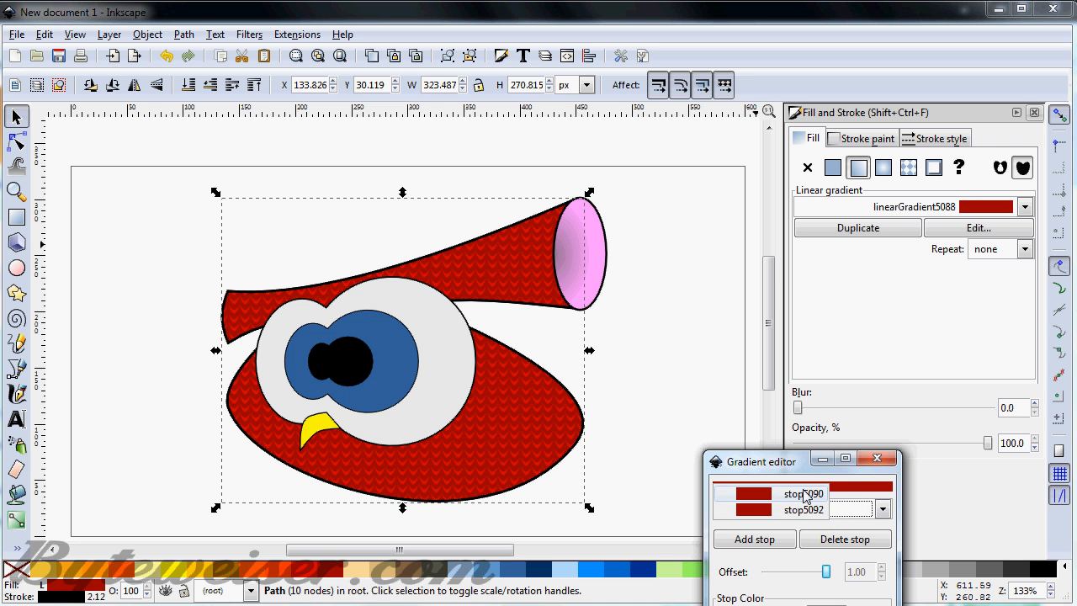
pyautogui.click(805, 495)
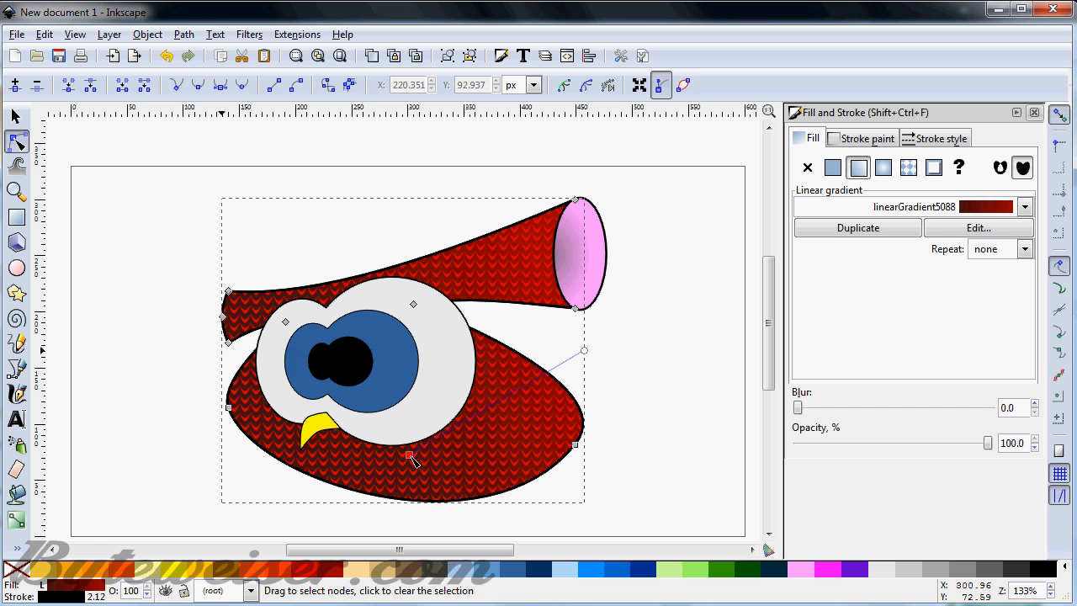
pyautogui.click(831, 167)
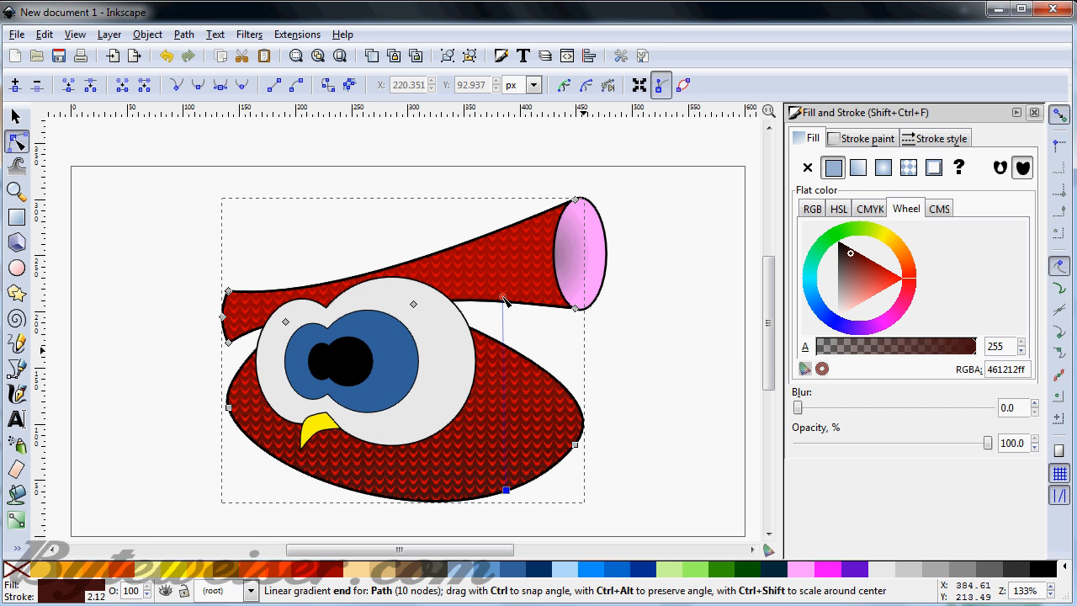
pyautogui.click(17, 116)
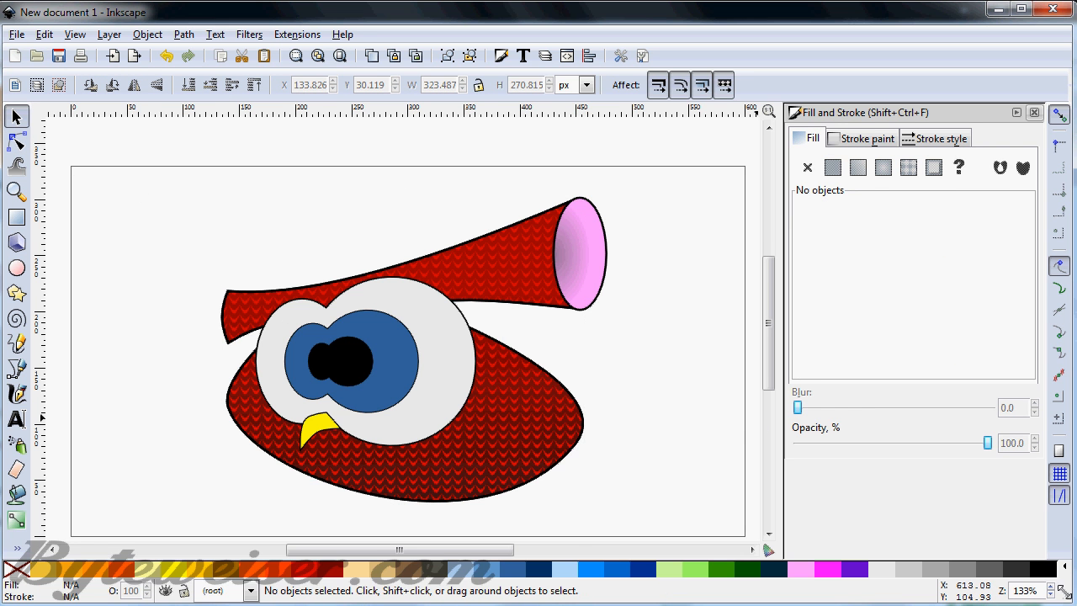
# Reduce the body and beak outline widths, trying 5 then settling on 2 px
pyautogui.scroll(-3)
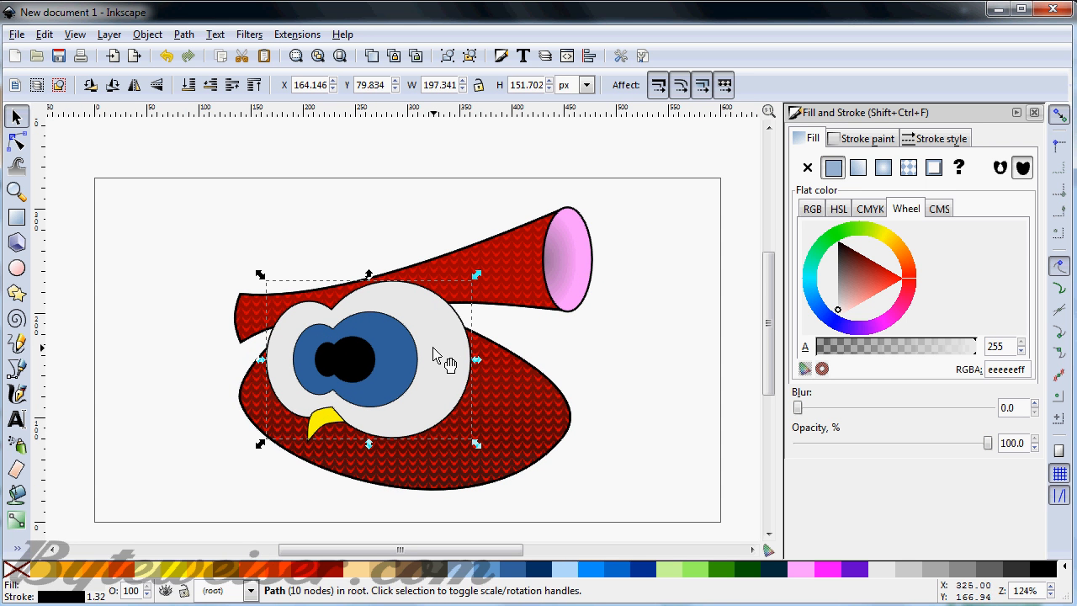
pyautogui.moveTo(451, 370)
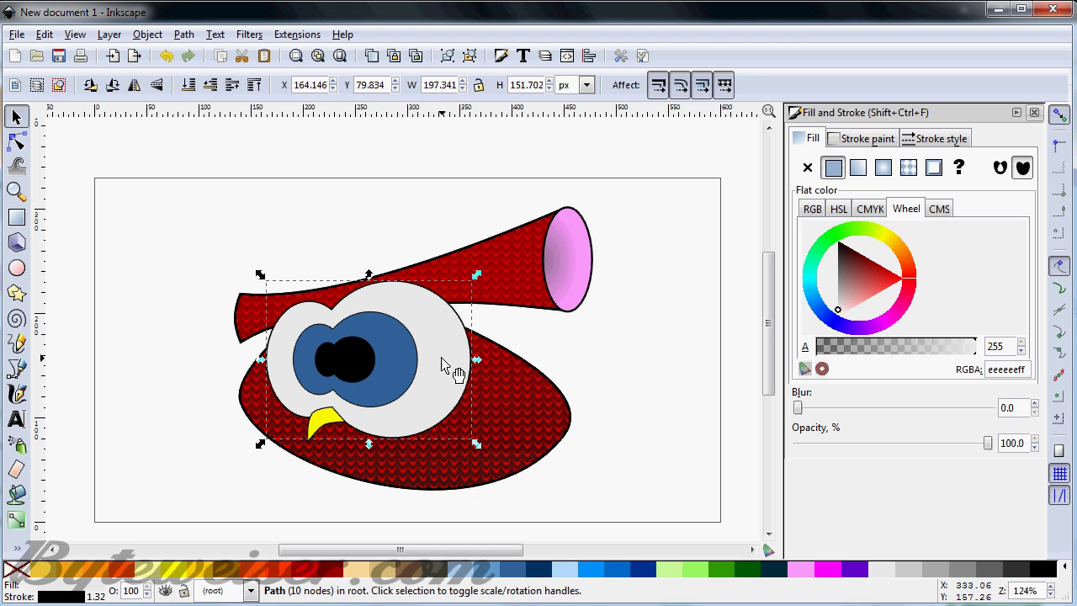
pyautogui.moveTo(497, 277)
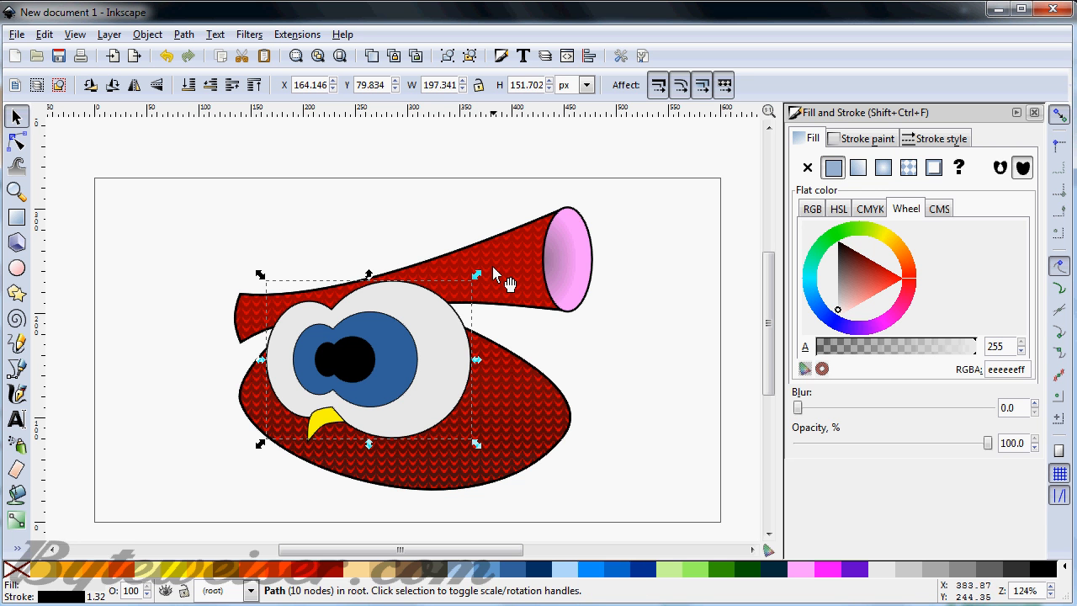
pyautogui.moveTo(362, 389)
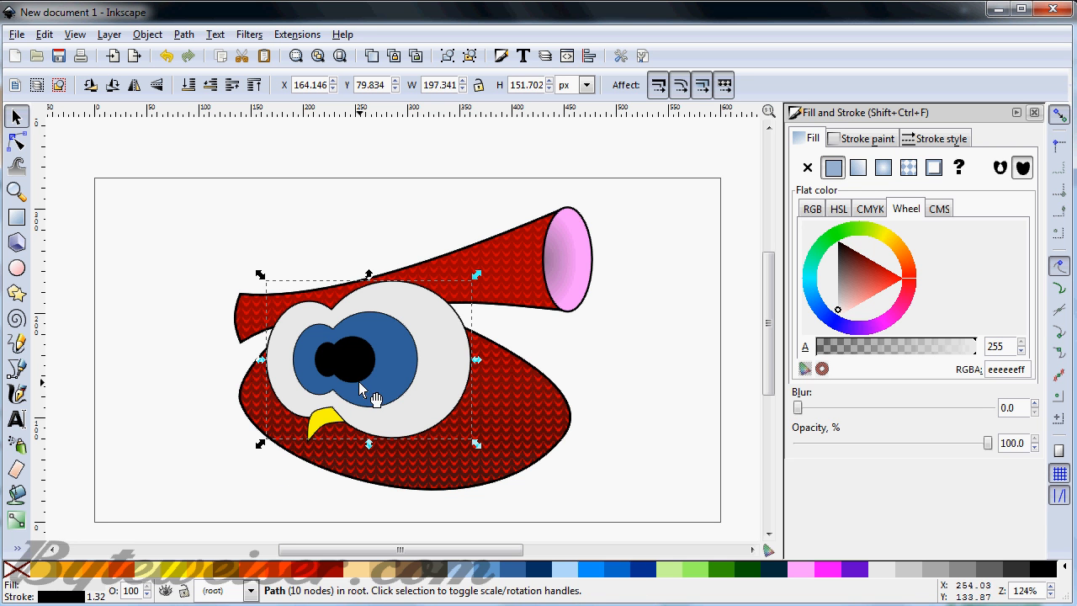
pyautogui.moveTo(514, 256)
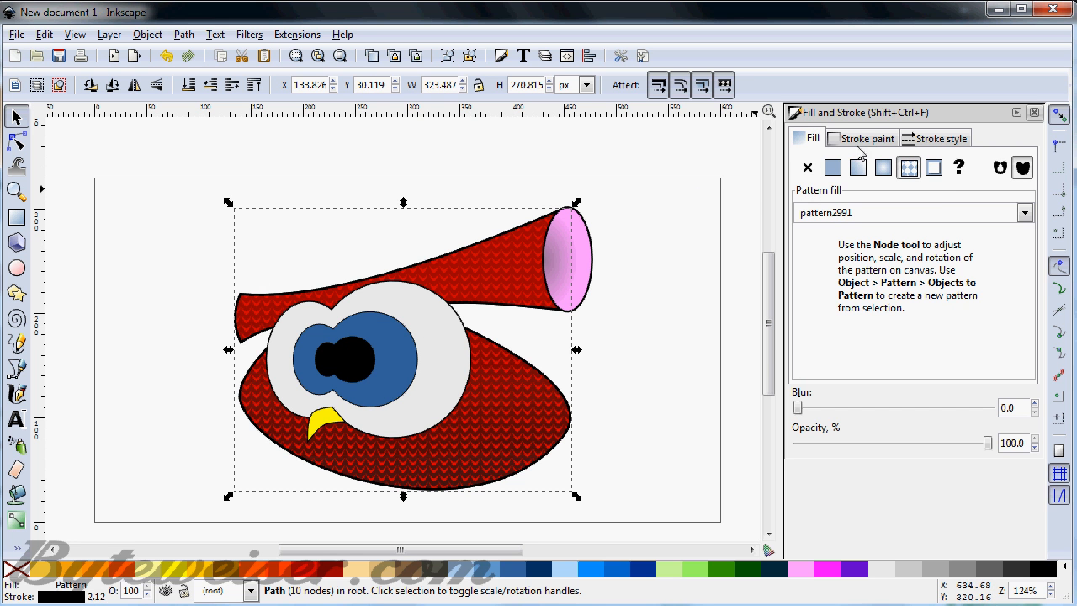
pyautogui.click(941, 138)
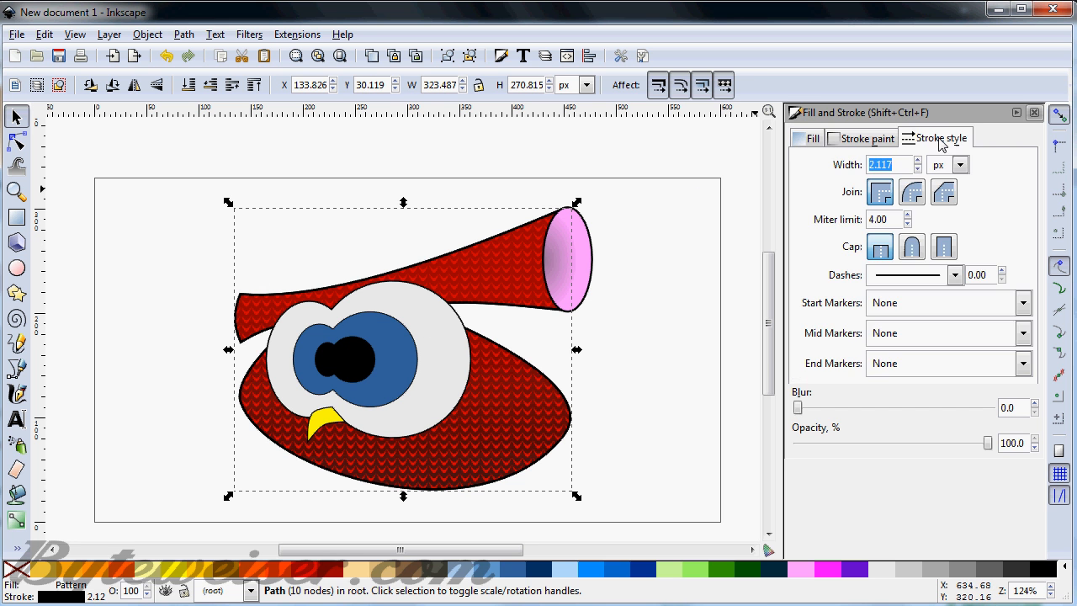
pyautogui.moveTo(845, 172)
pyautogui.write('5.000')
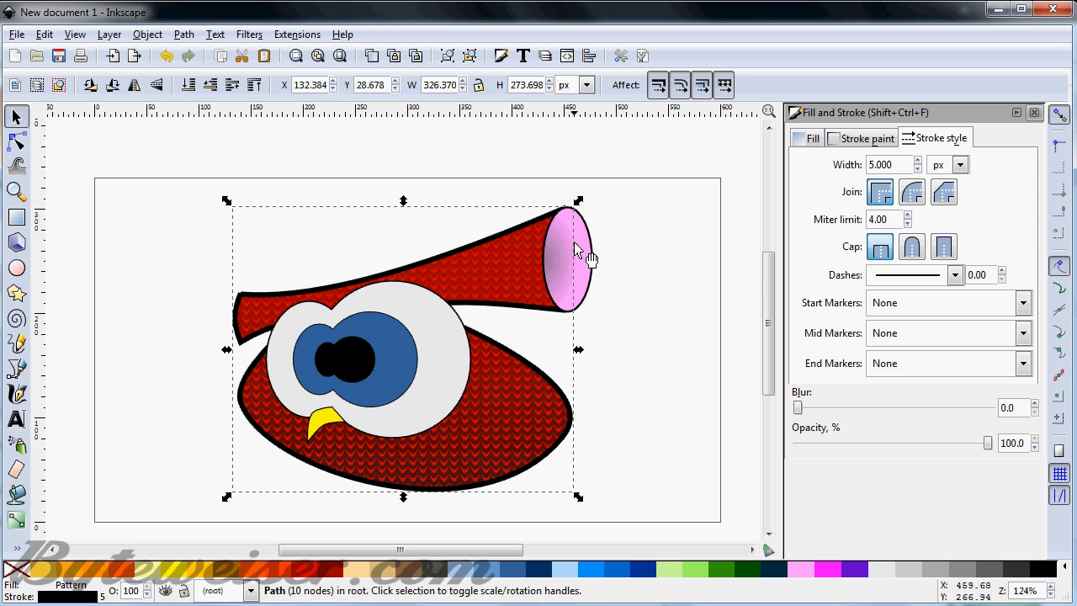
pyautogui.click(569, 256)
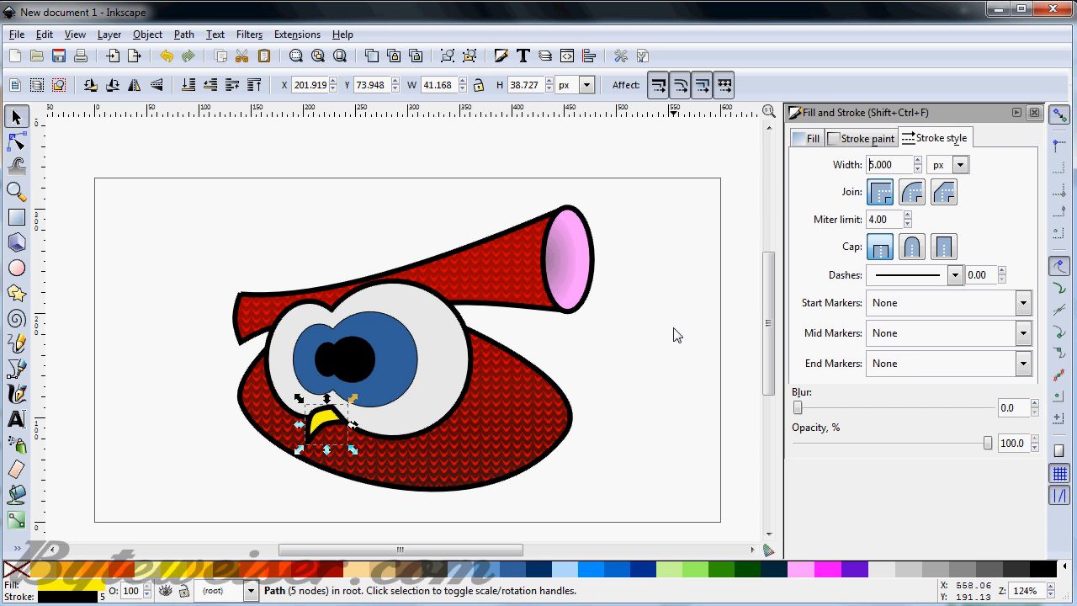
pyautogui.moveTo(744, 273)
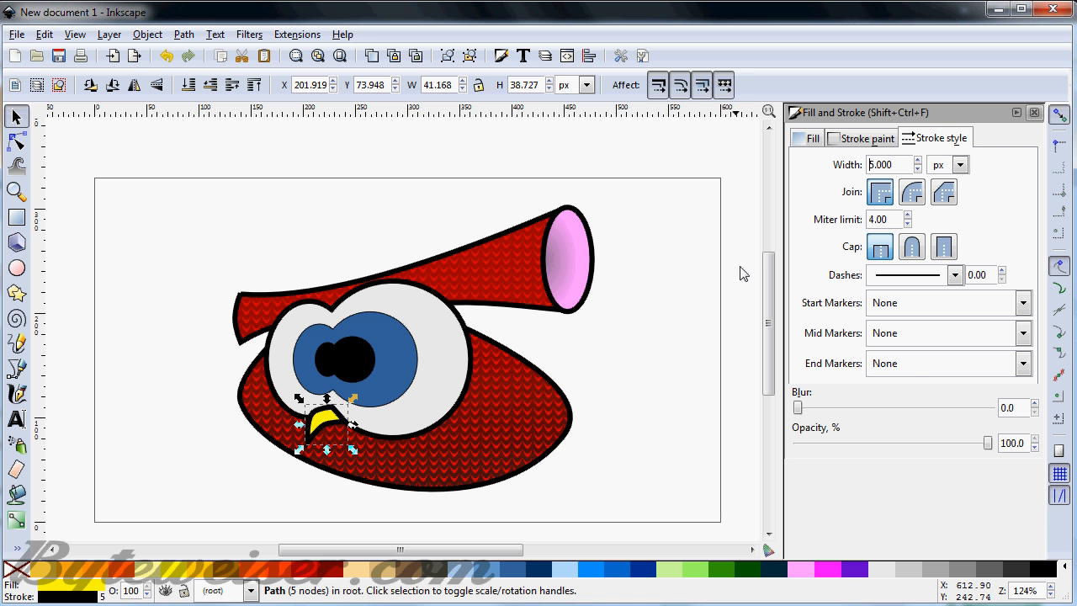
pyautogui.click(888, 165)
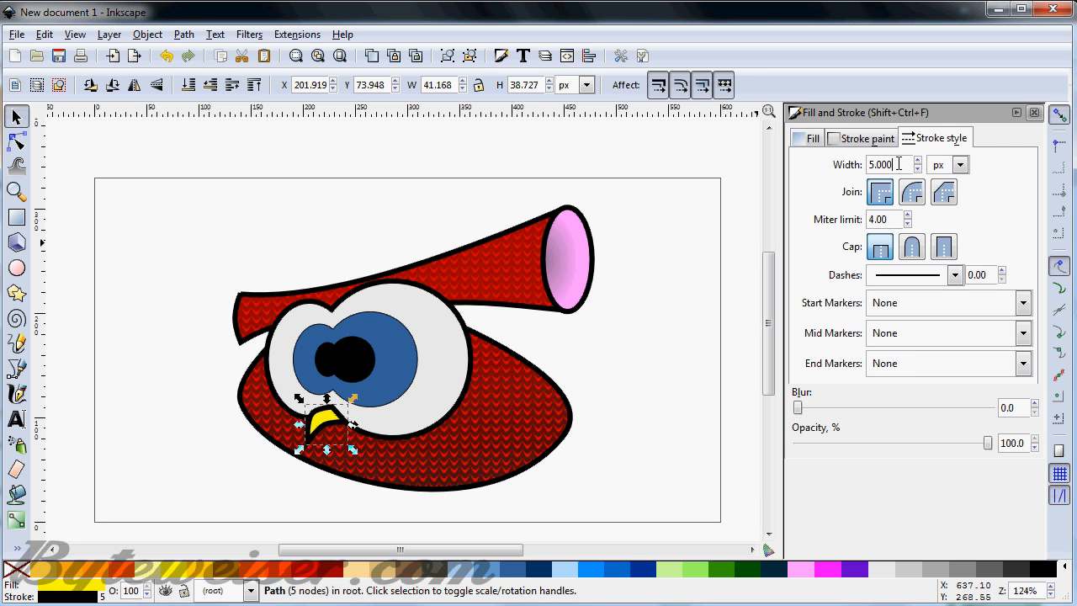
pyautogui.tripleClick(888, 165)
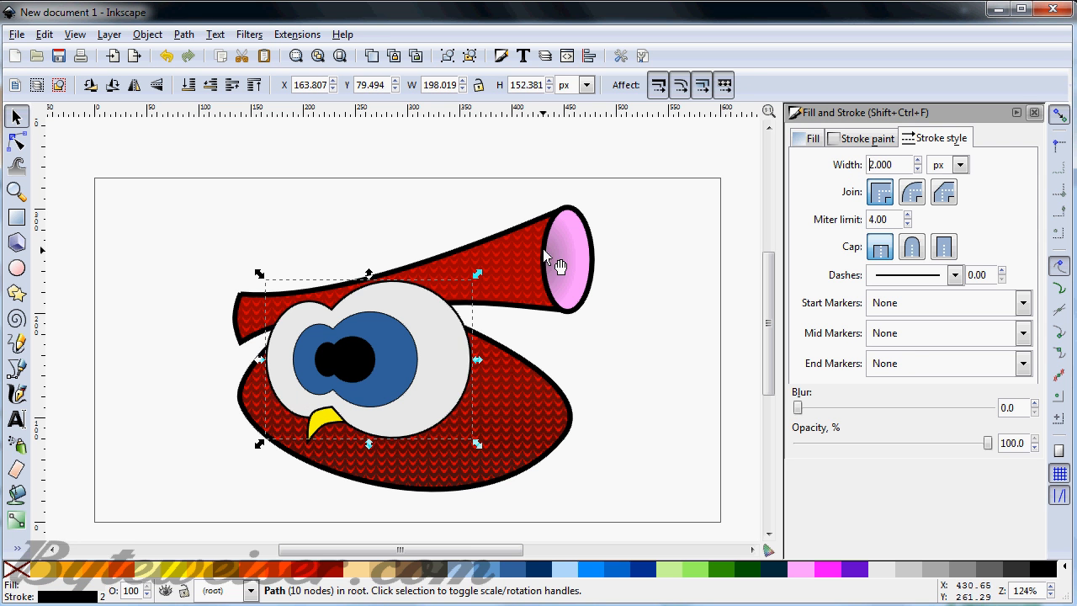
pyautogui.moveTo(537, 254)
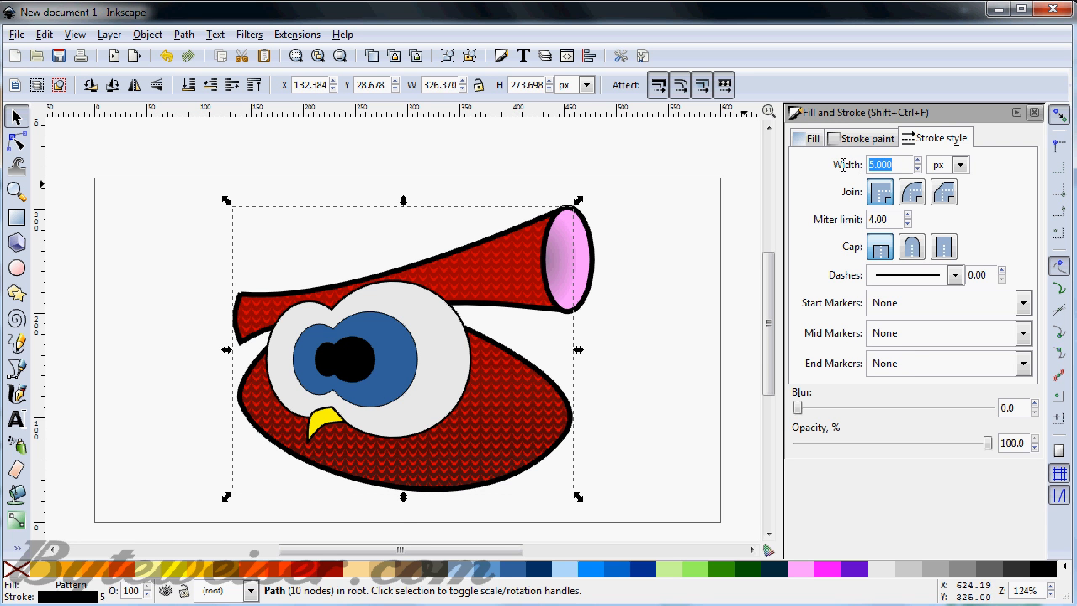
pyautogui.click(569, 259)
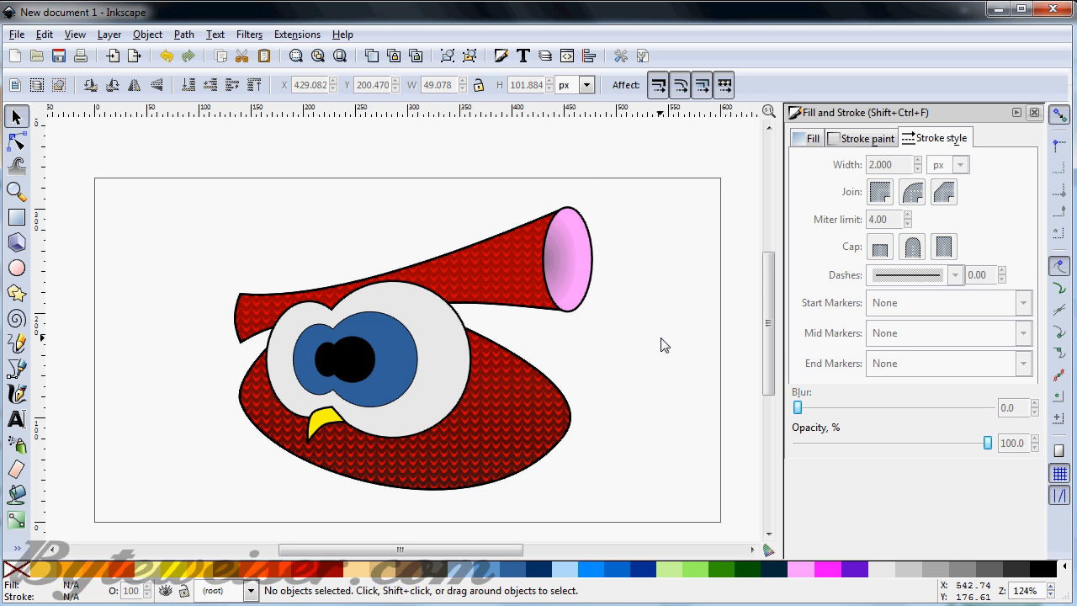
pyautogui.moveTo(697, 455)
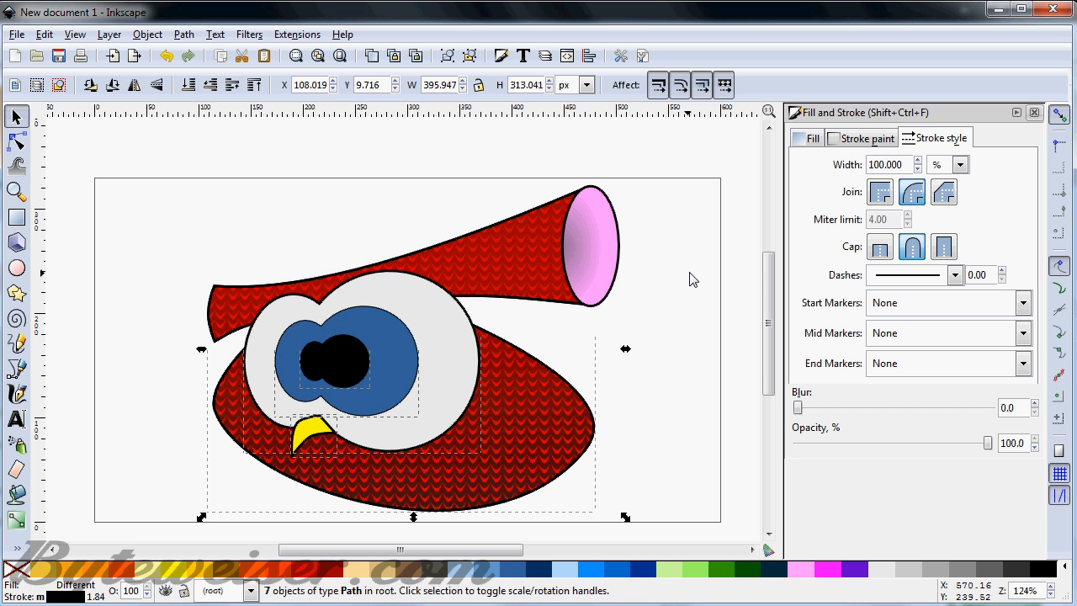
# Scale up all seven owl paths to fill more of the page
pyautogui.click(690, 277)
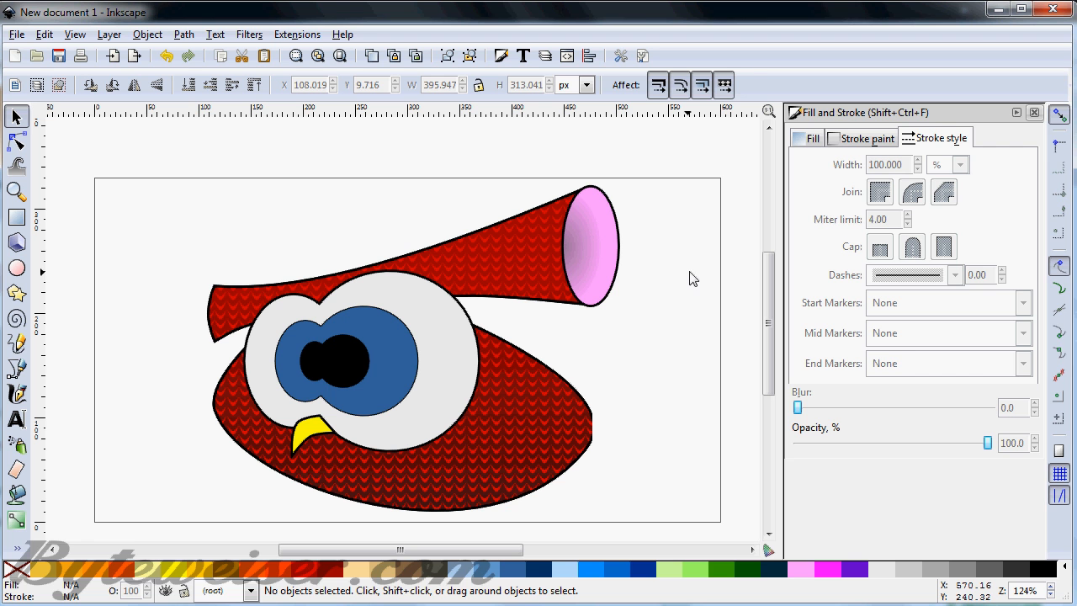